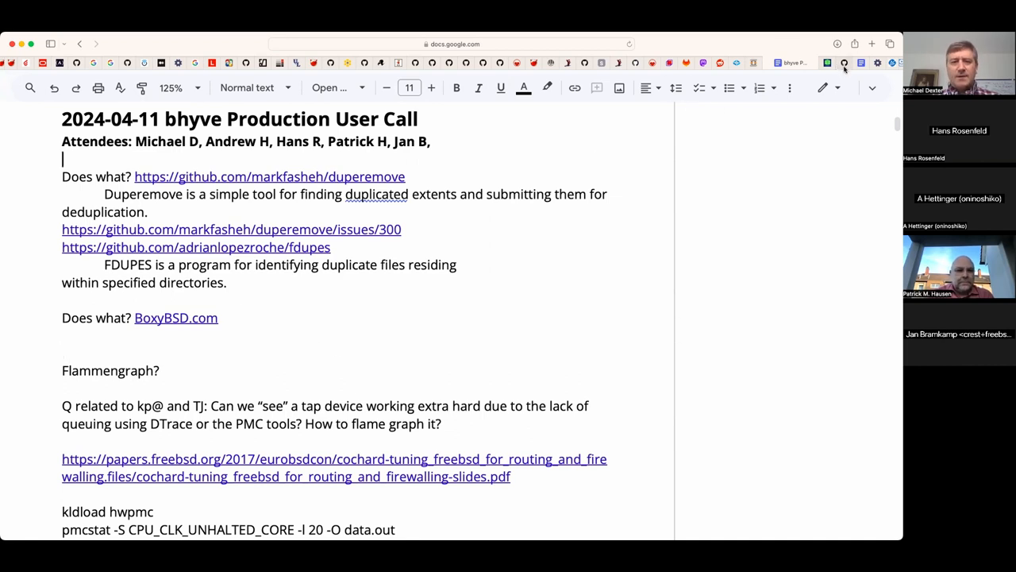
- Visit the duperemove project page, then the fdupes repository, scrolling its file list down to the README
left_click(269, 176)
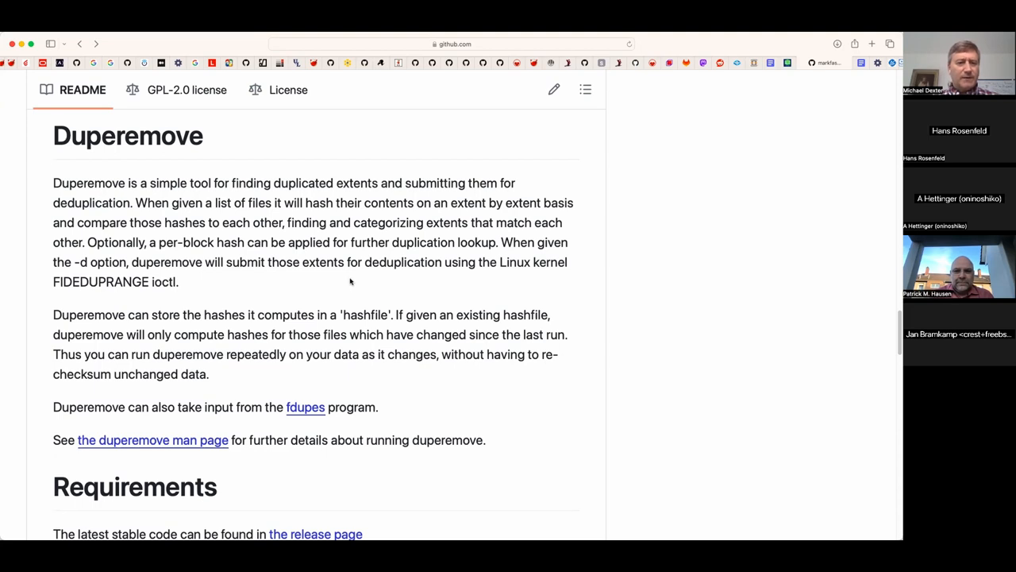
mouse_move(698, 192)
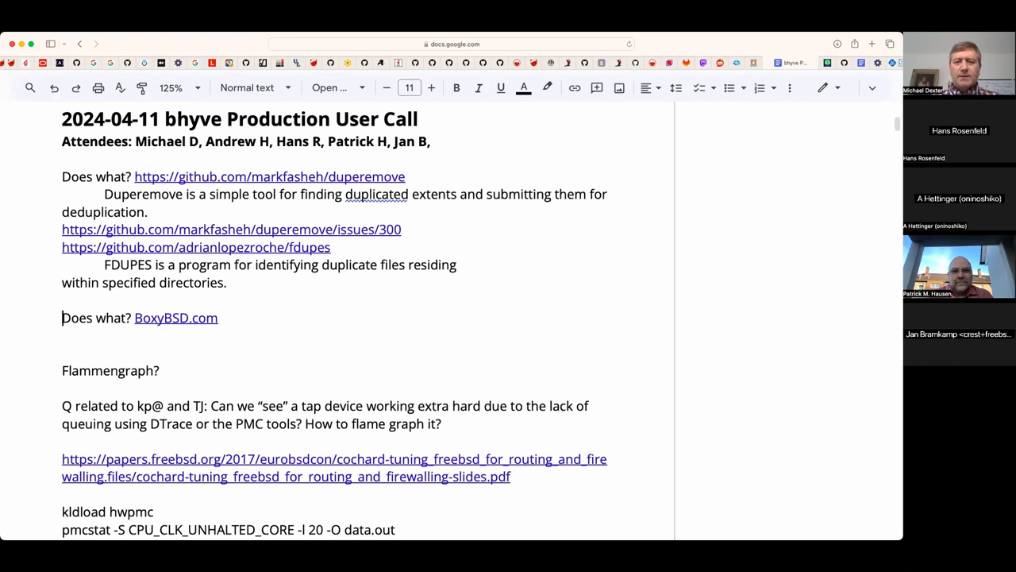
left_click(175, 317)
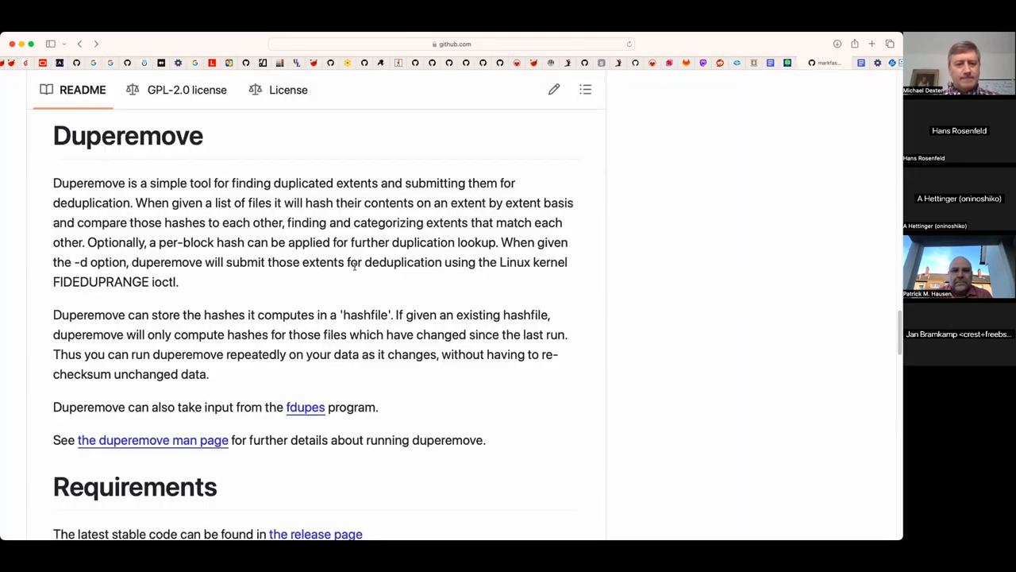
mouse_move(305, 406)
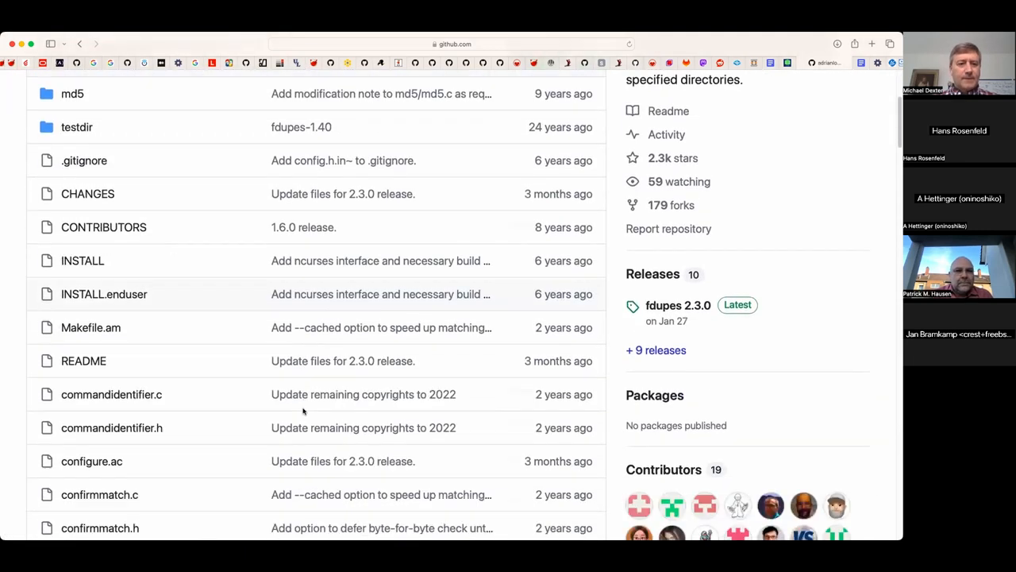
scroll("down", 3)
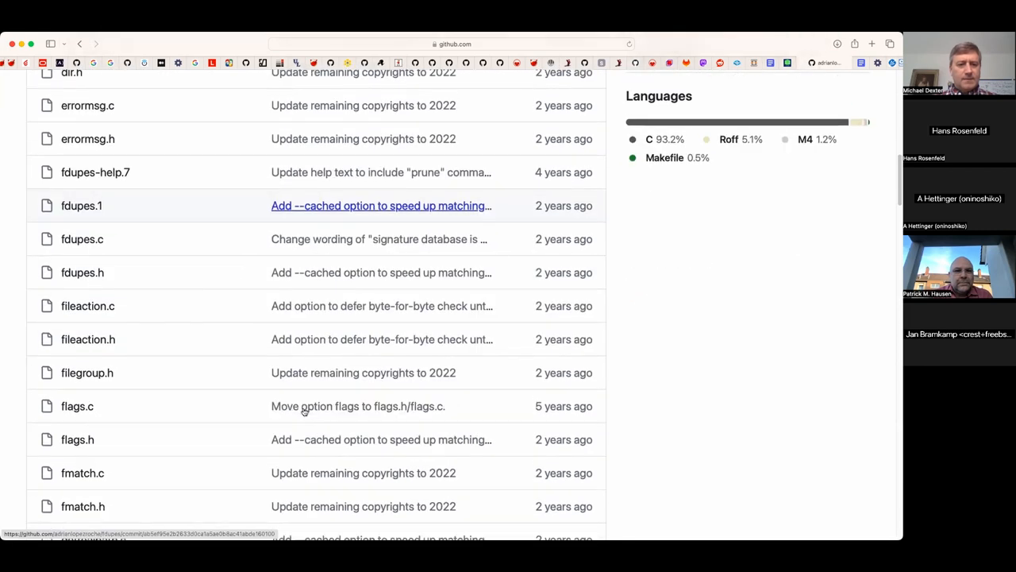
scroll("down", 3)
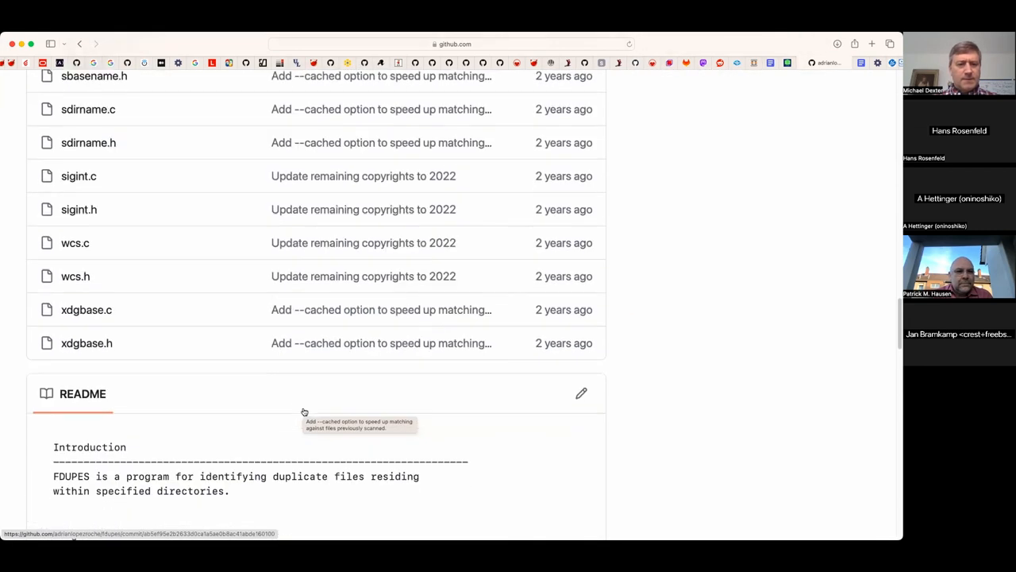
scroll("down", 3)
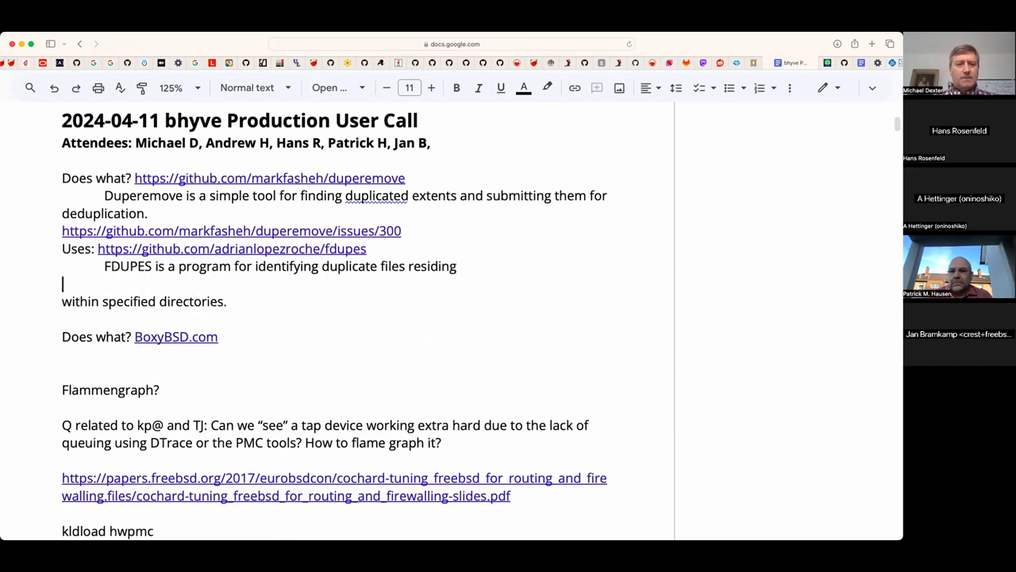
- Add to the FDUPES description that it 'Uses hard links... old school.'
type("Uses hard")
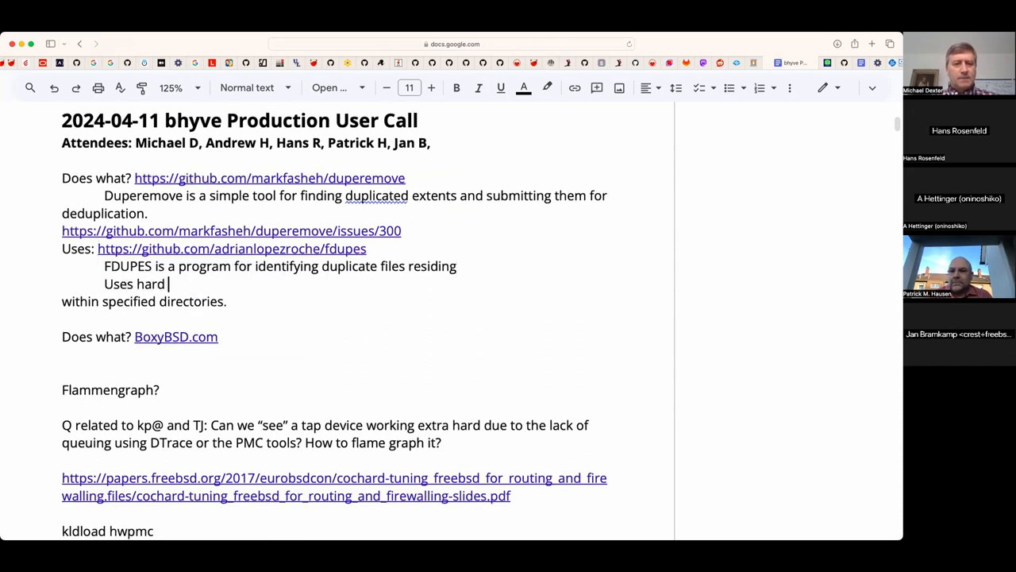
type("links")
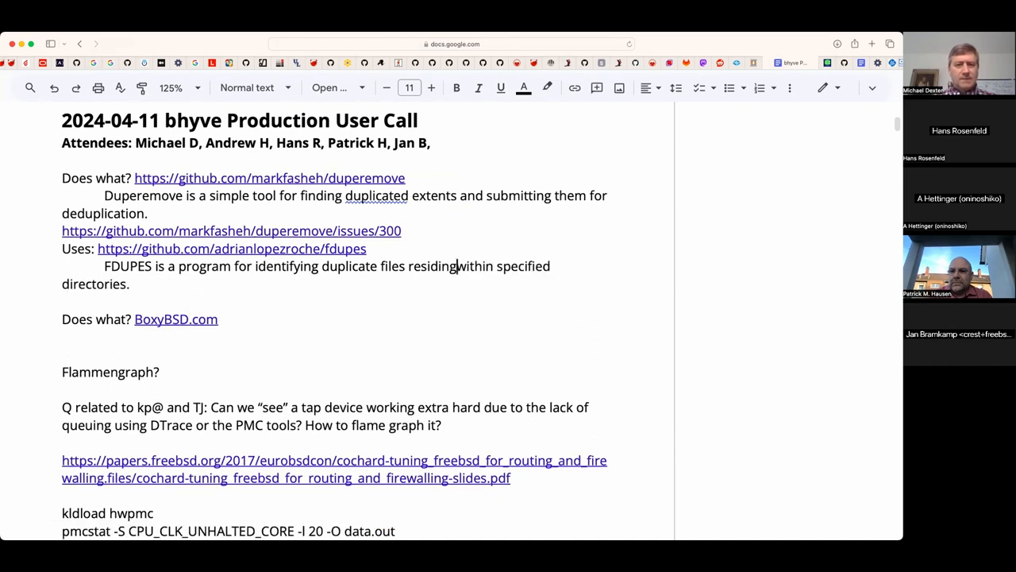
type("Uses hard links...")
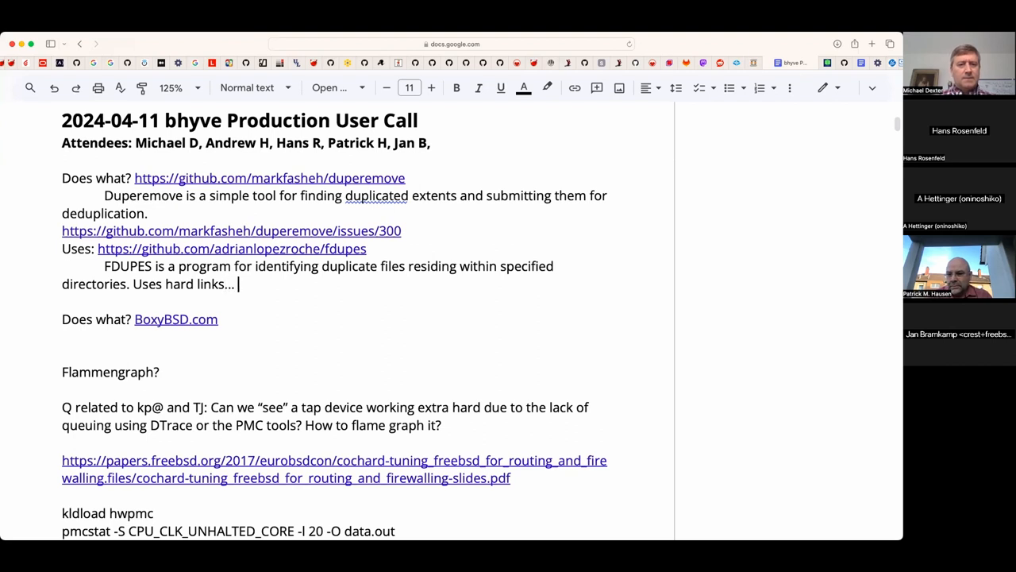
type("old s")
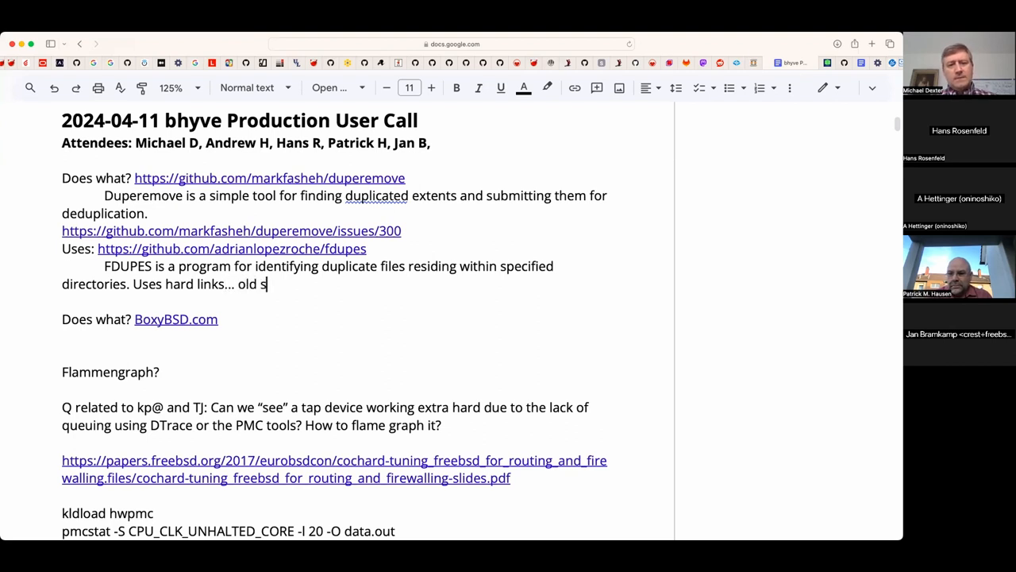
type("chool.")
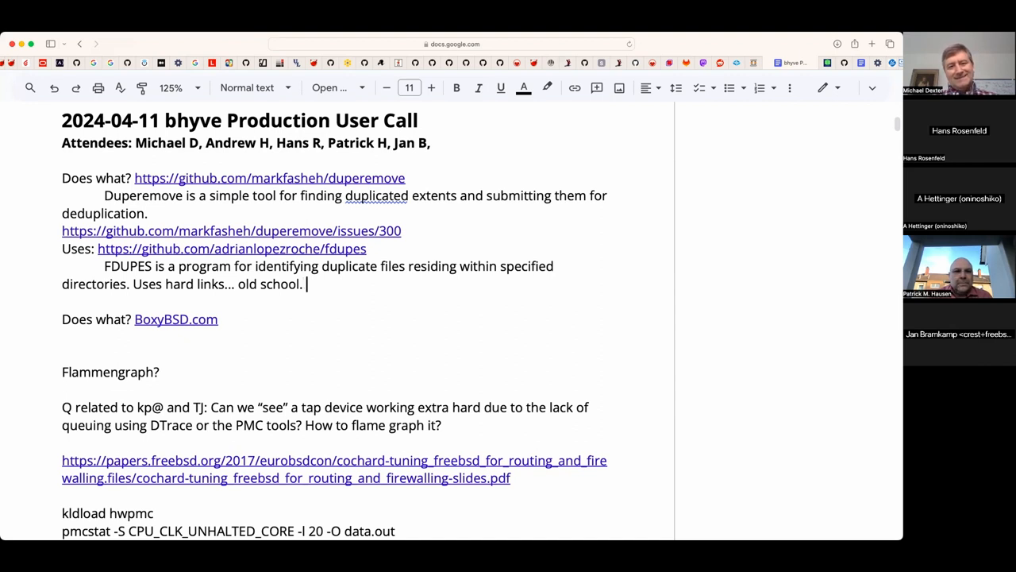
- Append the question 'Q: What criteria? Hash?' to the FDUPES note
type("Q: What cr")
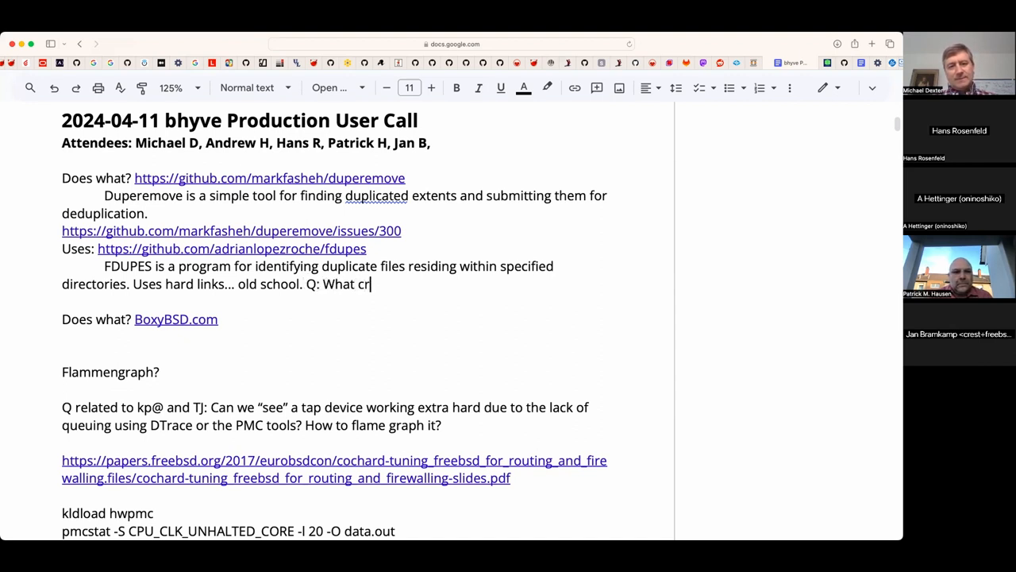
type("iteria?")
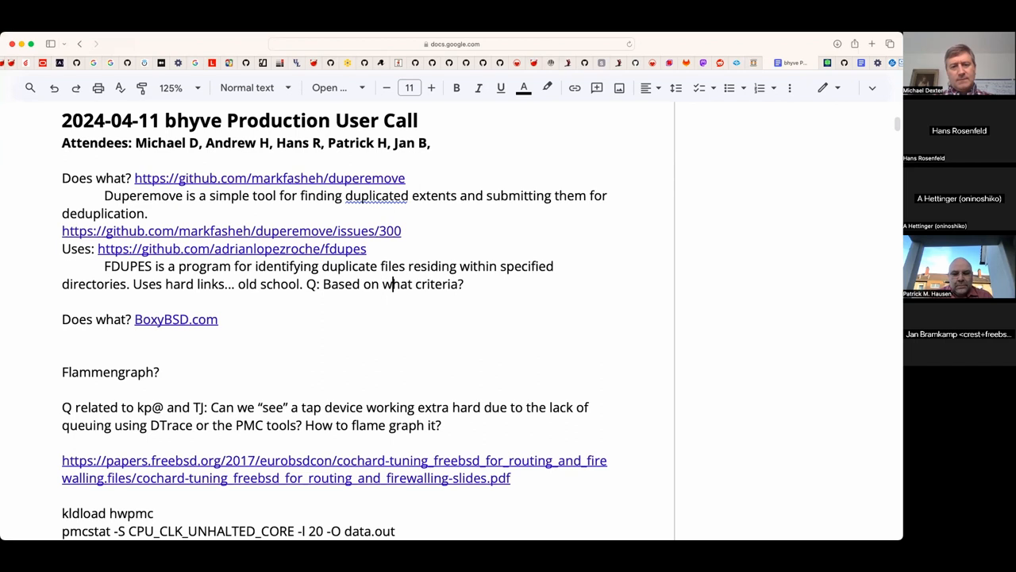
type("H")
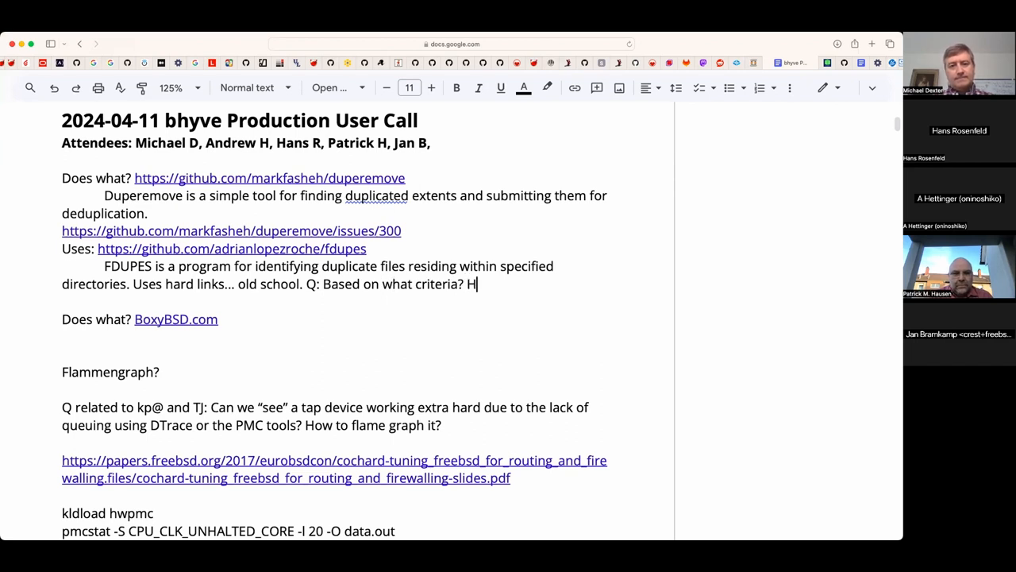
type("ash?")
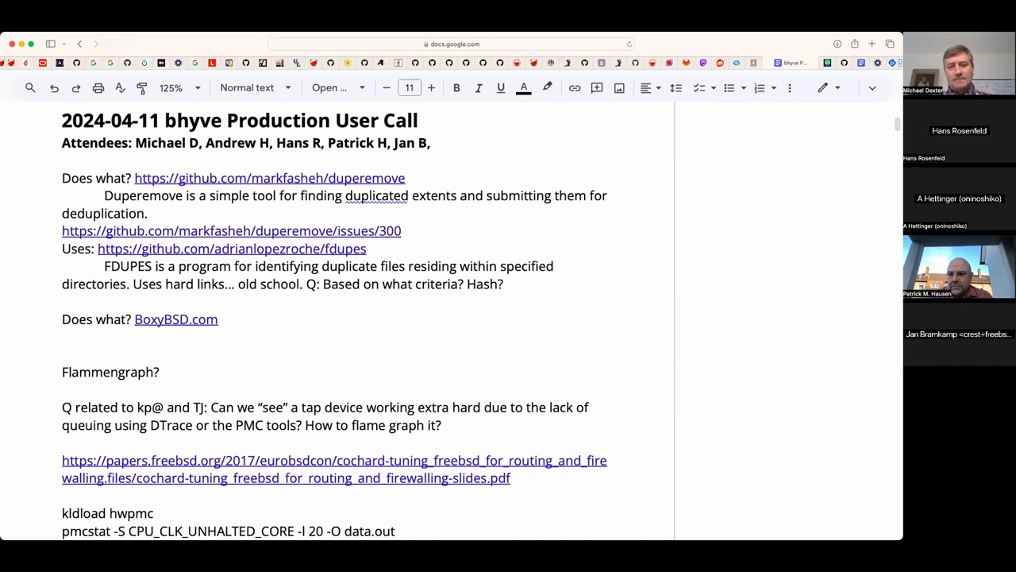
- Append 'Flammendiagramm?' at the end of the 'Flammengraph?' line
left_click(159, 371)
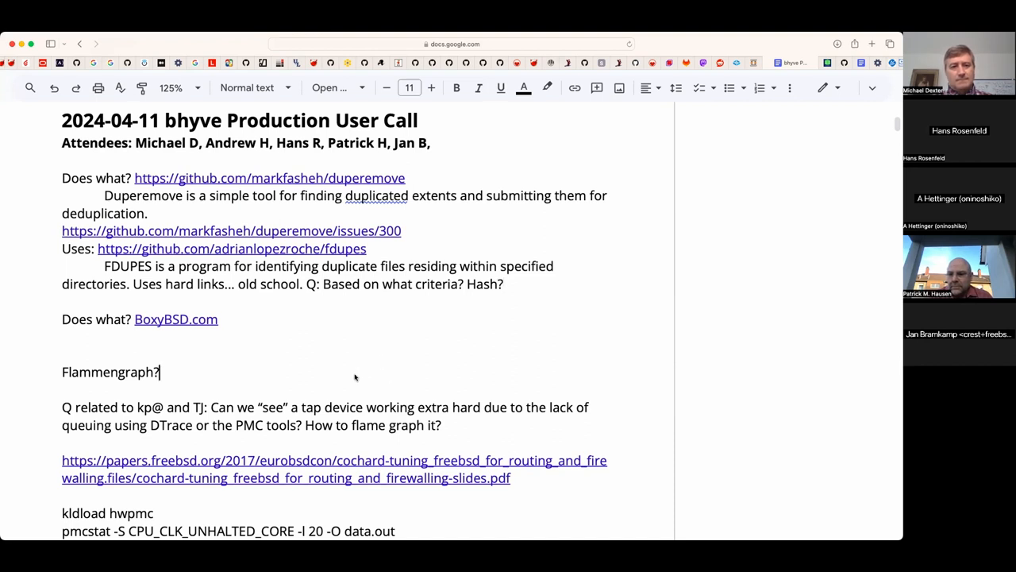
type("Flammendiagramm")
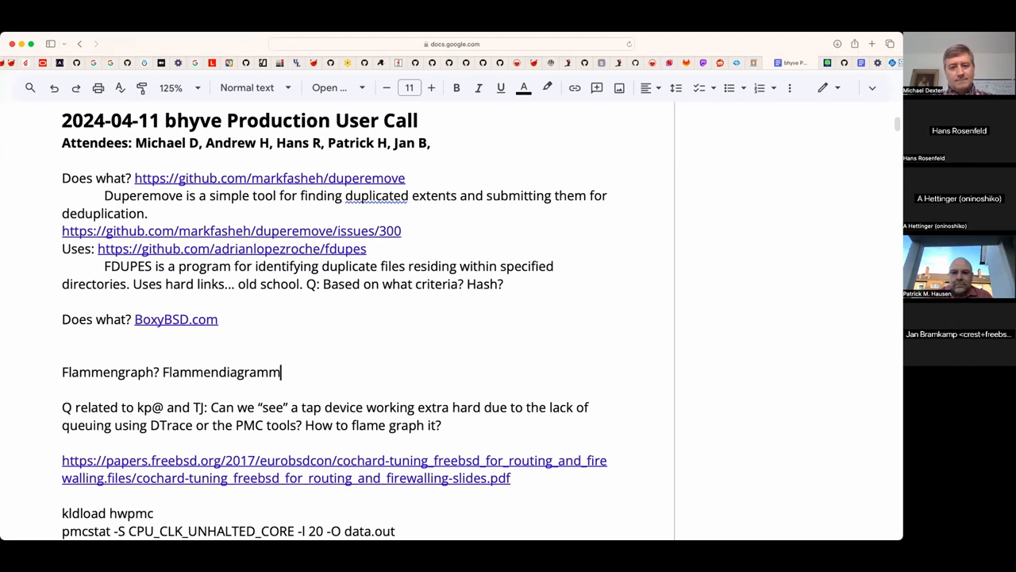
type("?")
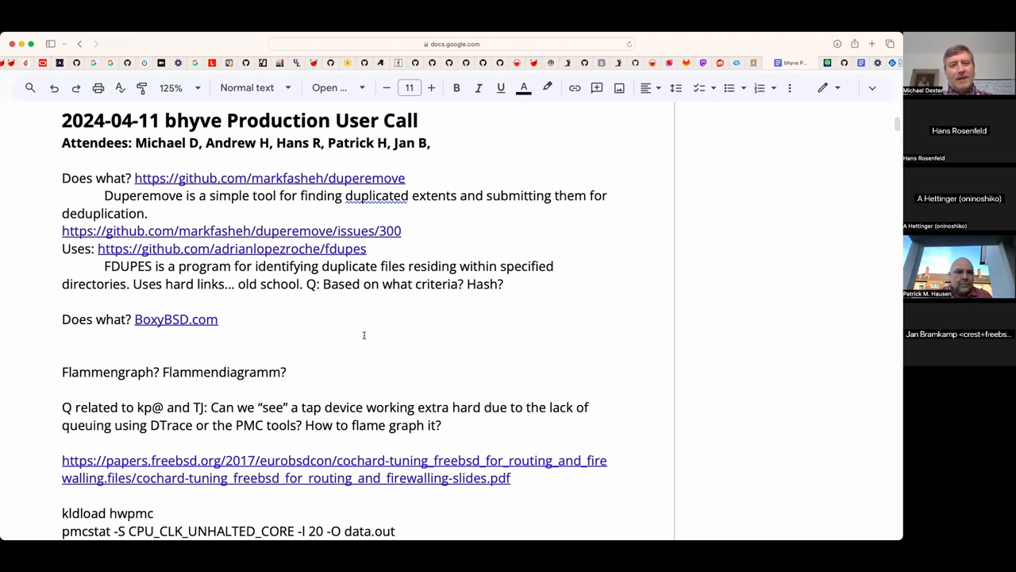
mouse_move(363, 335)
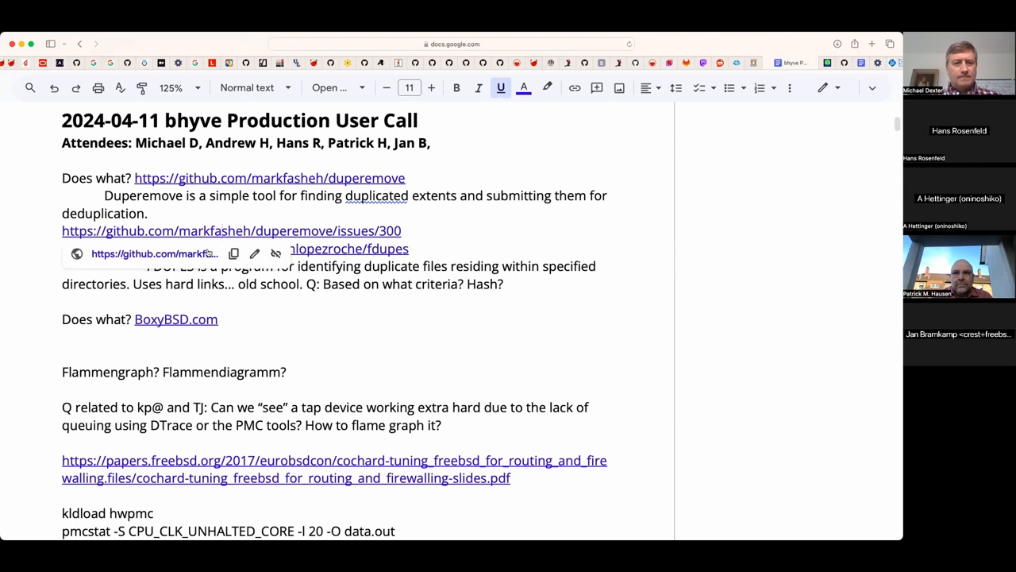
- Read duperemove issue #300 on ZFS deduplication and select the dedupe_file_range call name
left_click(231, 230)
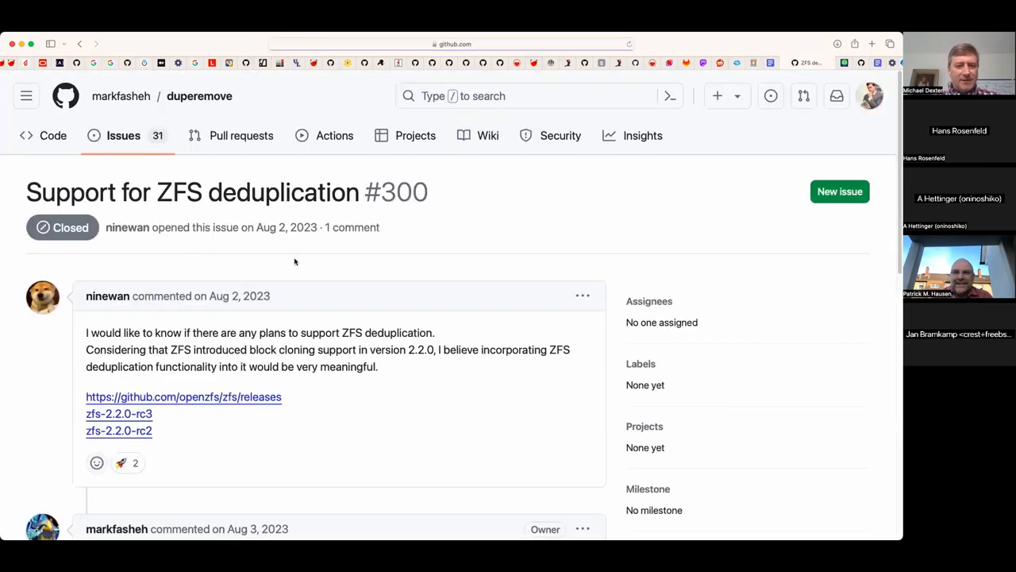
scroll("down", 3)
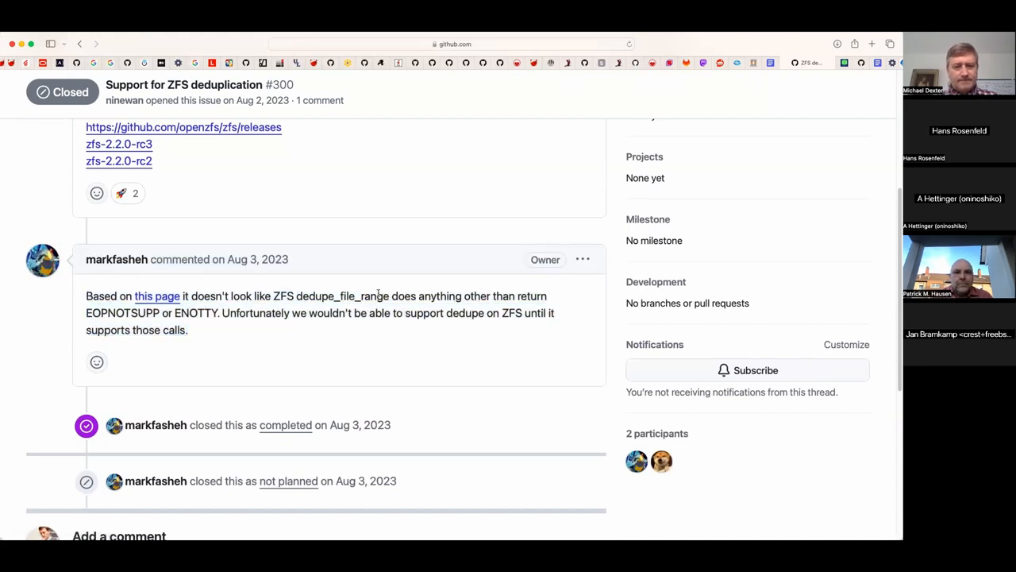
double_click(343, 296)
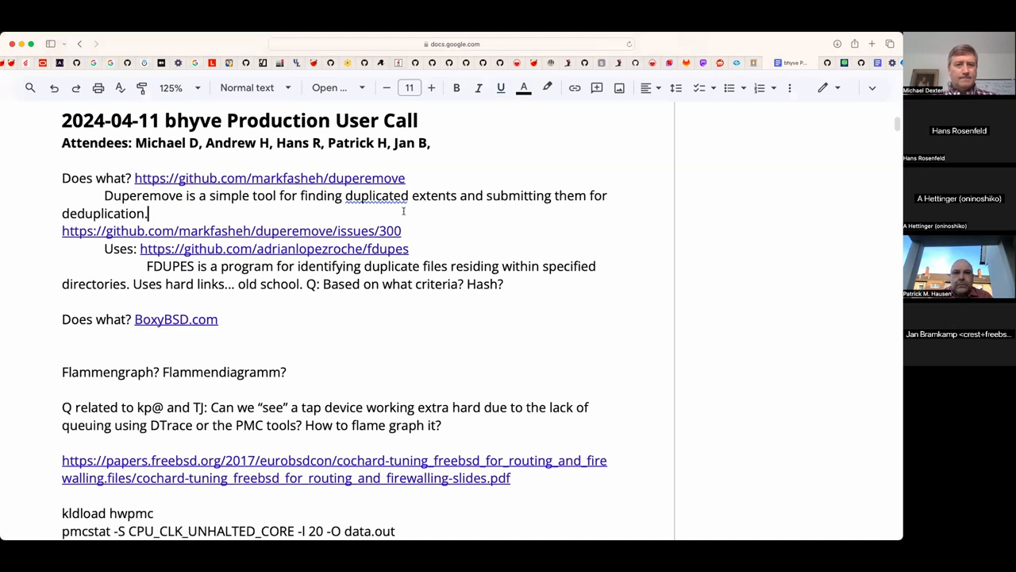
- Note under Duperemove: 'Uses dedupe_file_range? Some day copy_file_range?'
type("Uses dedupte_")
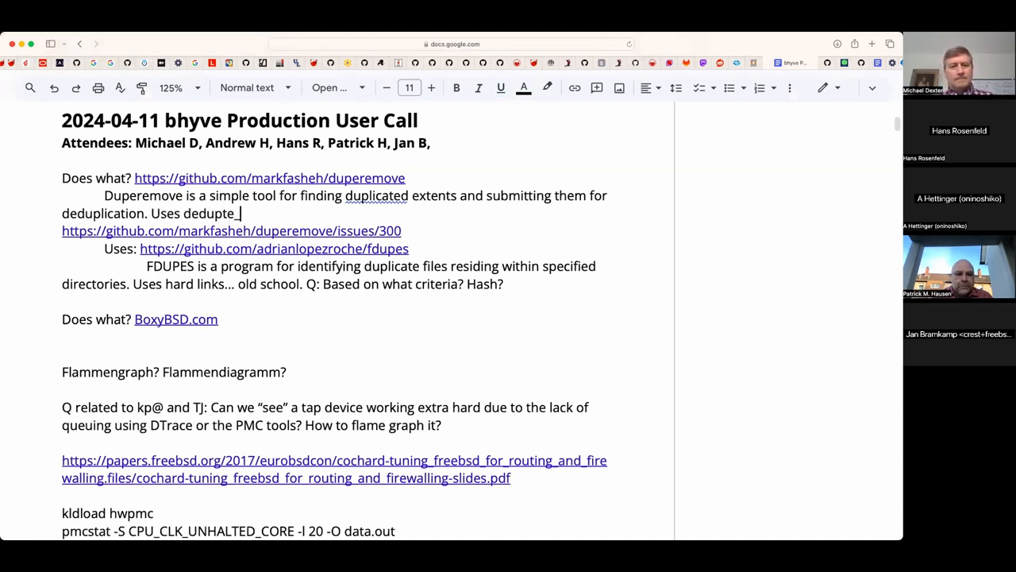
type("file_range?")
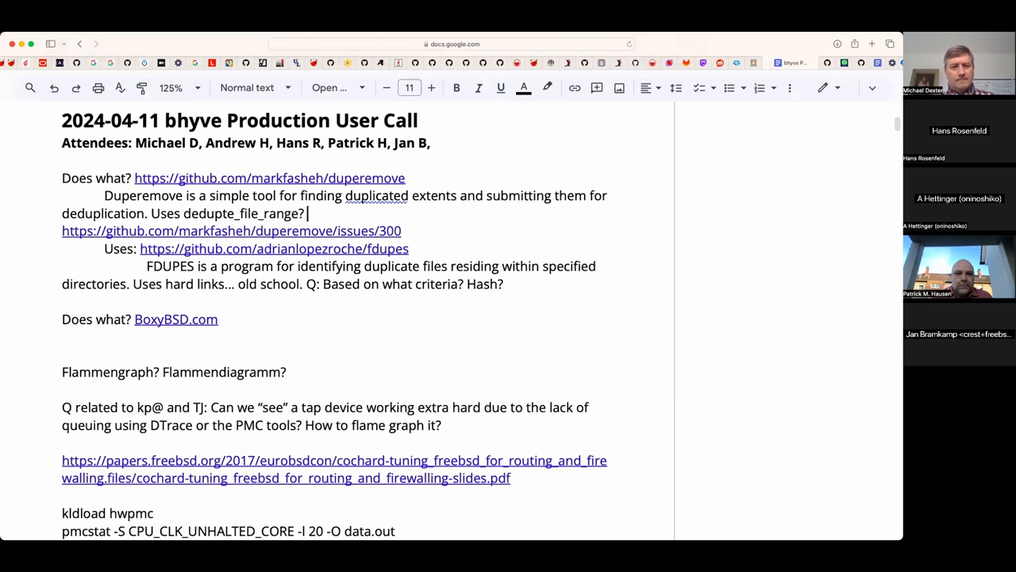
type("Some day")
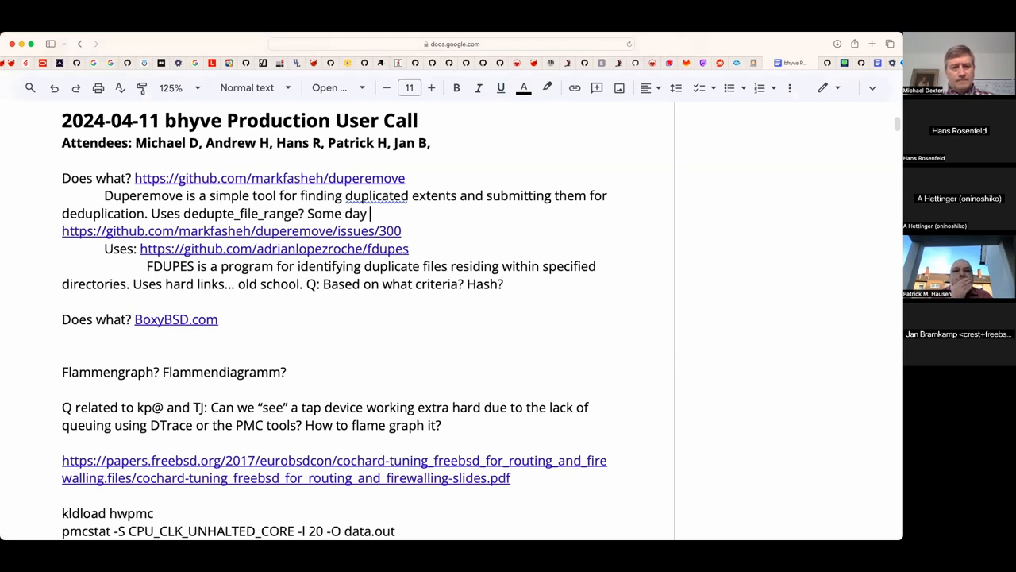
type("copy_file")
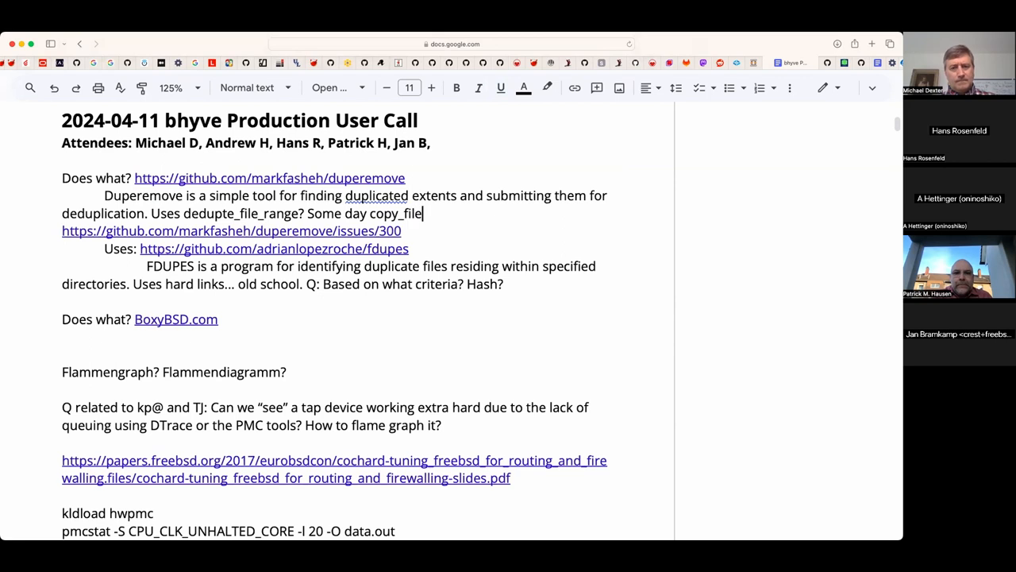
type("_range?")
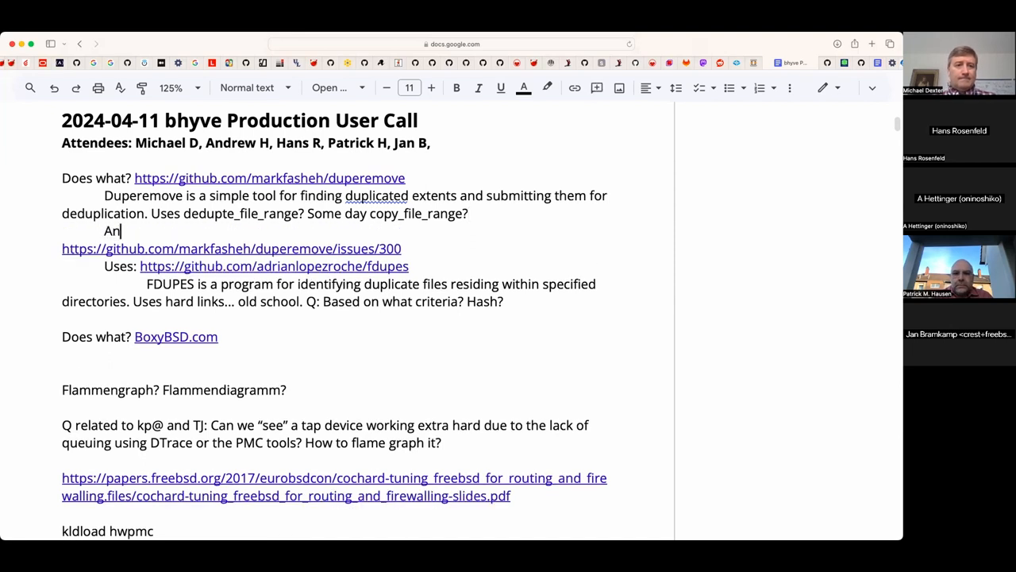
- Add that any such deduplication would have to be offline to avoid conflicts
type("y such dedupe")
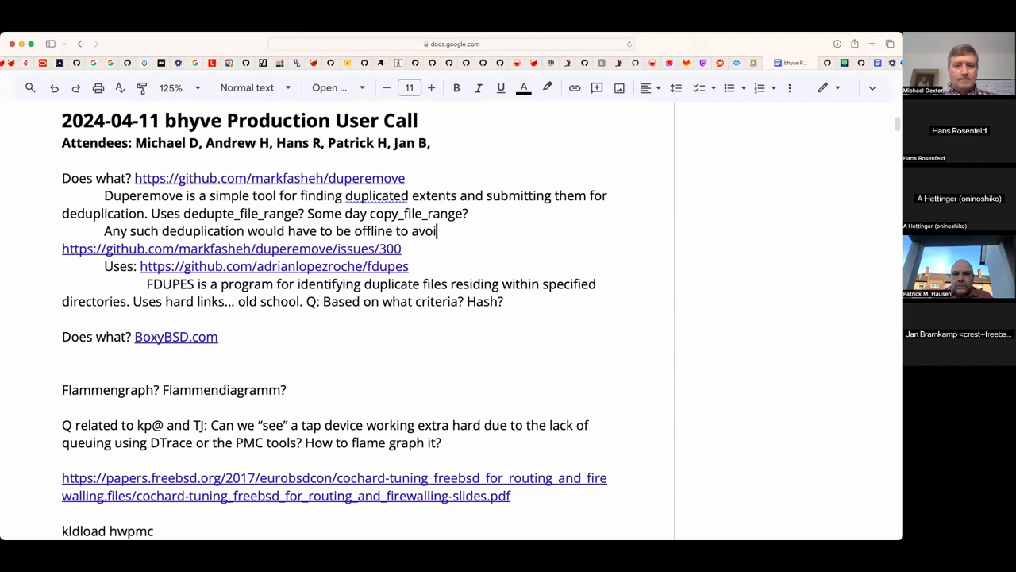
type("d conflicts.")
type("Does")
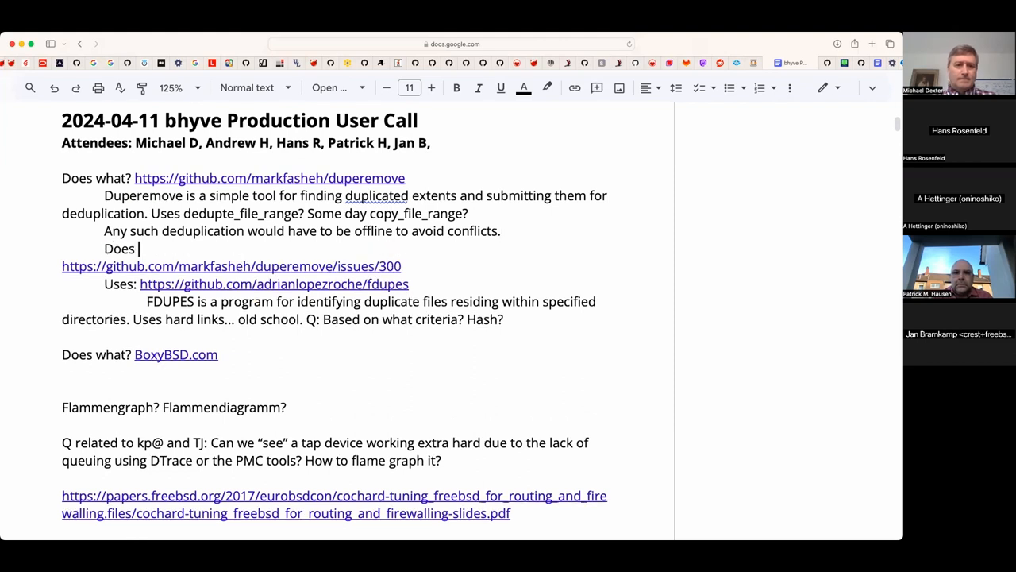
- Write 'Does Linux have an ioctl to express that intent? Only on BTRFS?'
type("Linux have an")
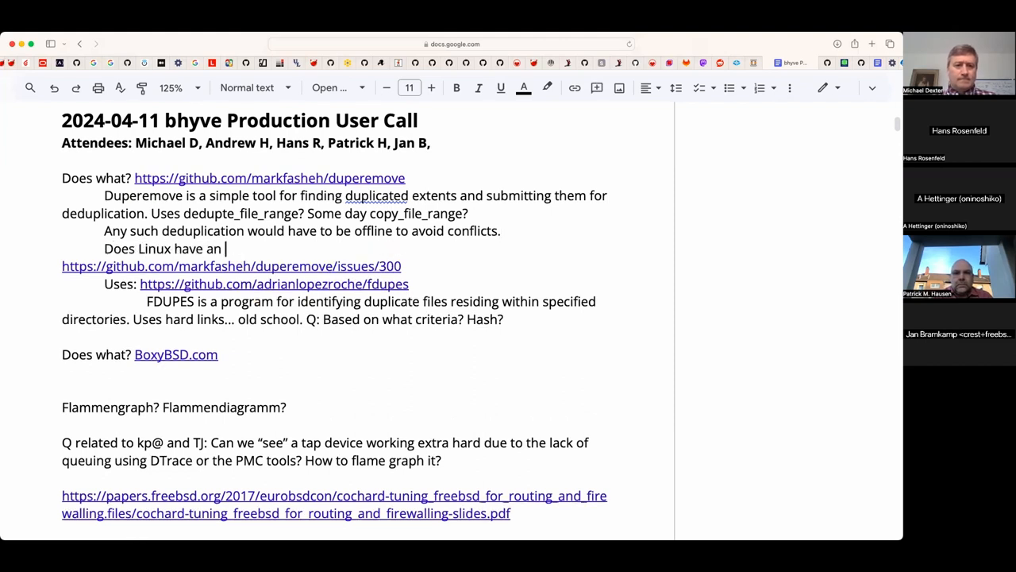
type("ioctl to ex")
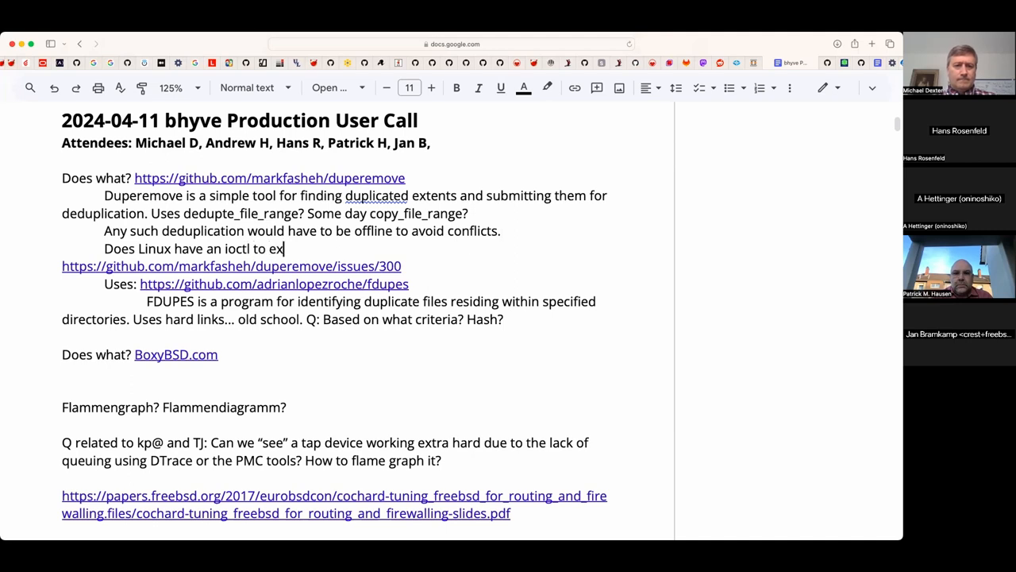
type("press that")
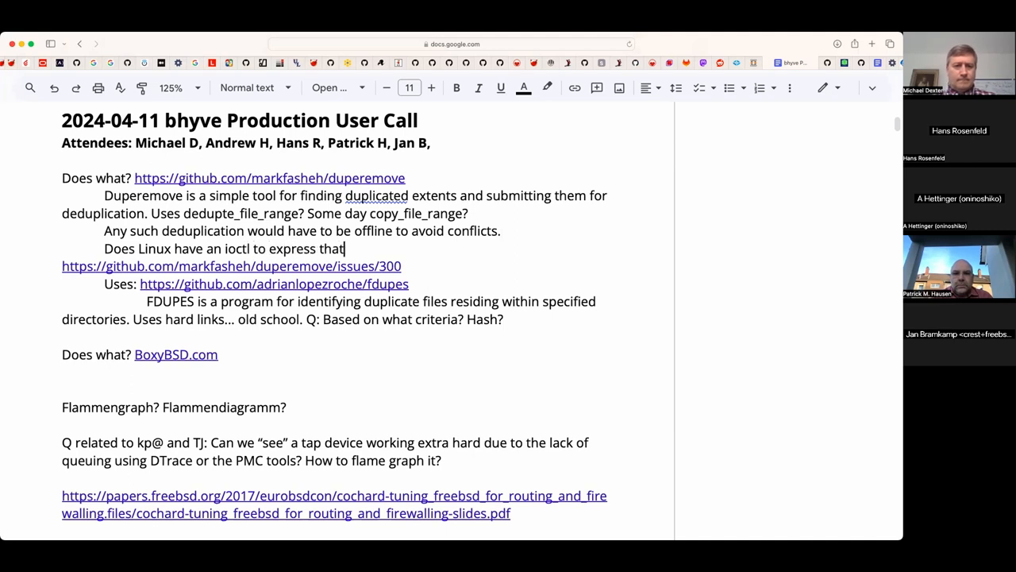
type("inent?")
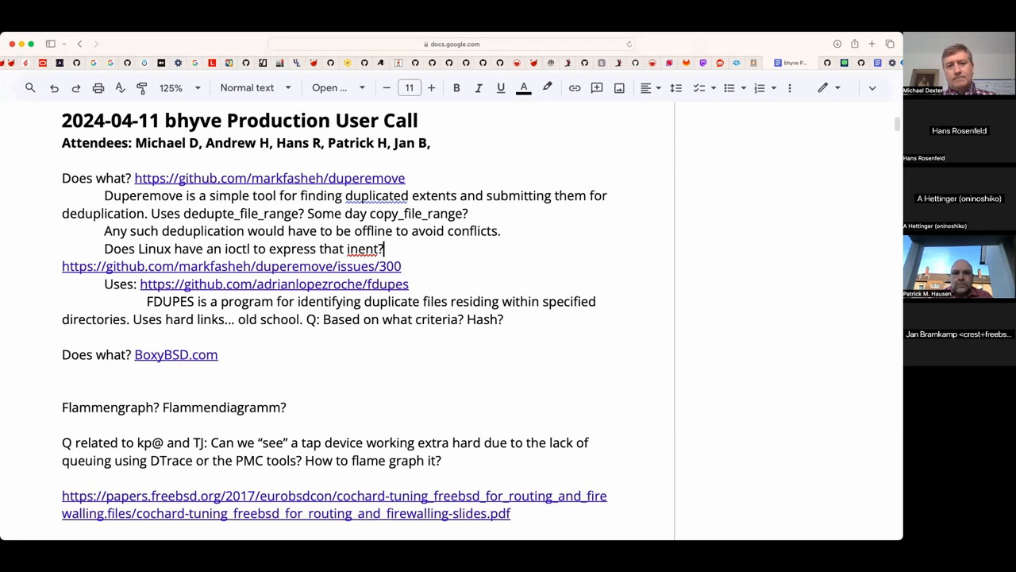
type("inte")
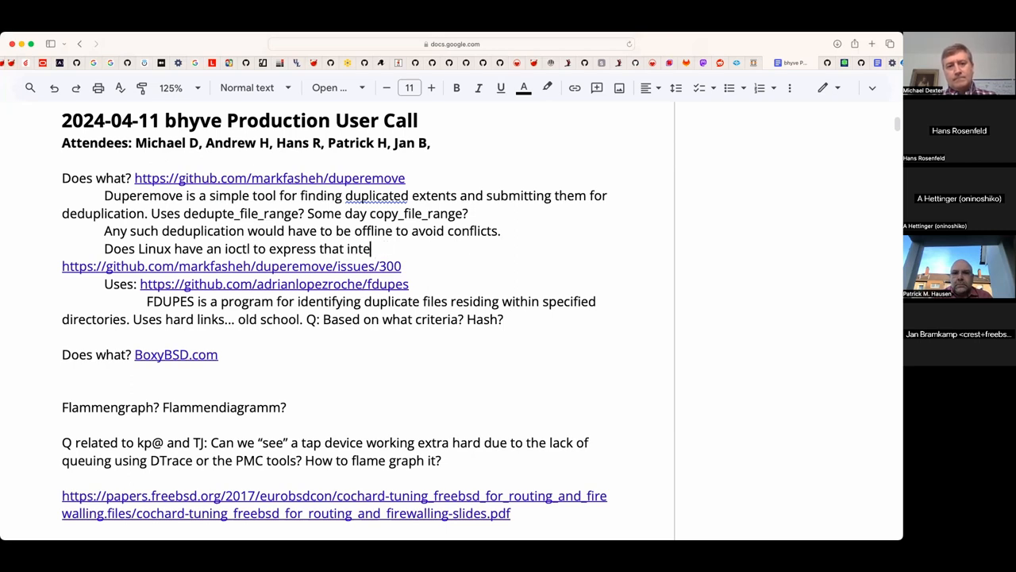
type("nt? Only on")
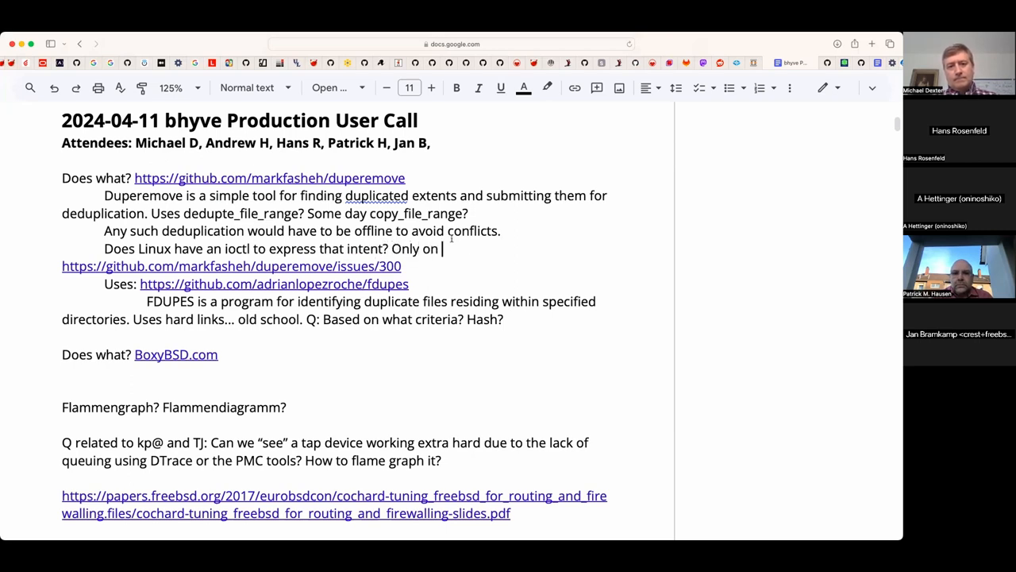
type("BTRfs")
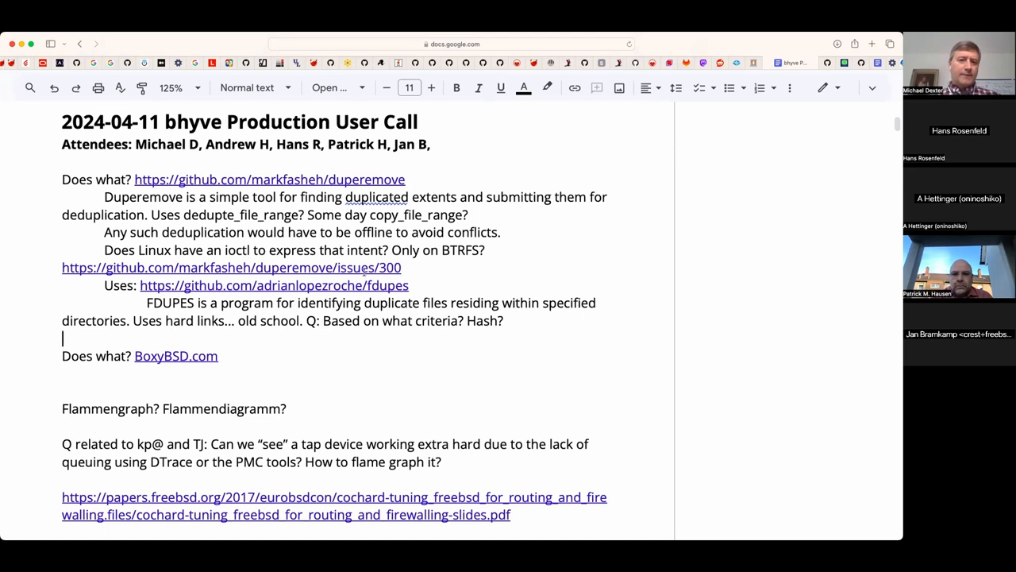
mouse_move(333, 342)
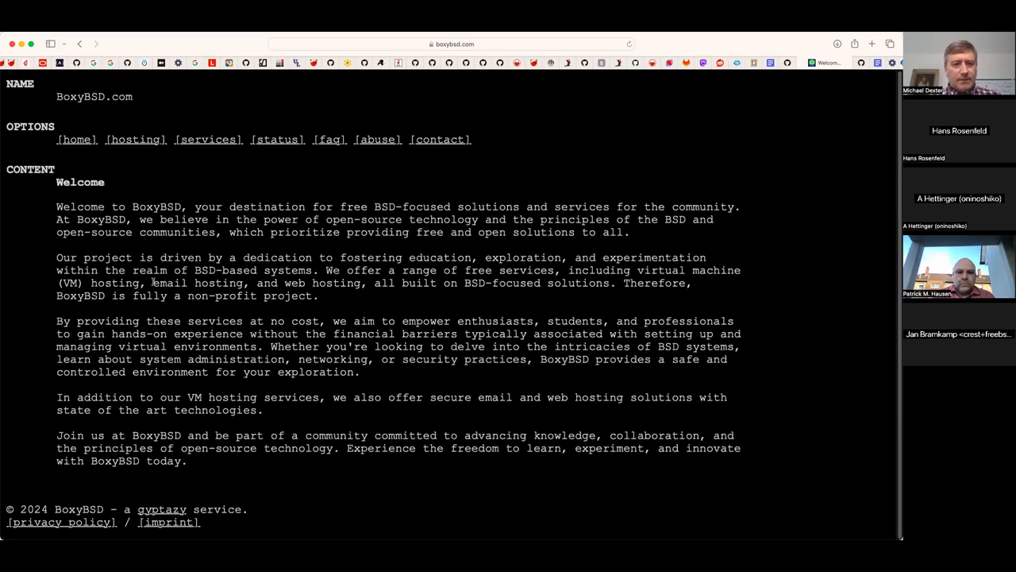
mouse_move(313, 151)
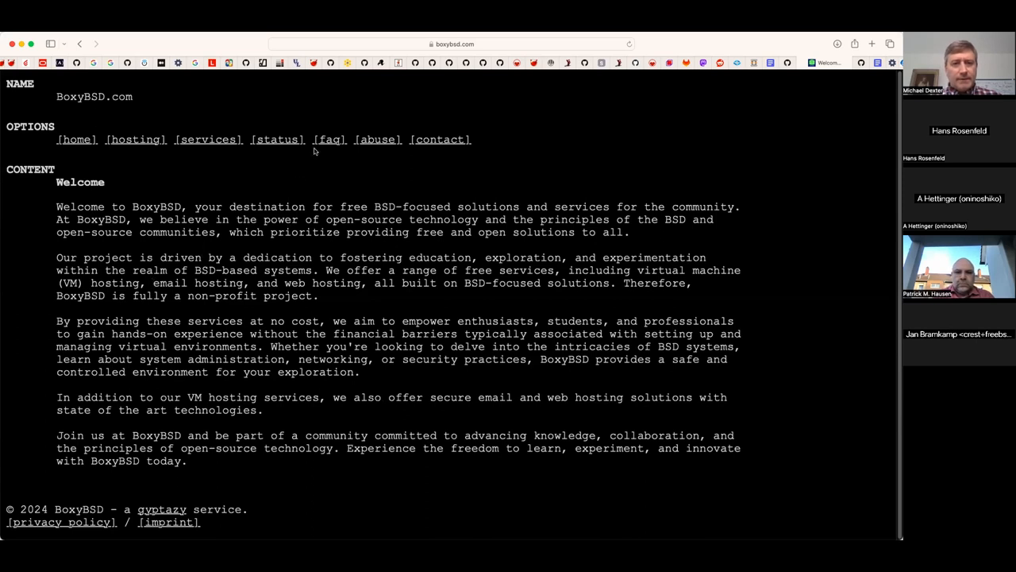
mouse_move(326, 144)
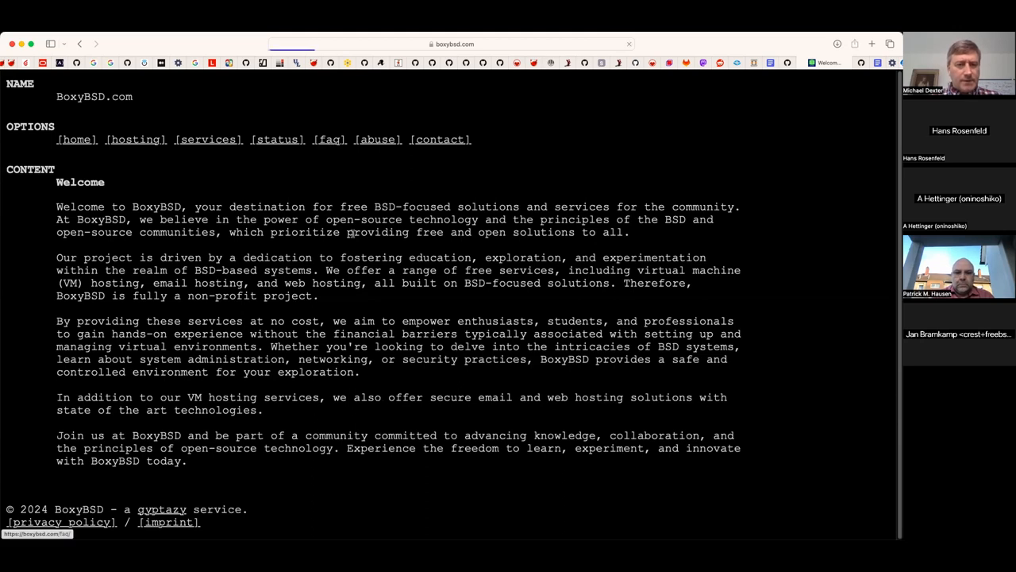
- Read through the BoxyBSD FAQ entries on VMs, hosting, support and backups
left_click(329, 139)
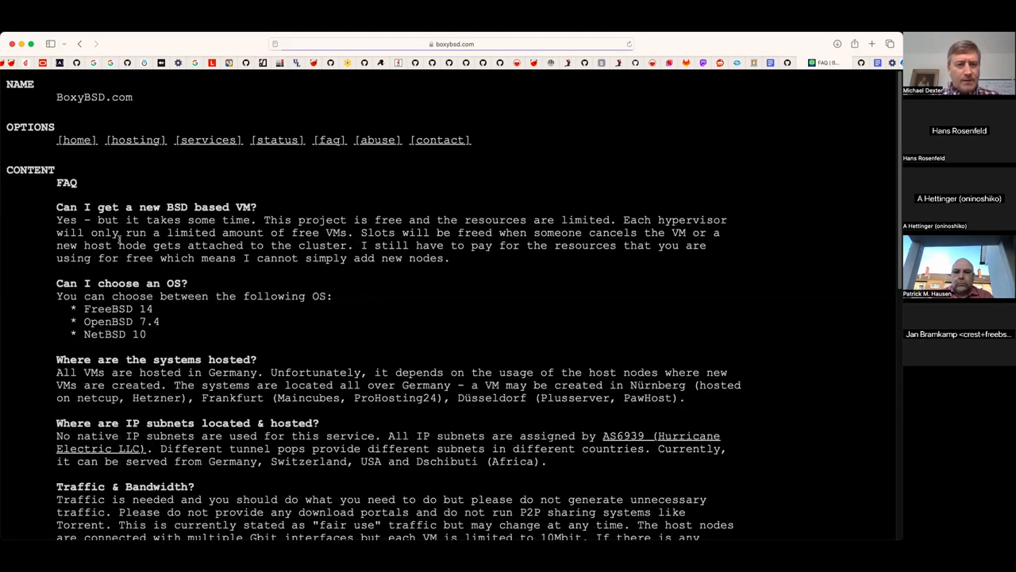
scroll("down", 3)
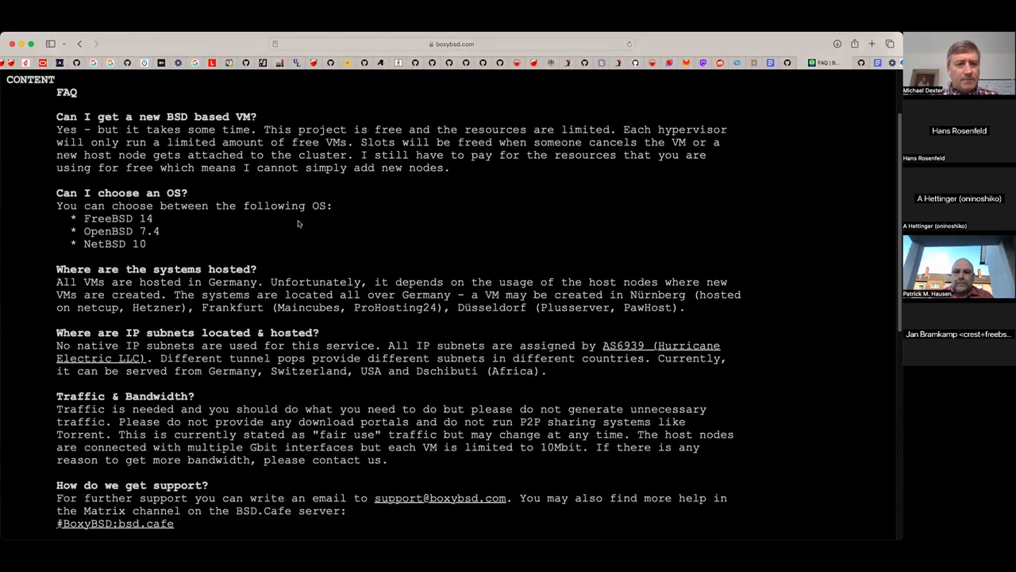
left_click_drag(135, 231, 146, 243)
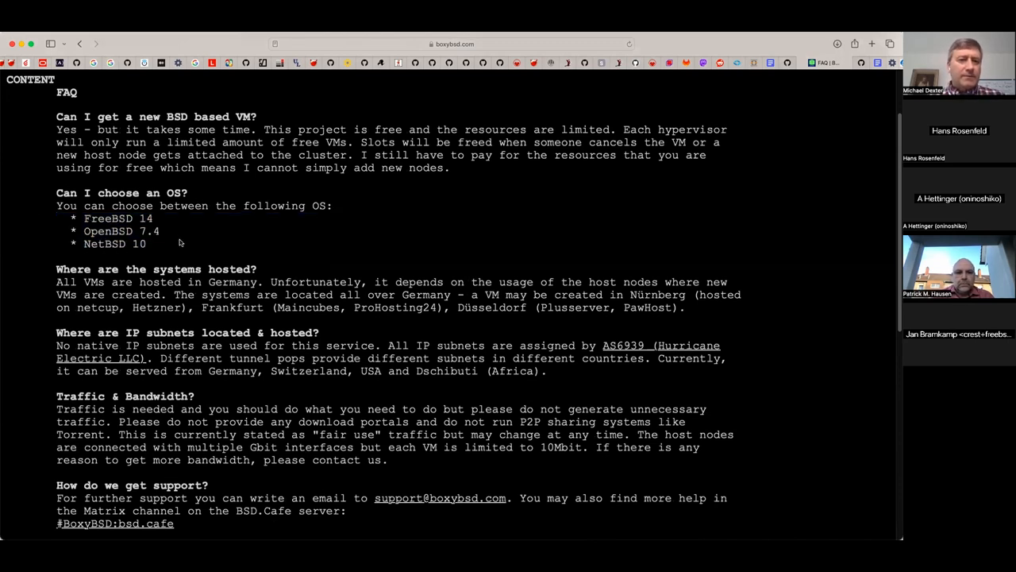
scroll("down", 3)
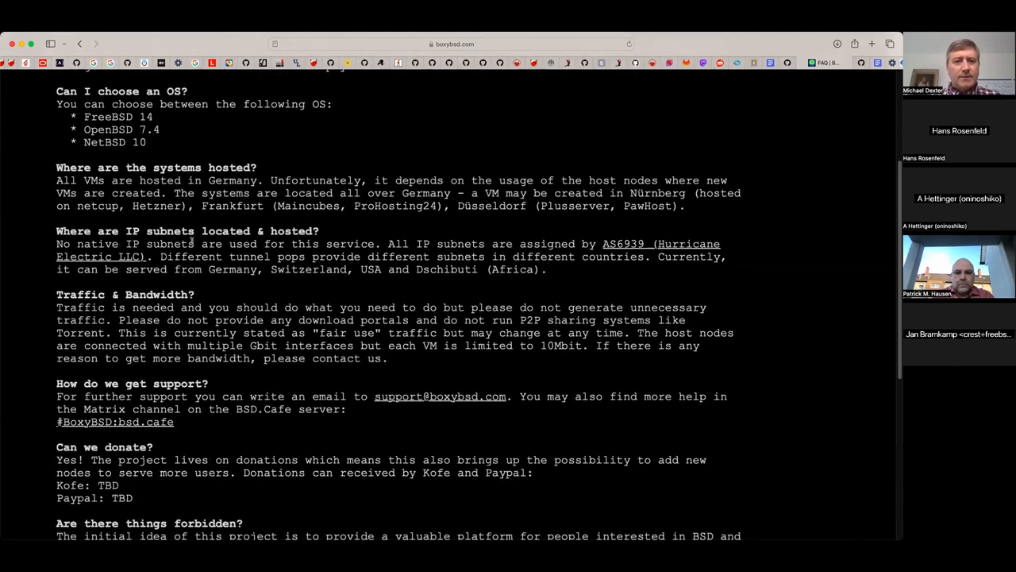
scroll("down", 3)
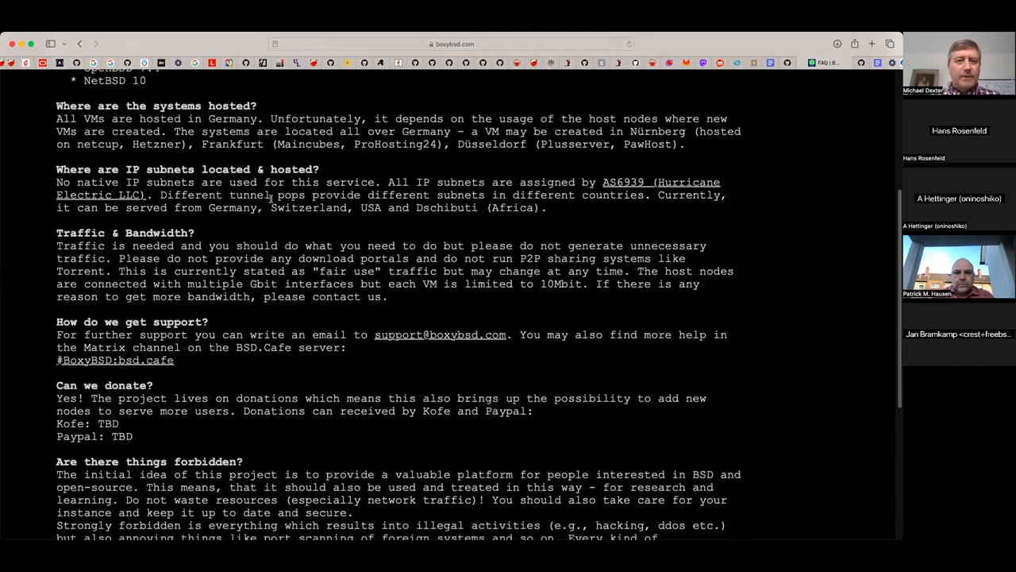
scroll("down", 3)
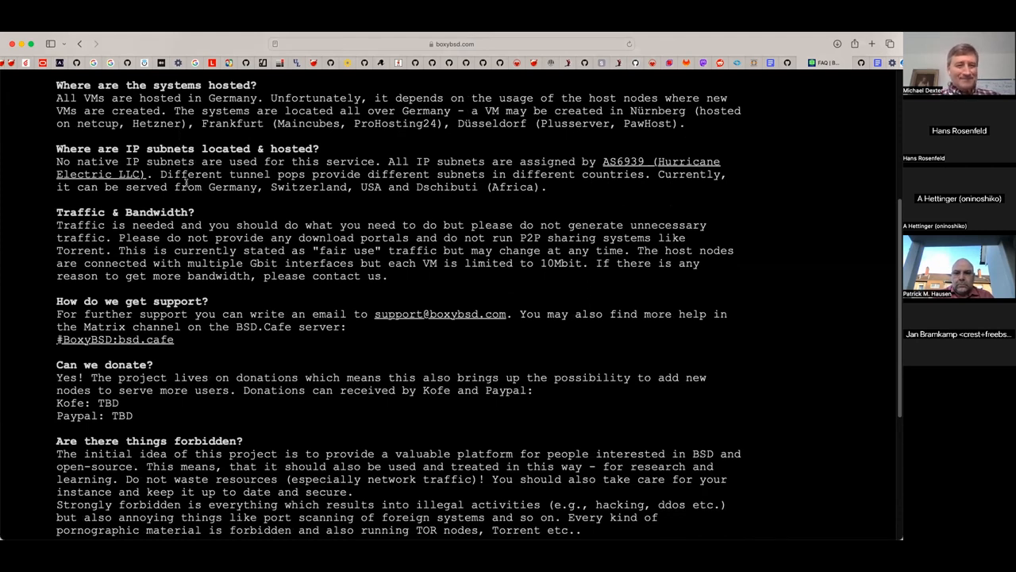
scroll("down", 3)
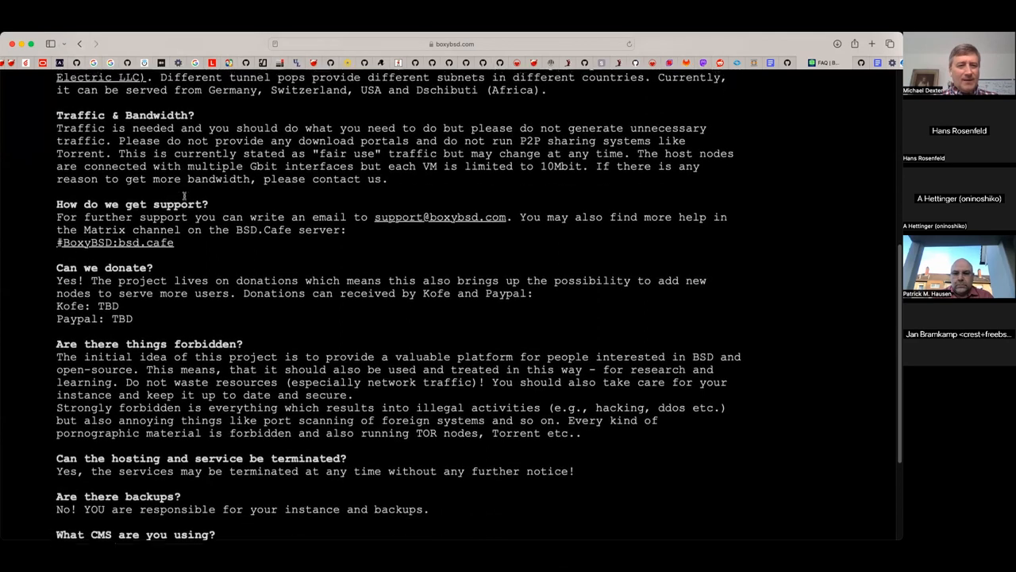
scroll("down", 3)
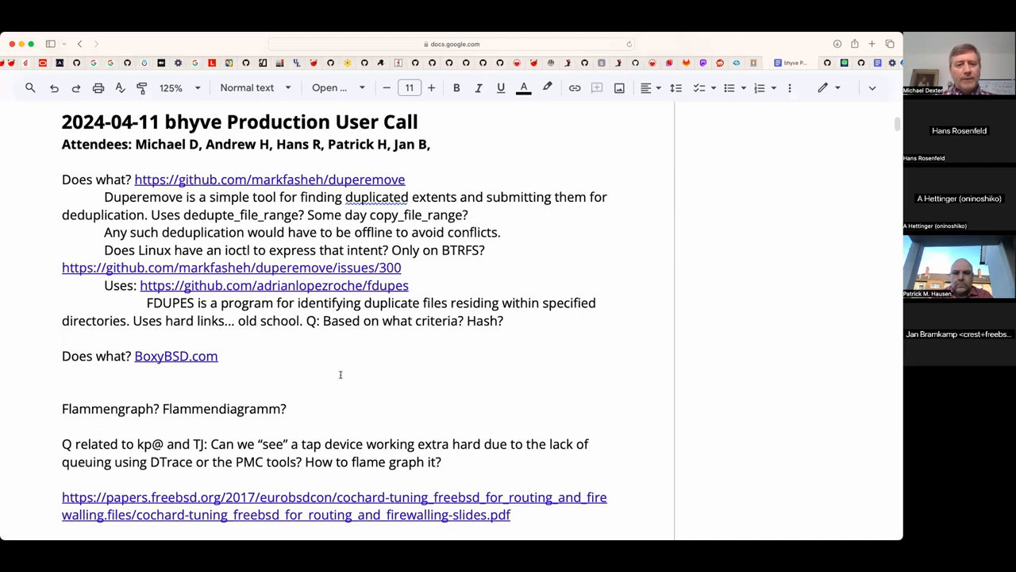
- Select the four kldload/pmcstat flamegraph command lines and set them in Courier New, then start a 'Jan' line
scroll("down", 3)
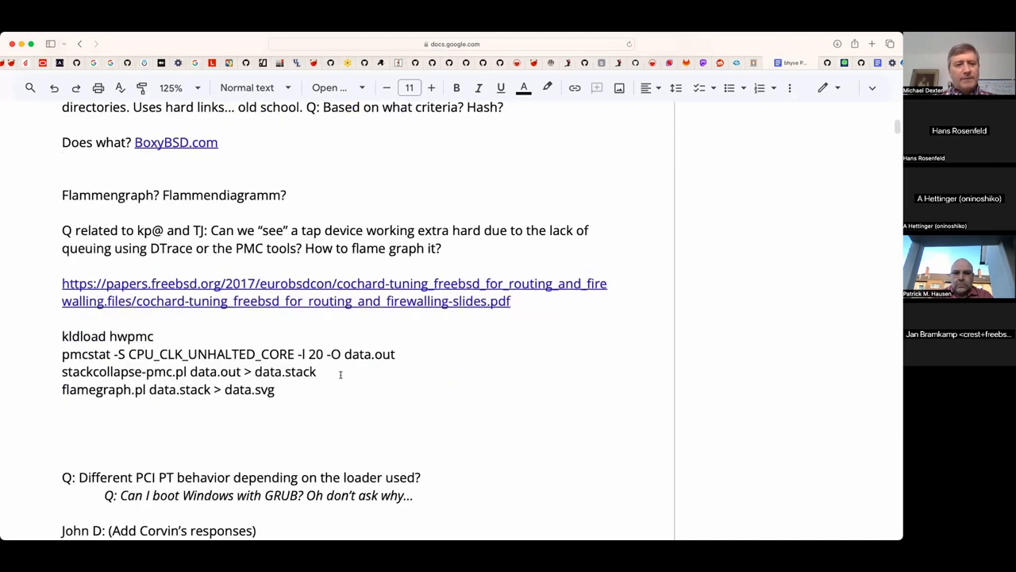
scroll("down", 3)
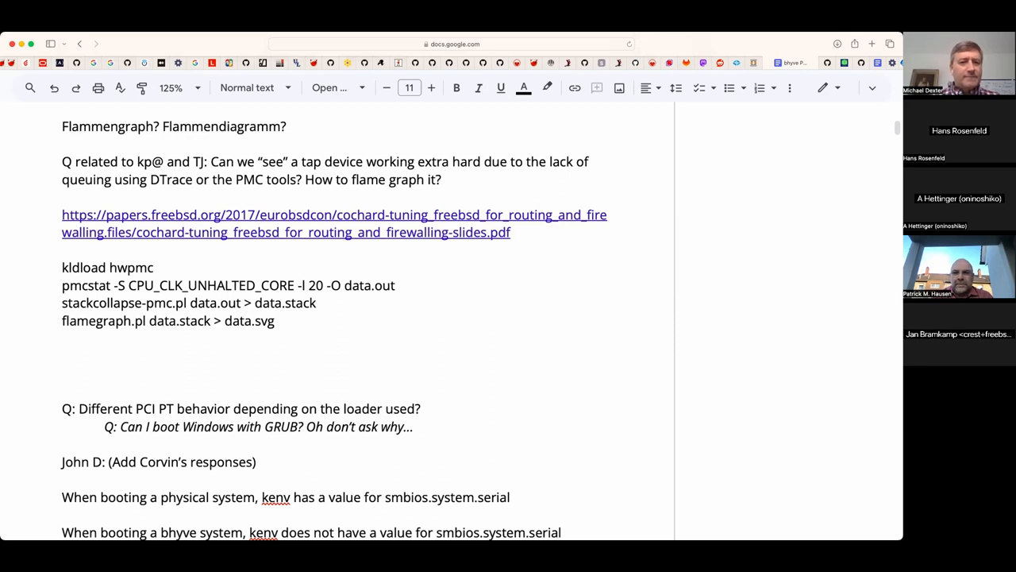
left_click(63, 127)
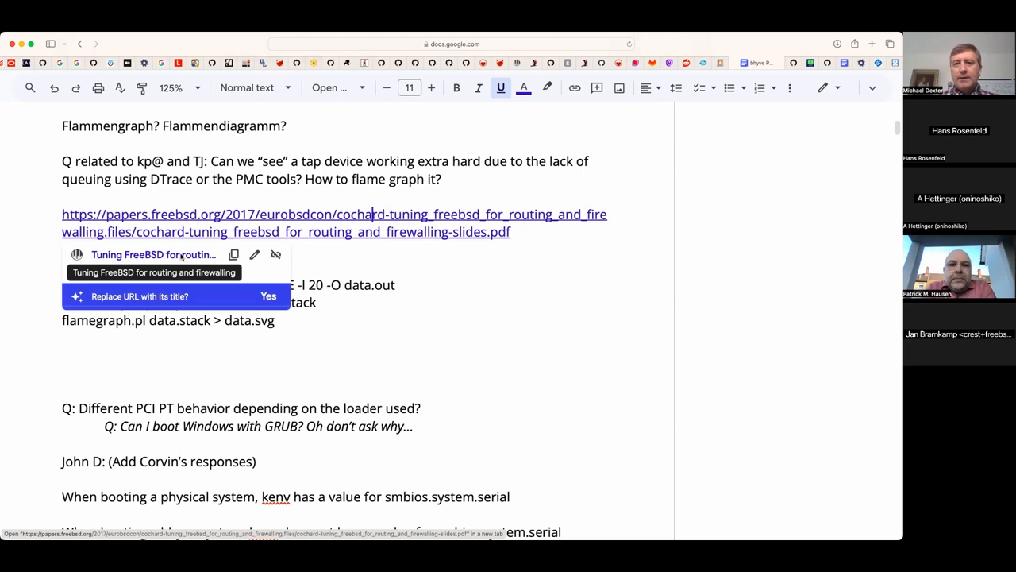
left_click(334, 222)
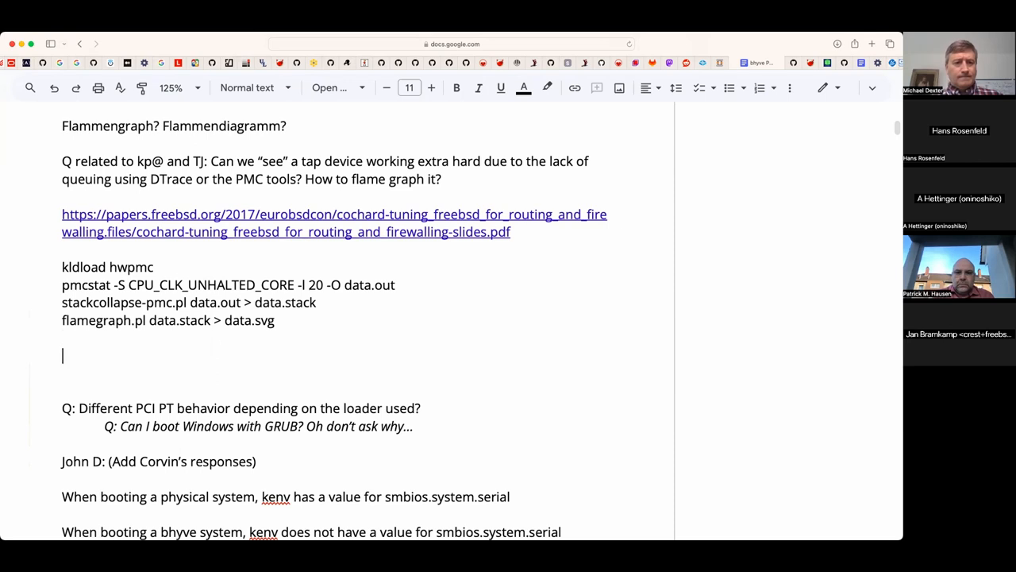
left_click_drag(62, 266, 276, 320)
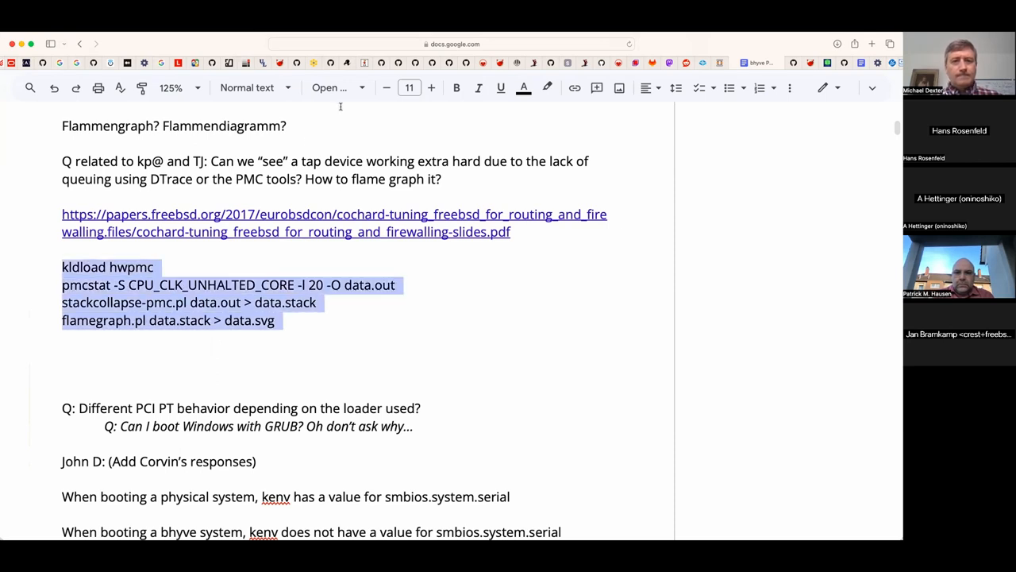
left_click(333, 88)
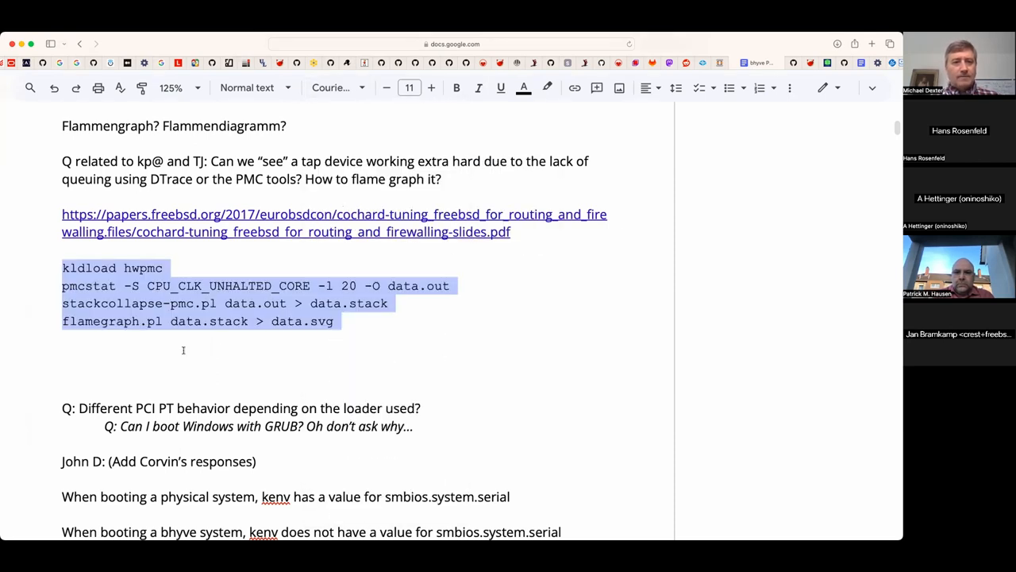
type("Jan: Use function")
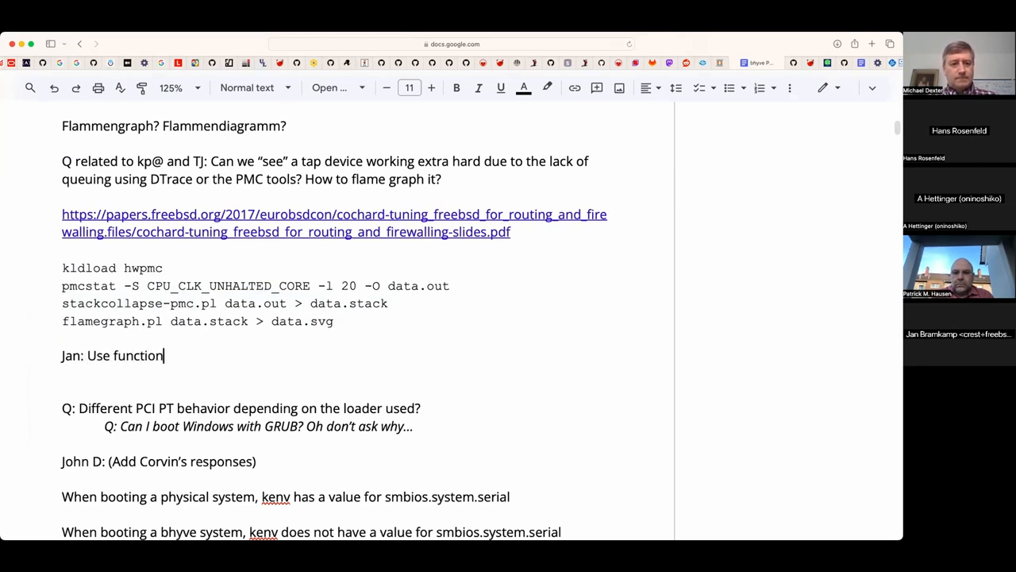
- Write Jan's note on function boundary tracing in DTrace for bhyve, correcting 'boundry' to 'boundary'
type("/boundry")
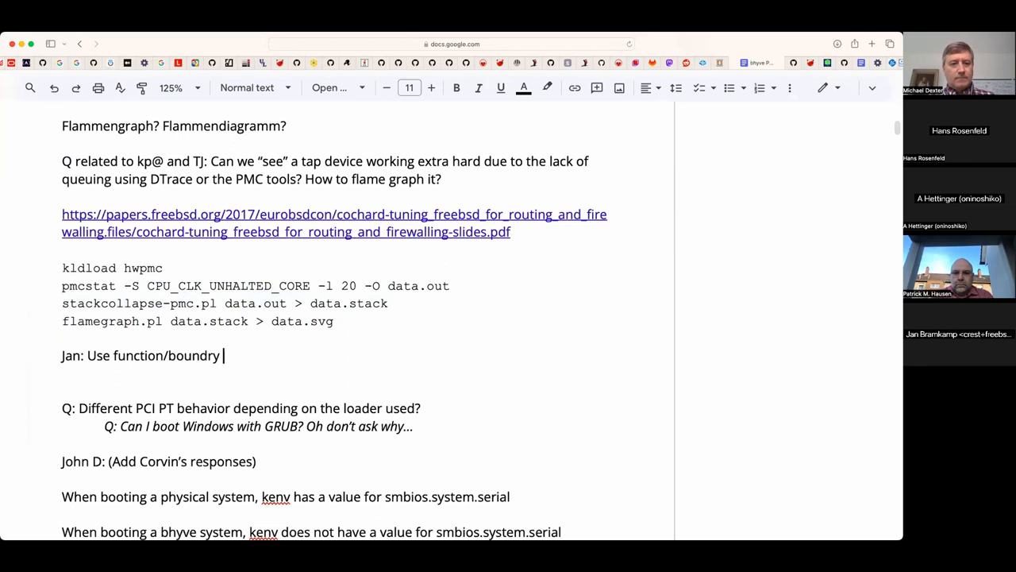
type("tracing in")
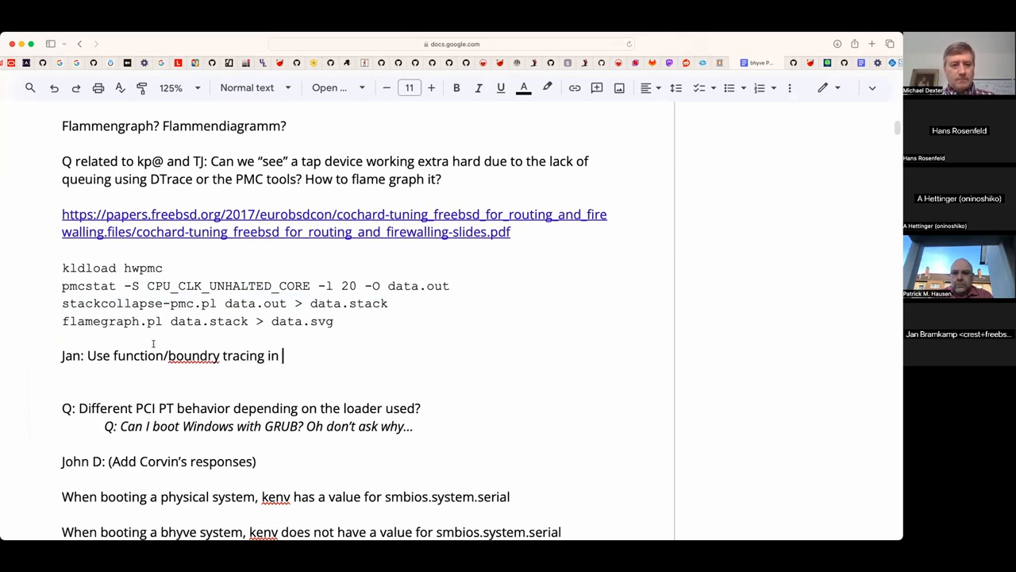
left_click(193, 355)
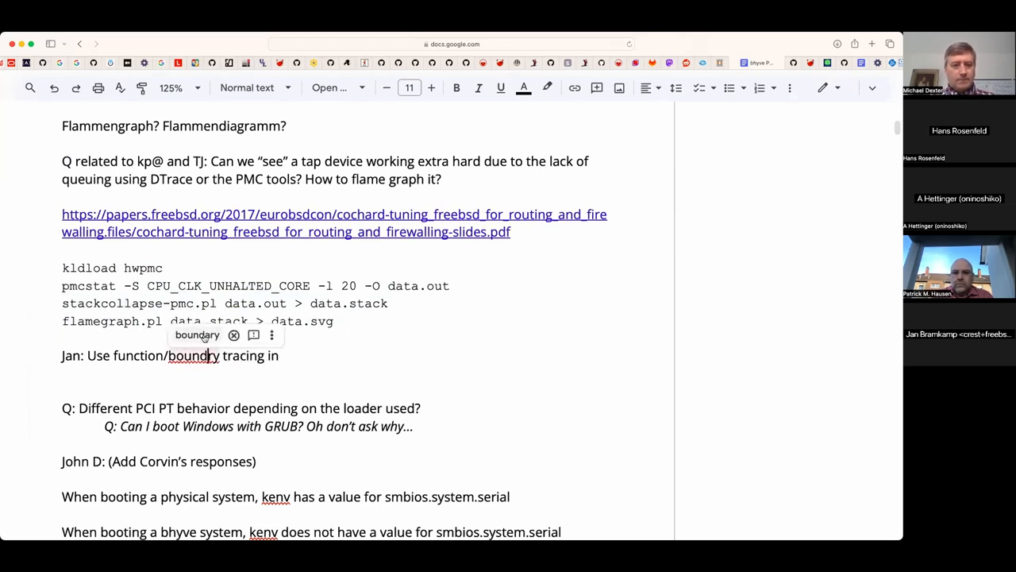
left_click(362, 357)
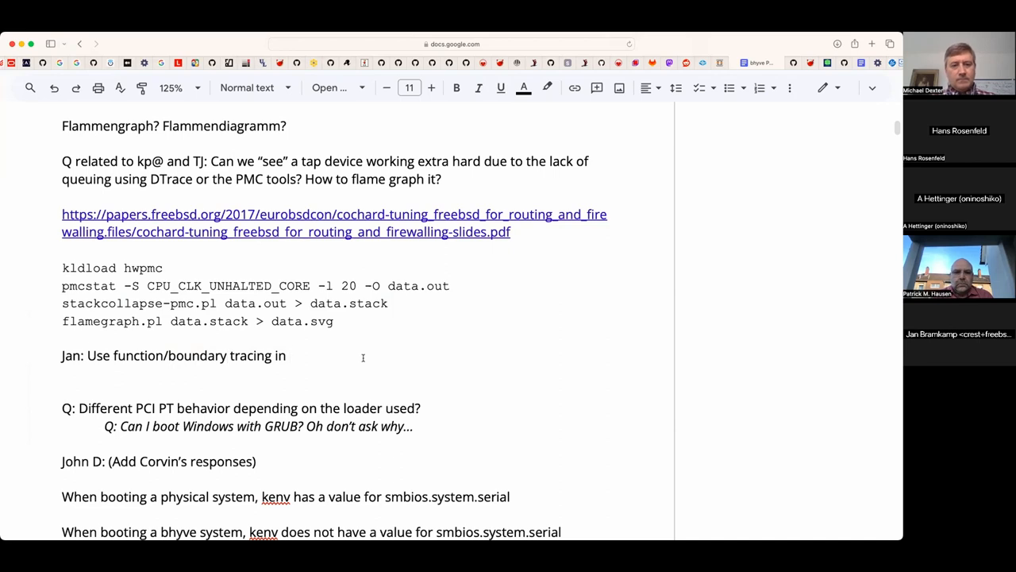
type("bh")
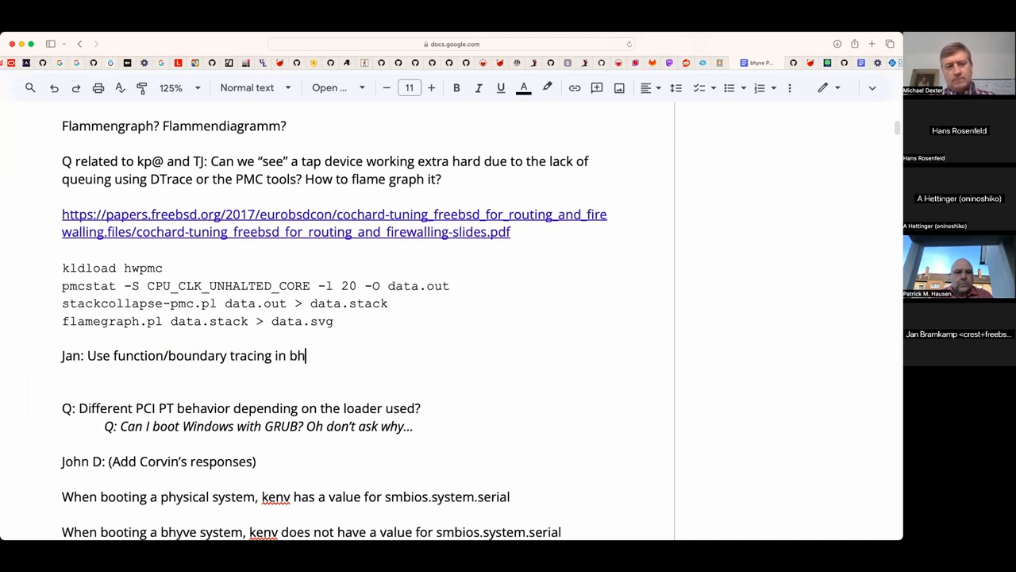
type("Trace?")
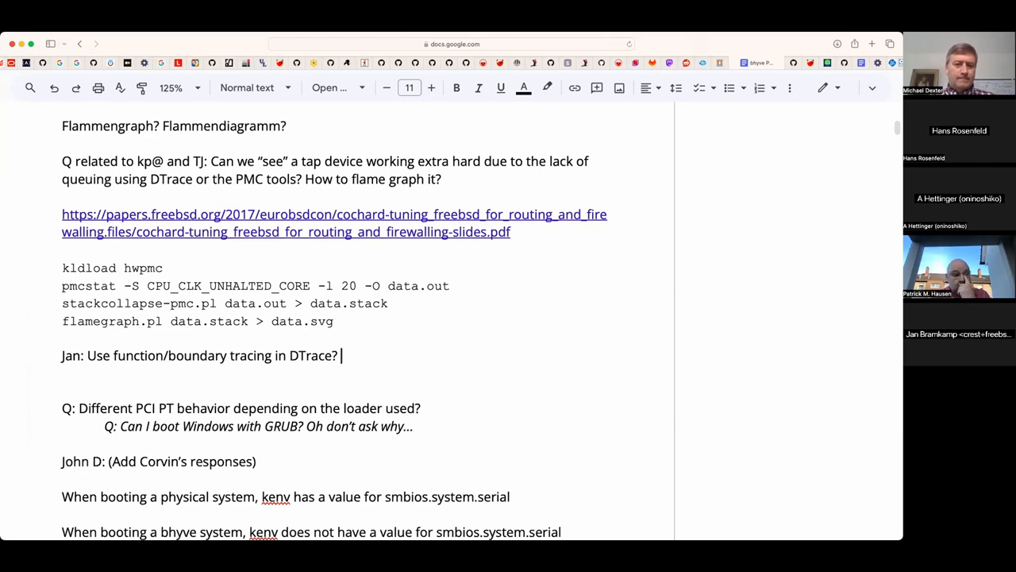
- Continue: 'If you don't care about inline tracing? Slower' but design issues unchanged
type("If you don't care")
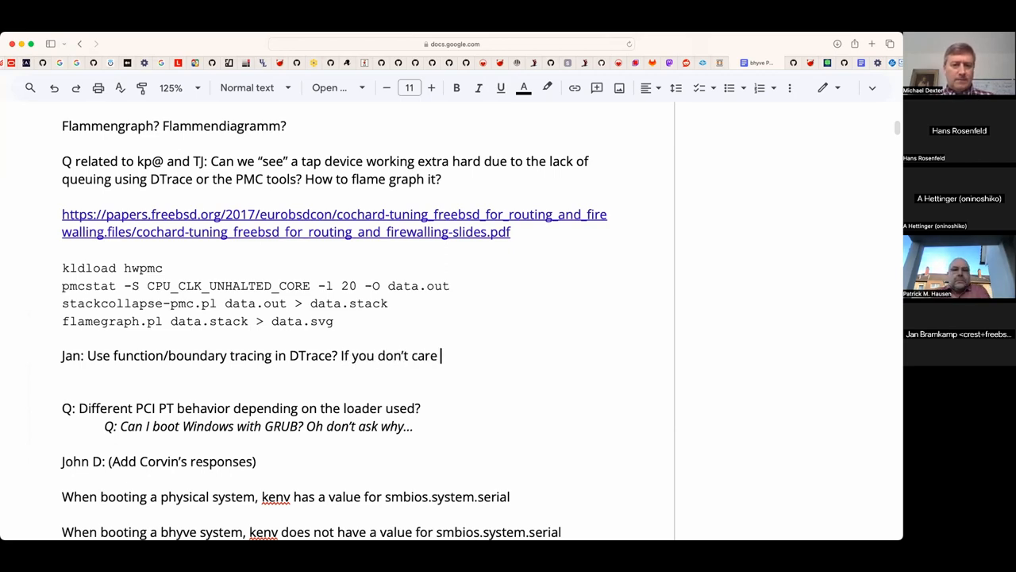
type("about inline t")
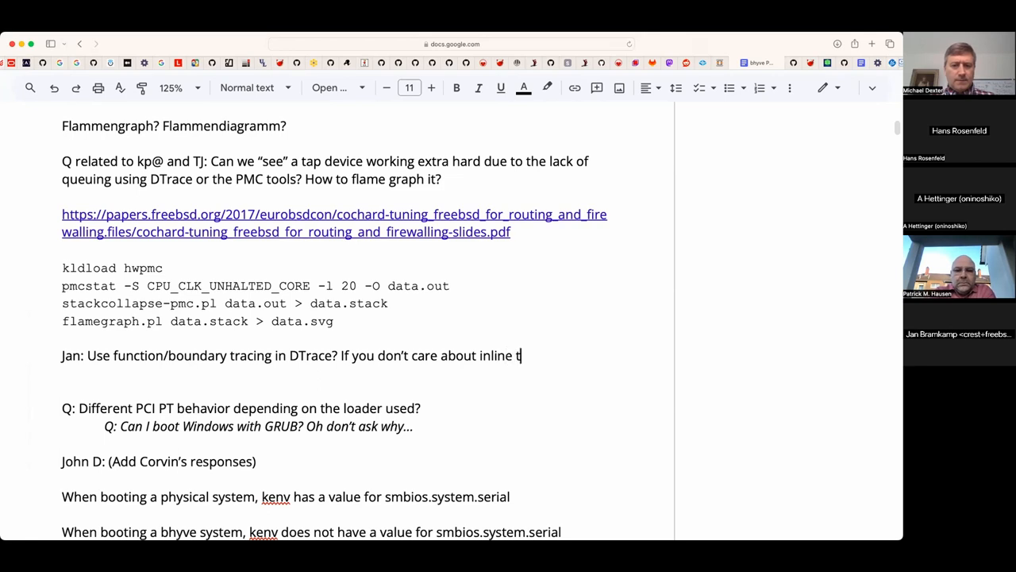
type("racing?")
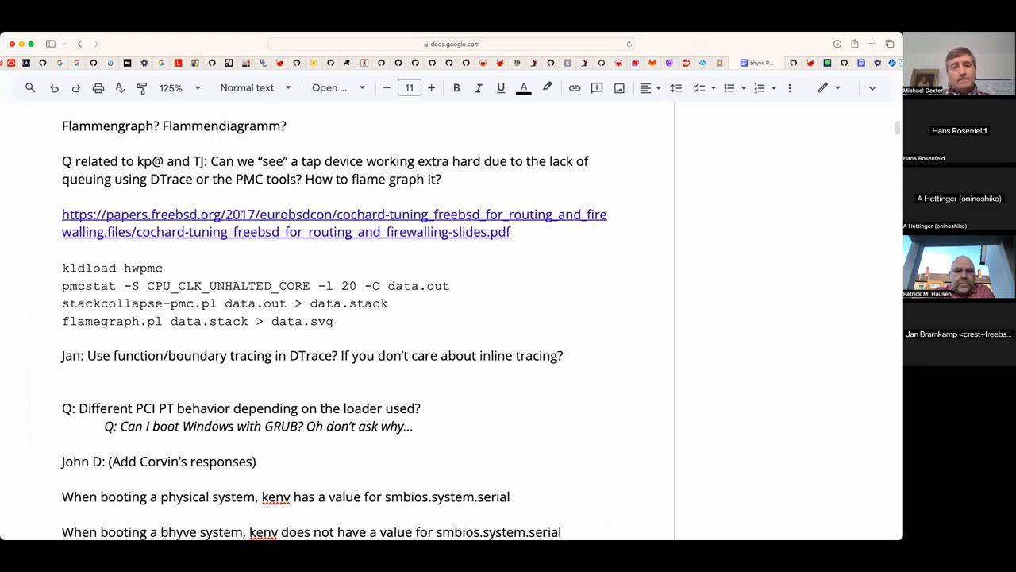
type("Slower but does not change the design issues.")
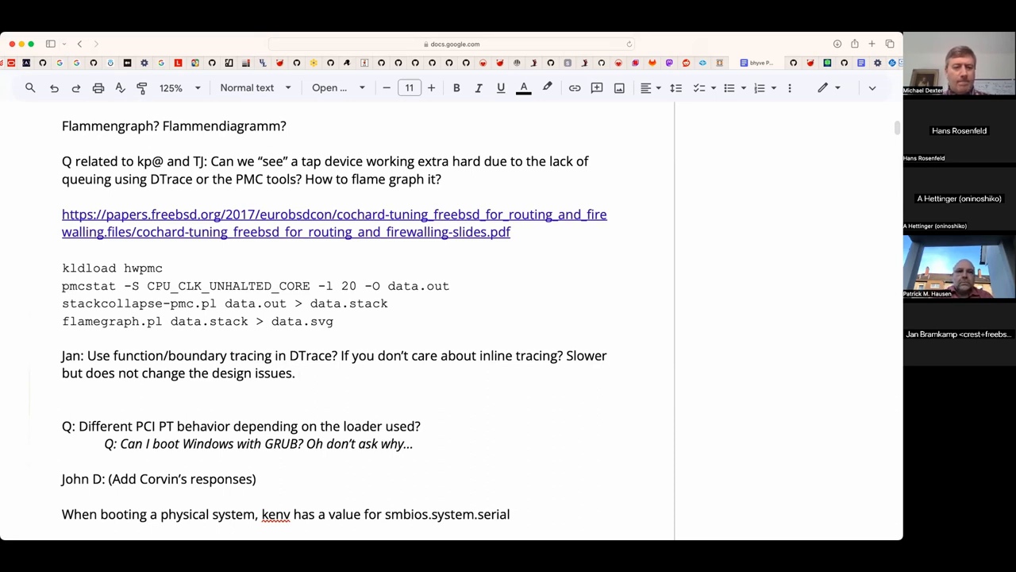
- End the note with 'Load the driver you want to analyze…', fixing the 'want to' wording
type("Take")
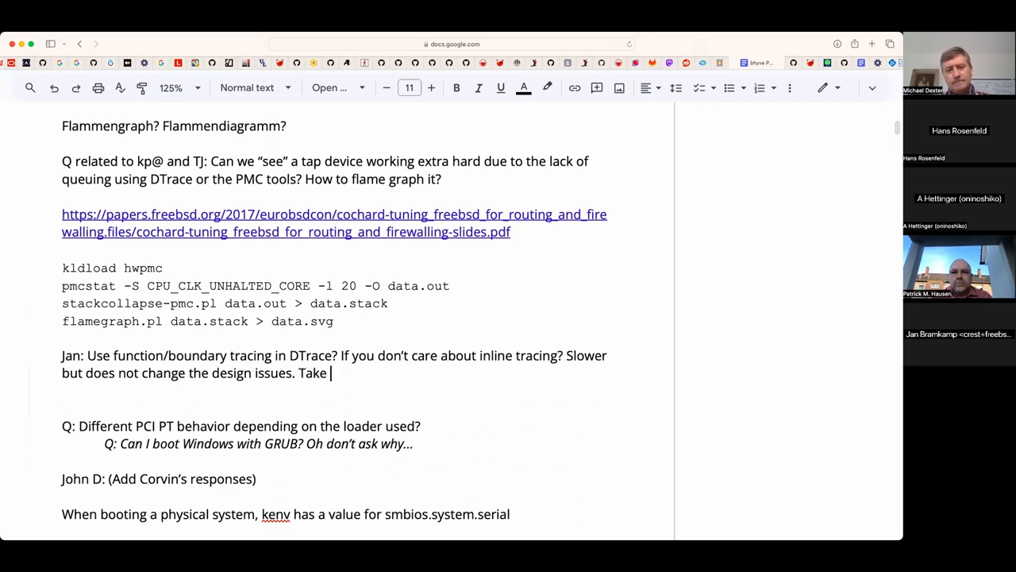
type("Load the")
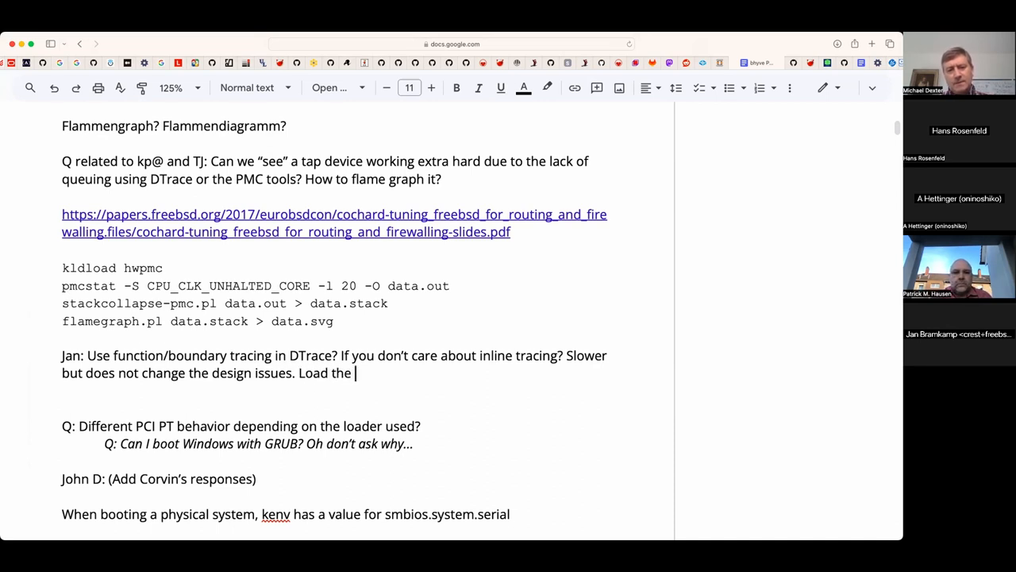
type("driver you wan tto")
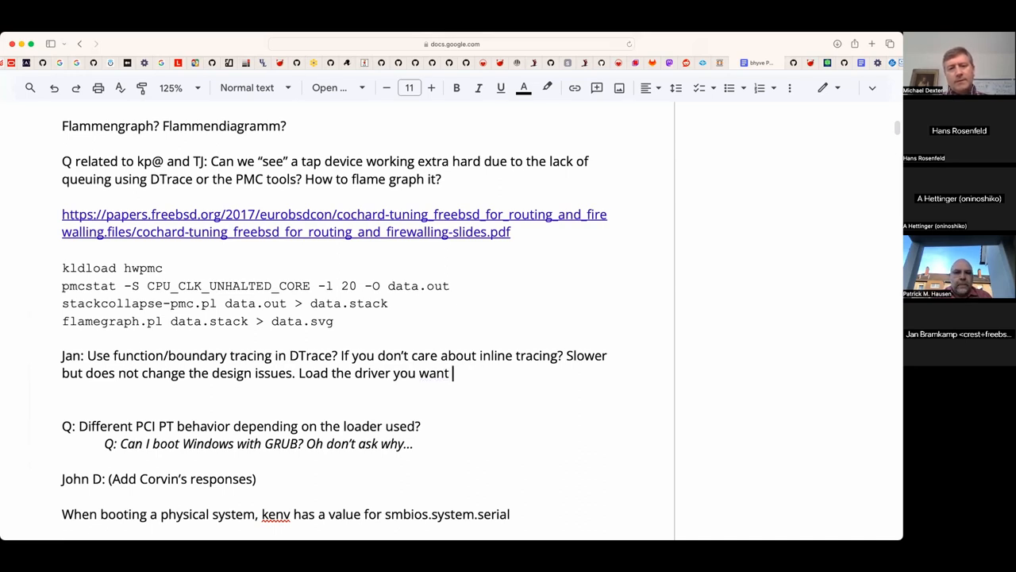
type("analyze")
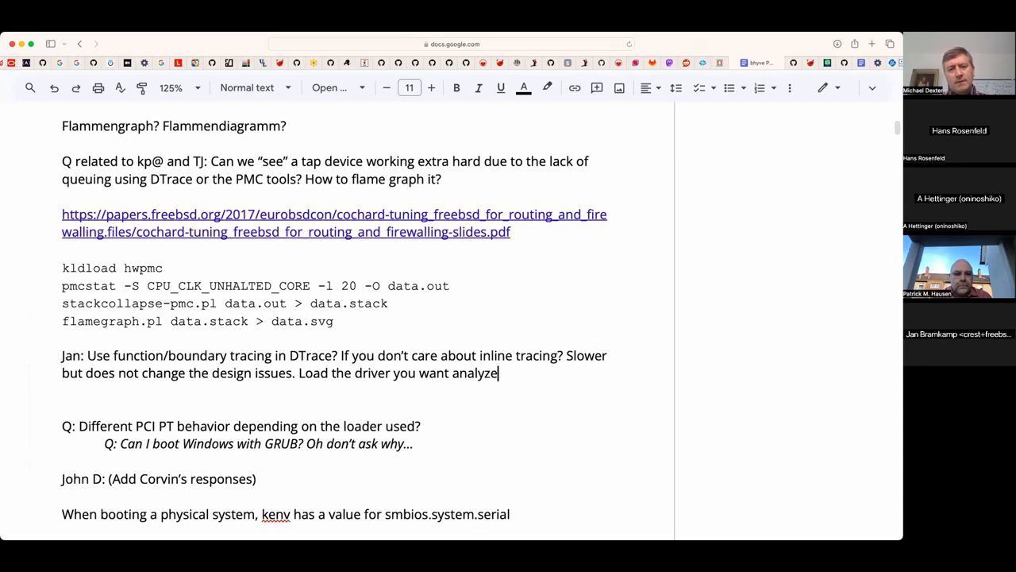
type("\" \"")
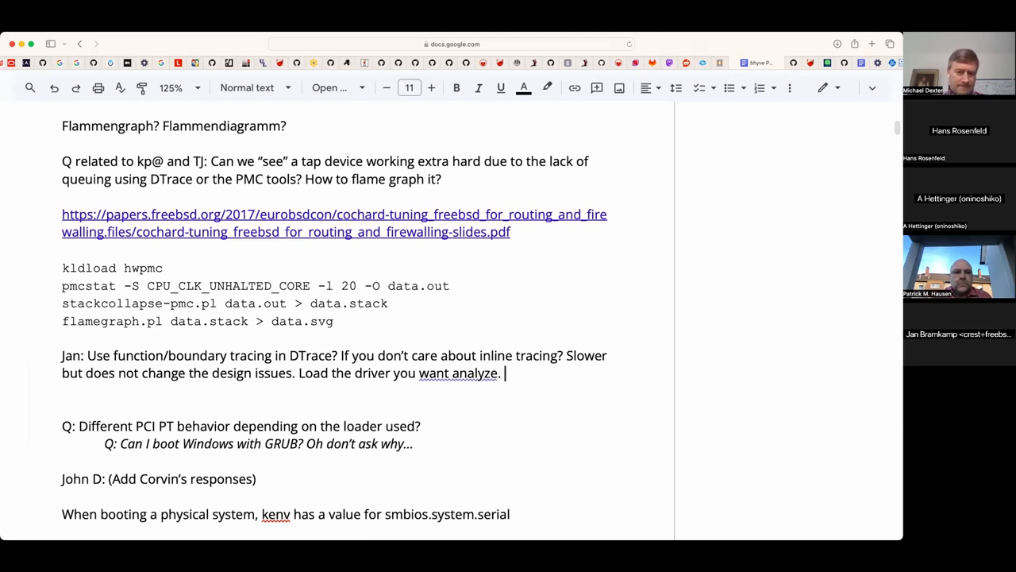
double_click(458, 373)
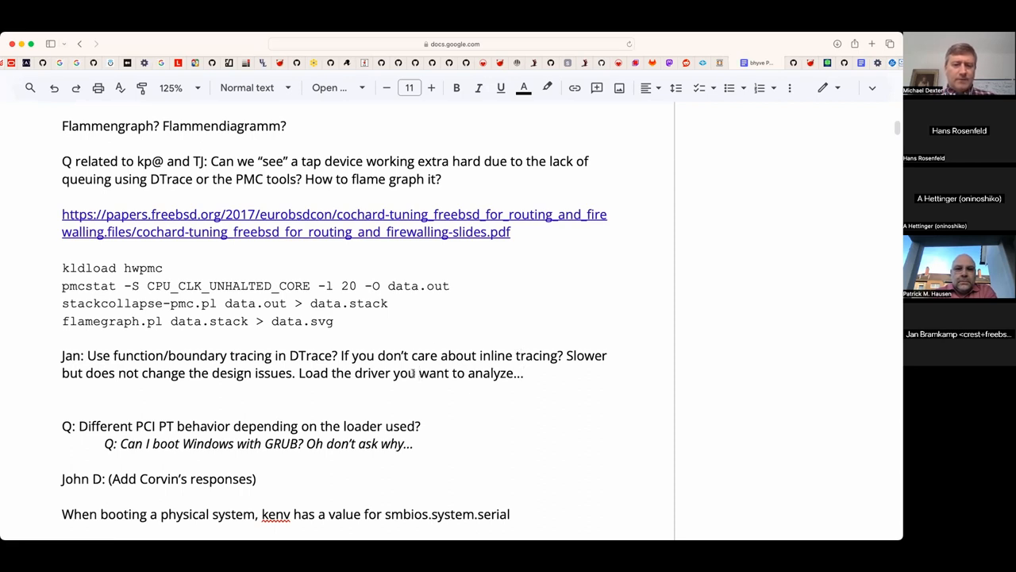
mouse_move(377, 363)
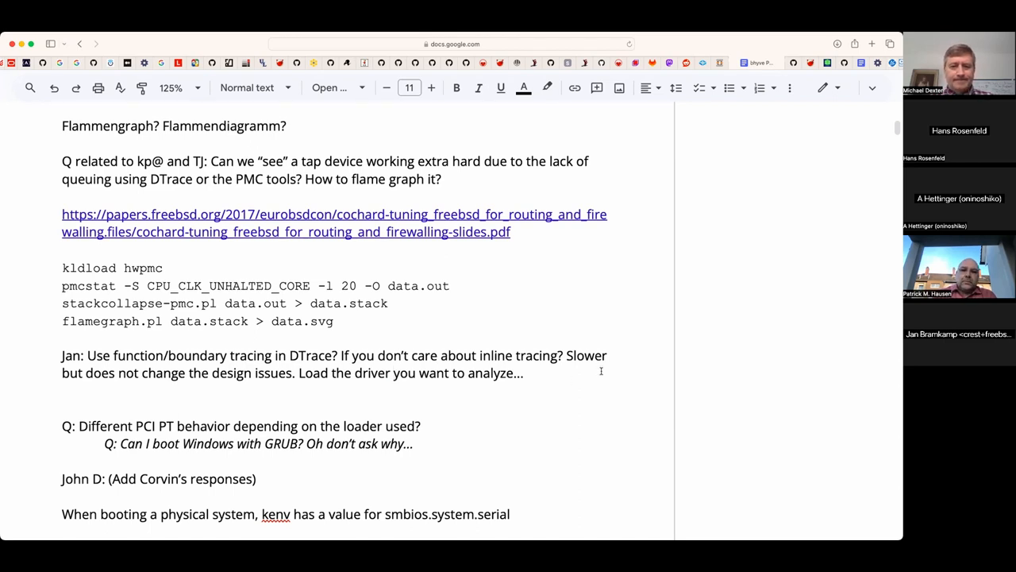
left_click(524, 373)
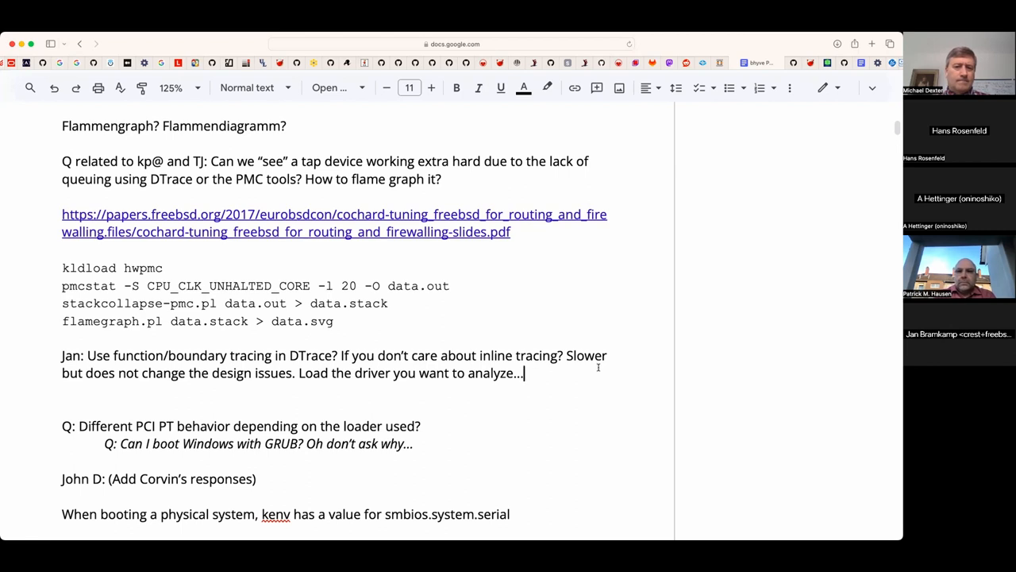
- Add an indented line: the driver needs at least one system call per packet, incurring a vm exit/context switch
key("enter")
type("The")
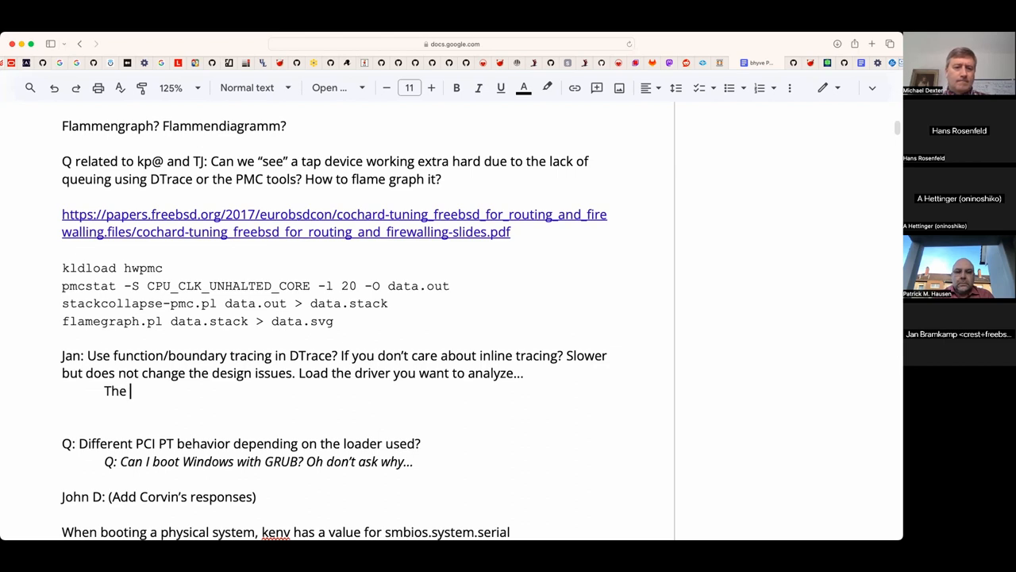
type("driver")
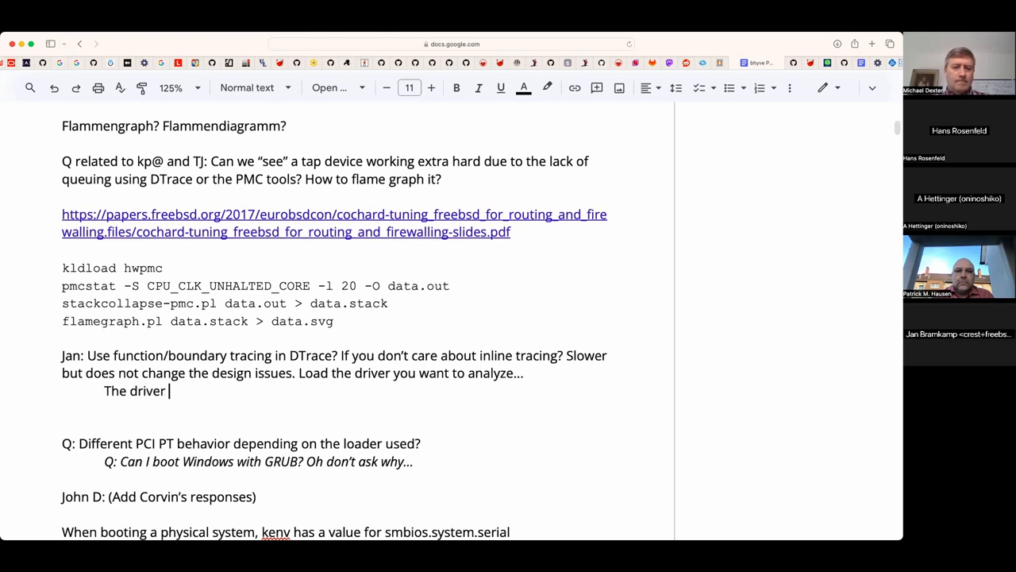
type("needs at least o")
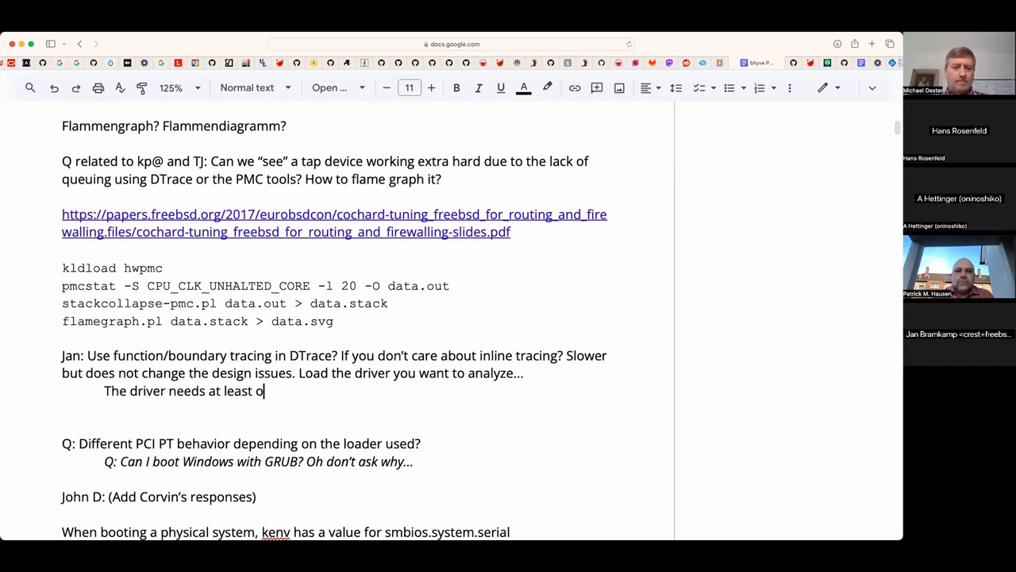
type("ne system call to m")
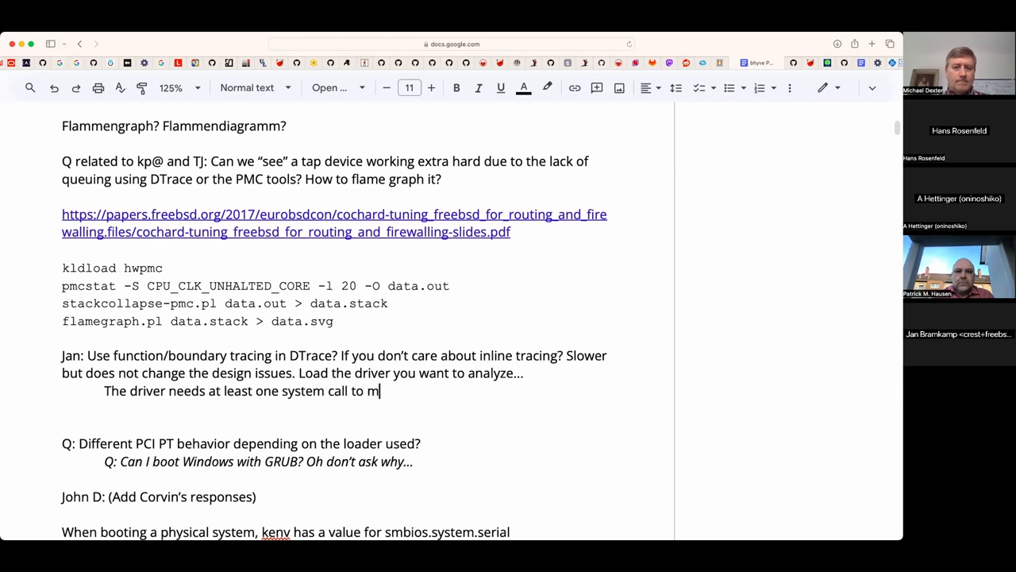
type("ove a packe")
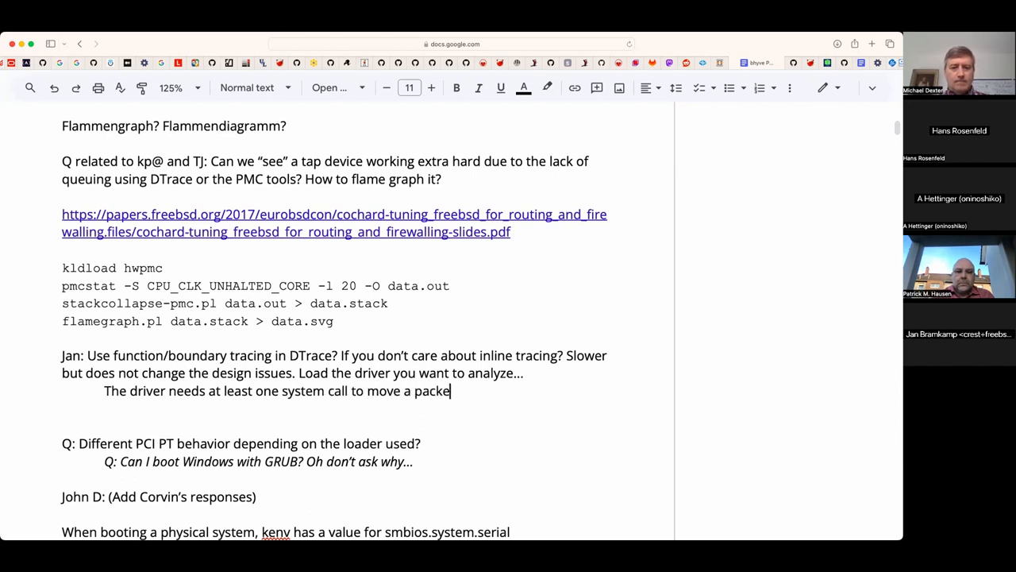
type("t, incurring")
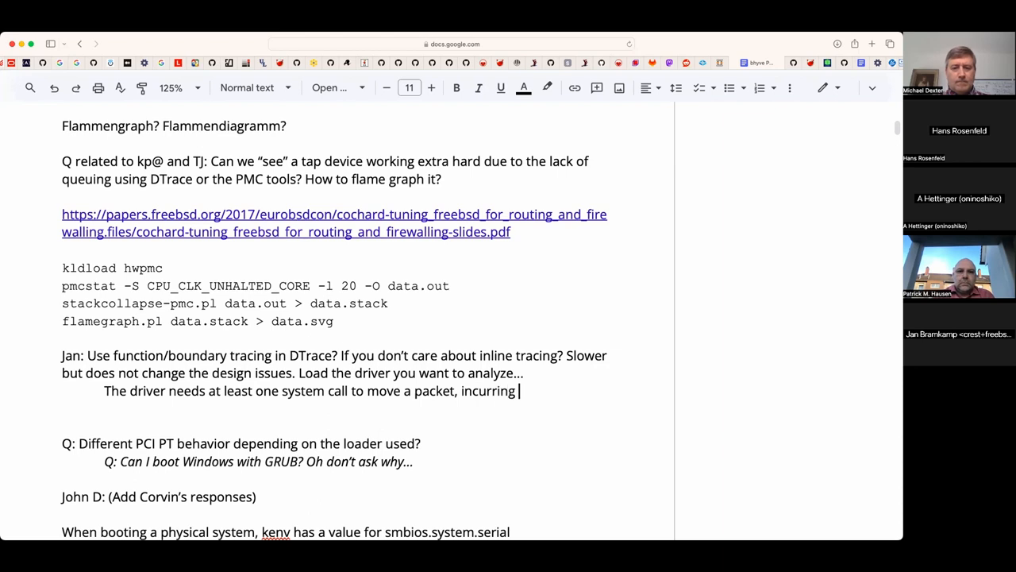
type("a vm exit.")
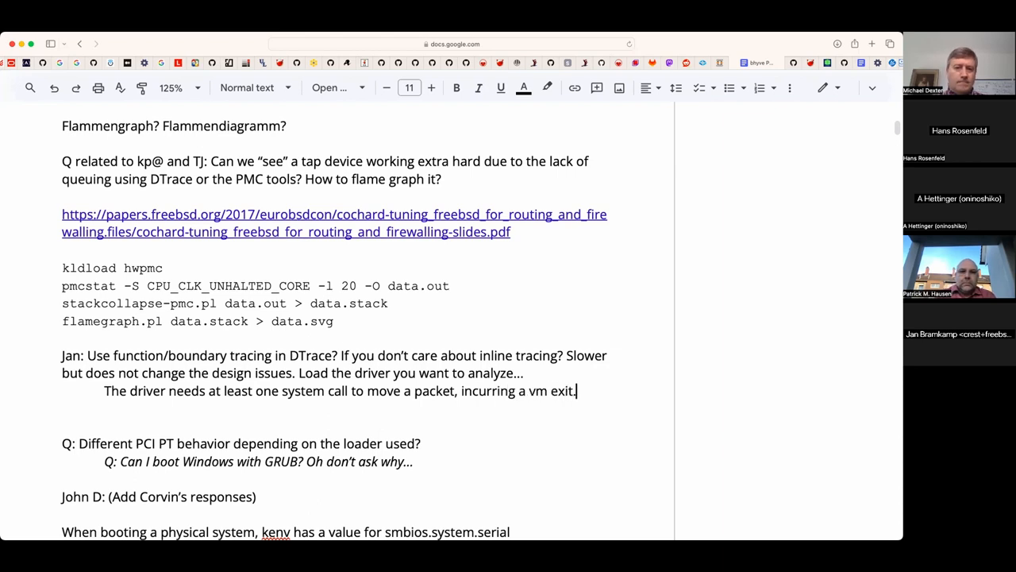
type("/context switches")
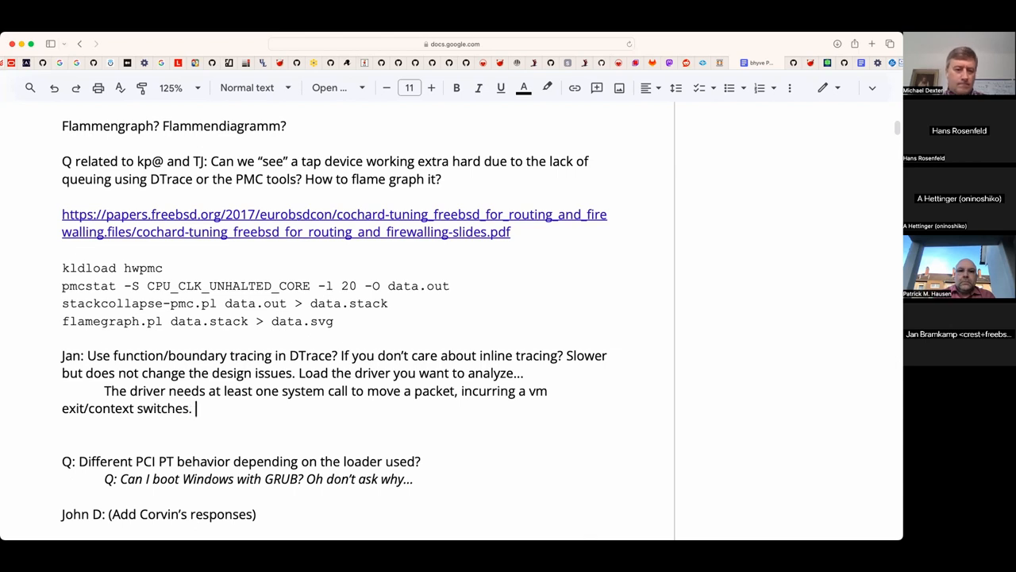
- Continue that even Netmap is held back by bhyve's API (bhyve process memcopies), removing stray characters
type("Even Netmap is held back by")
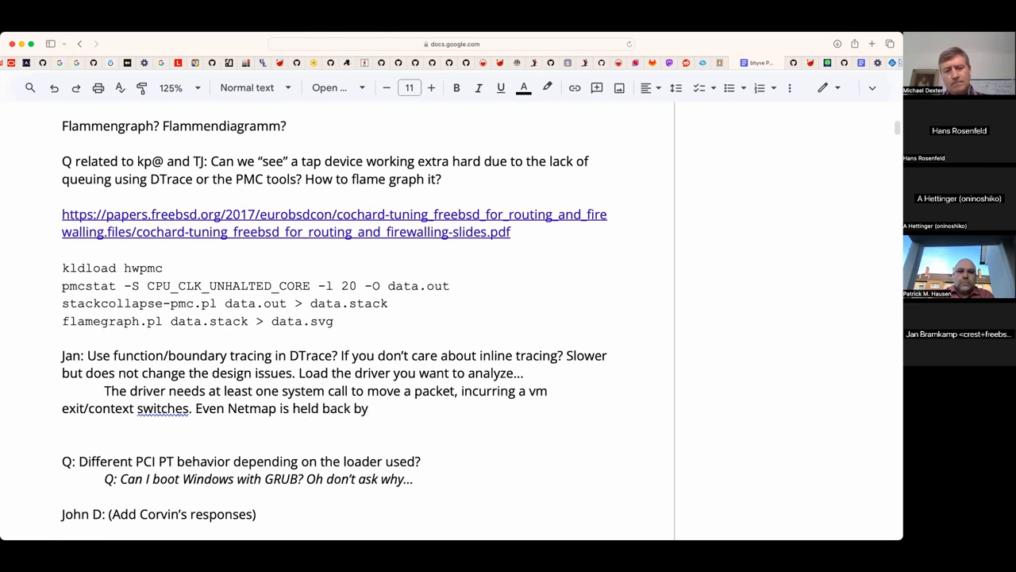
type("bhyve’s AP")
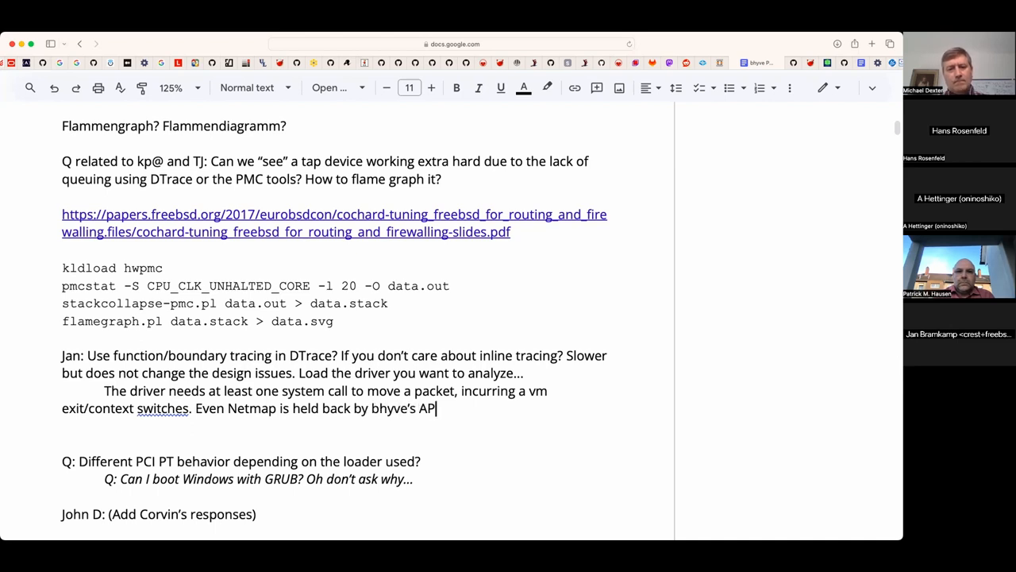
type(".")
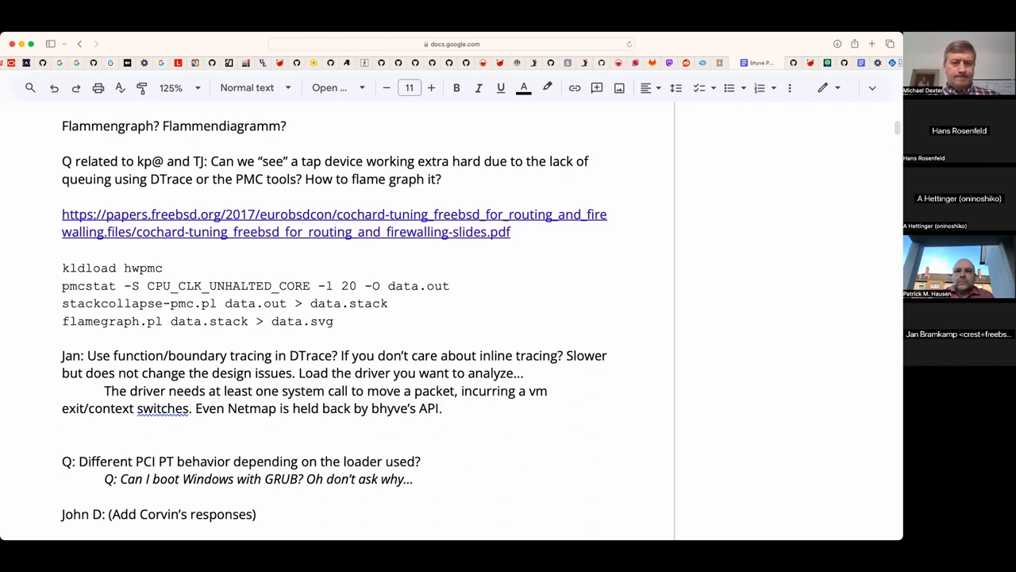
type("(")
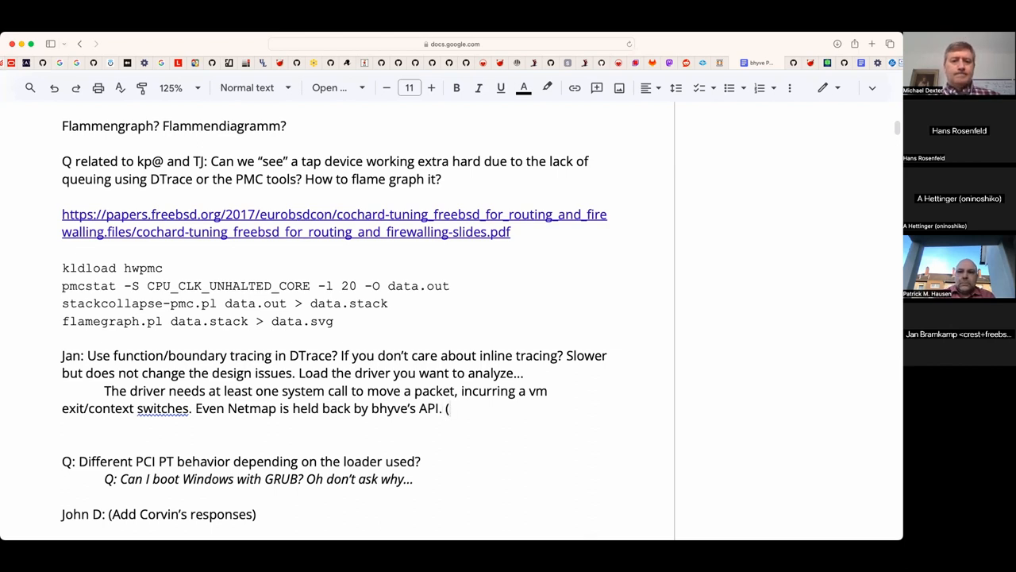
type("bhyve process i")
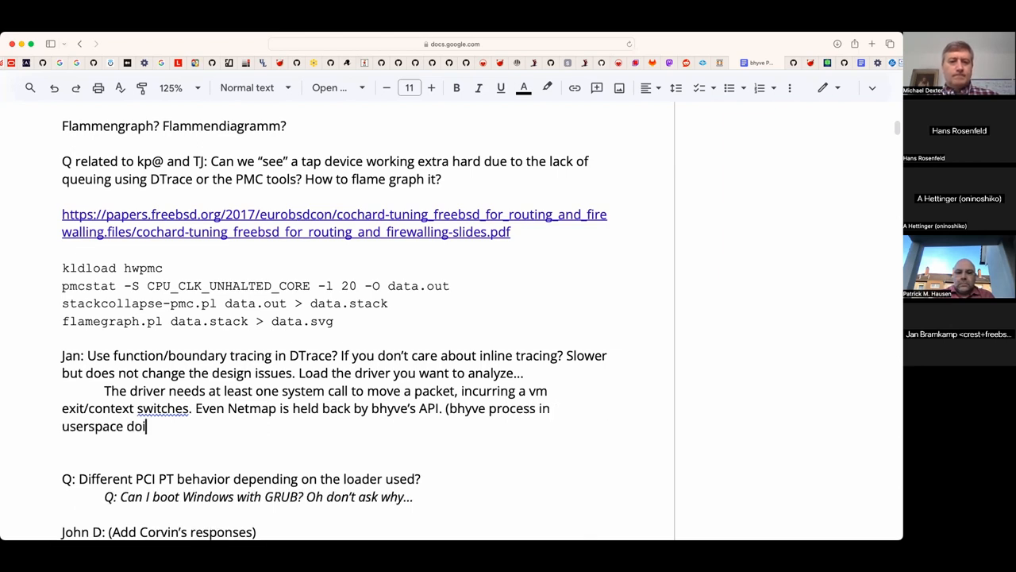
type("ng")
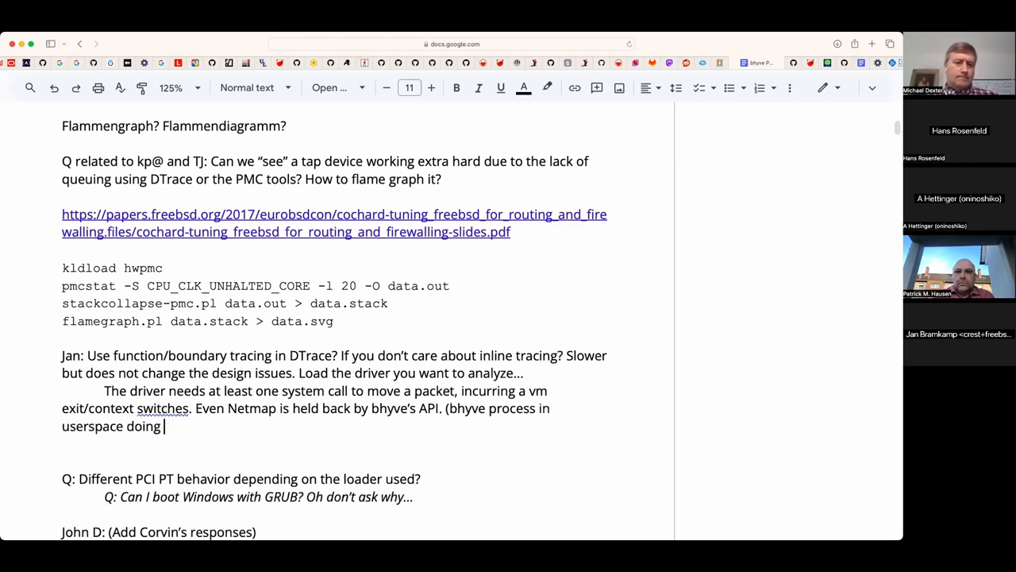
type("memcopys")
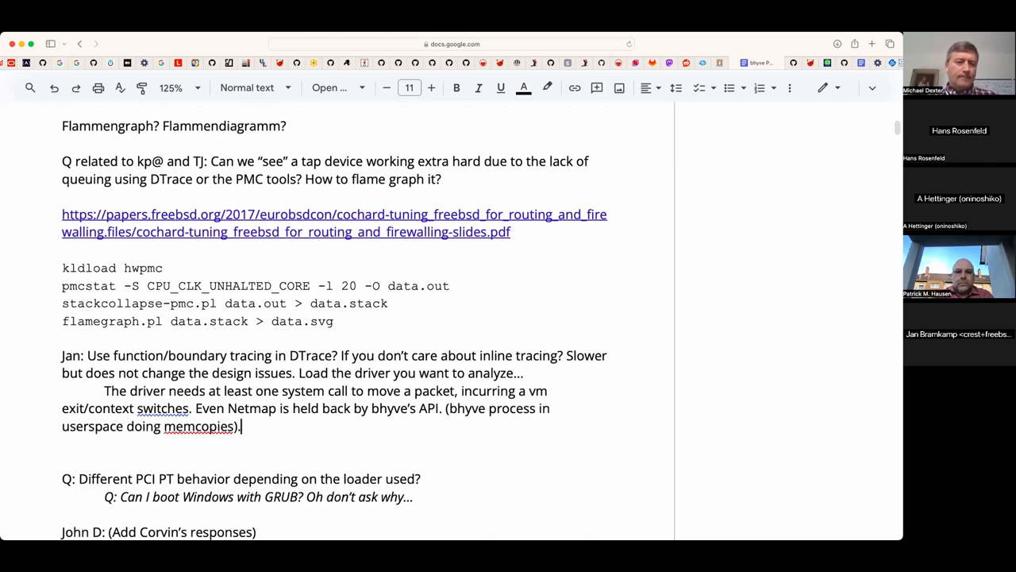
key("Backspace")
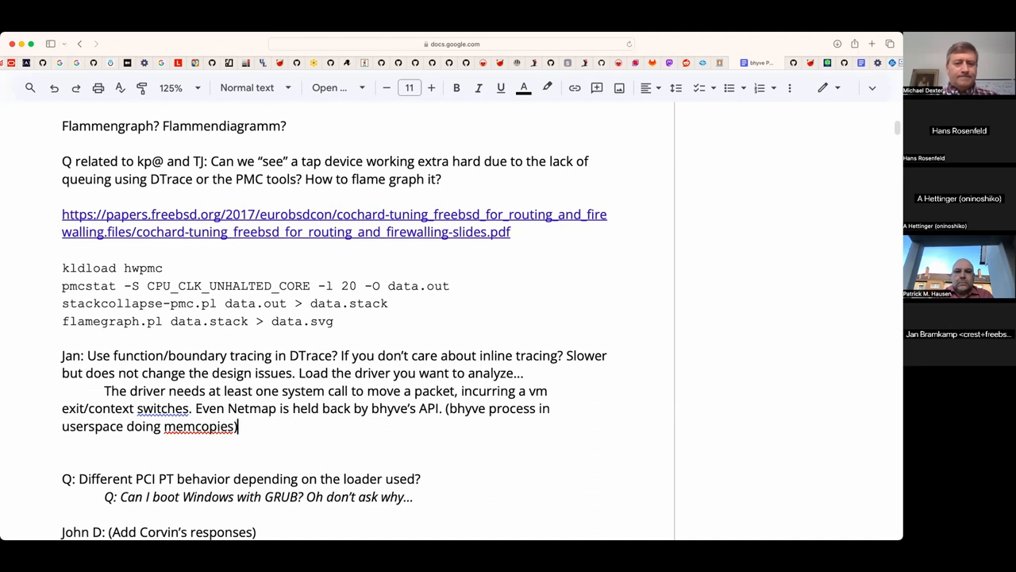
mouse_move(600, 366)
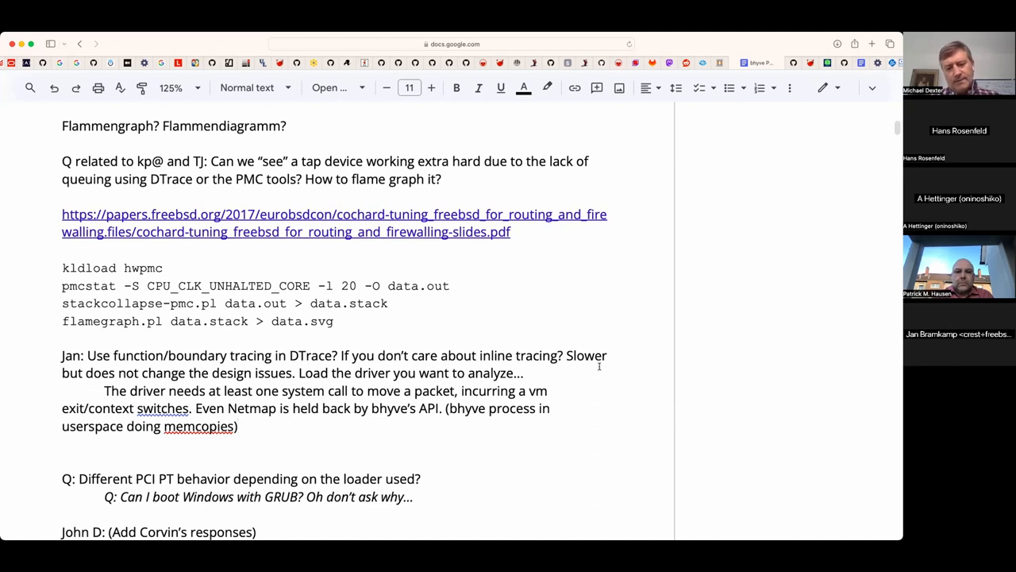
type("r")
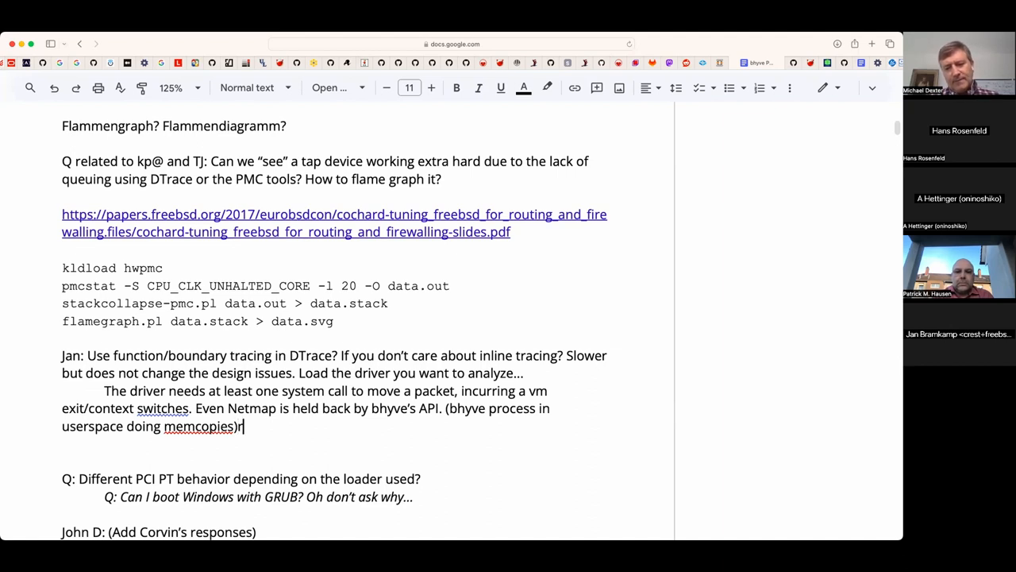
key("backspace")
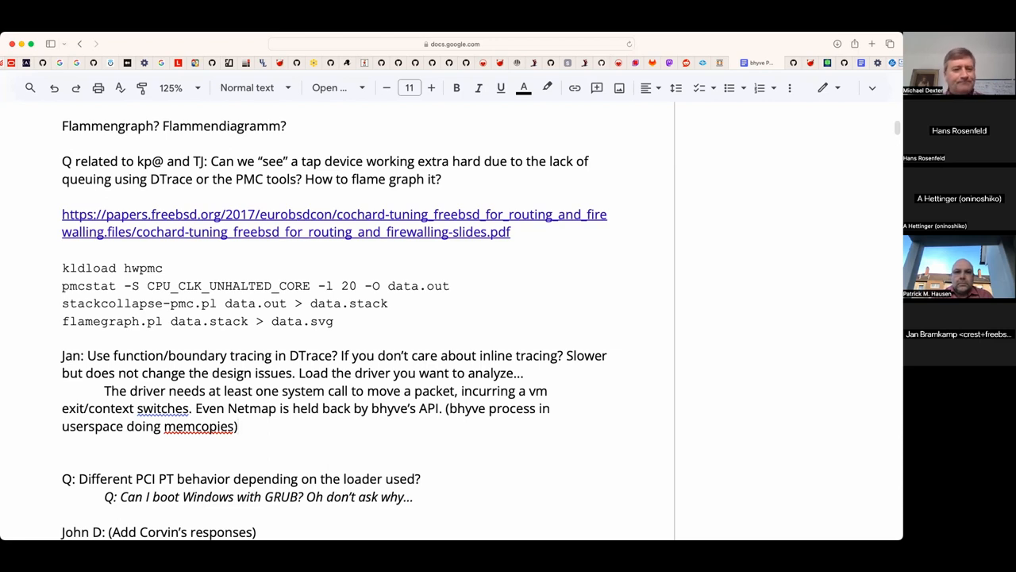
- Scroll down through the notes below the DTrace tracing comment
scroll("down", 3)
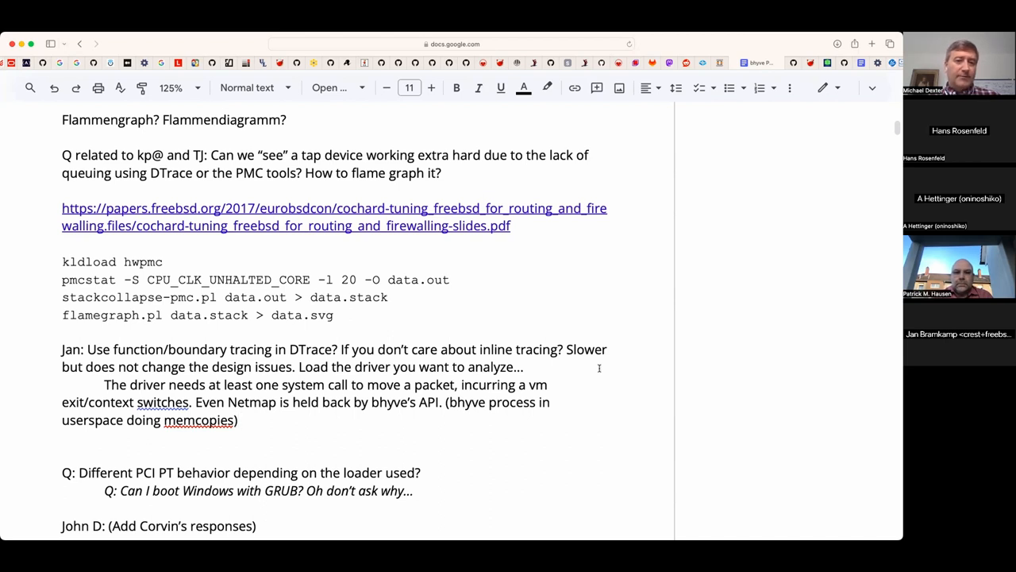
- Append 'Note that bhyvectl can give counter stats.' after the memcopies line
type("Note that")
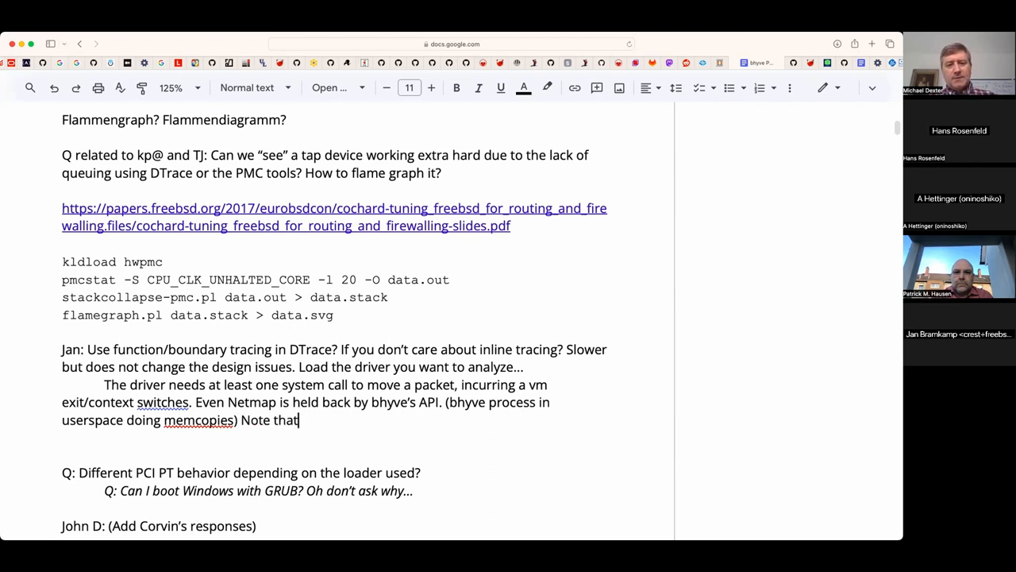
type("bhyvectl")
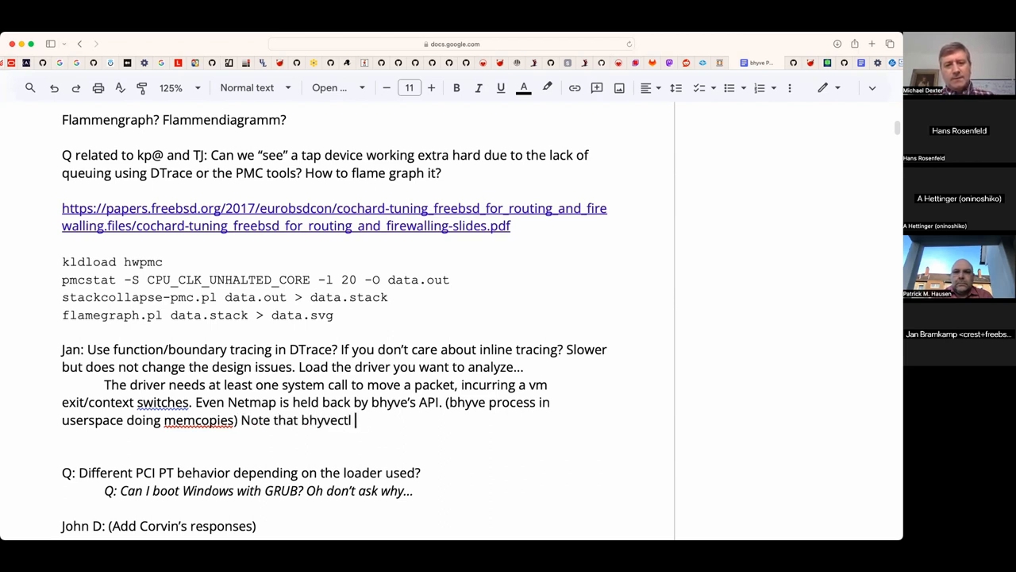
type("can give counter")
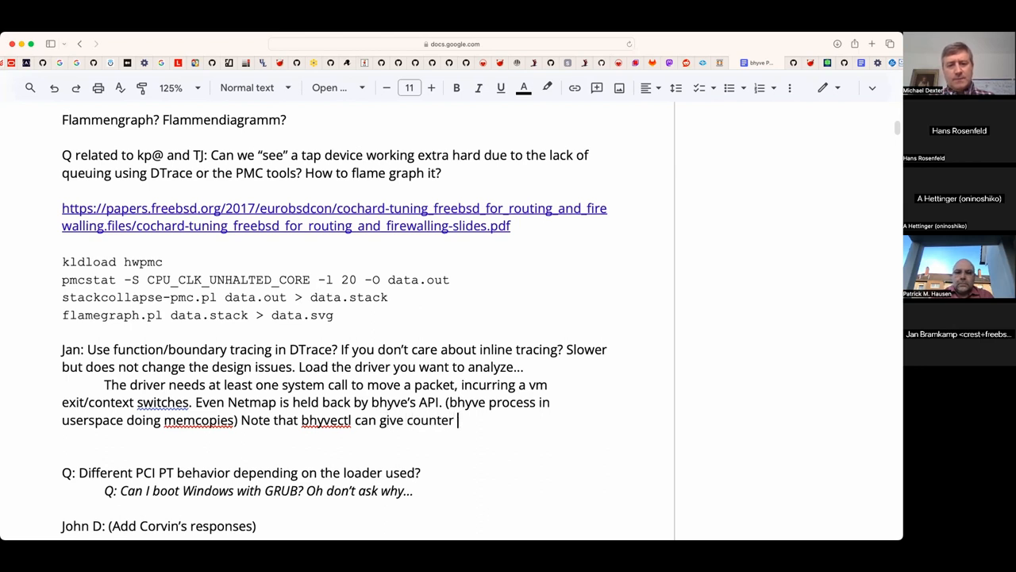
type("output.")
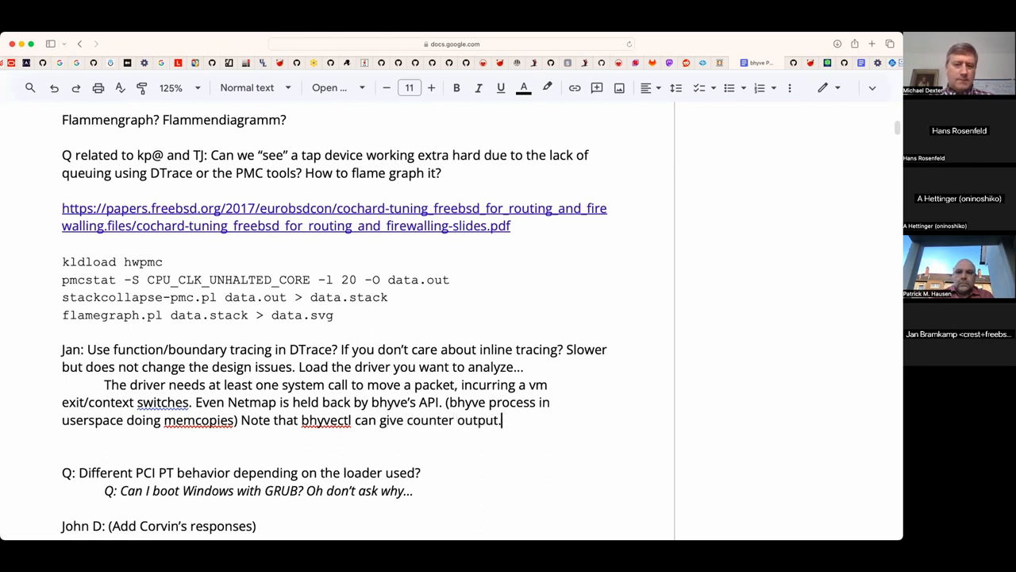
type("stats")
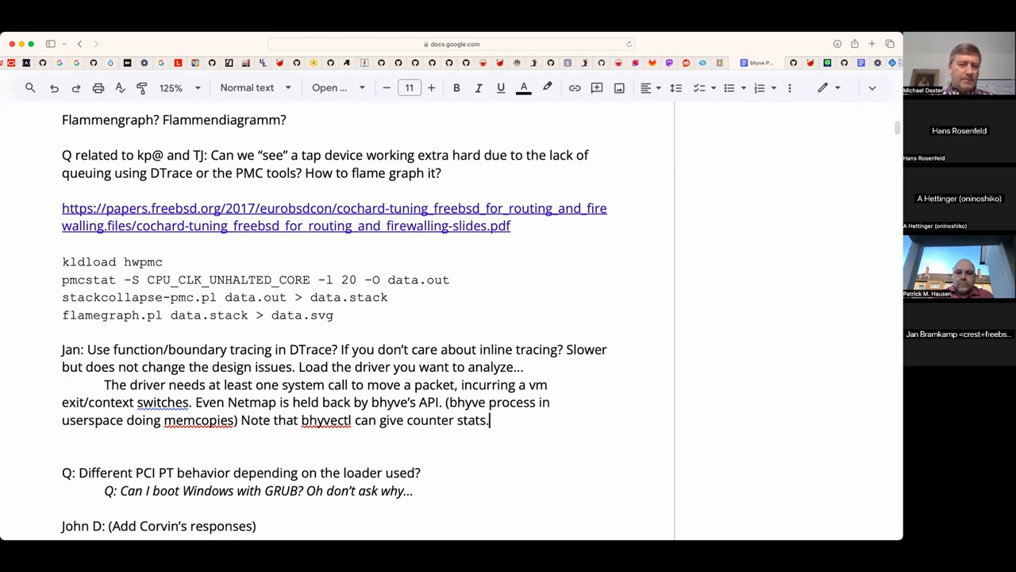
scroll("down", 3)
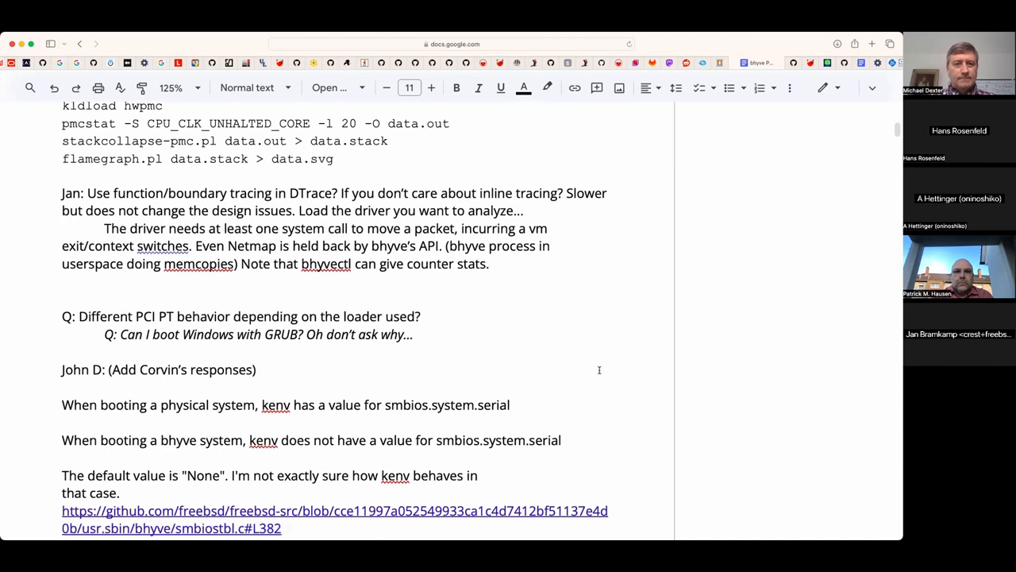
scroll("down", 3)
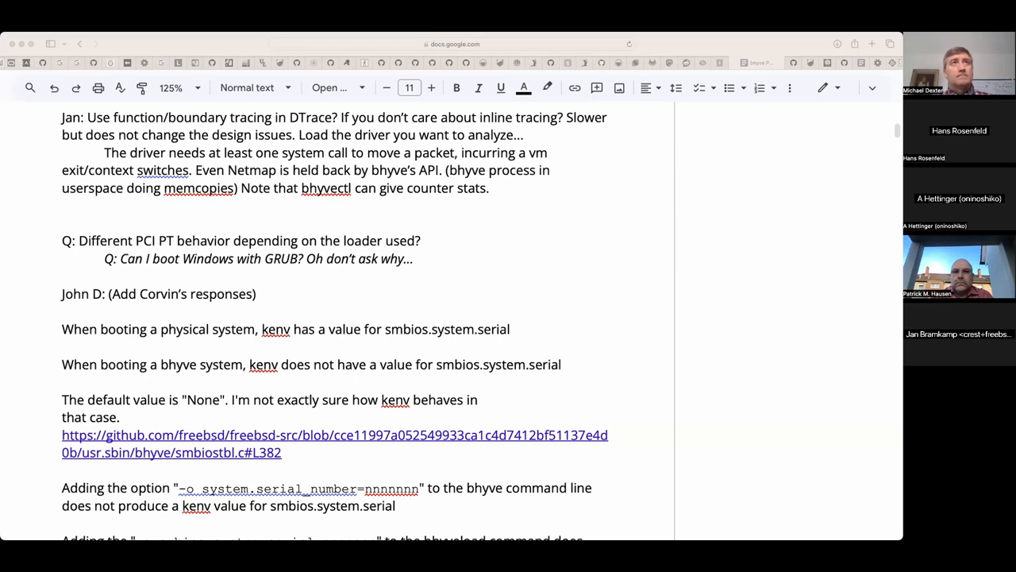
mouse_move(347, 332)
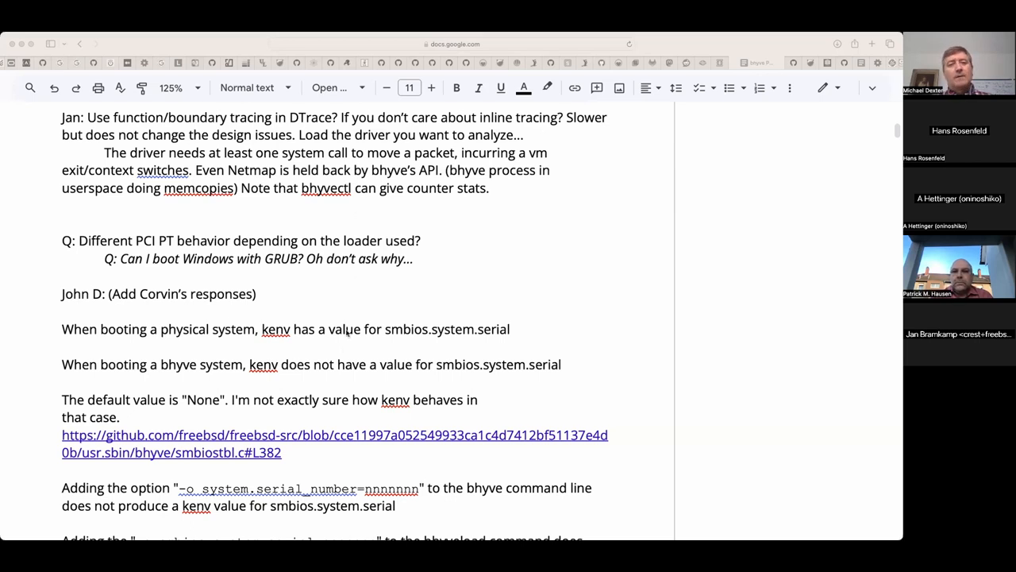
- After 'counter stats.' add the note about illumos viona and the VM backing
left_click(514, 188)
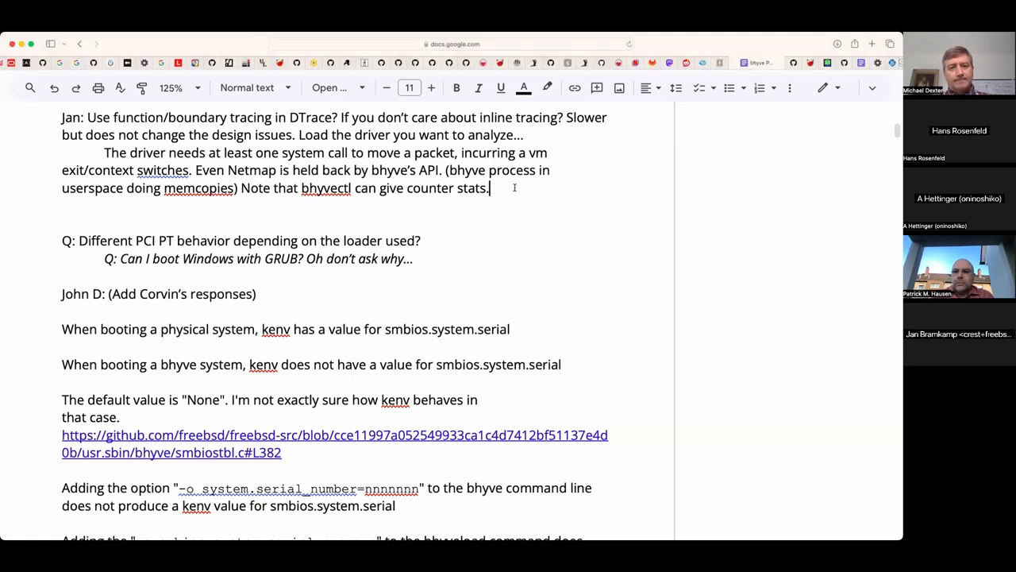
type("Note")
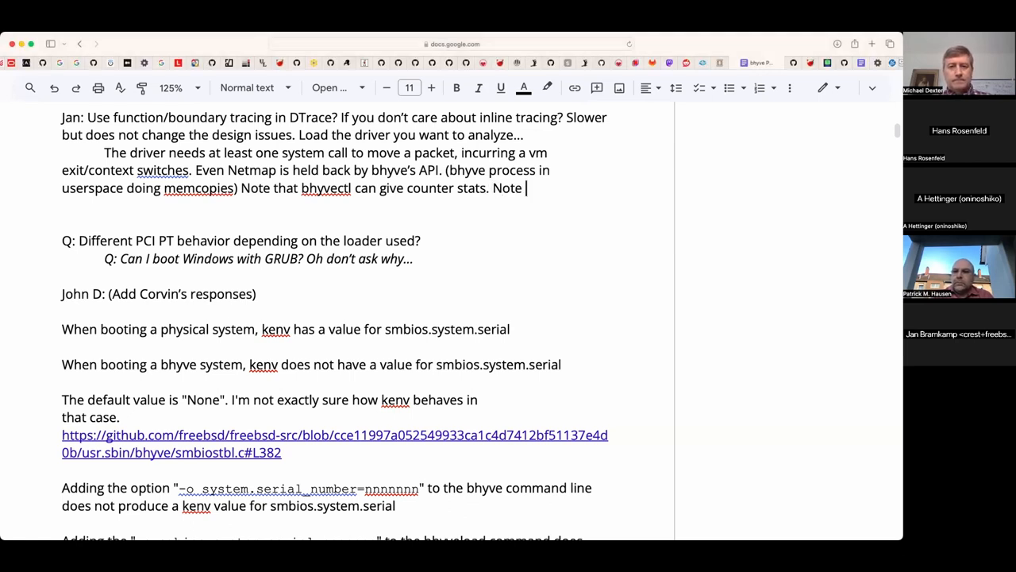
type("illumos")
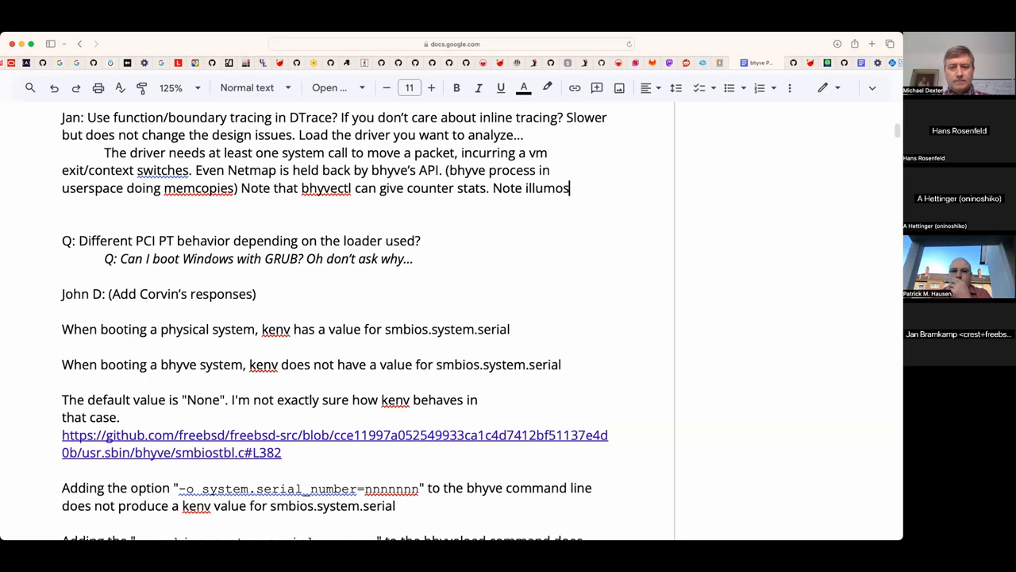
type("viona.")
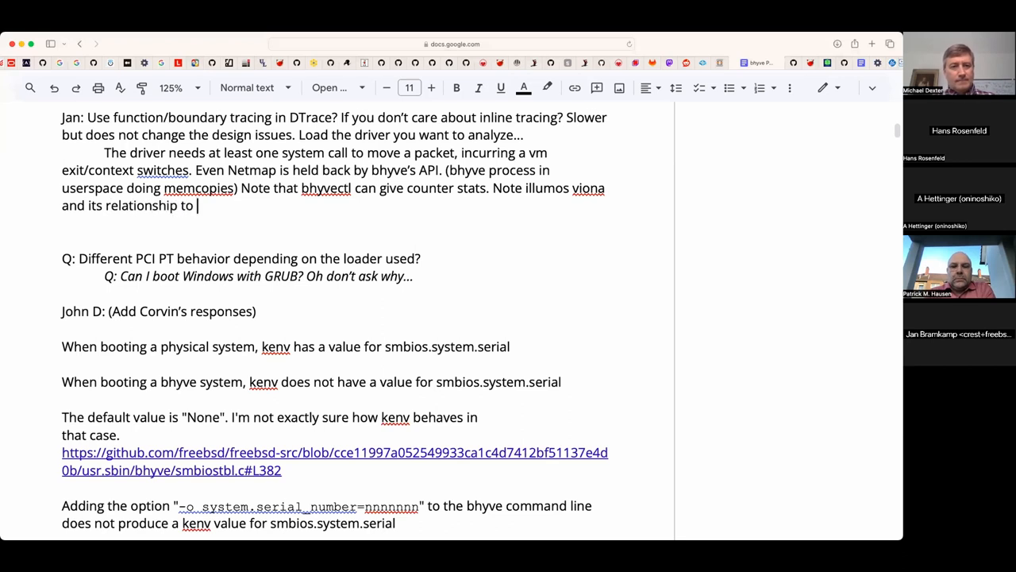
type("the VM backin")
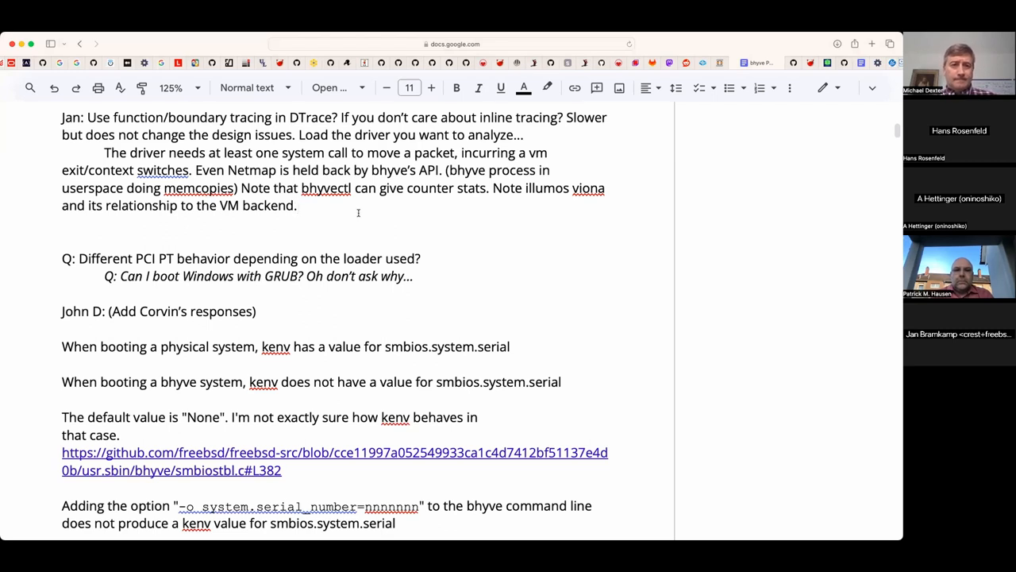
- Write that FreeBSD 14's virtio-net only uses a subset of the VirtIO spec
type("The v")
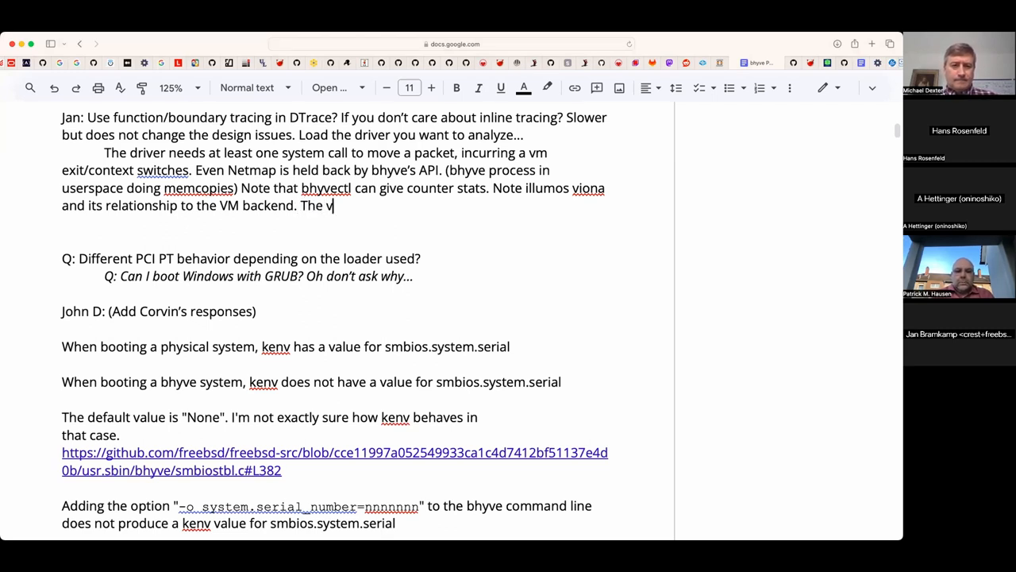
key("Backspace")
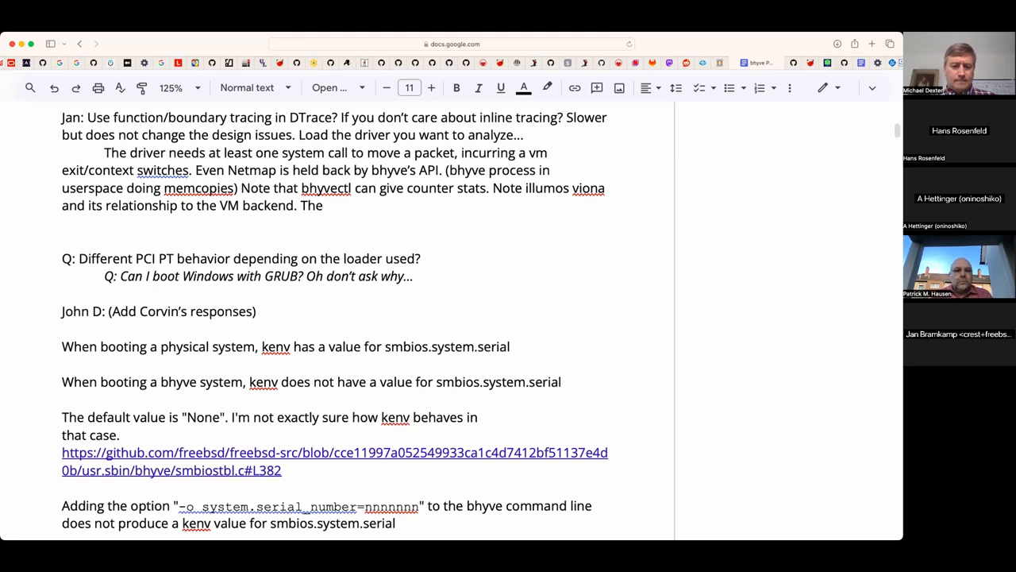
type("virtio-et PV device in FreeBSD 1")
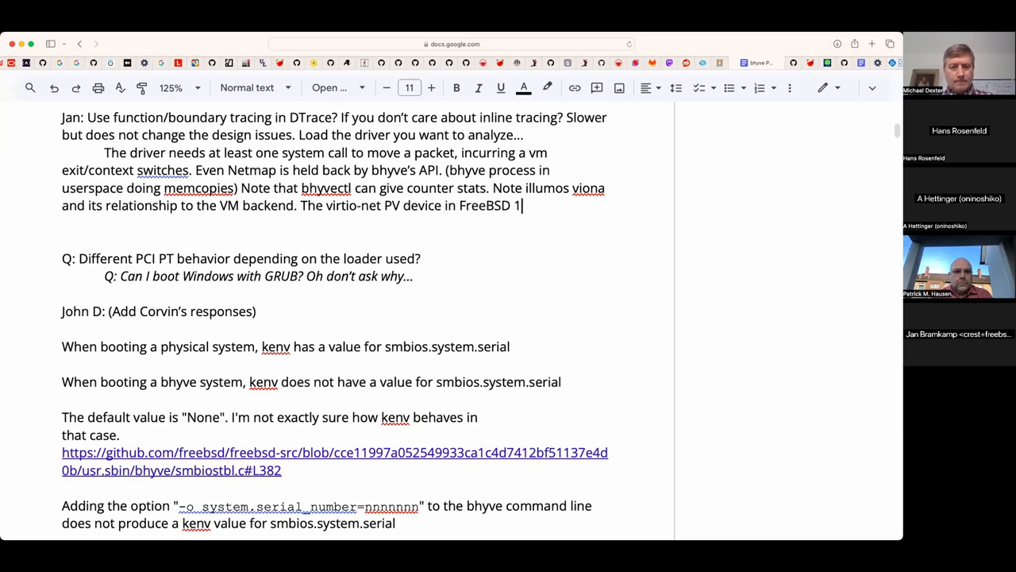
type("4")
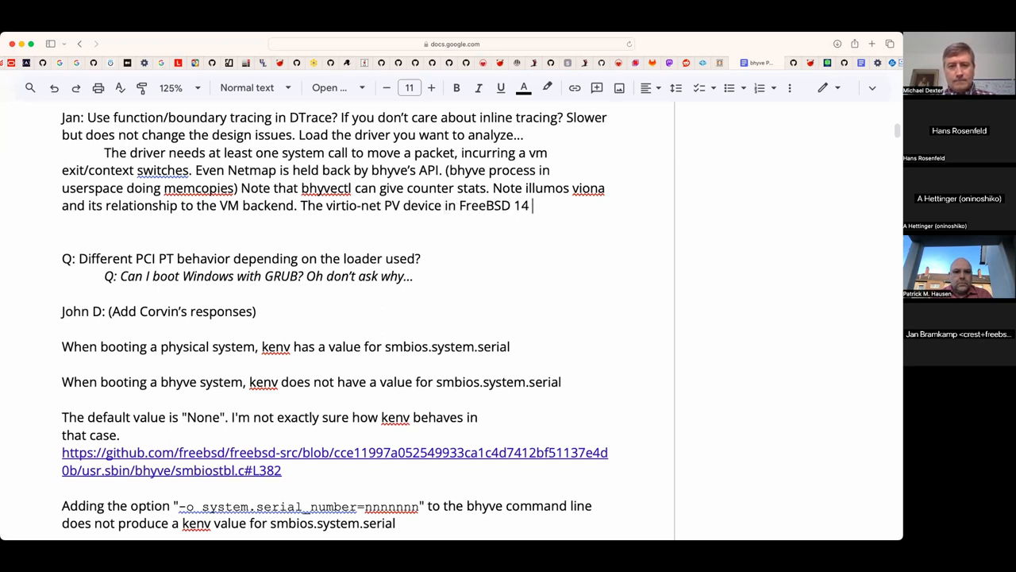
type("onlyuses a s")
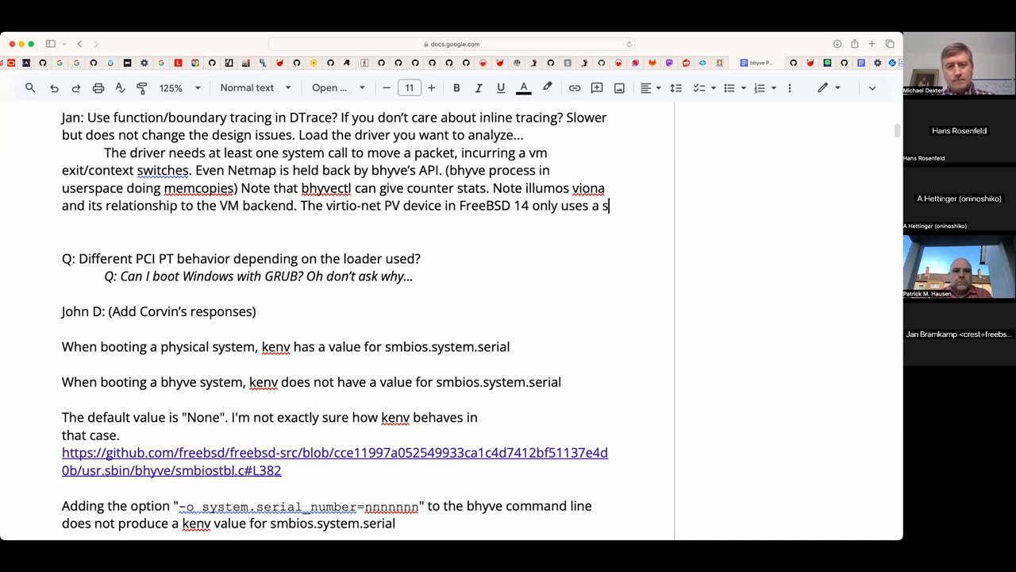
type("ubset of what the")
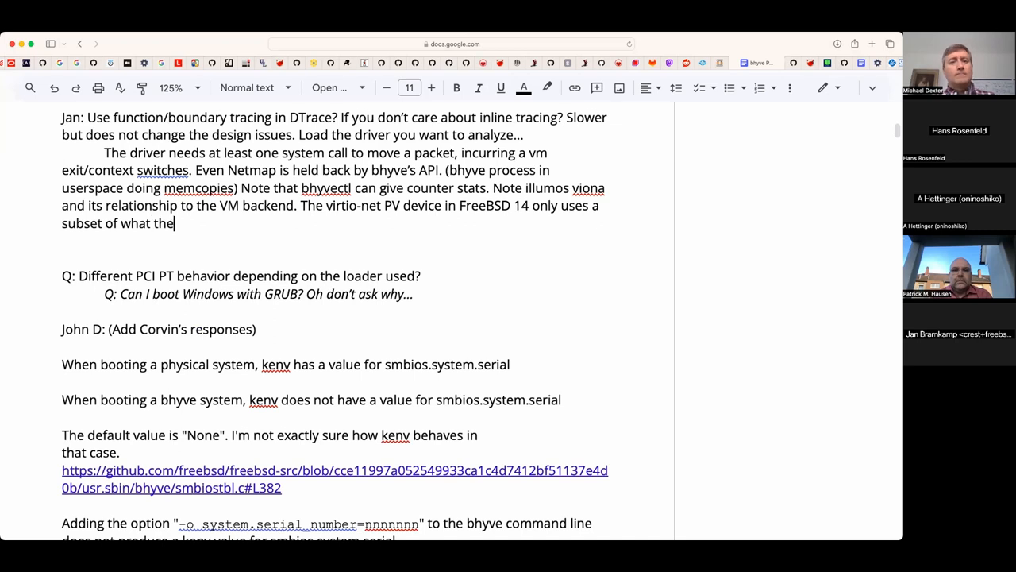
type("VirtIO specification allows")
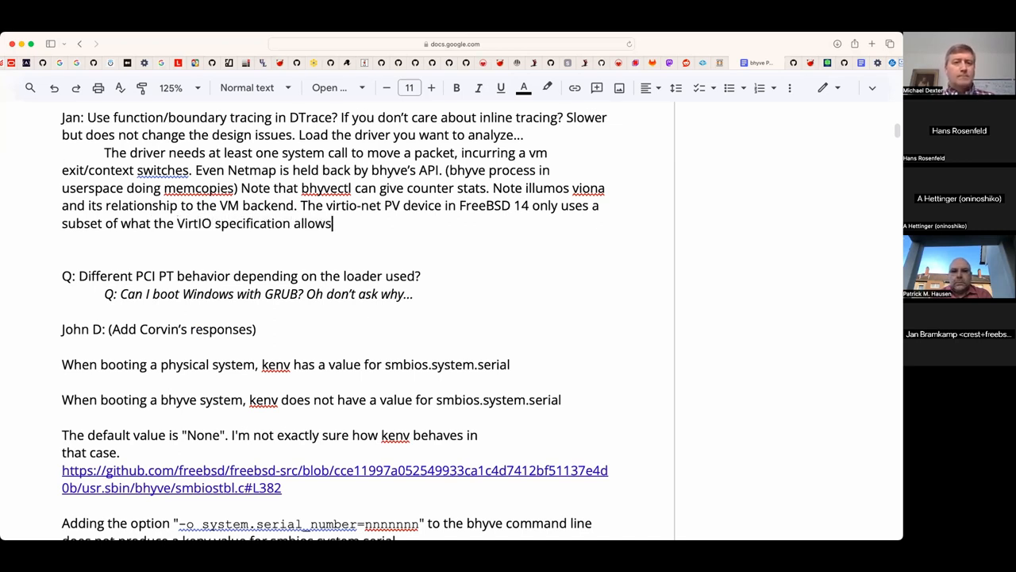
- Qualify it in parentheses as single queue, no offloading
type("(single qu")
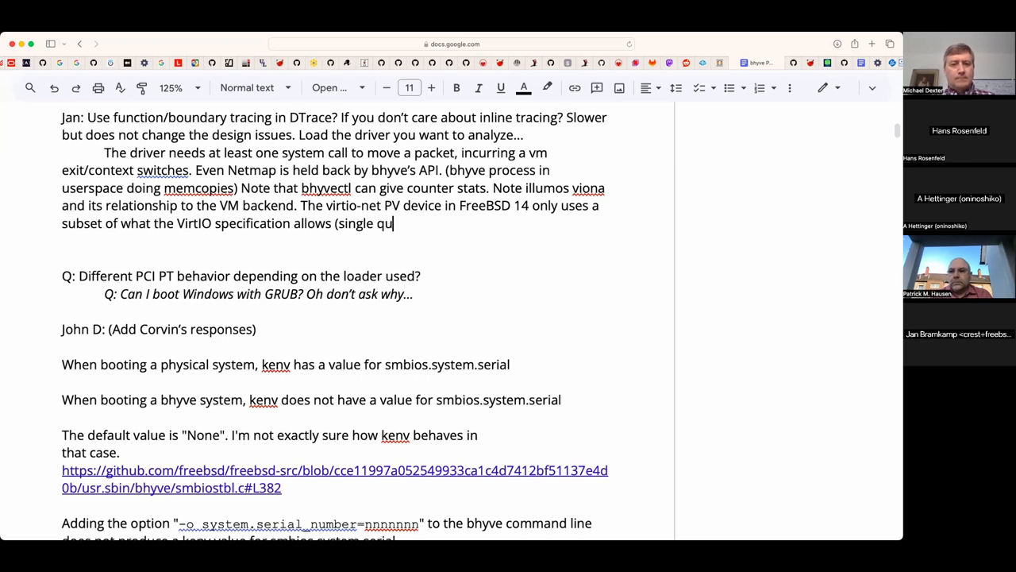
type("eue)")
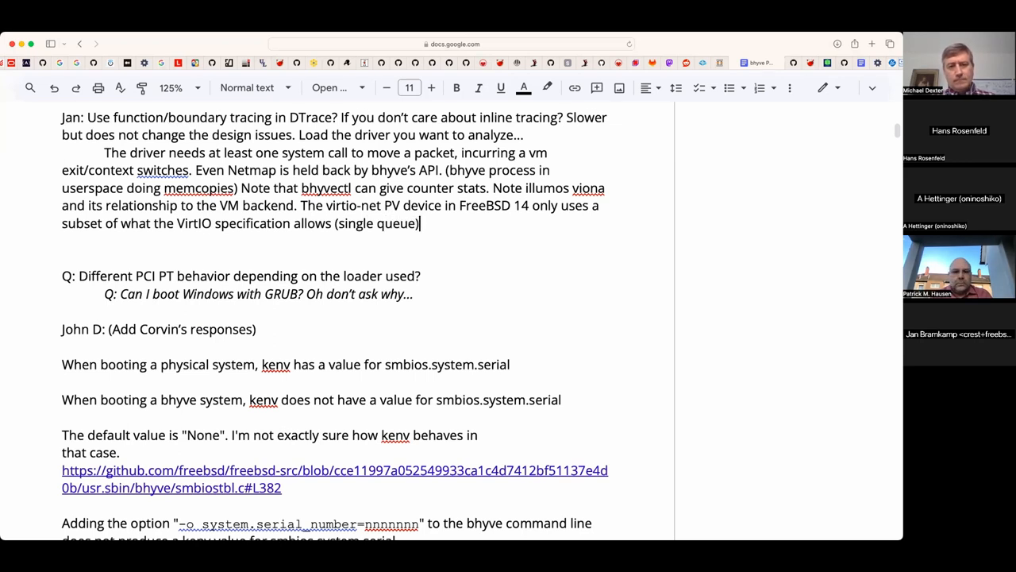
type(", no offl")
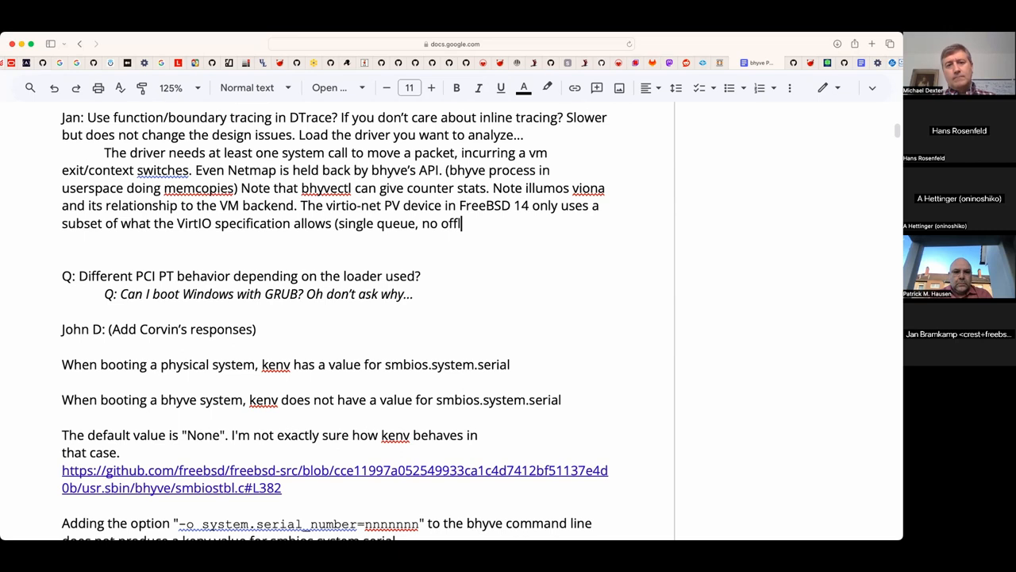
type("oading).")
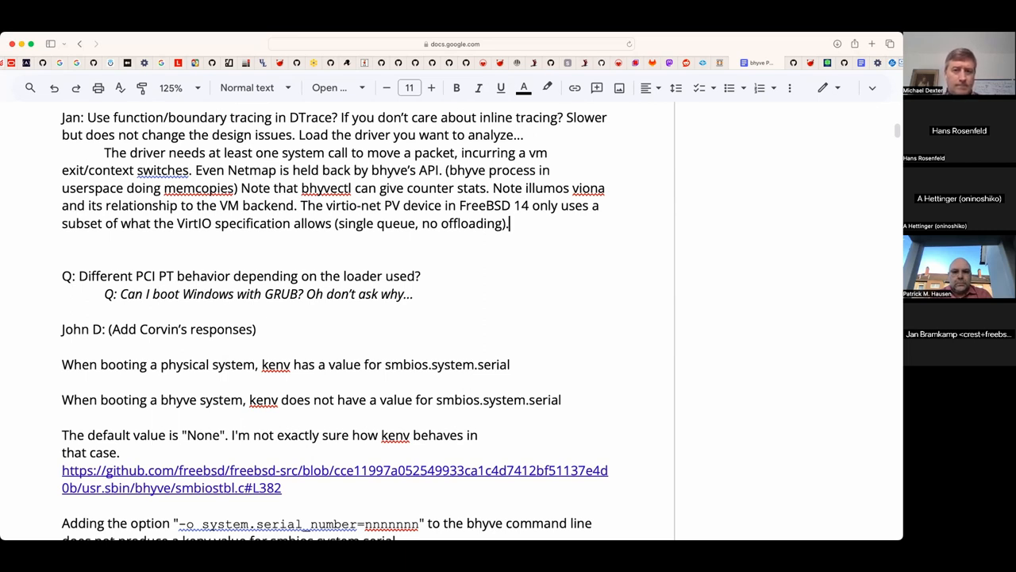
scroll("down", 3)
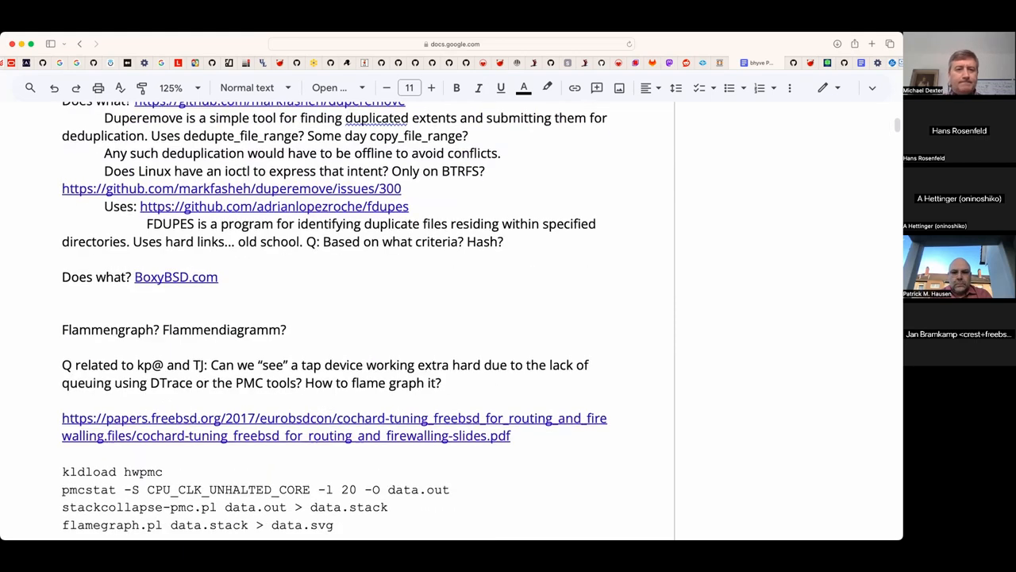
- List the offloads as TSO/LRO/GSO in the virtio-net paragraph
scroll("down", 3)
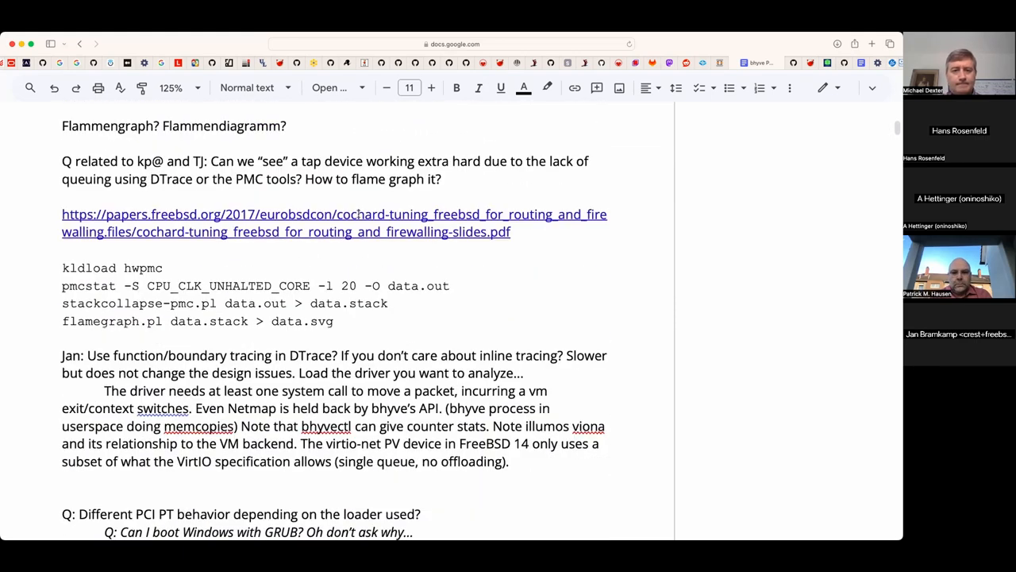
scroll("down", 3)
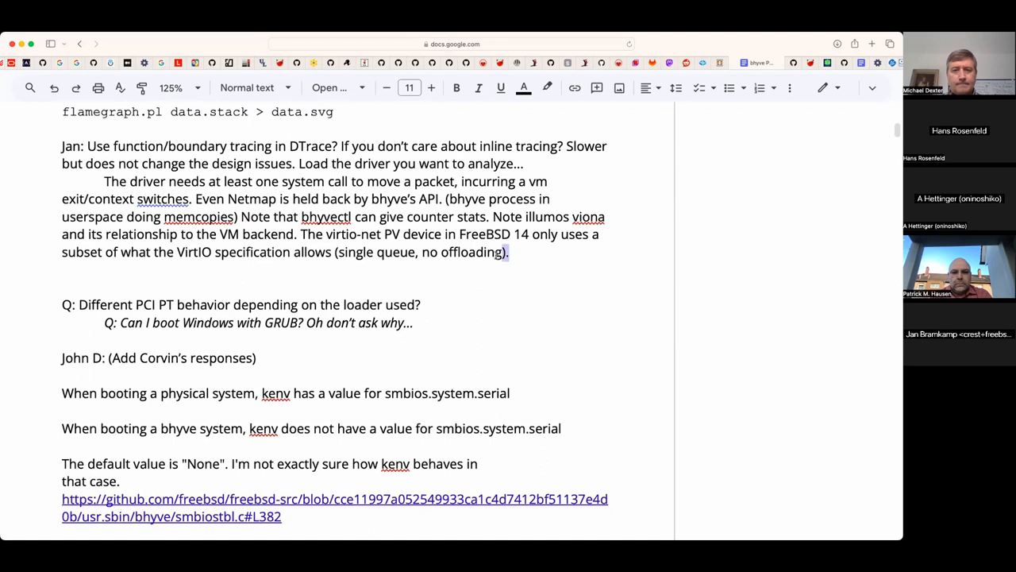
scroll("down", 3)
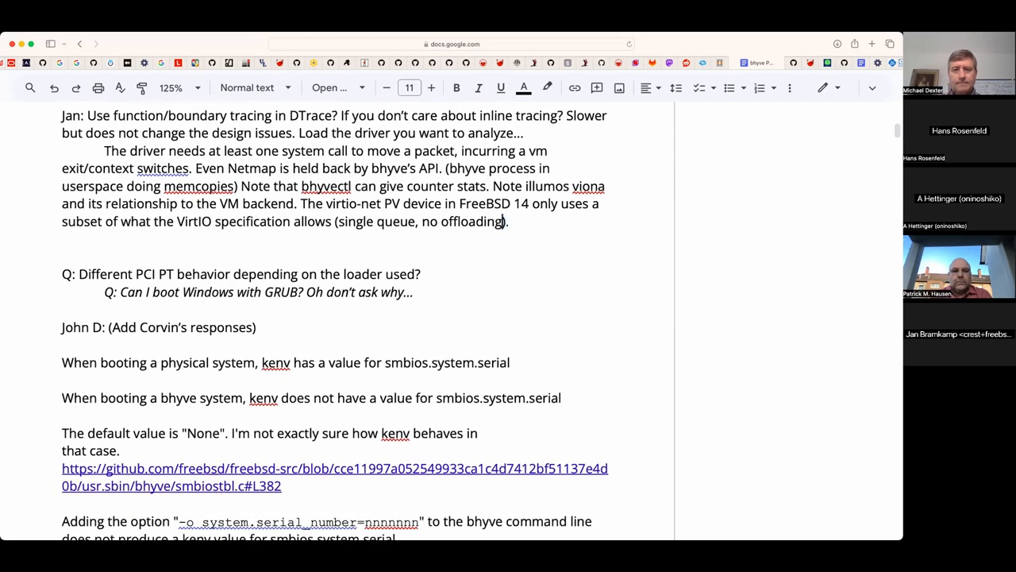
type("TSO")
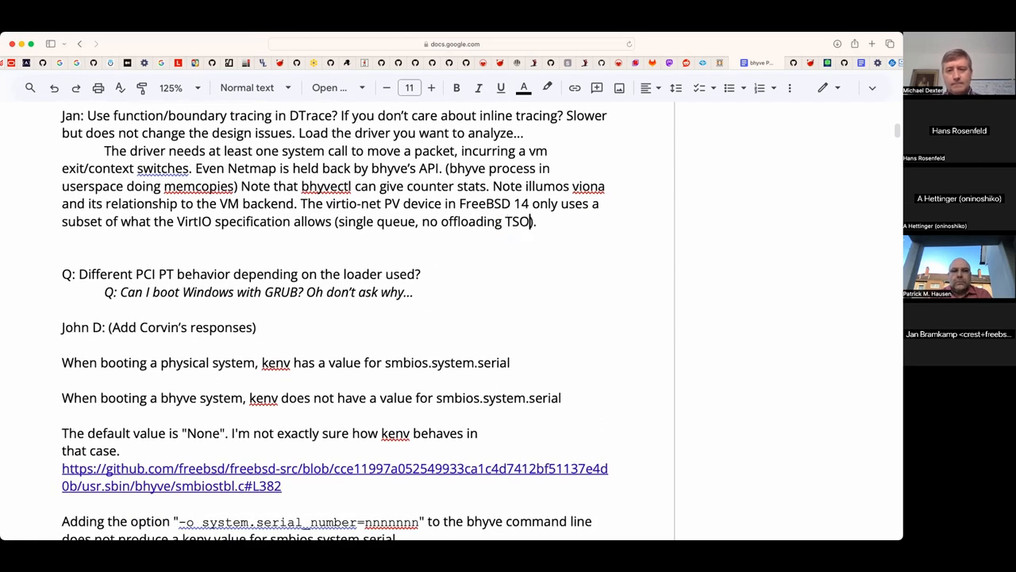
type("/LRO/GSO")
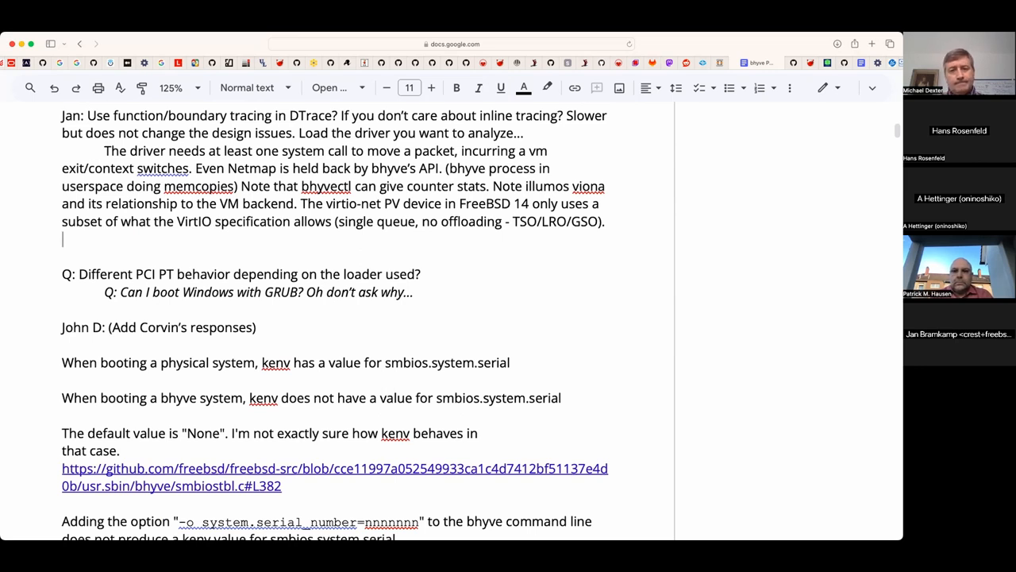
mouse_move(495, 273)
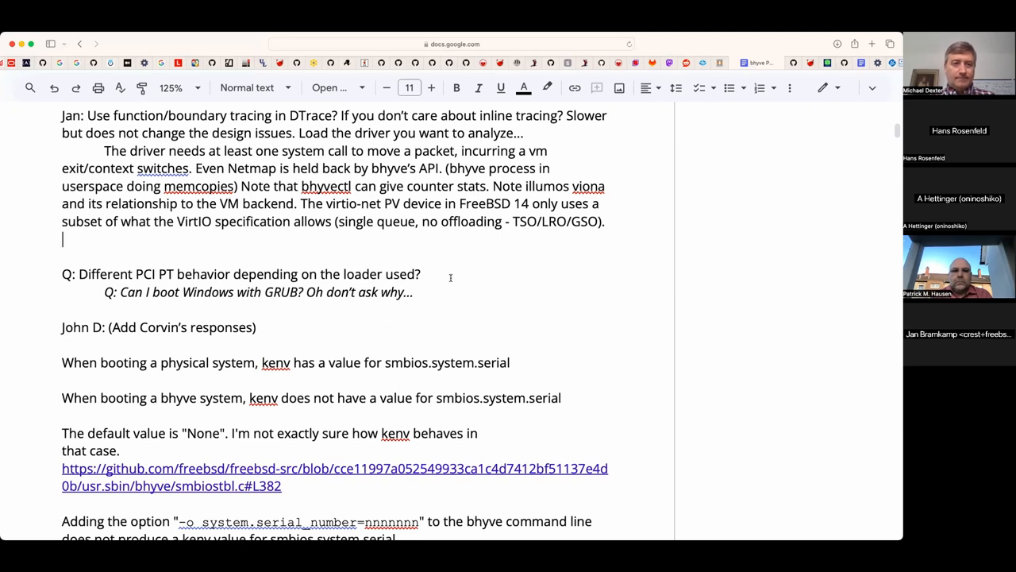
- Begin a new indented line with 'Quick cheat:'
type("Quick")
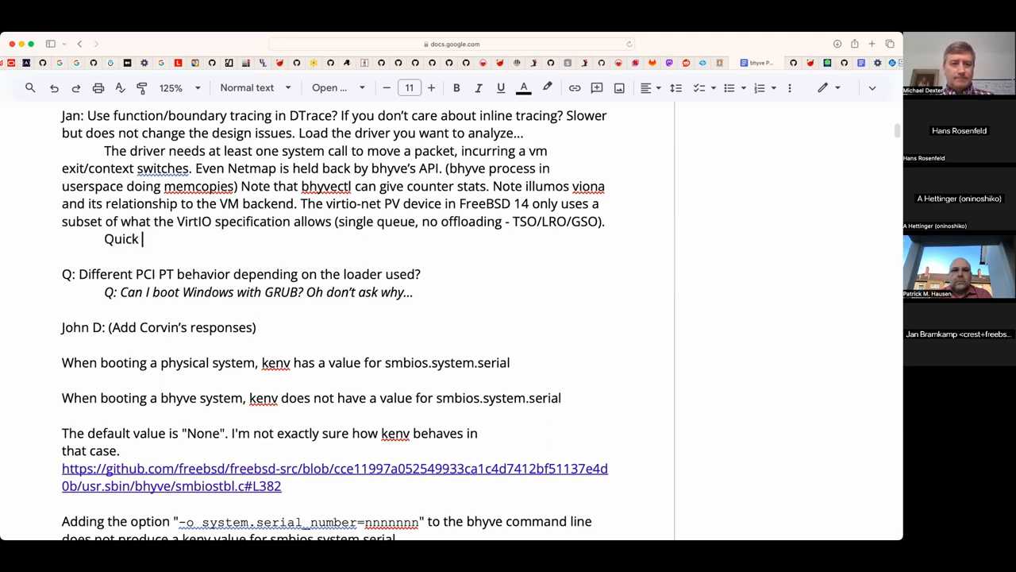
type("cheat:")
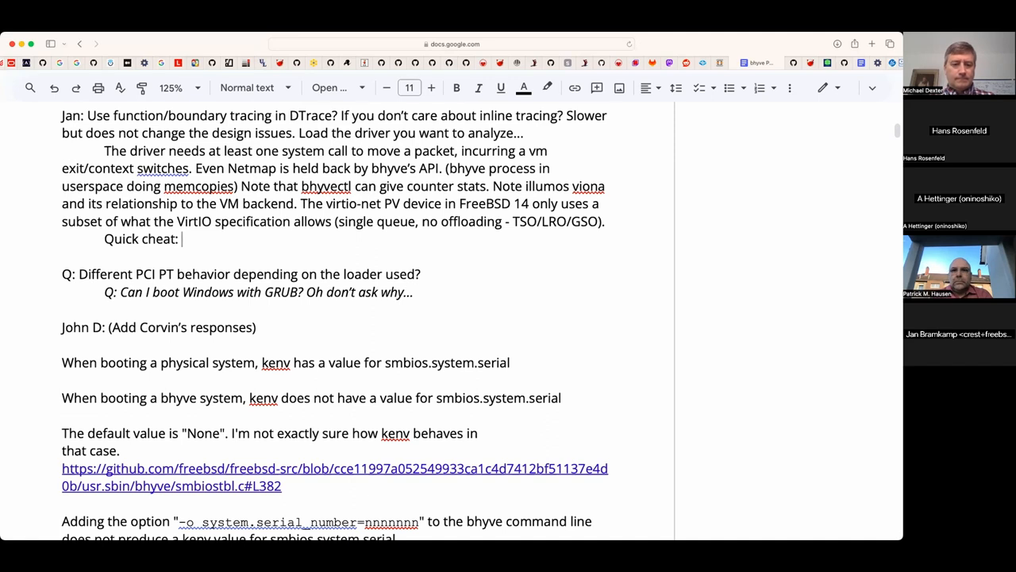
- Write the tip to use a static link aggregator with multiple interfaces
type("Use")
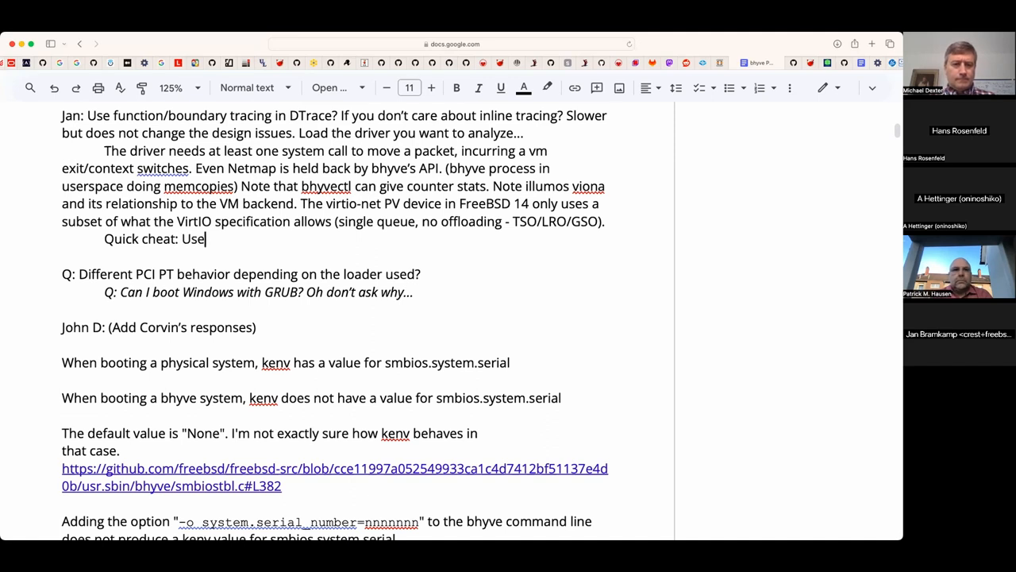
type("a stac")
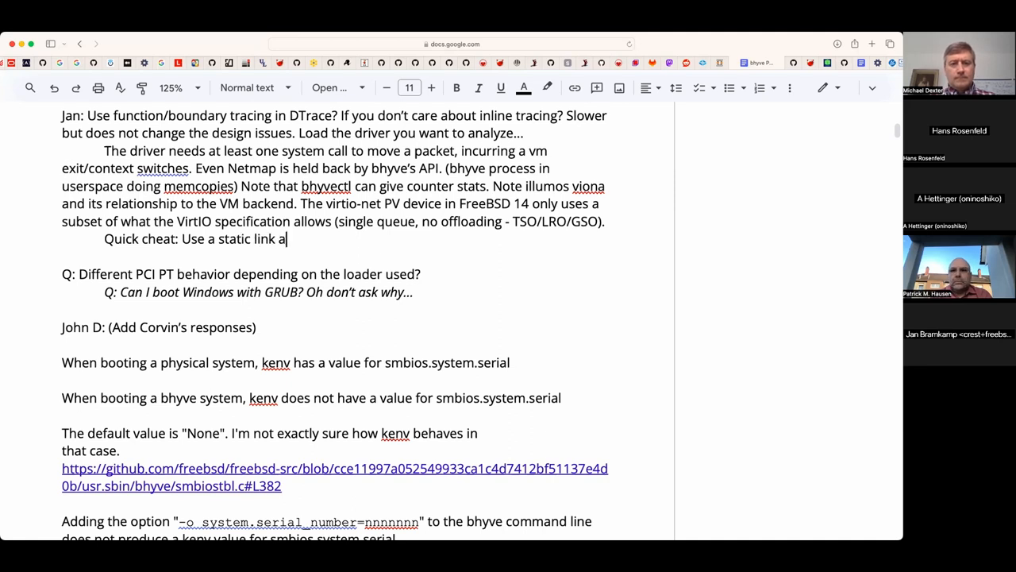
type("ggregator to")
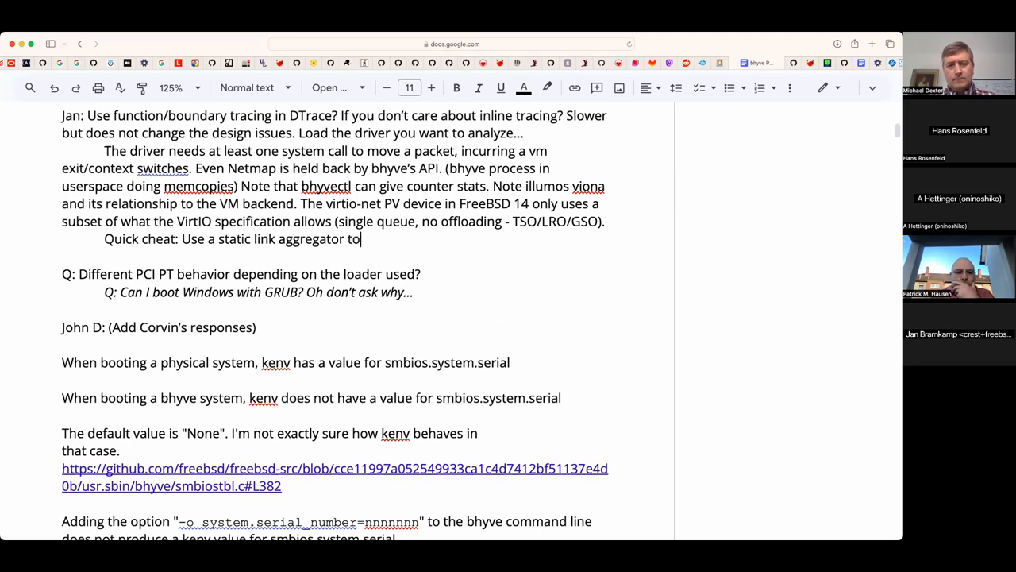
type("use")
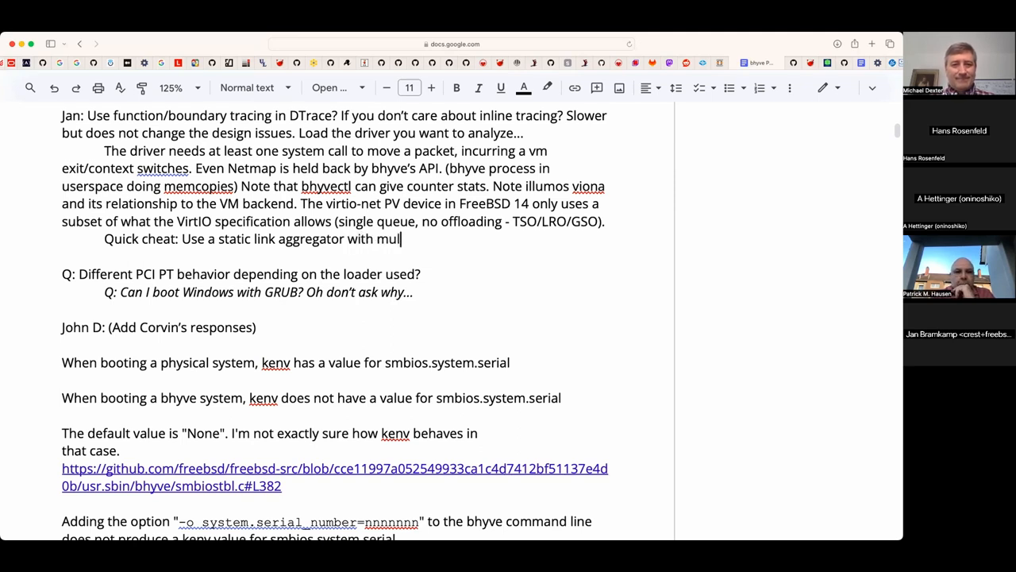
type("tiple")
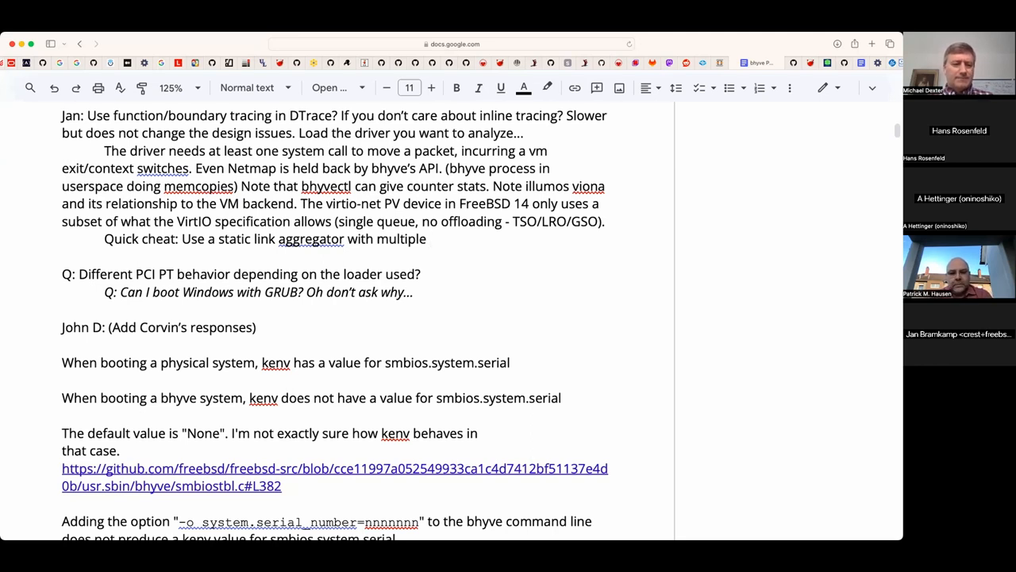
type("interfaces. 4 i")
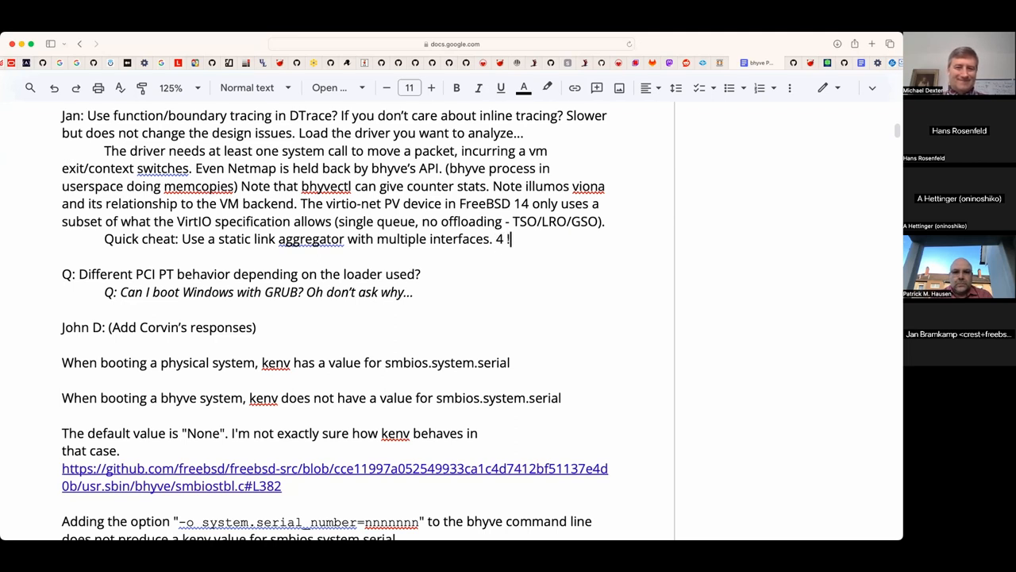
- Add '4 ~ 8 lagg…', fixing 'ag' to 'lagg', and select 'aggregator' to retype it as 'aggregation'
type("~ 8")
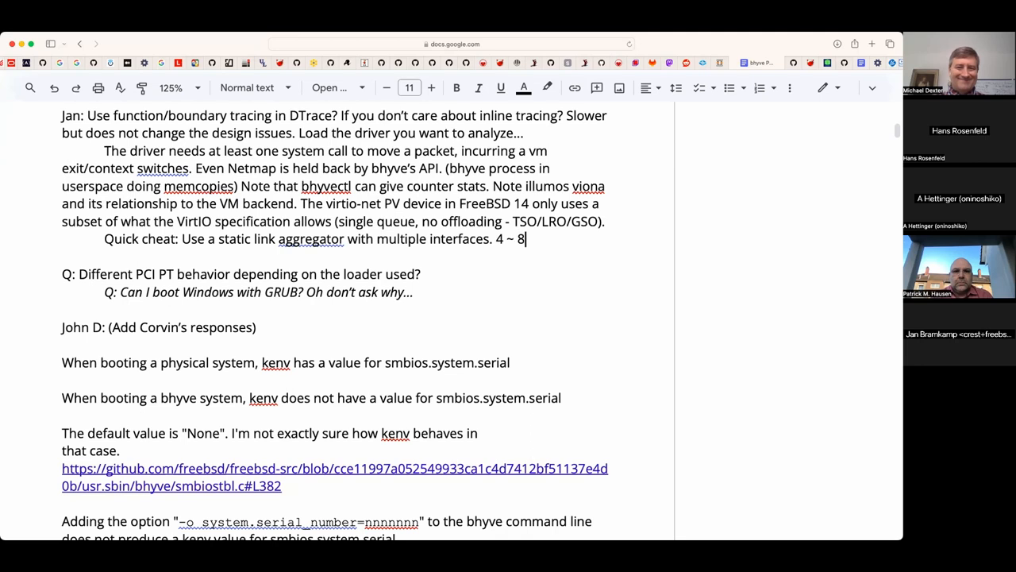
type("a")
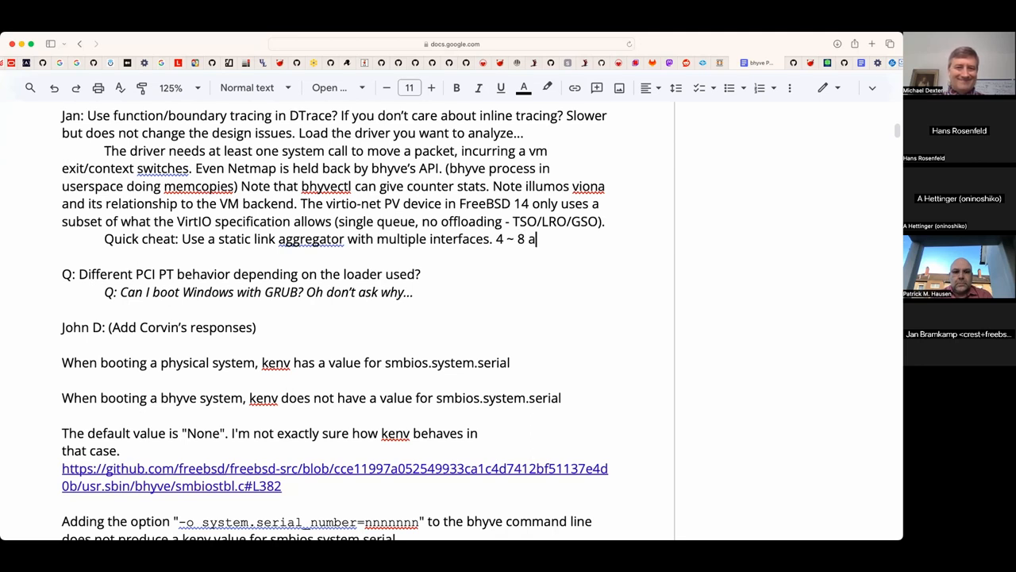
type("g")
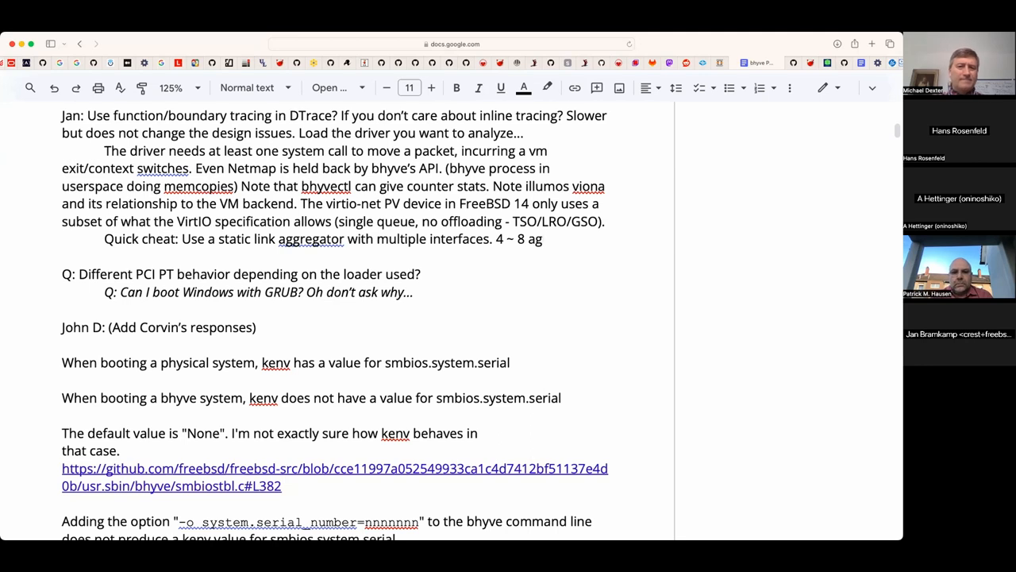
left_click(543, 239)
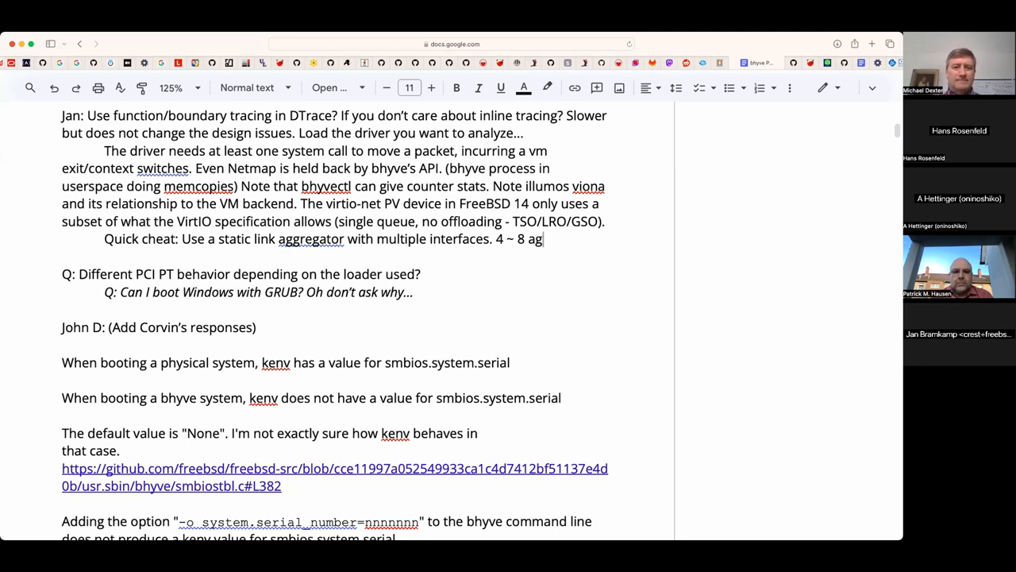
type("lagg...")
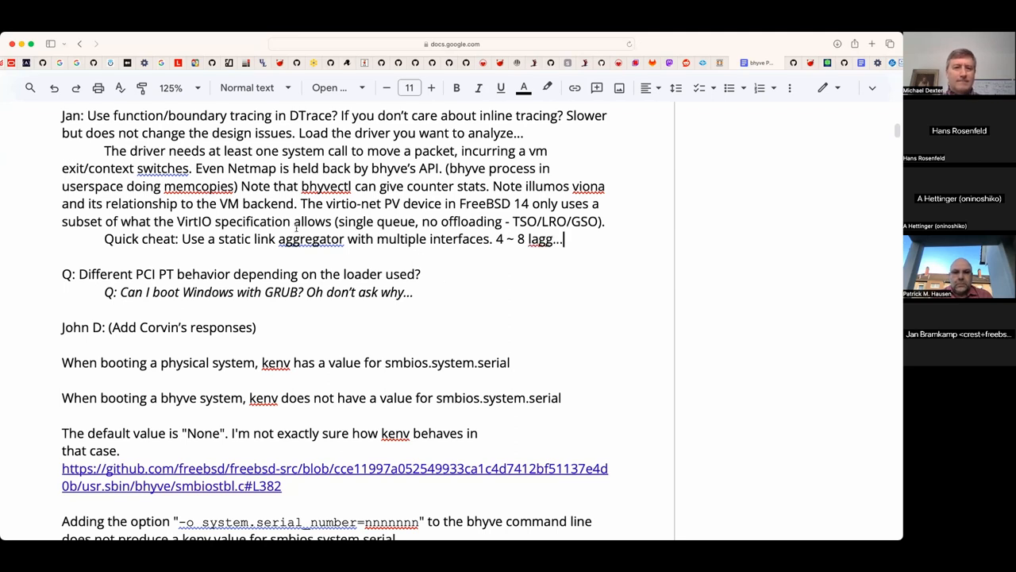
double_click(311, 239)
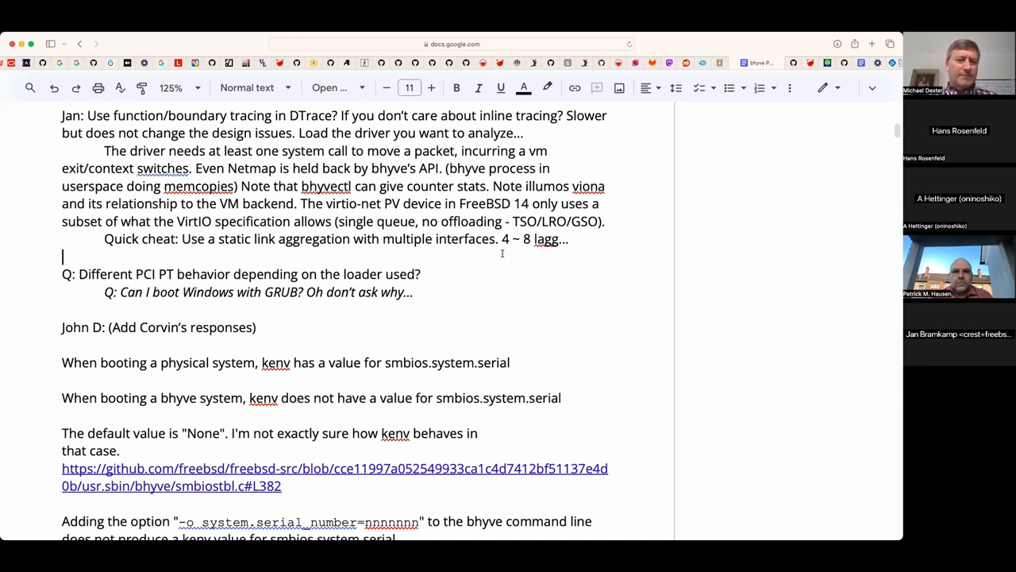
- Scroll down to review the notes below the Quick cheat line
scroll("down", 3)
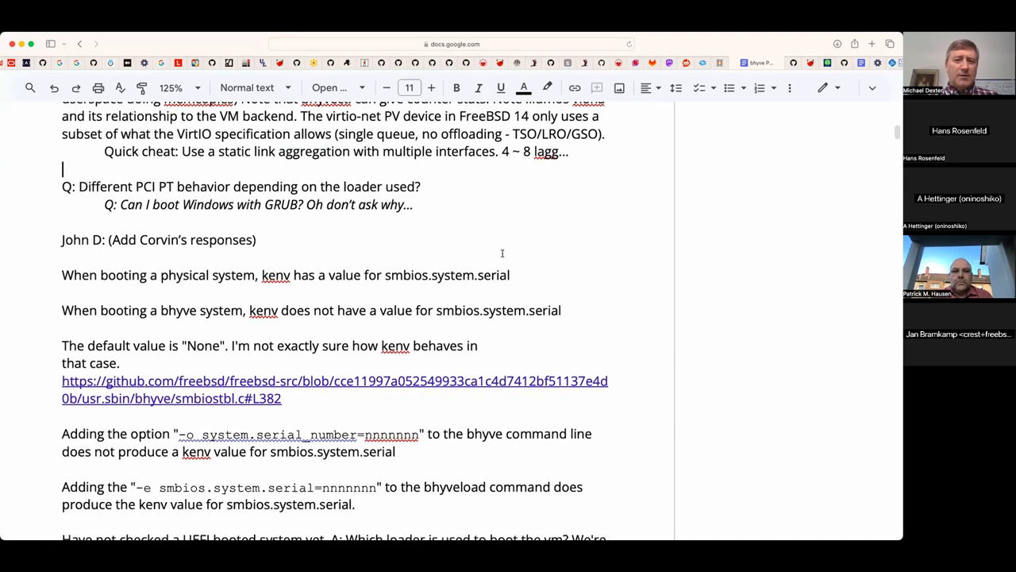
scroll("down", 3)
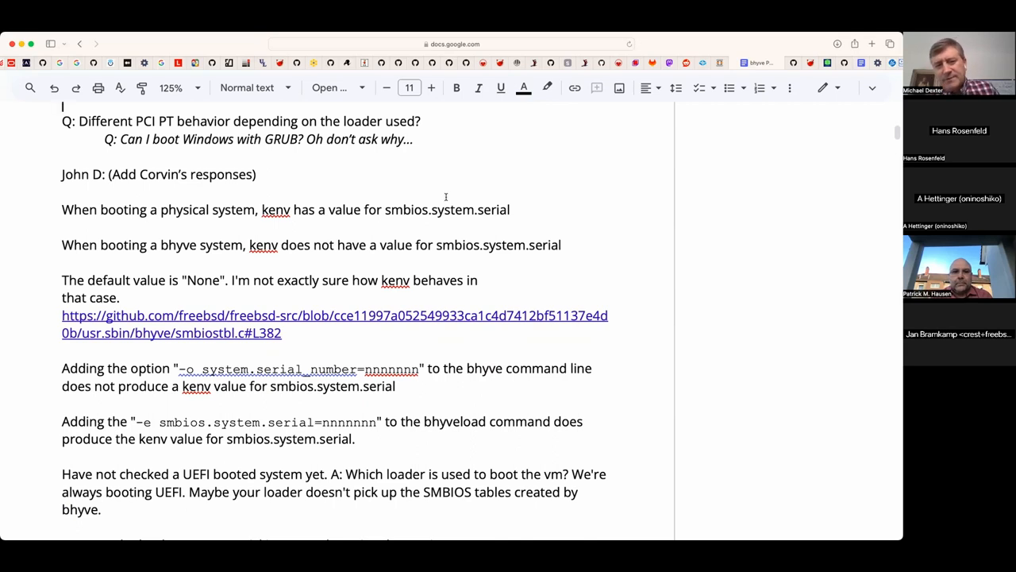
scroll("down", 3)
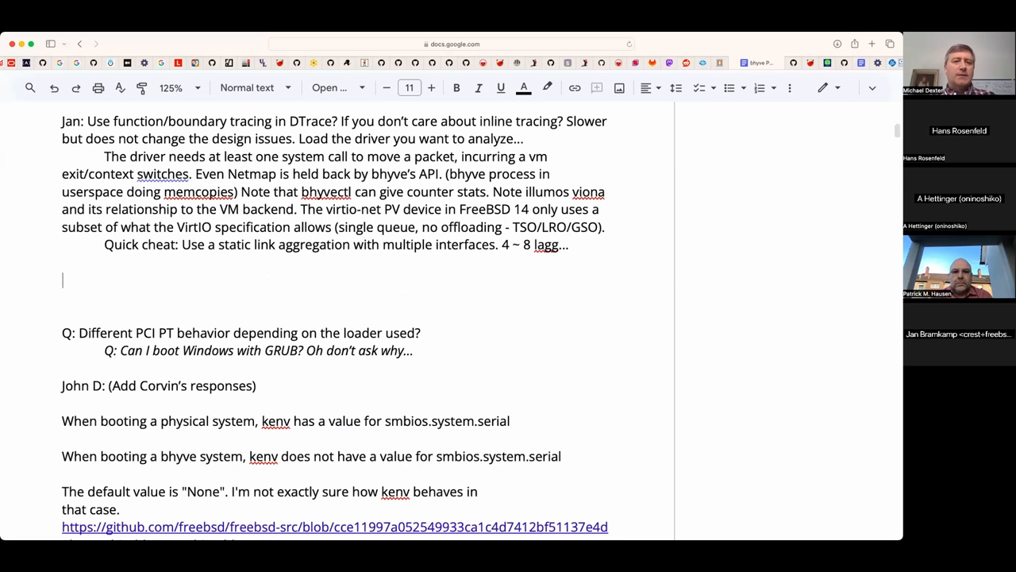
- Write 'Q: IOMMO improvements on AMD? Any changes in the tree?' on the blank line
type("Q: IOMMO")
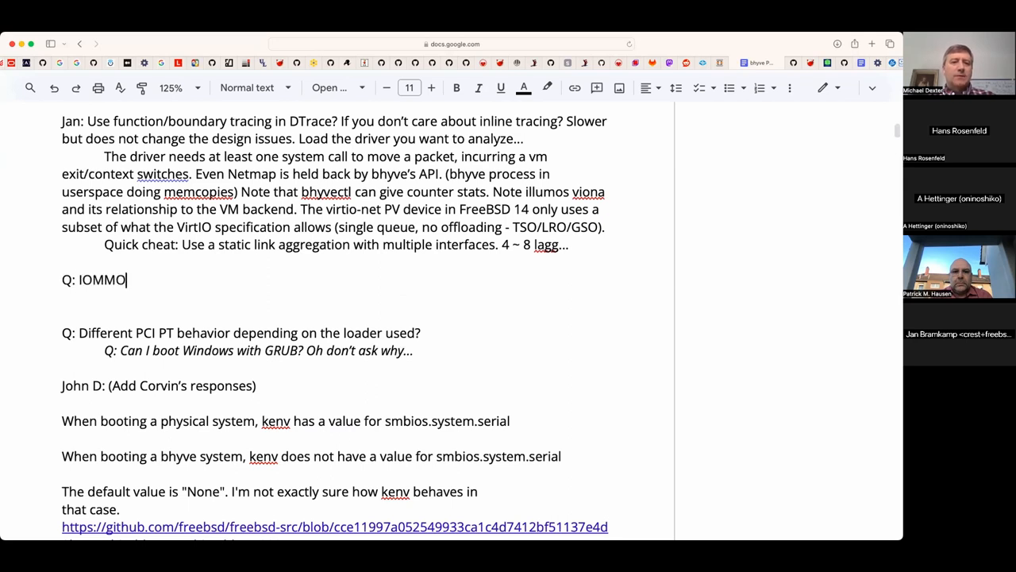
type("impor")
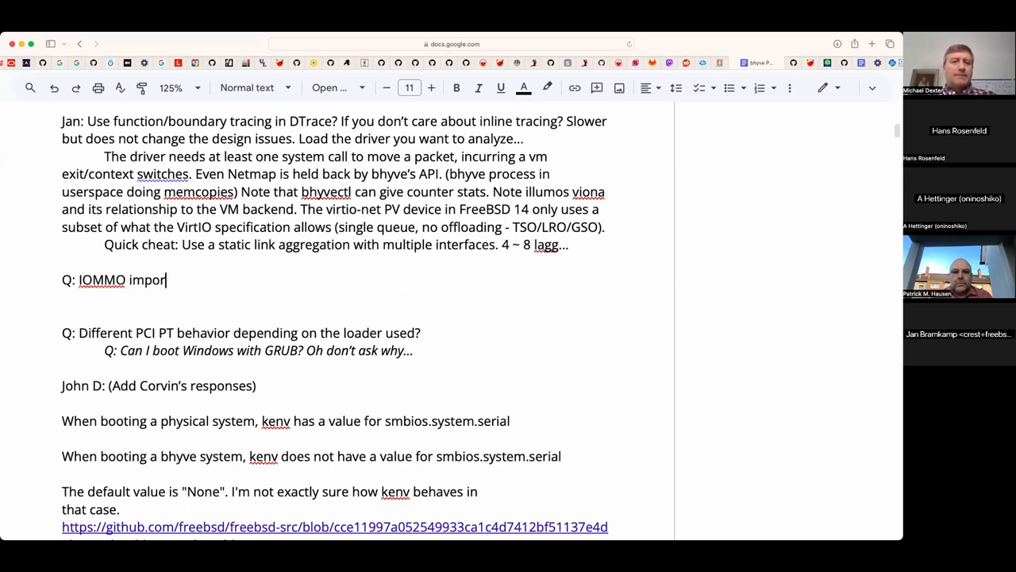
key("Backspace")
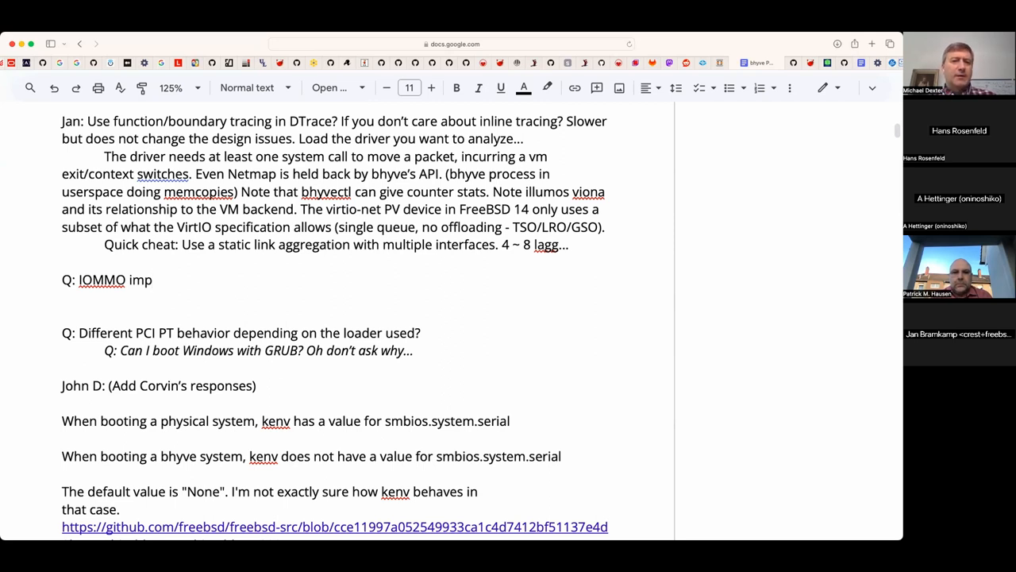
type("rov")
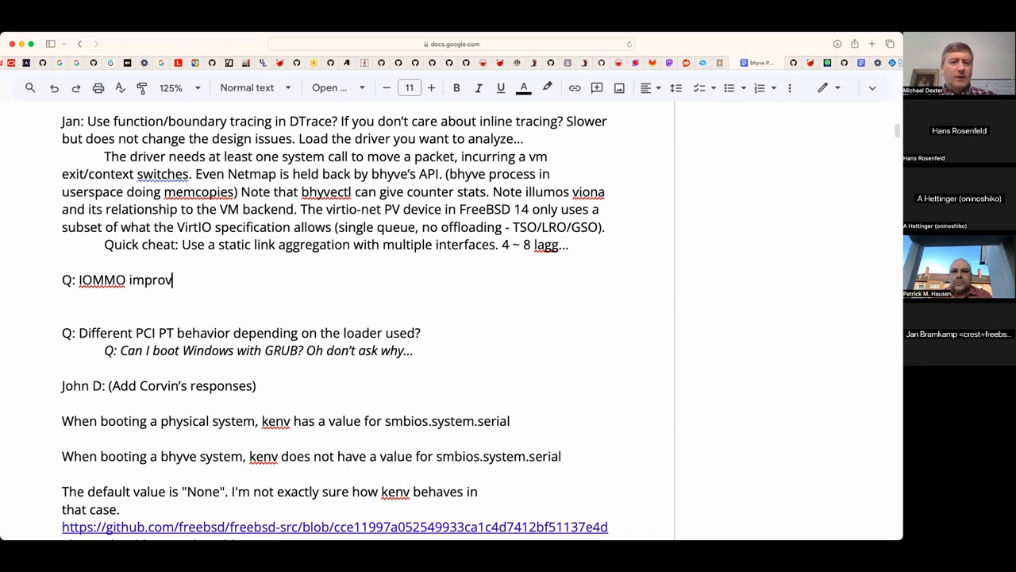
type("ements")
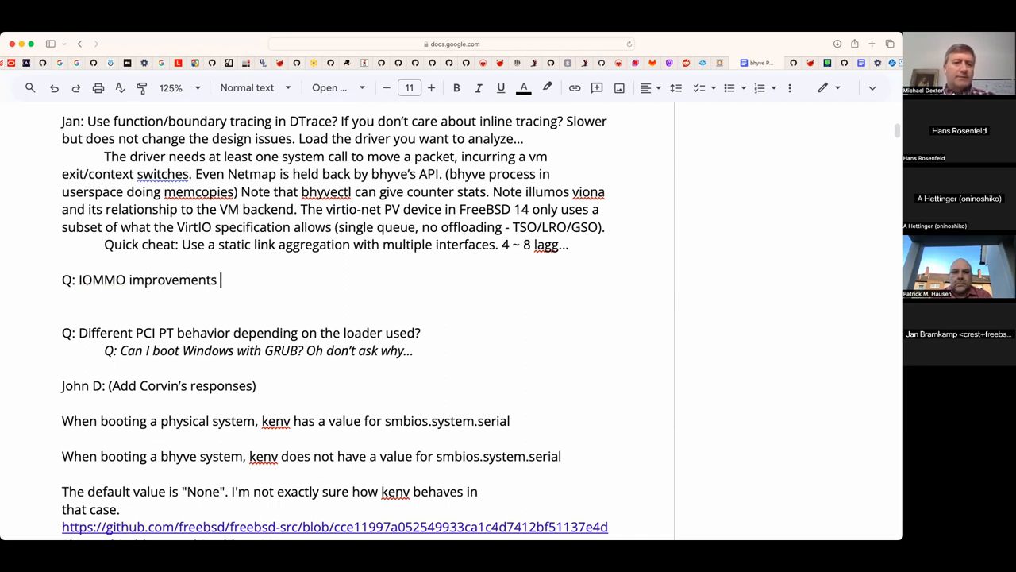
type("on AMD?")
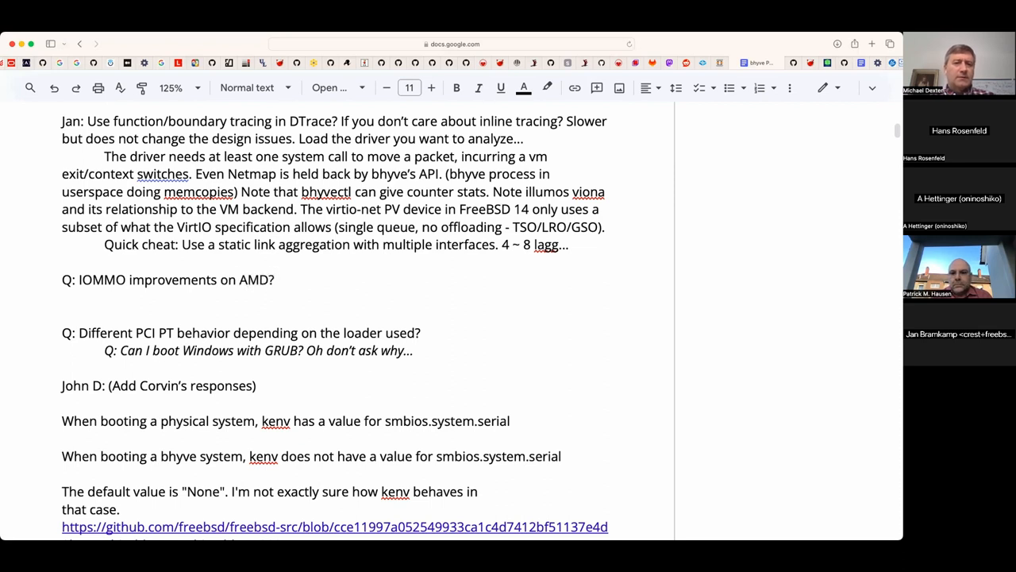
type("Ayn")
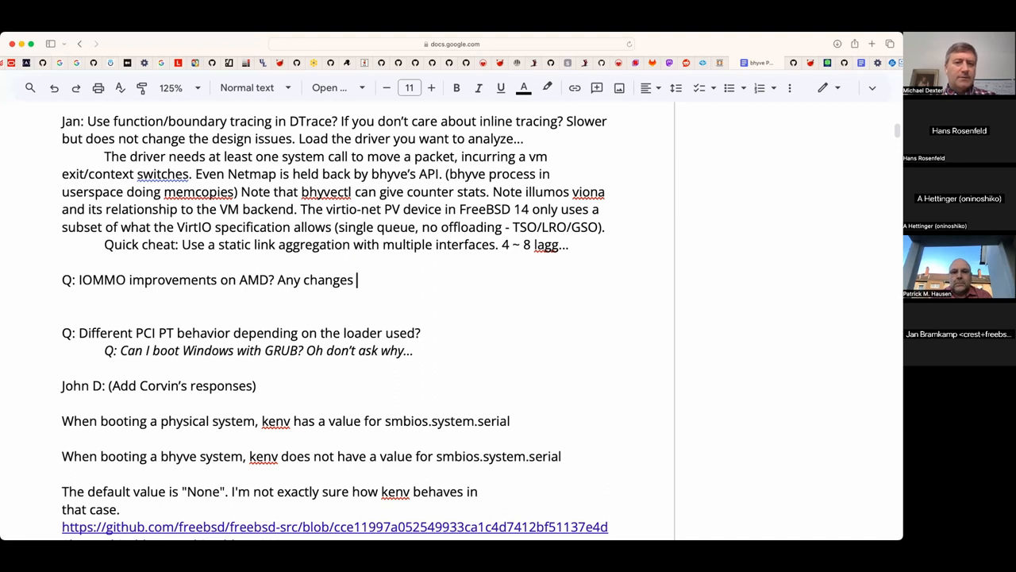
type("in the tree?")
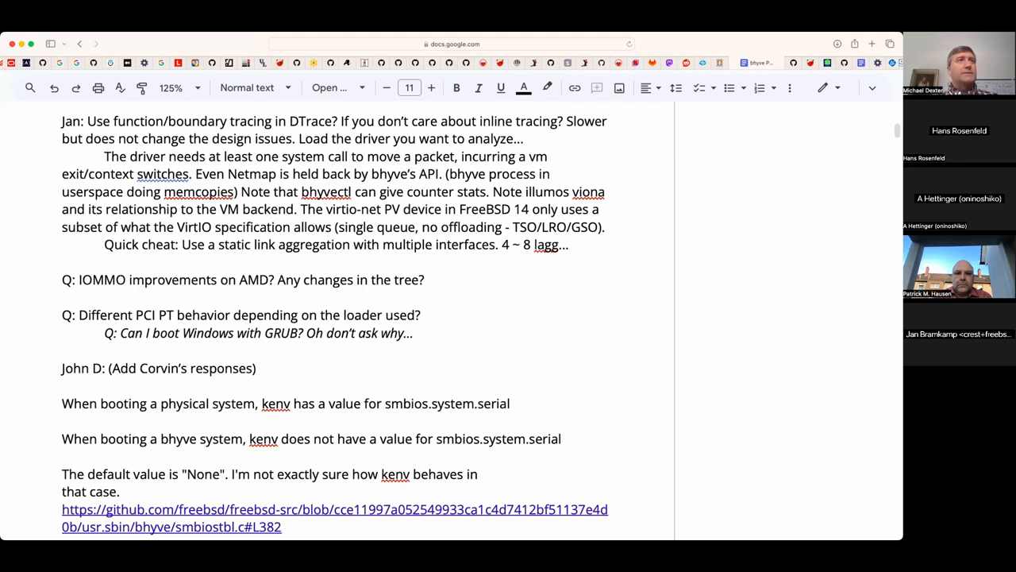
- Scroll to the kenv notes and select the word at the line break before 'that case.'
scroll("down", 3)
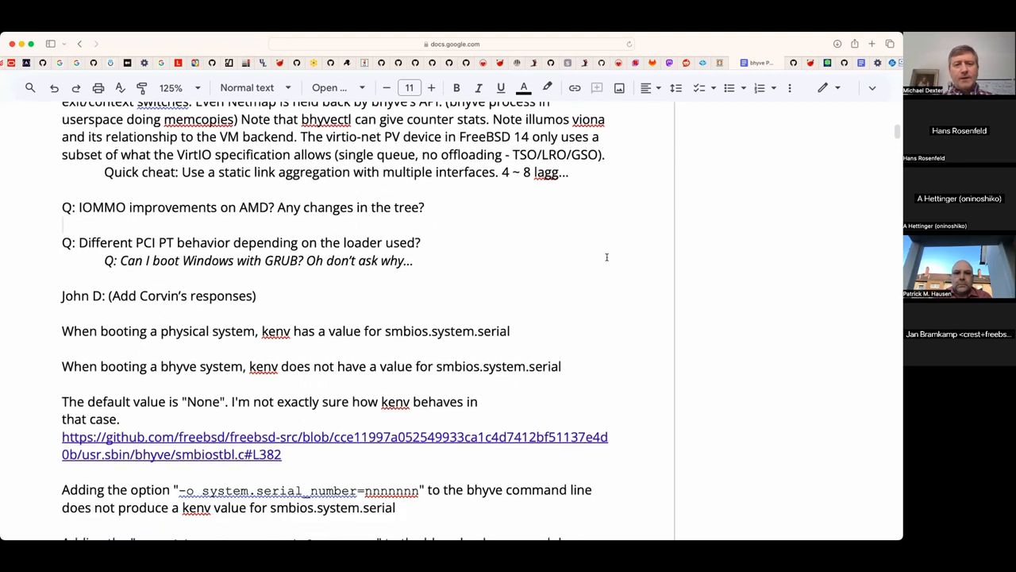
scroll("down", 3)
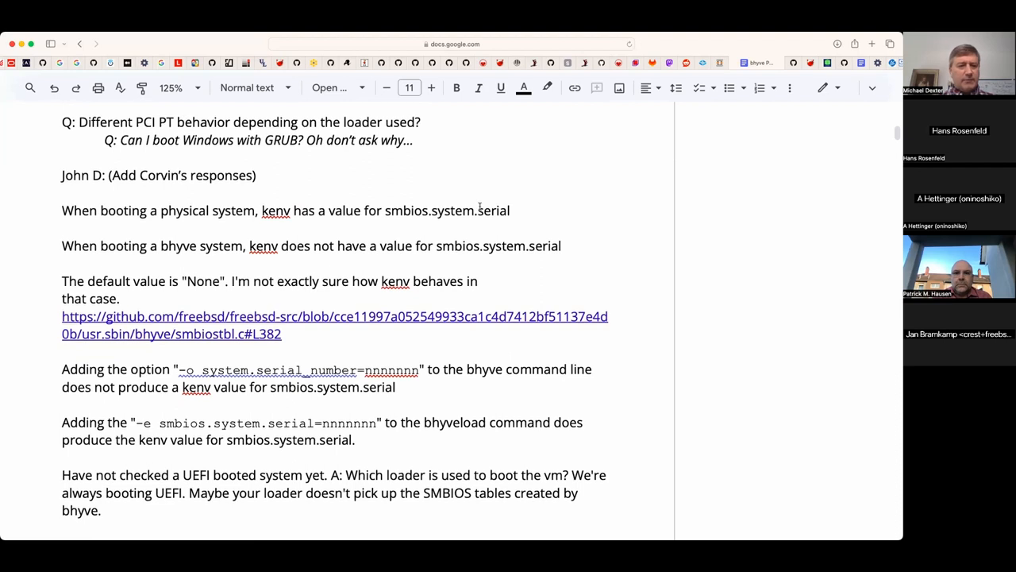
mouse_move(393, 206)
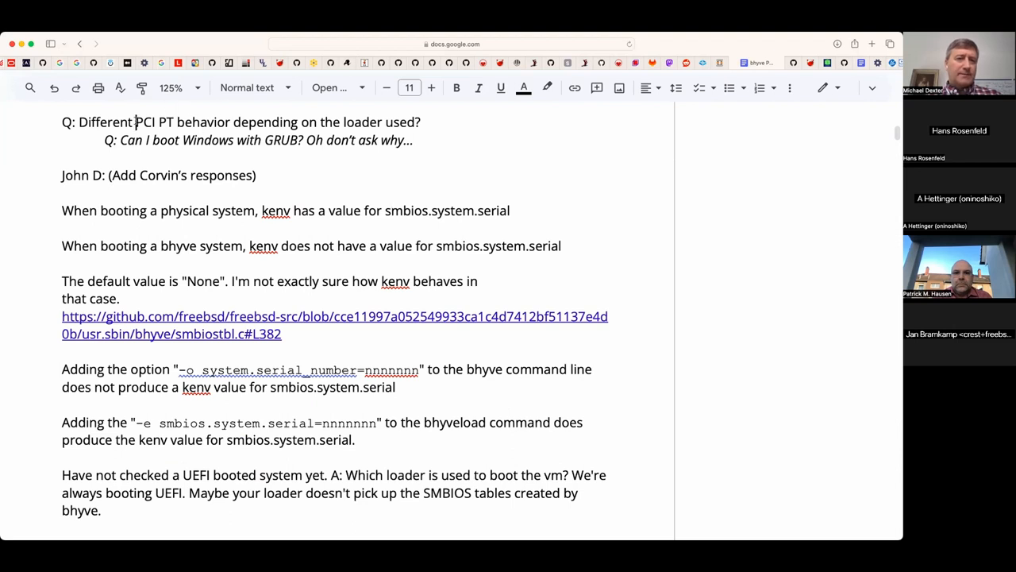
double_click(154, 122)
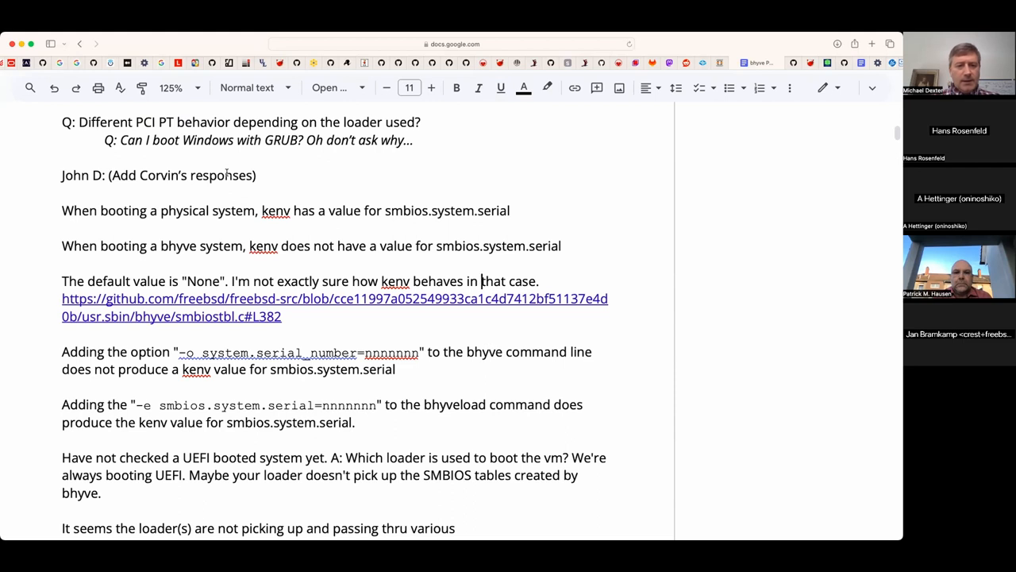
- Delete '(Add Corvin's responses)' and the extra blank line so the heading reads just 'John D:'
scroll("down", 3)
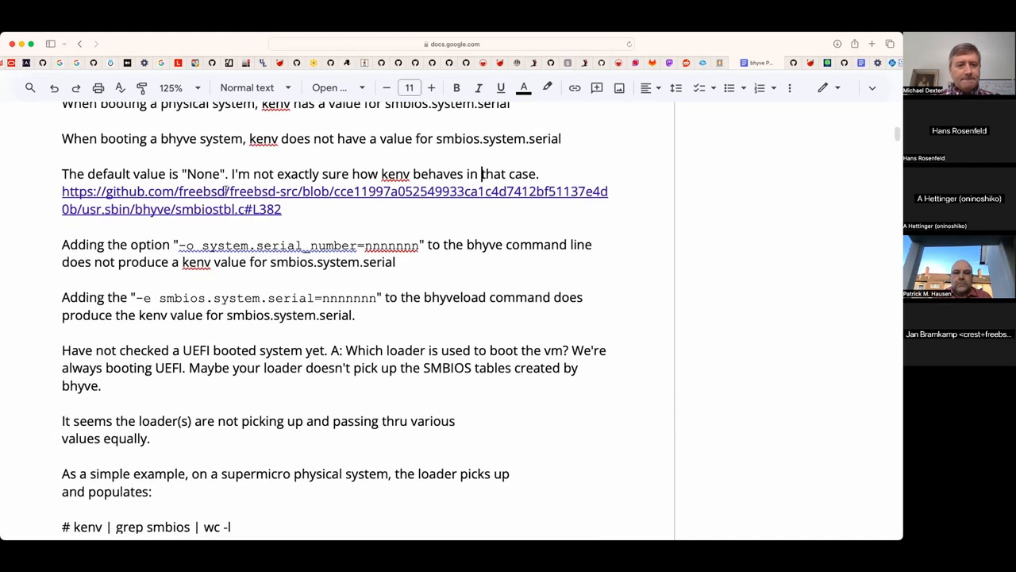
scroll("down", 3)
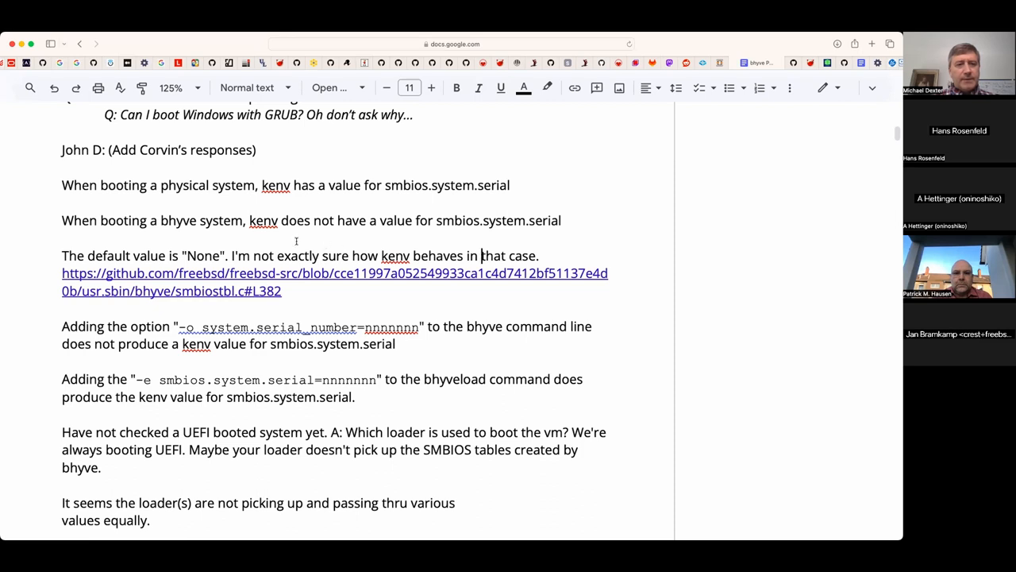
mouse_move(247, 165)
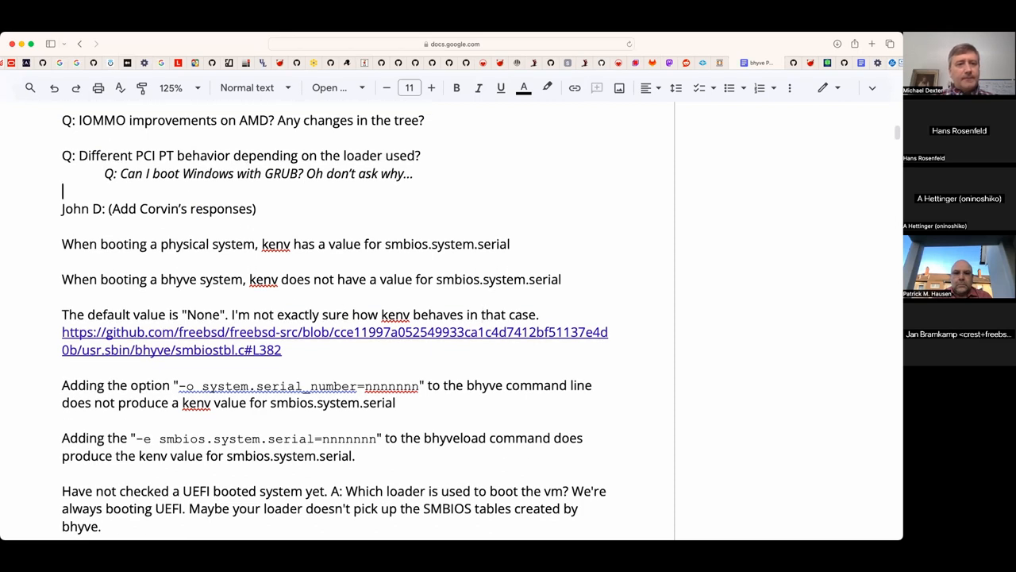
key("Backspace")
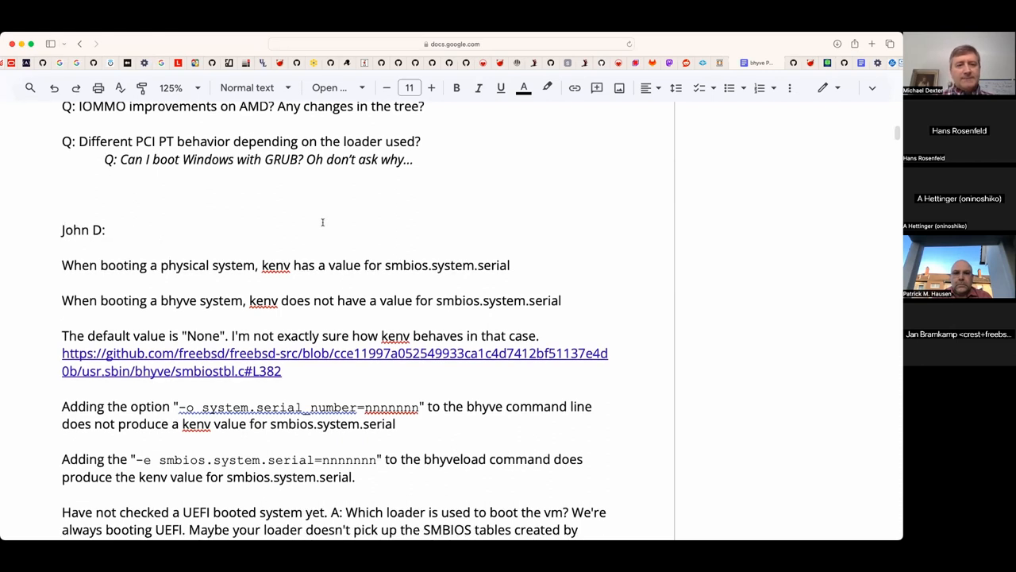
scroll("down", 3)
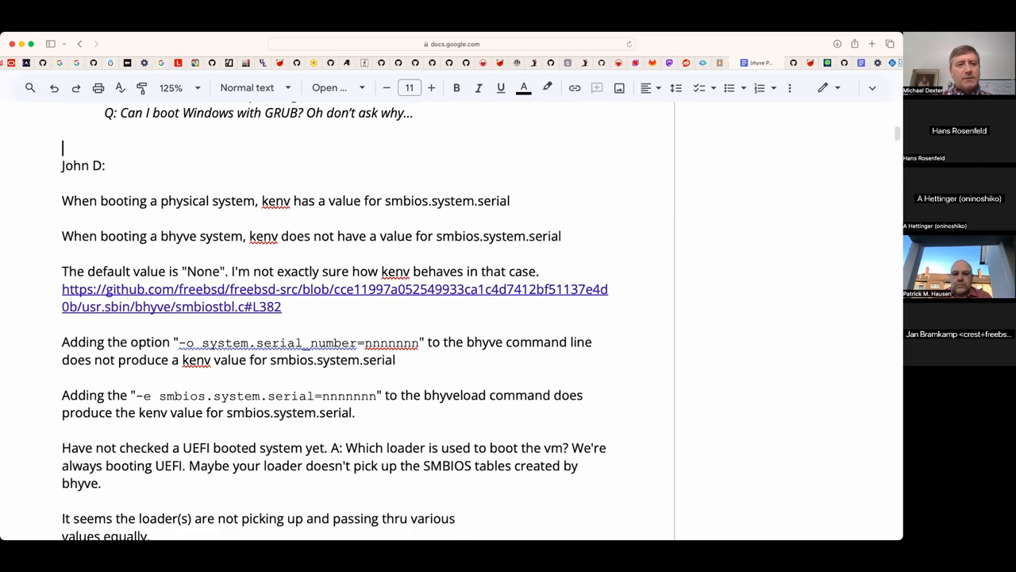
key("Backspace")
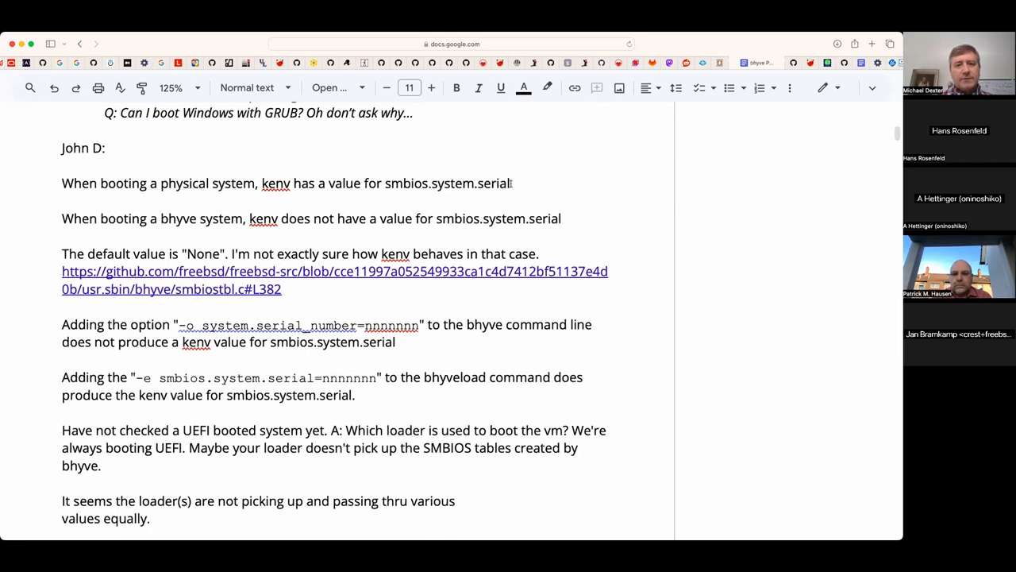
double_click(406, 184)
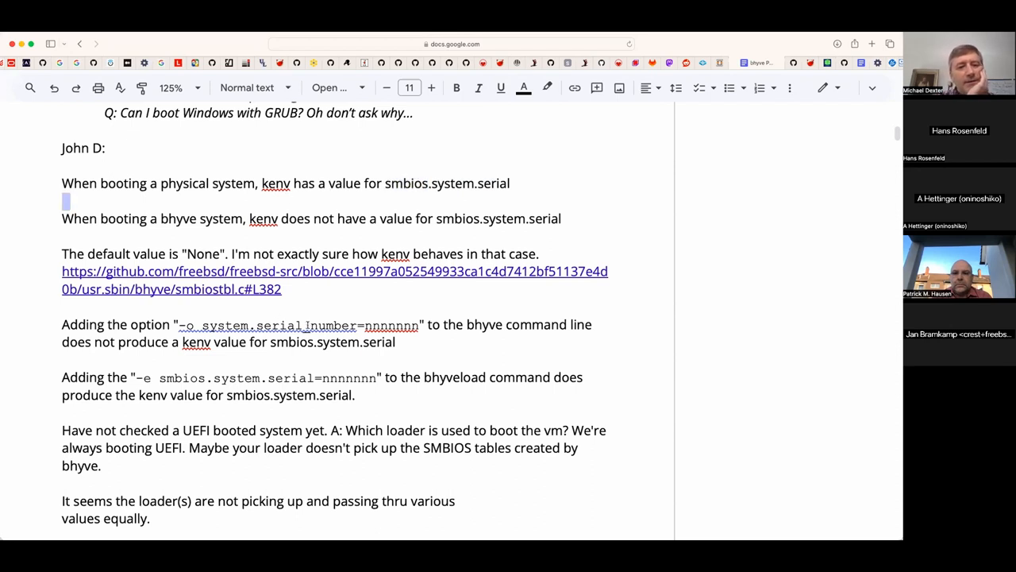
scroll("down", 3)
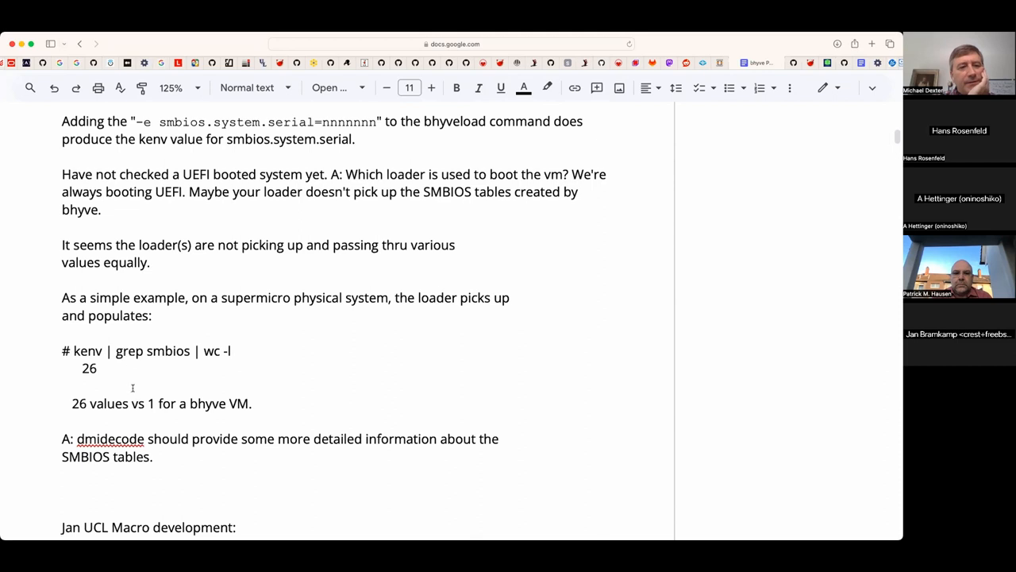
left_click_drag(62, 350, 253, 403)
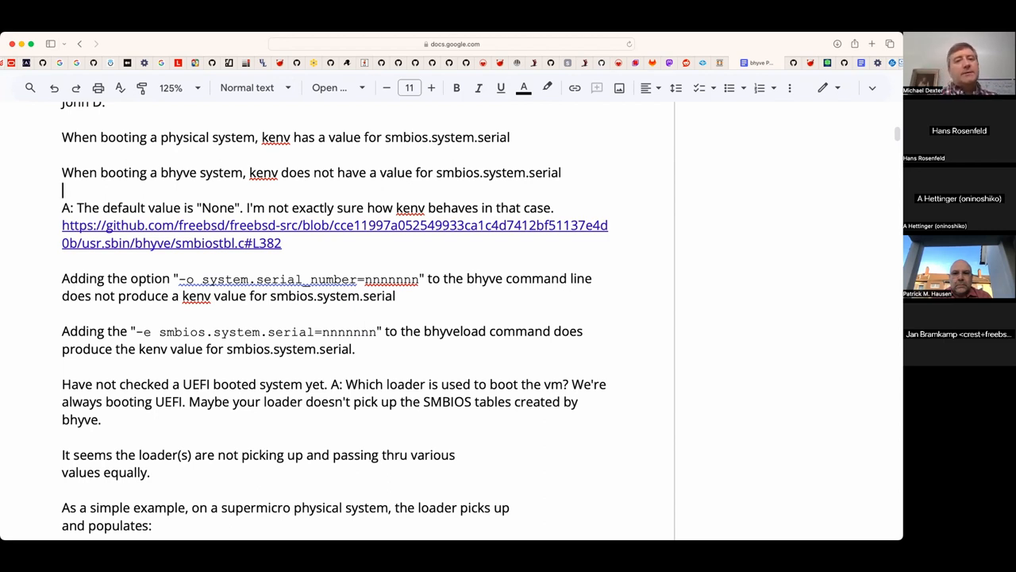
mouse_move(252, 314)
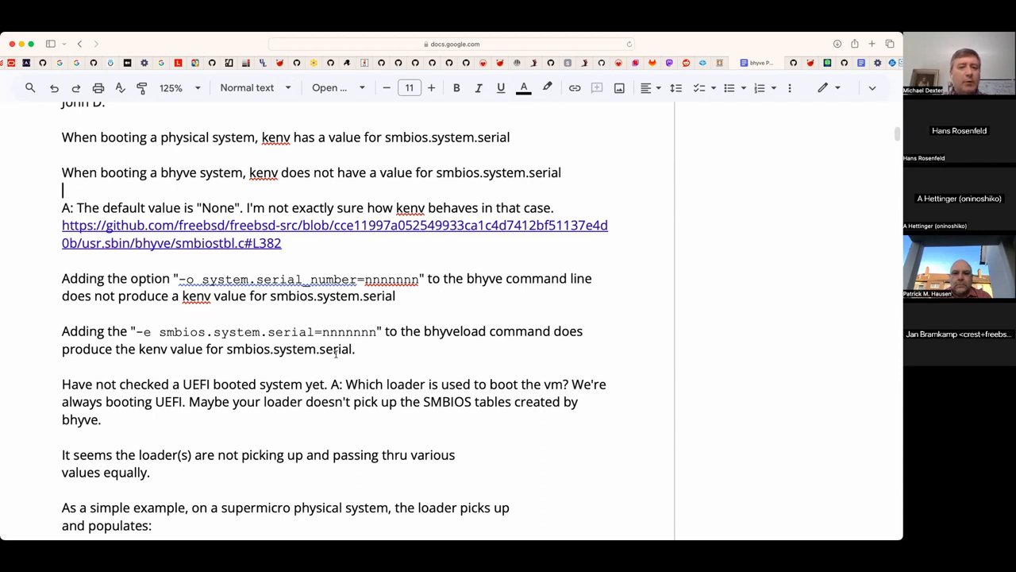
scroll("down", 3)
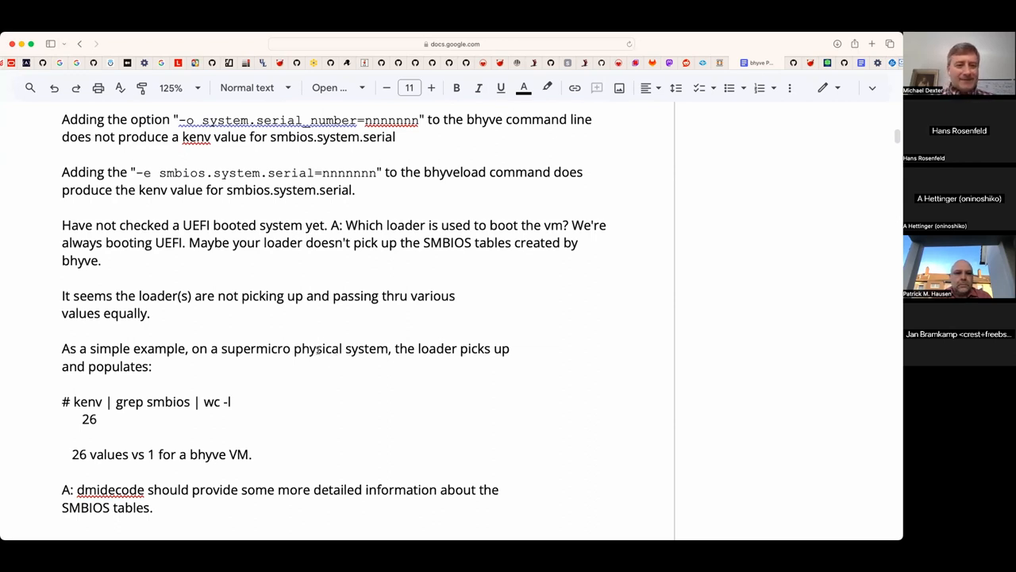
scroll("down", 3)
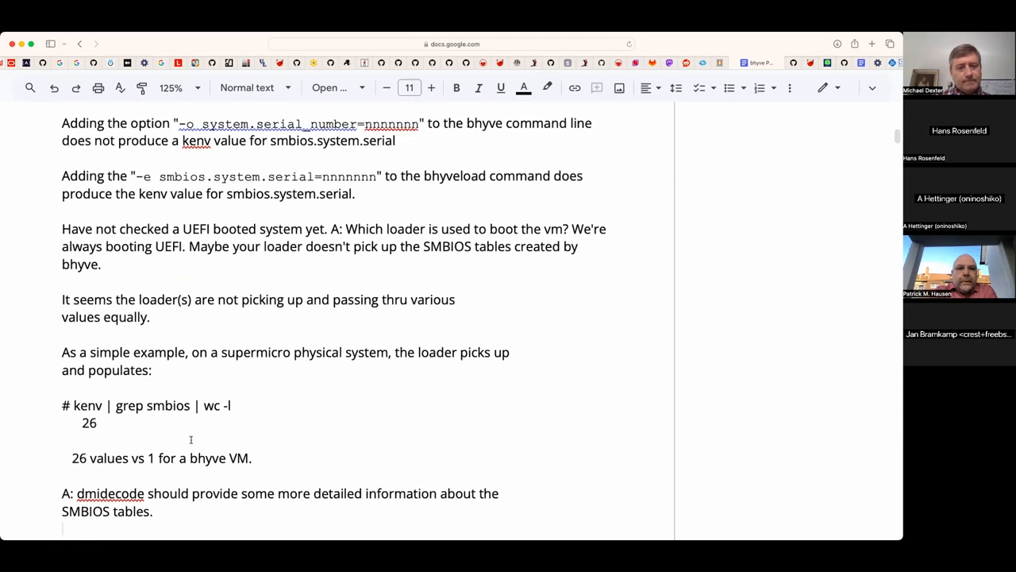
scroll("down", 3)
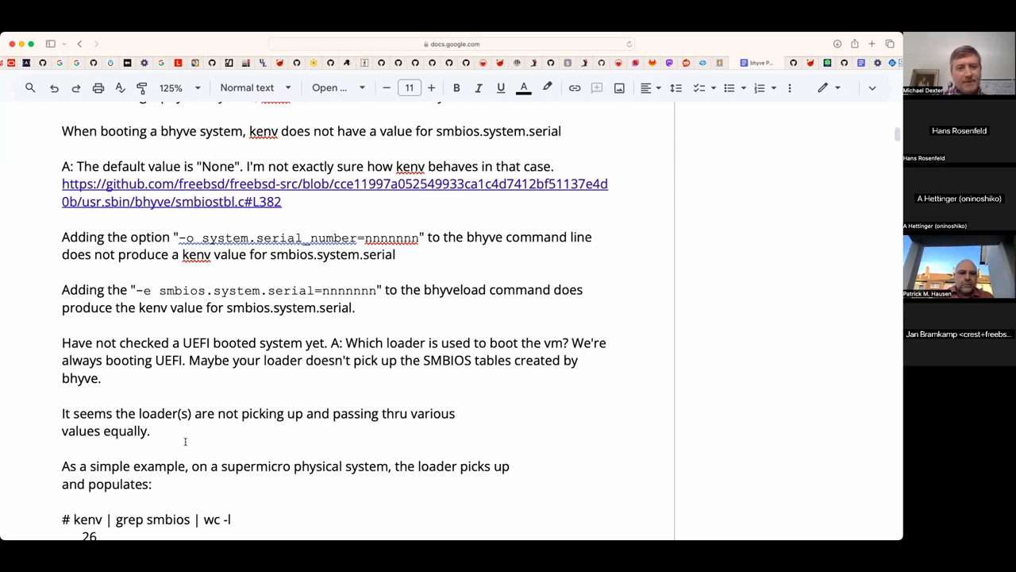
scroll("down", 3)
type("A: dmidecode should provide some more detailed information about the SMBIOS tables.")
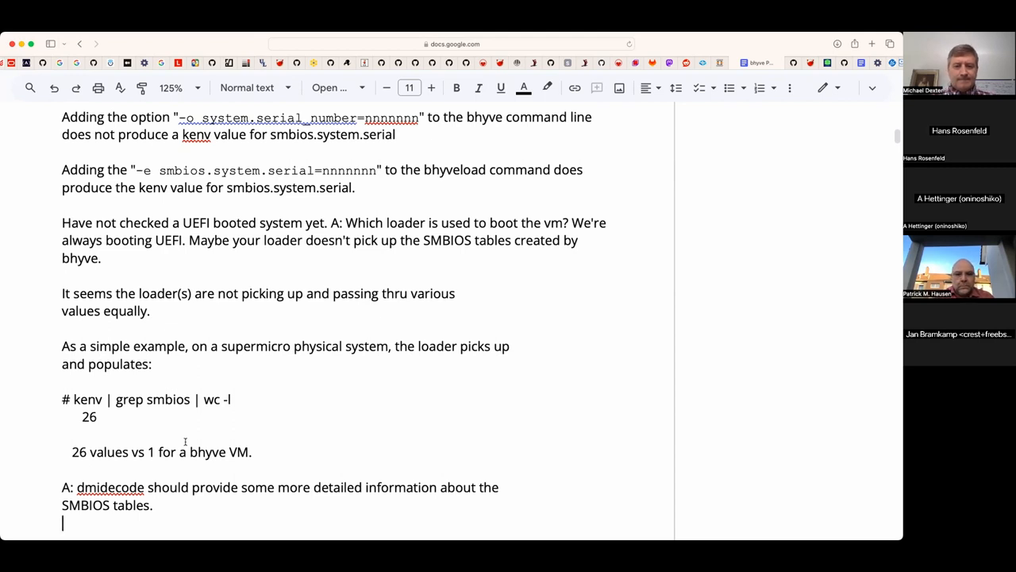
type("Q: Did Lenovo")
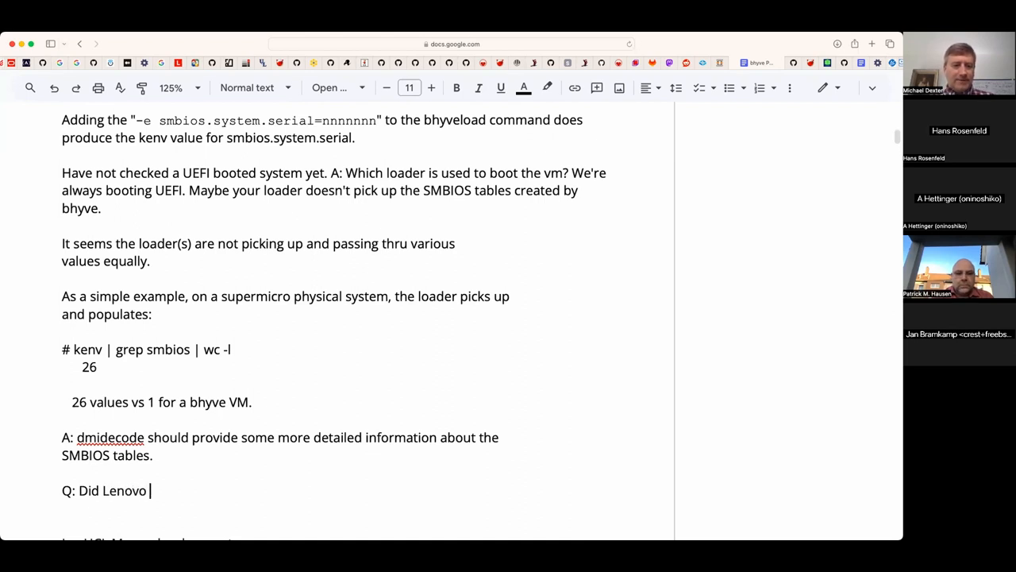
- Write 'Q: Did Lenovo take advantage of these mechanisms for browser extensions? SuperFish?'
type("take advantage of the")
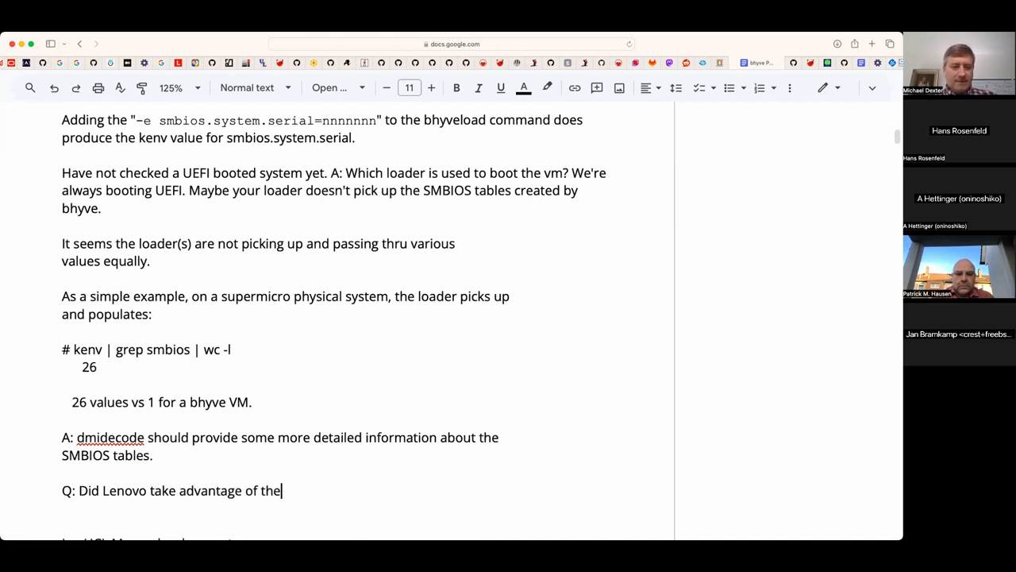
type("of")
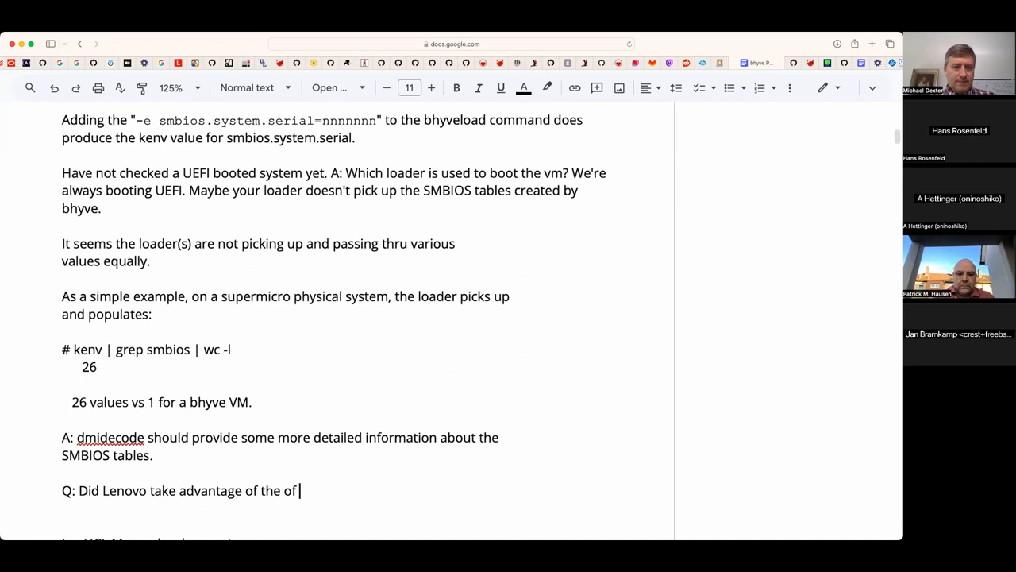
type("these")
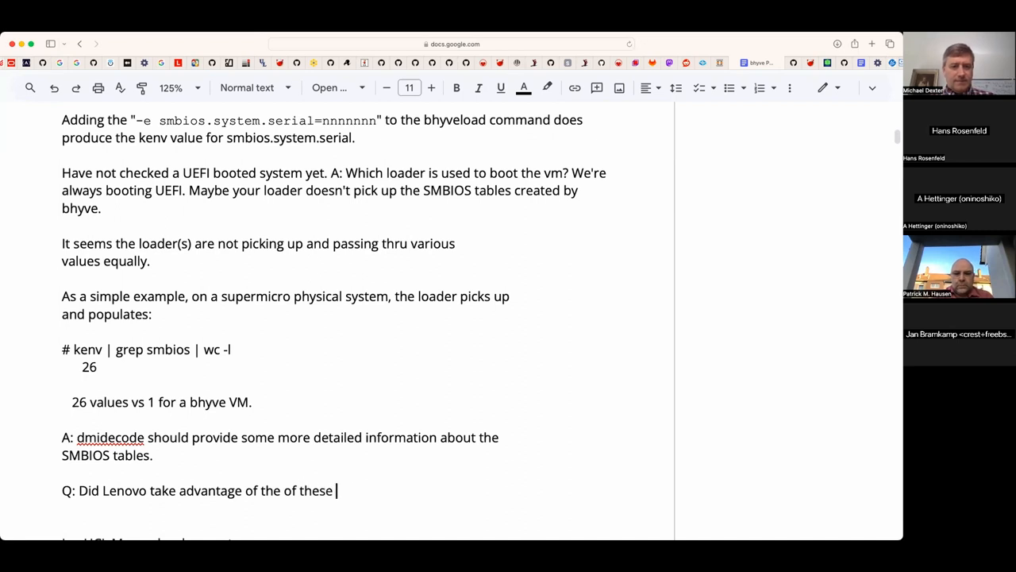
type("mechansi")
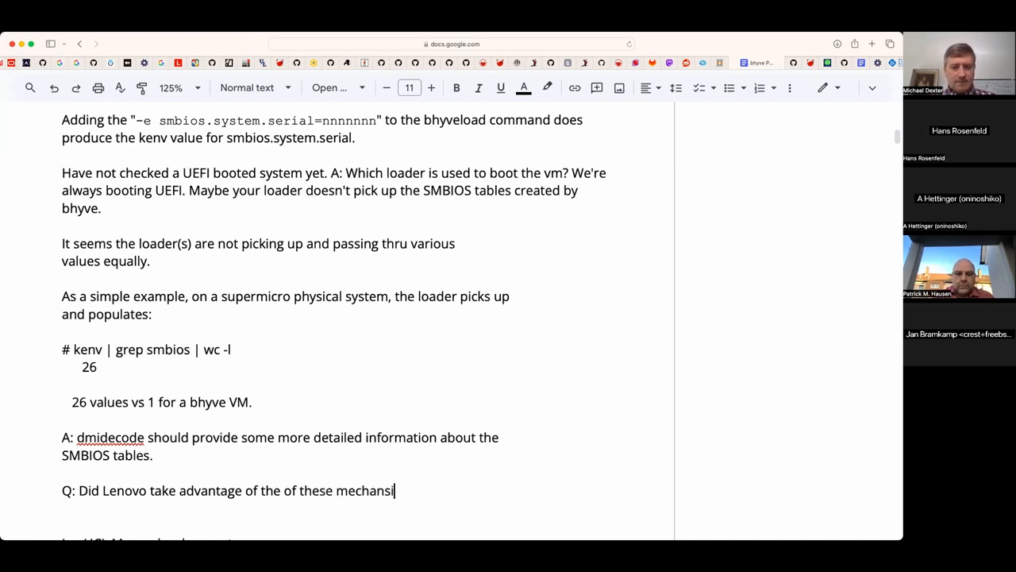
type("ms for")
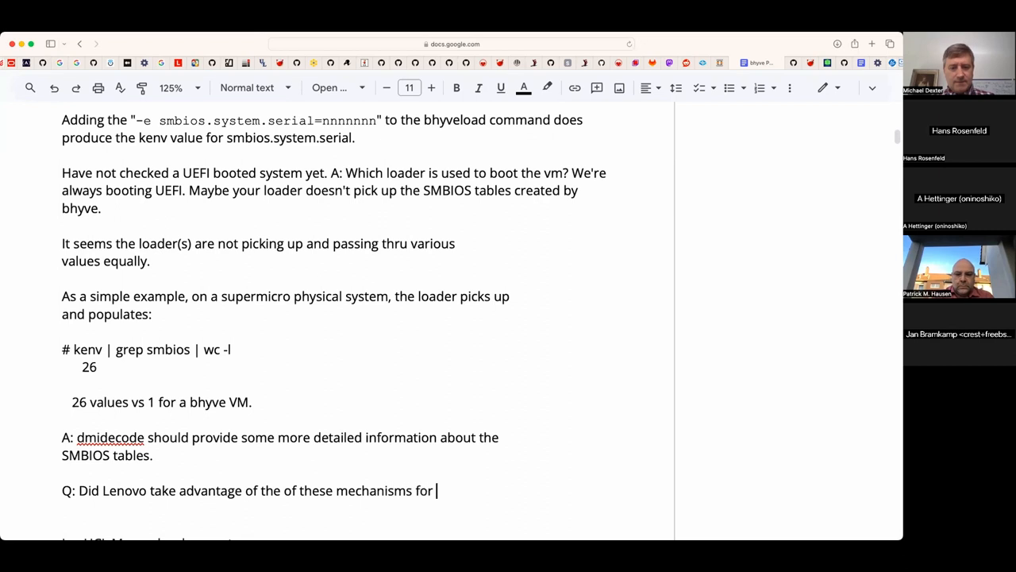
type("browsers")
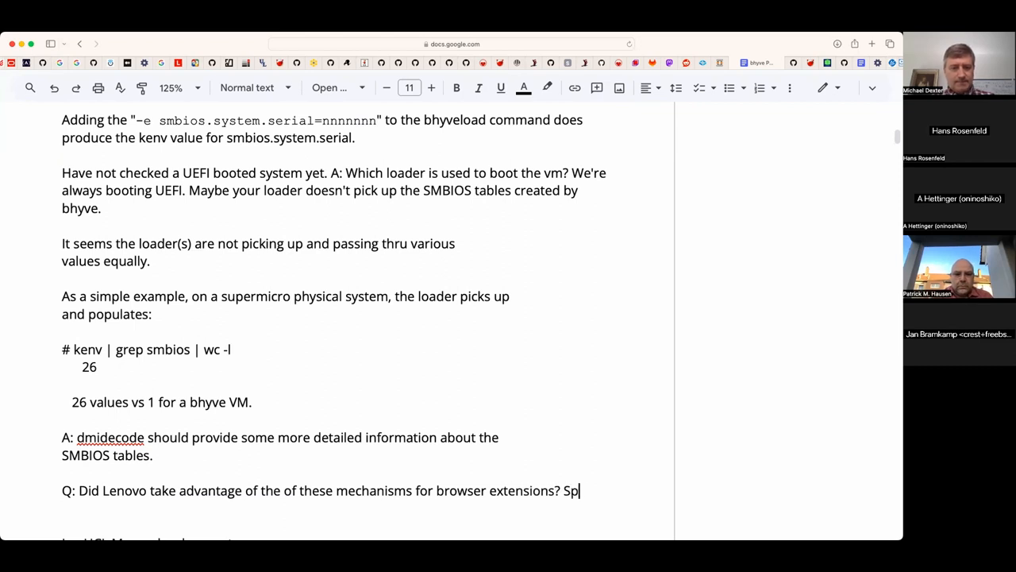
type("yFish")
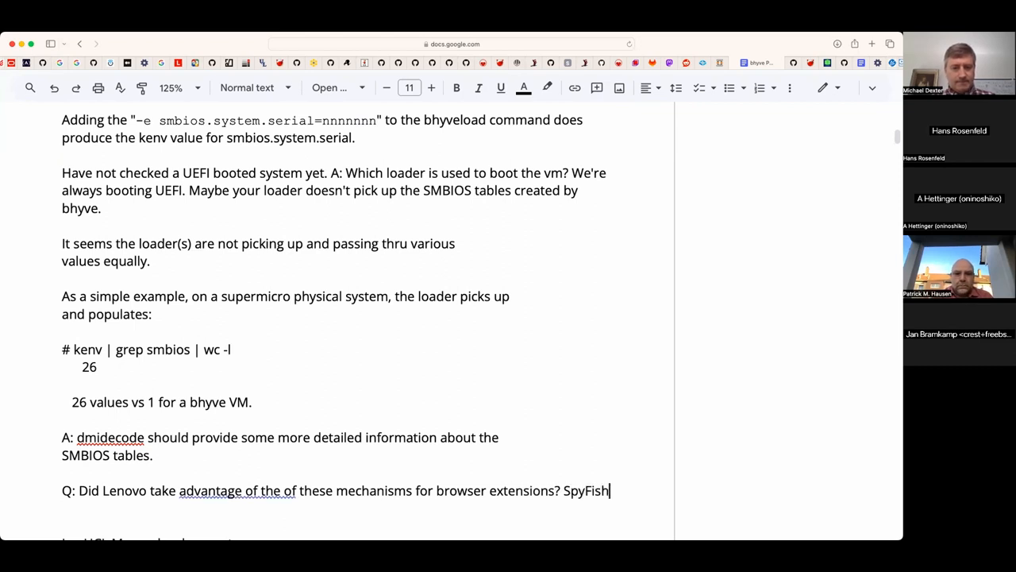
type("?")
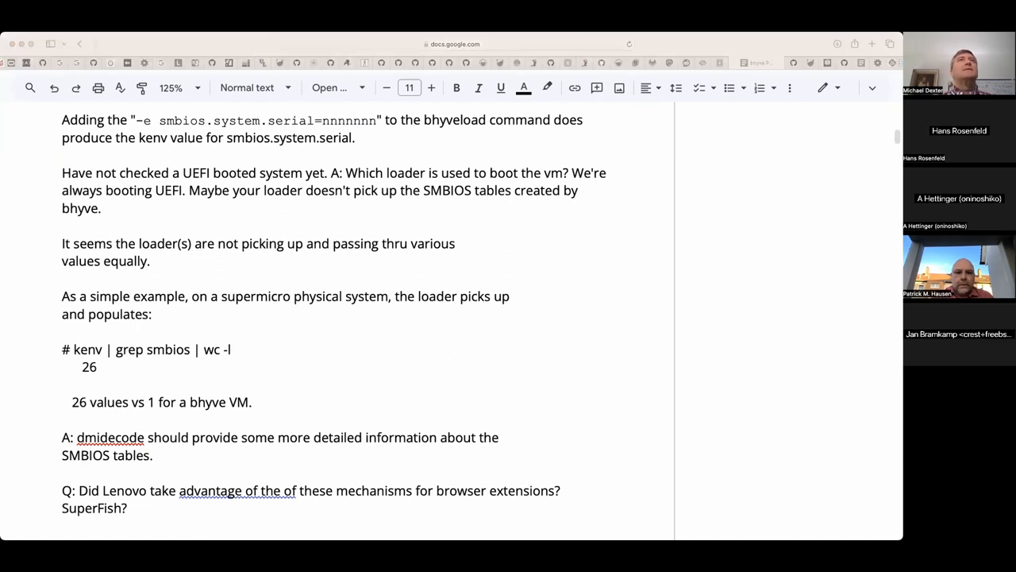
mouse_move(266, 510)
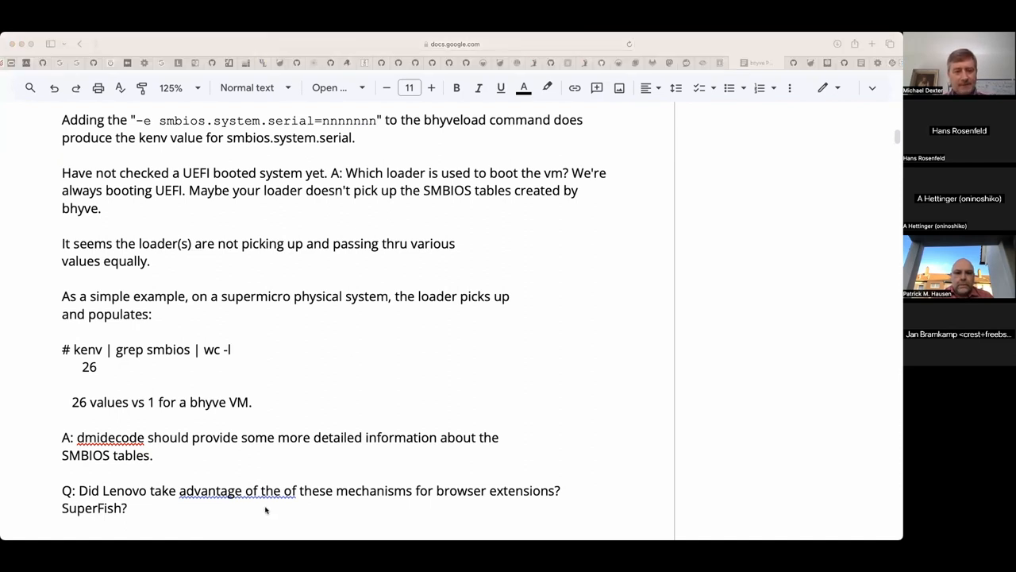
left_click(130, 508)
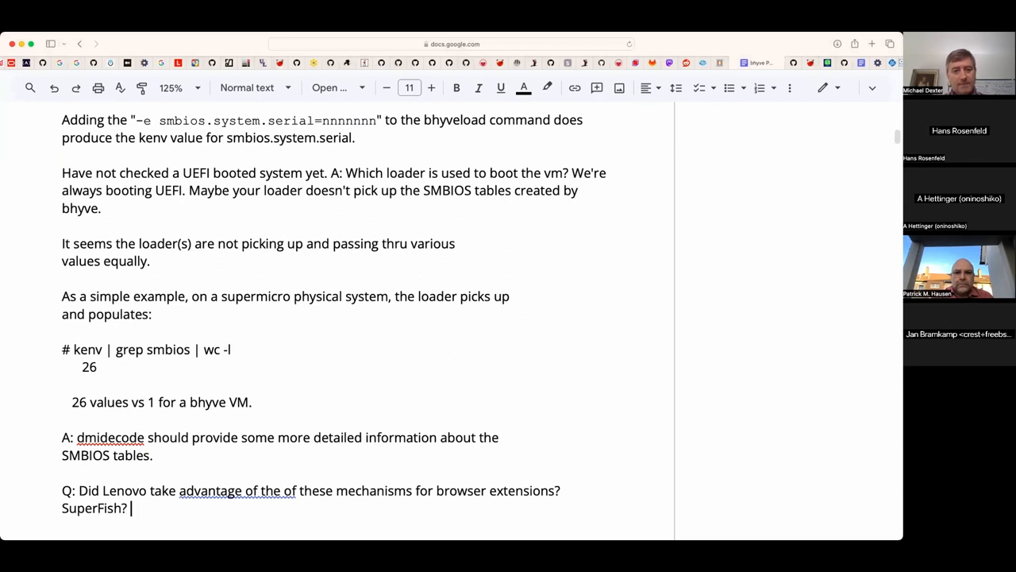
type("https://en.wikipedia.org/wiki/Superfish")
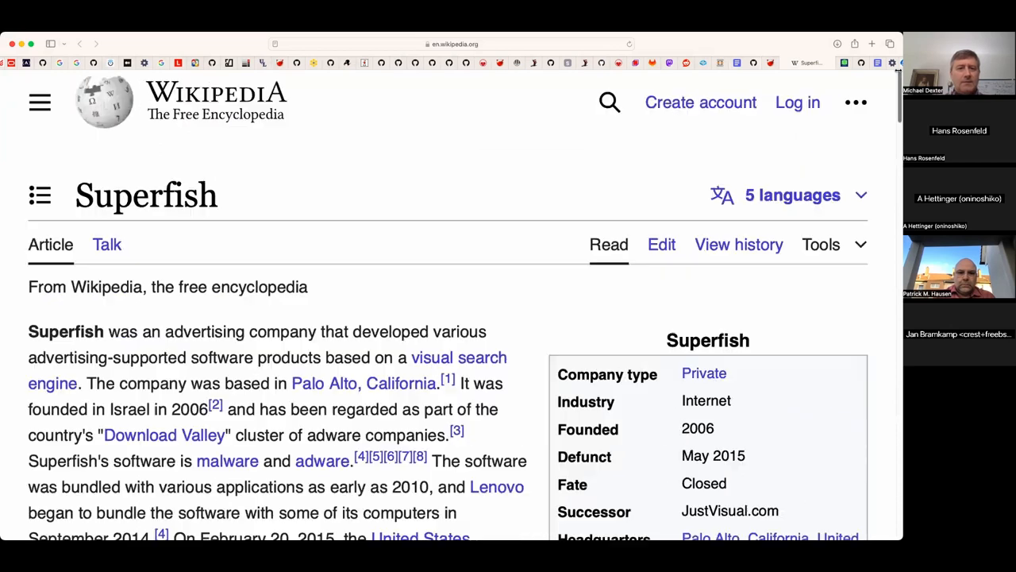
- Scroll through the Superfish article's Lenovo security incident and Products sections
scroll("down", 3)
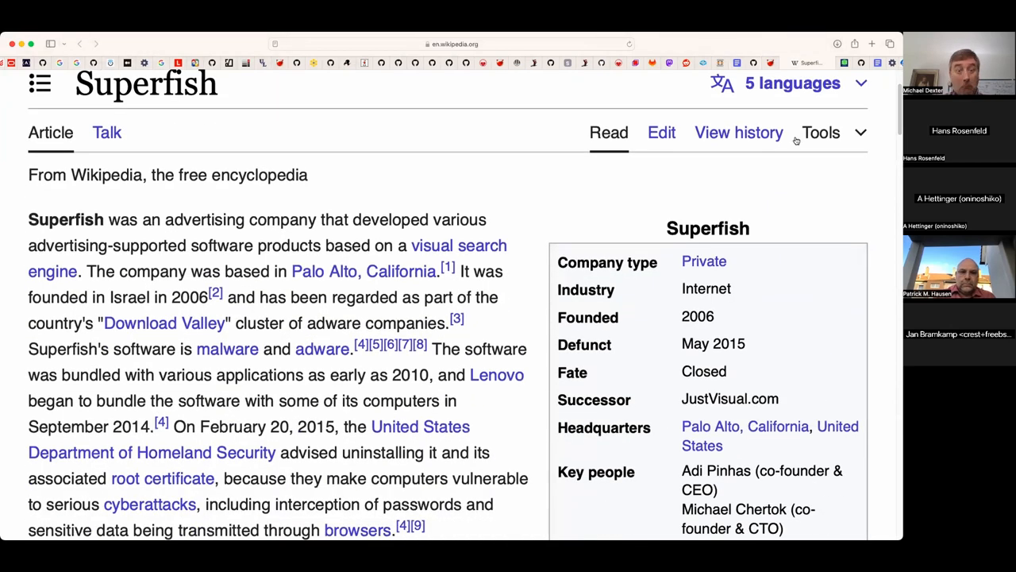
scroll("down", 3)
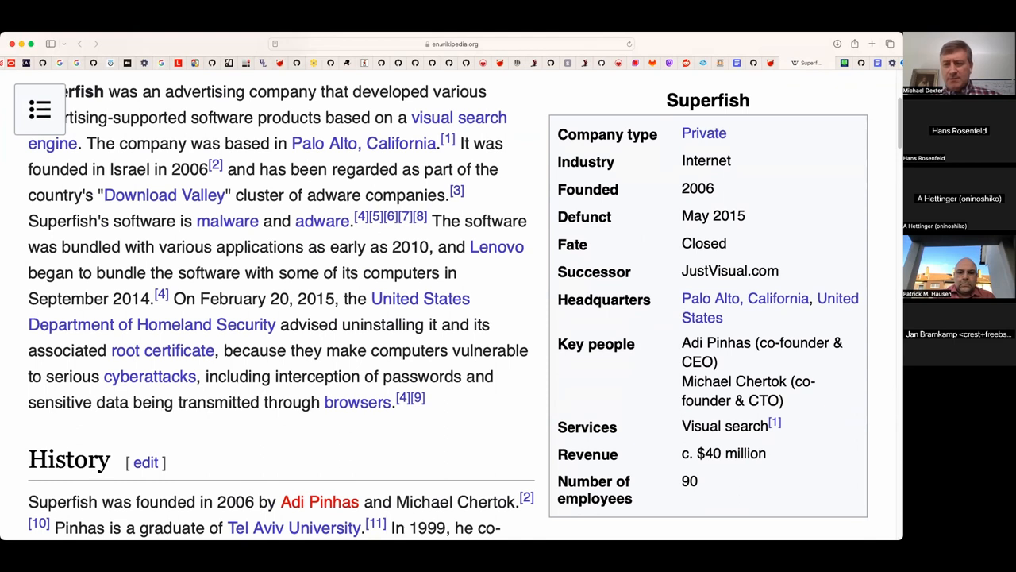
scroll("down", 3)
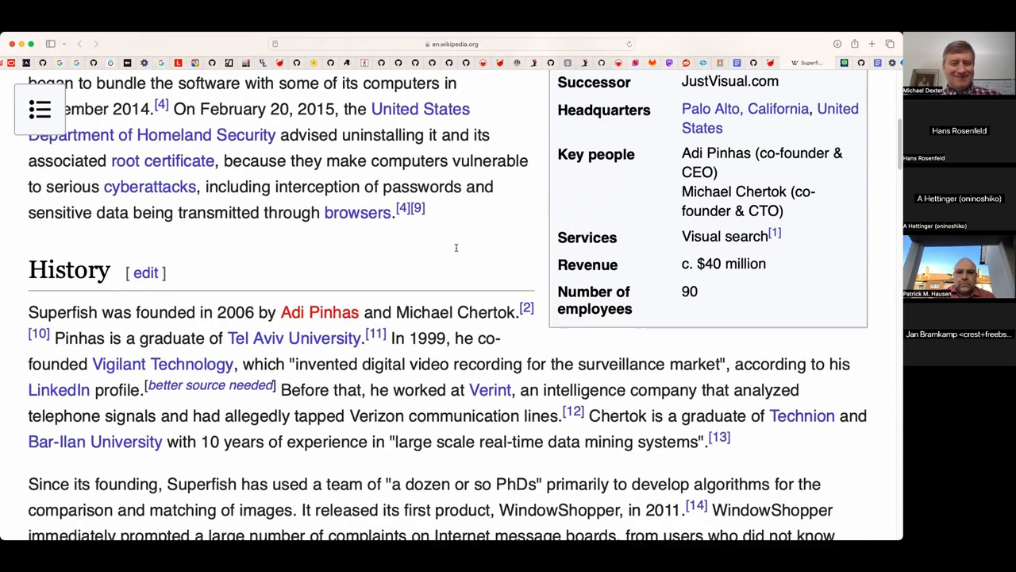
scroll("down", 3)
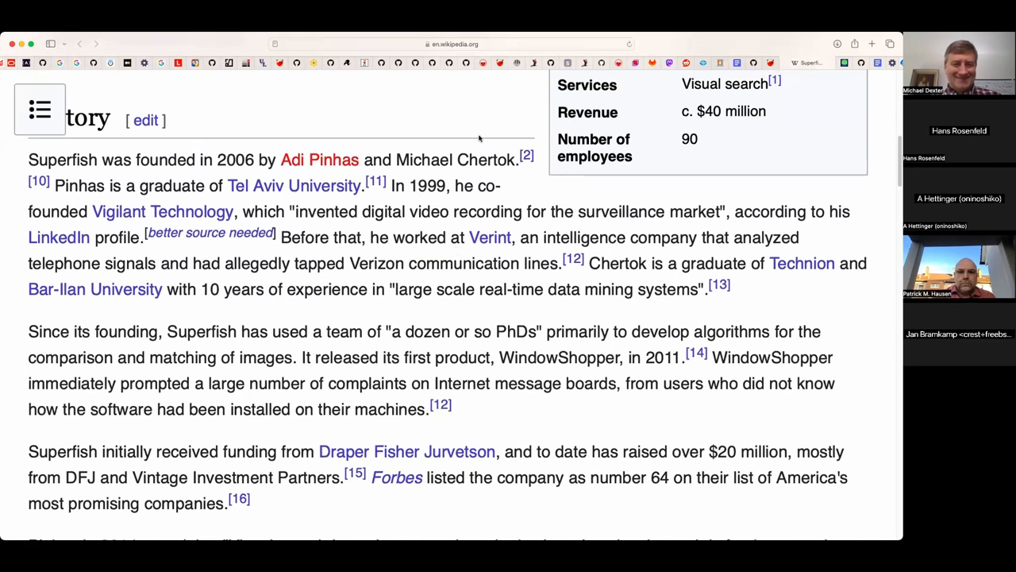
scroll("down", 3)
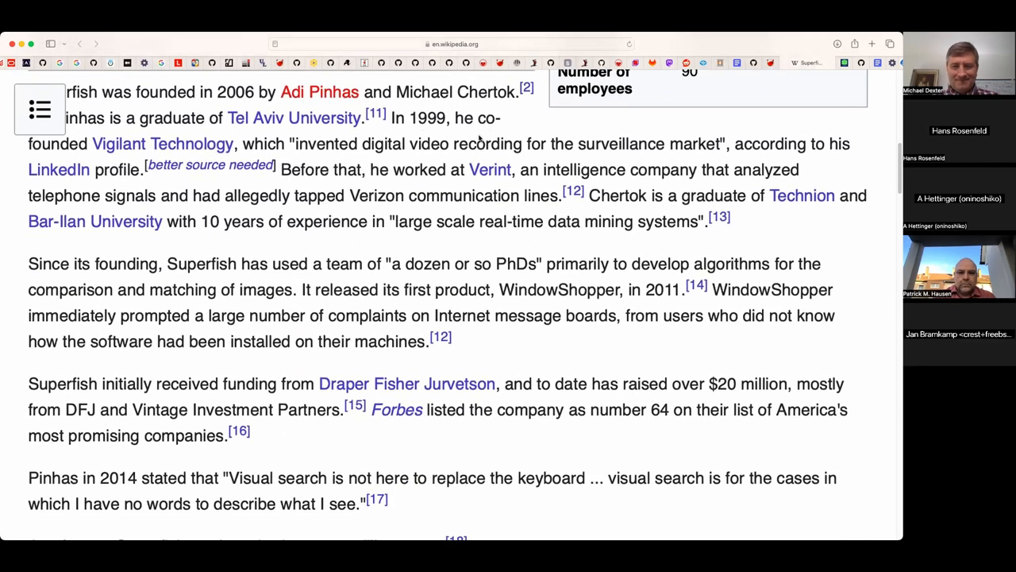
scroll("down", 3)
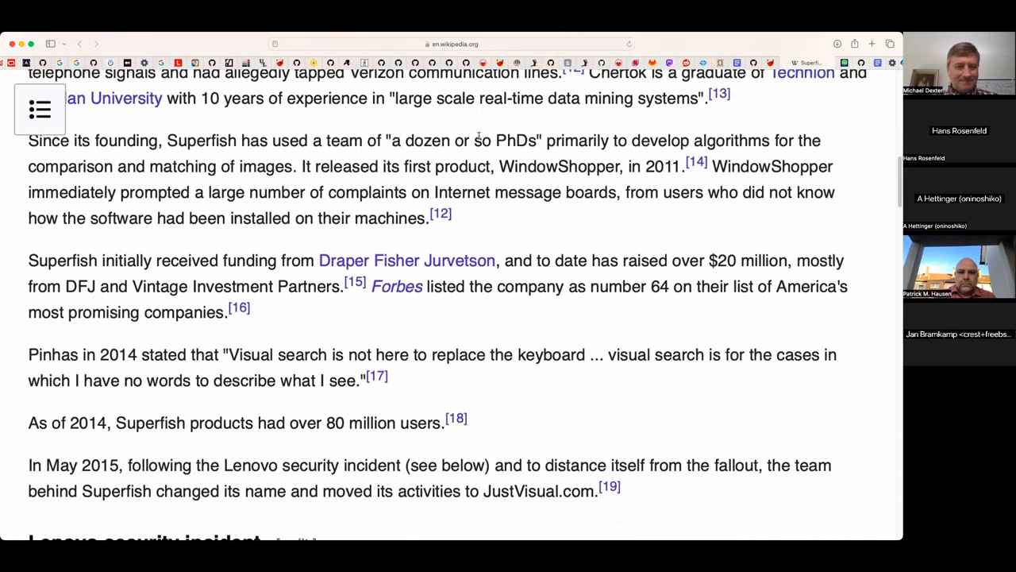
scroll("down", 3)
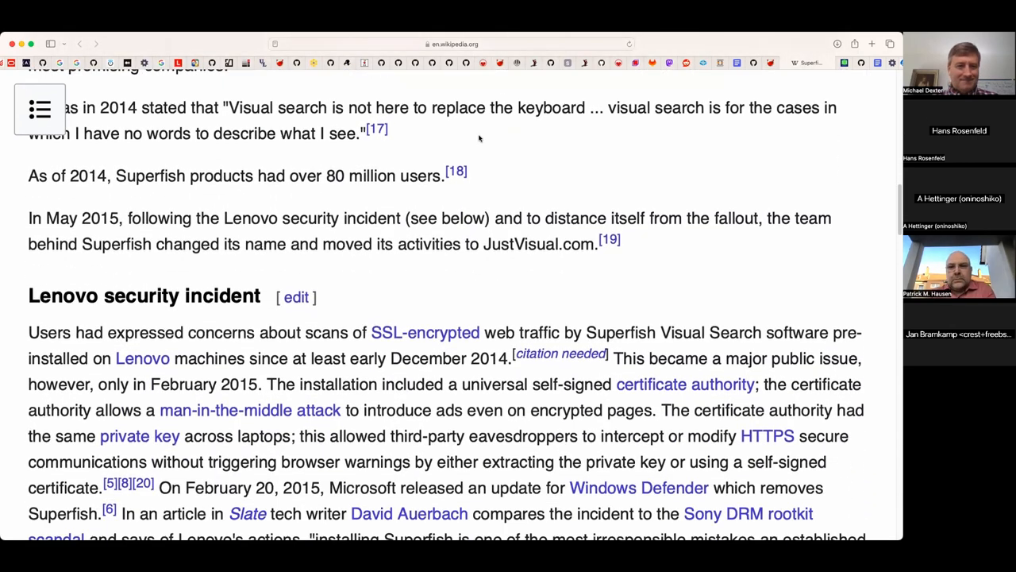
scroll("down", 3)
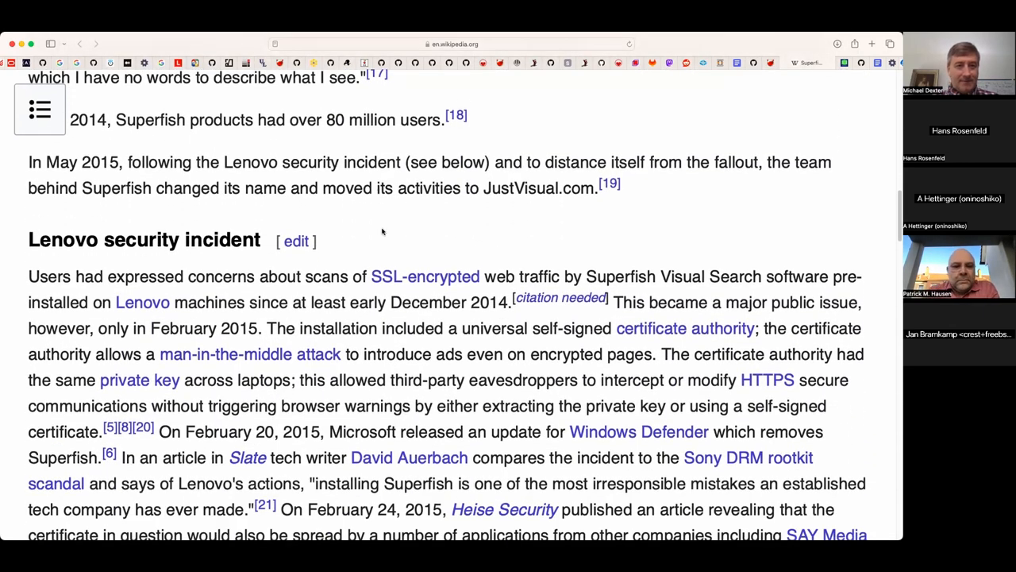
scroll("down", 3)
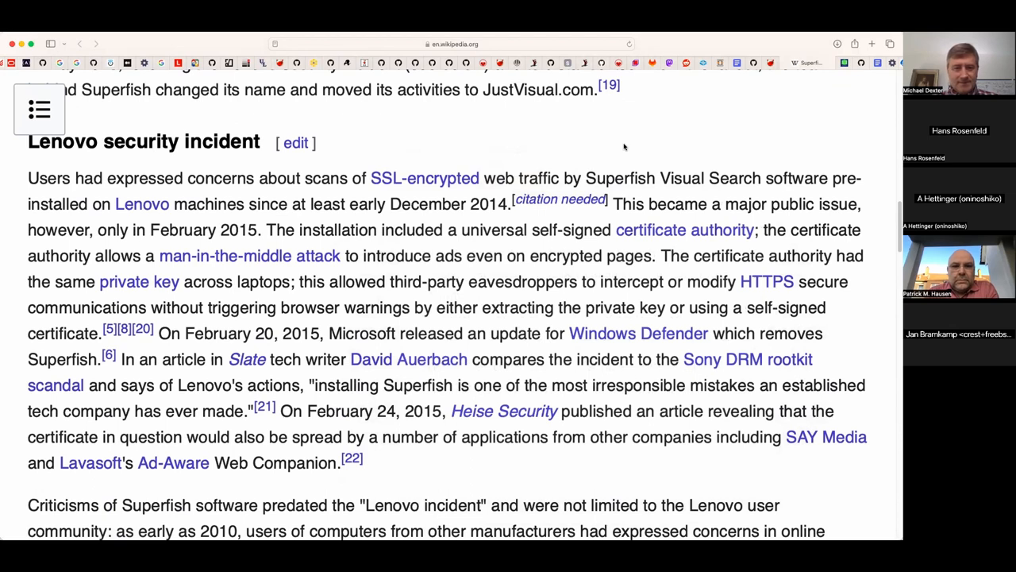
scroll("down", 3)
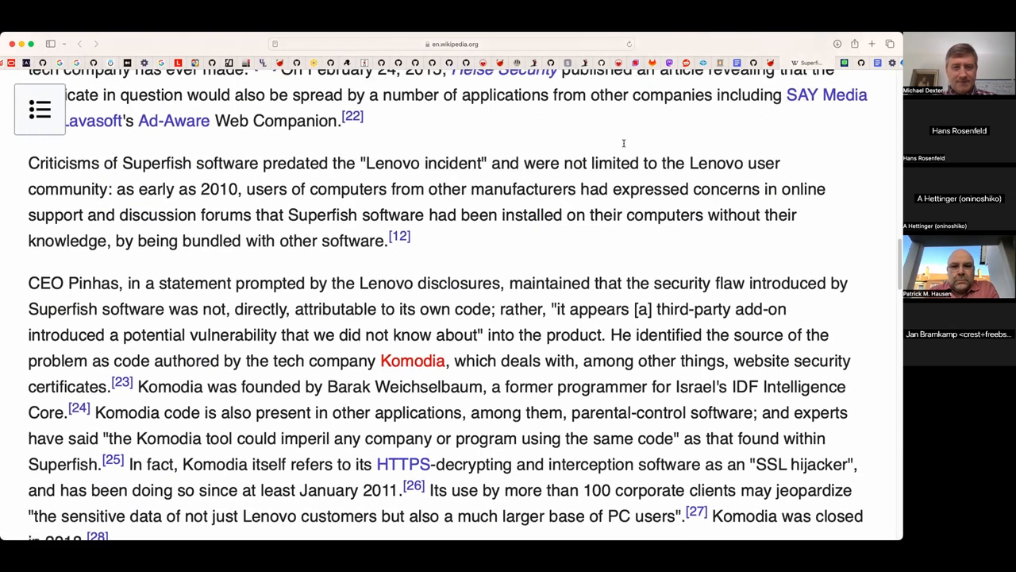
scroll("down", 3)
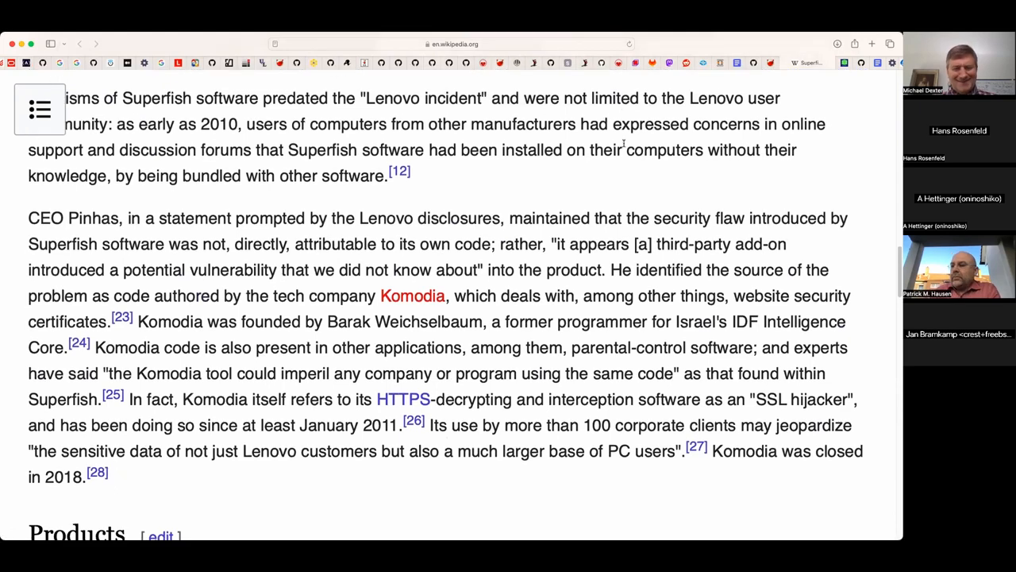
scroll("down", 3)
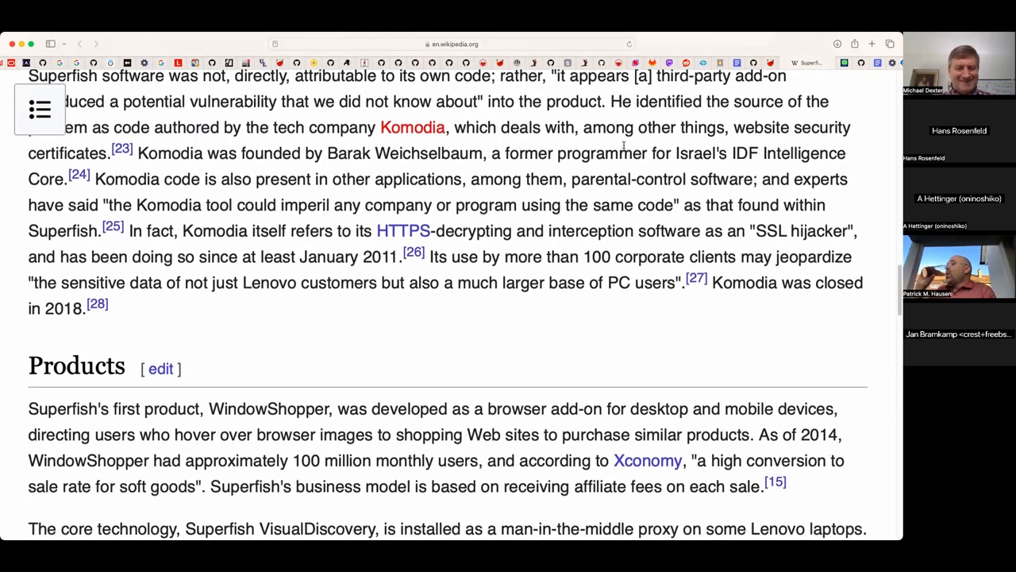
scroll("down", 3)
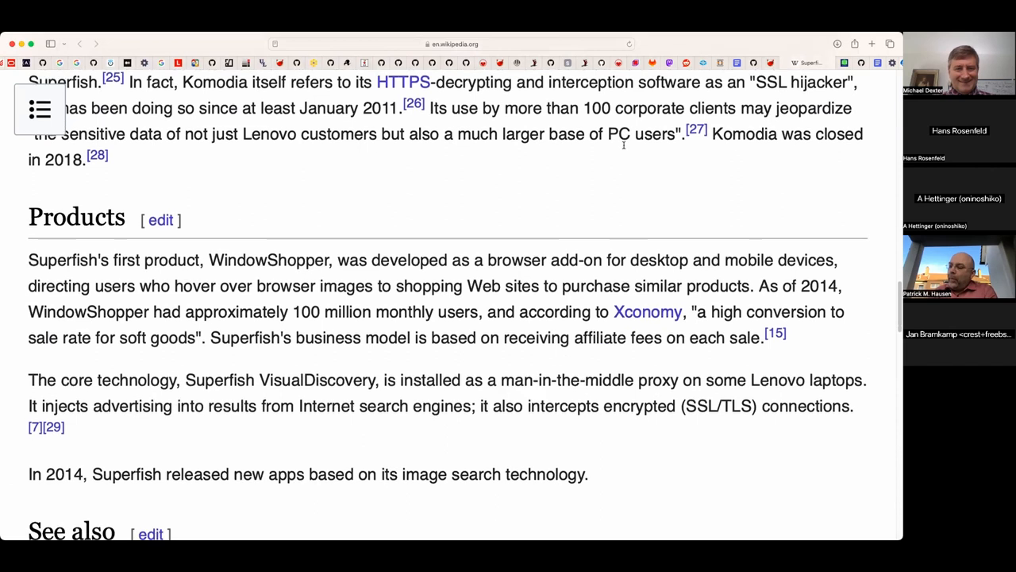
scroll("down", 3)
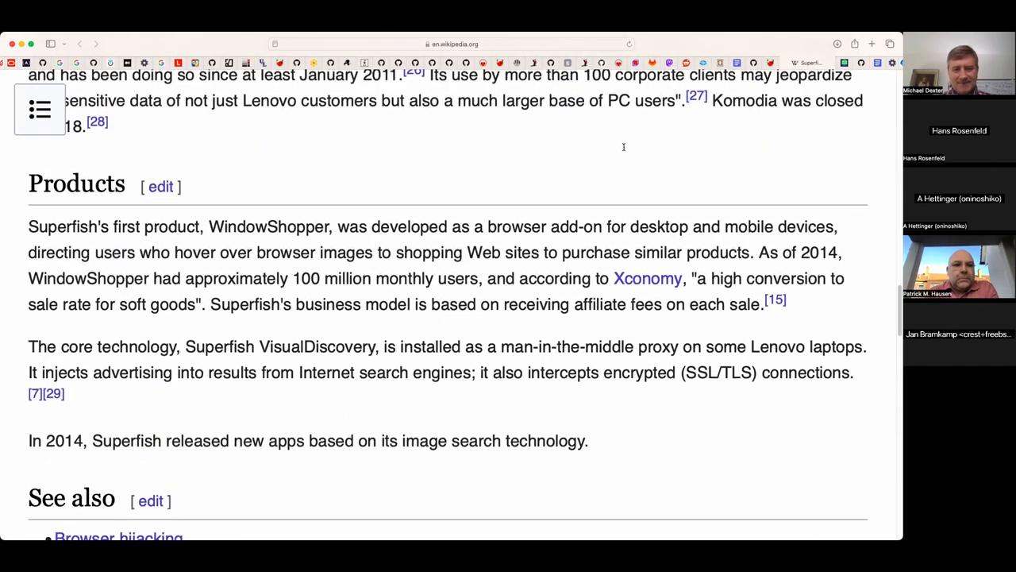
scroll("up", 3)
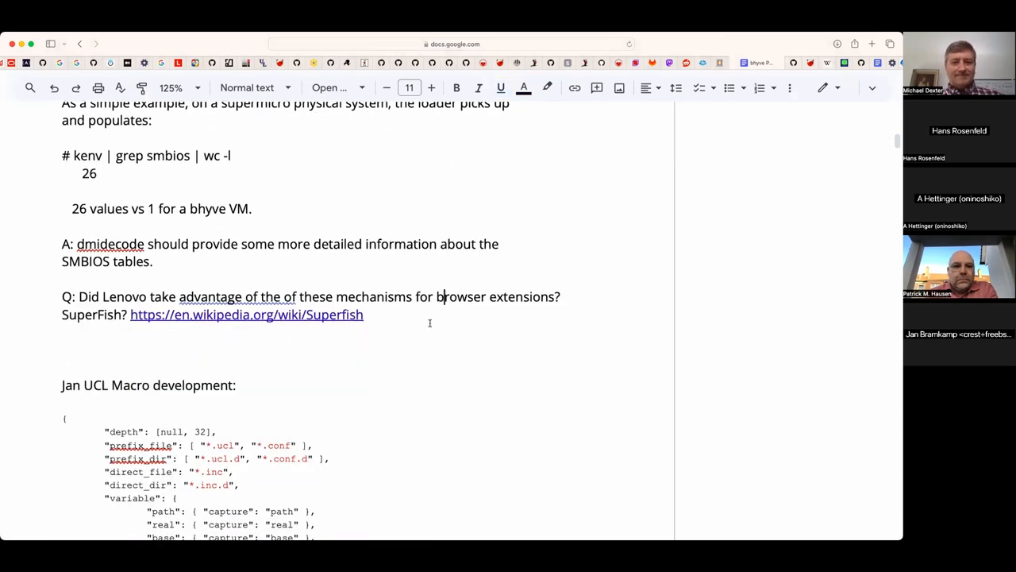
- Append '(Yikes) Reused certs... MitM...' after the Superfish URL in the Lenovo question
type("(Yike")
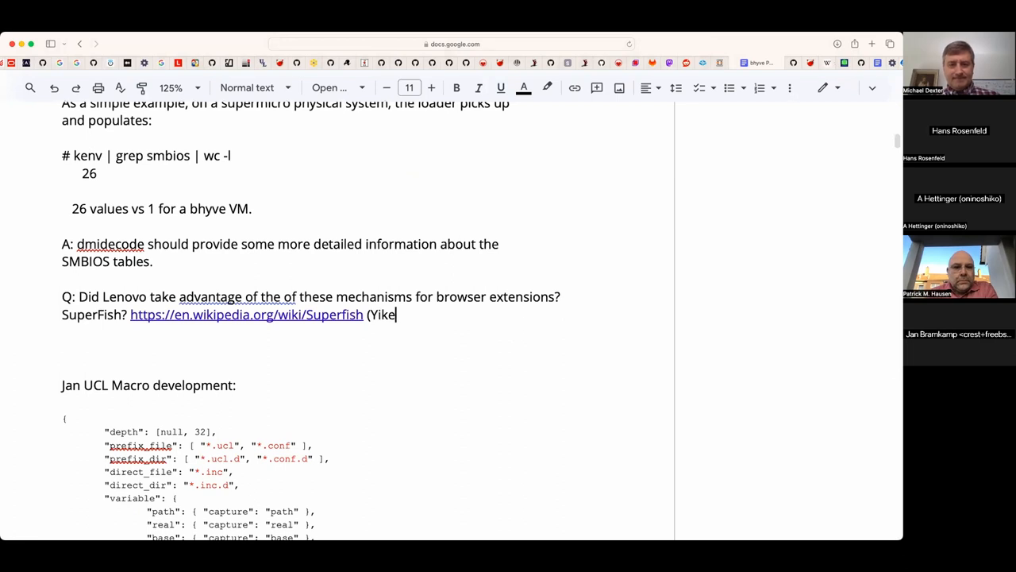
type(")")
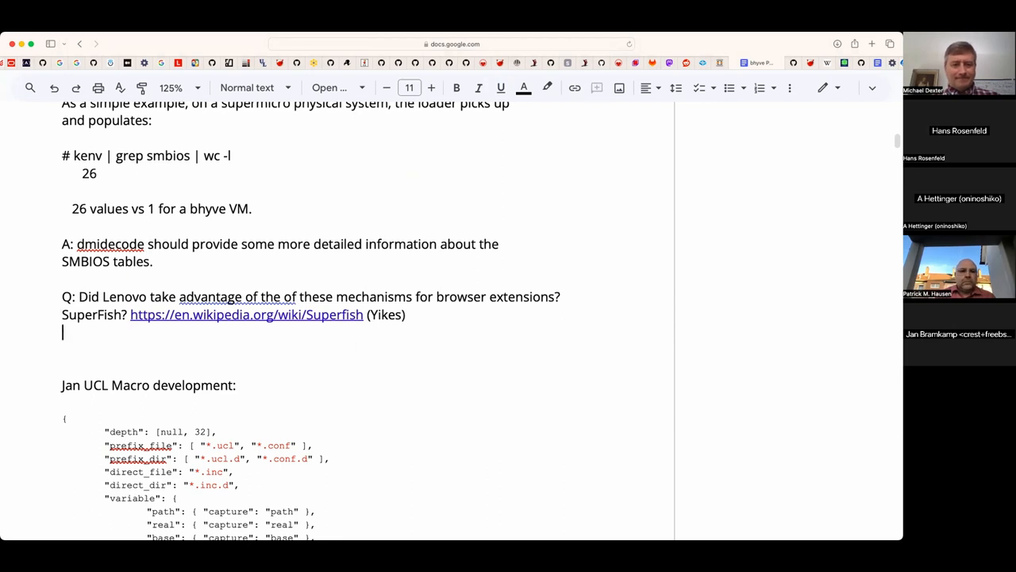
type("R")
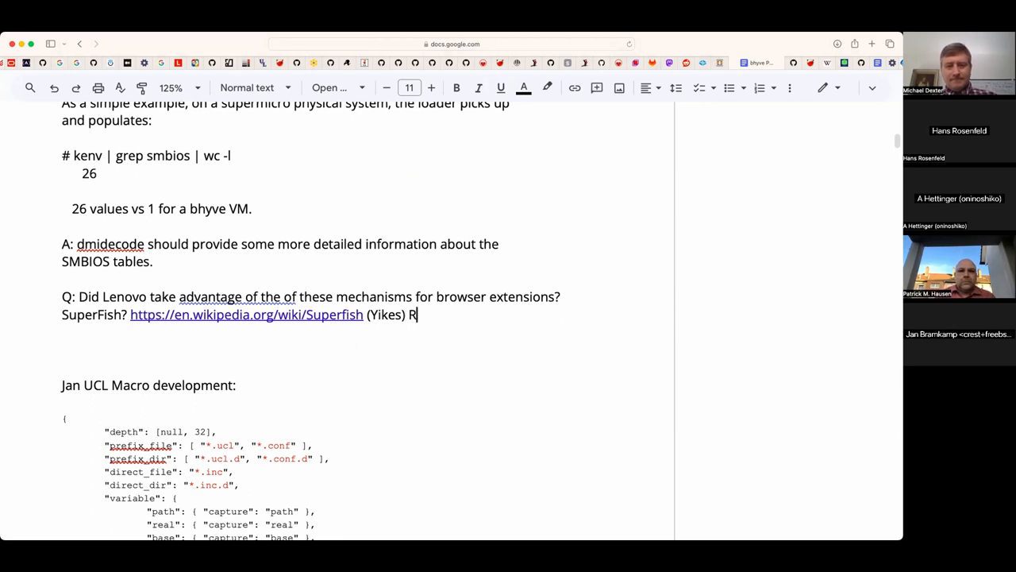
type("eused cer")
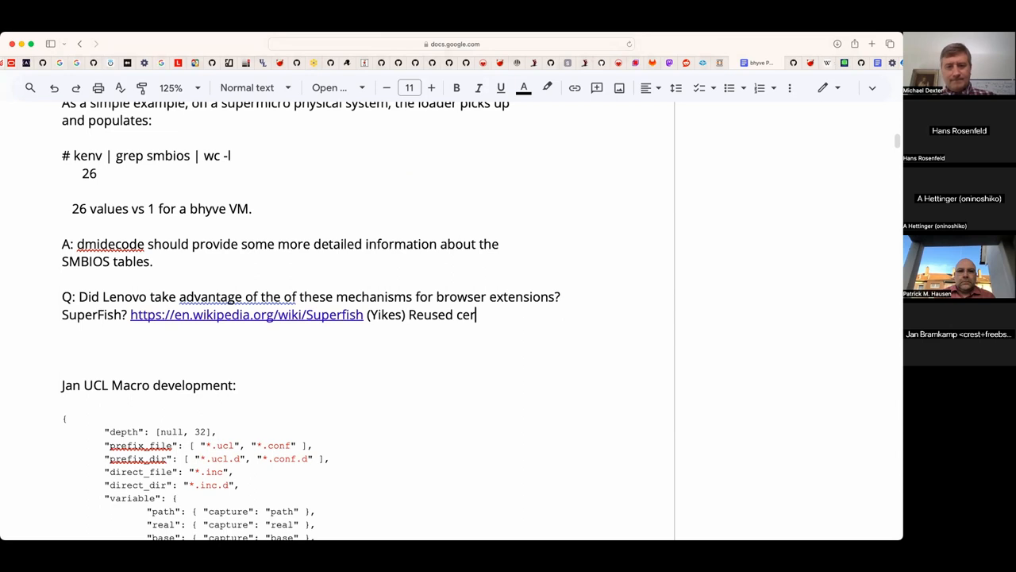
type("ts... M")
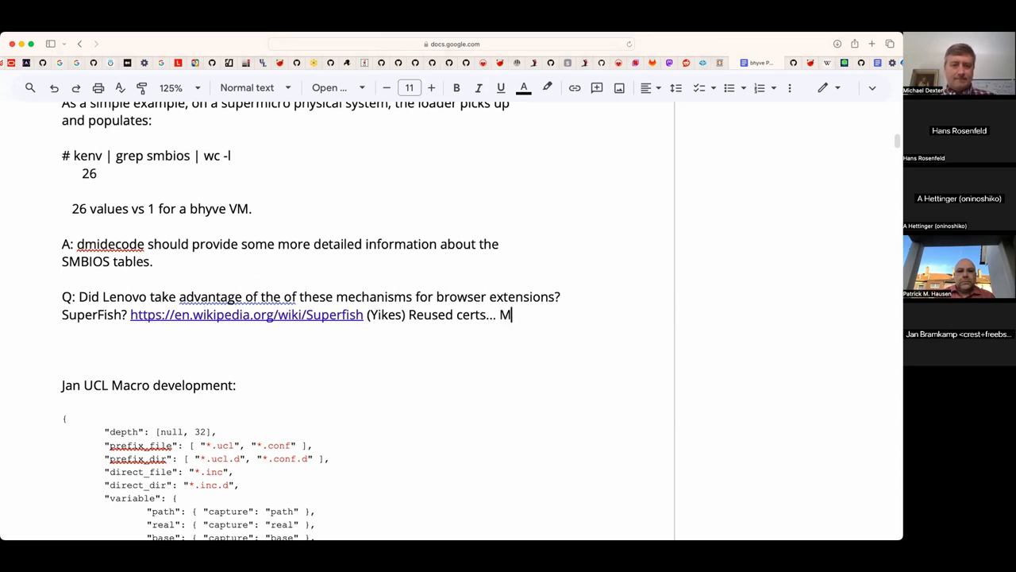
type("itM")
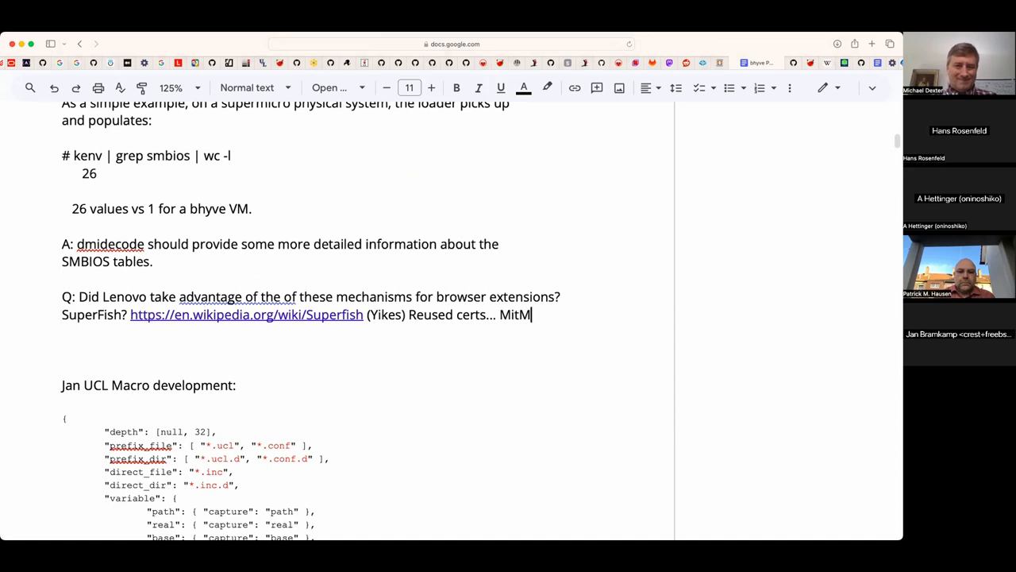
type("...")
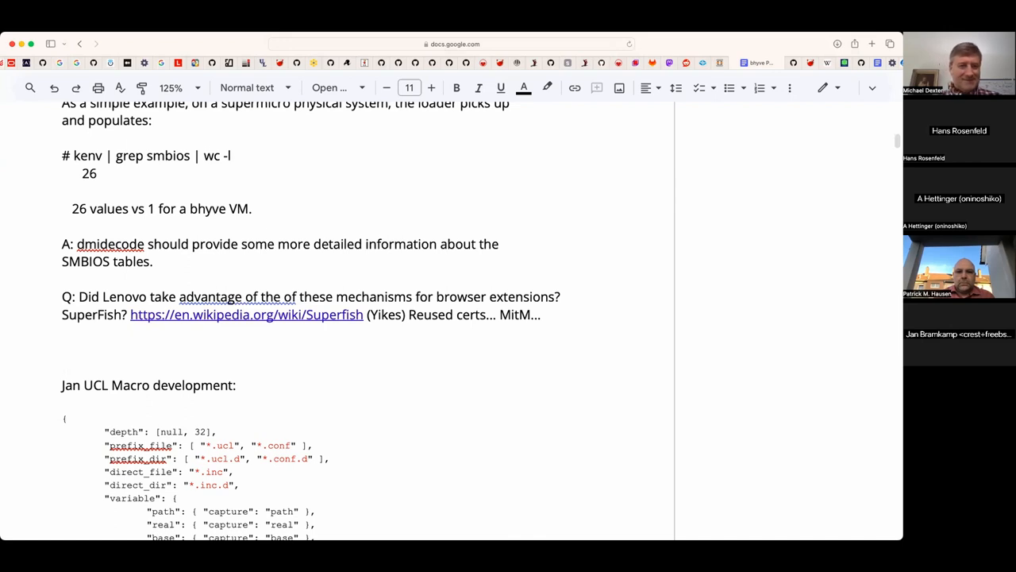
scroll("down", 3)
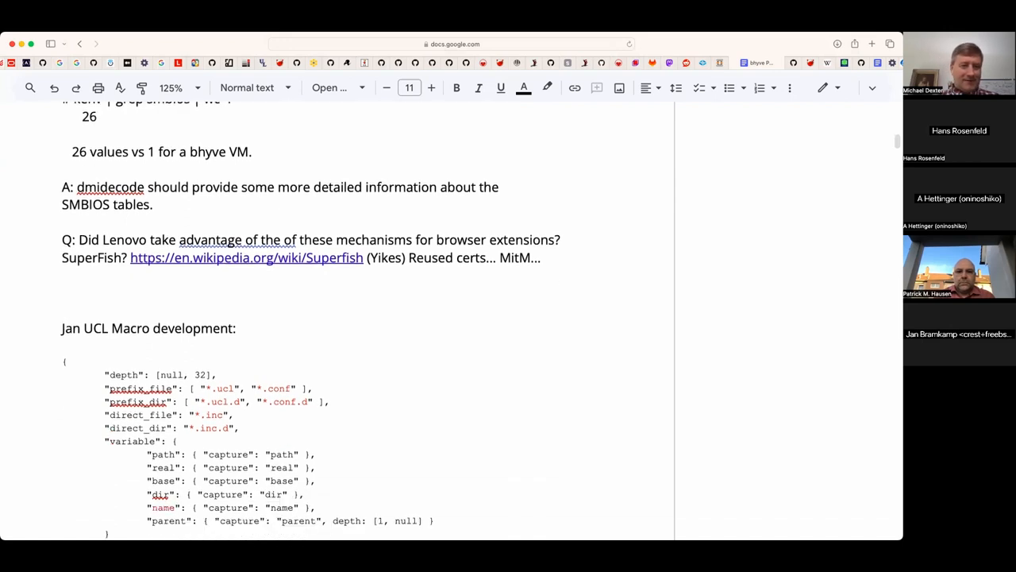
scroll("down", 3)
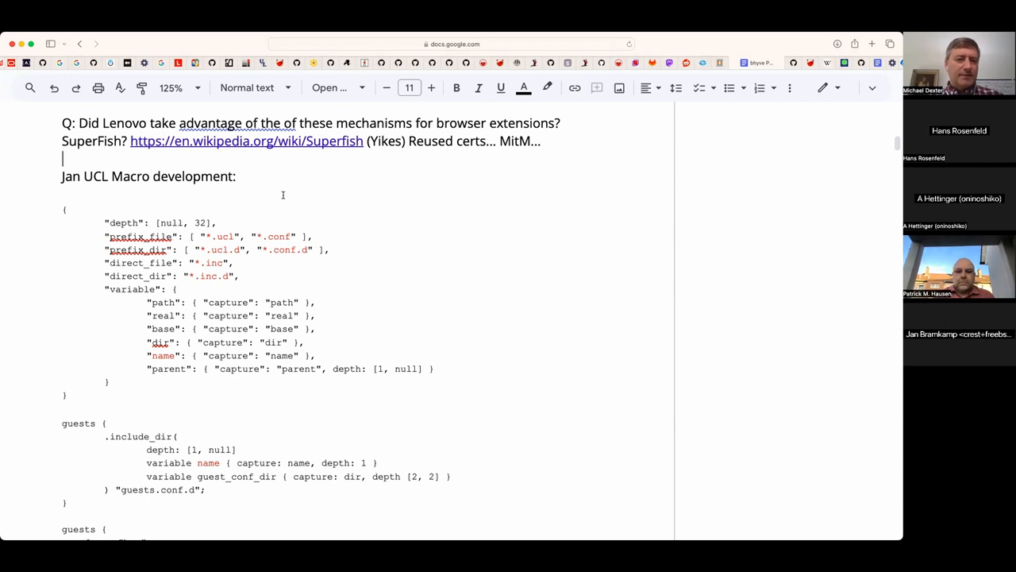
- Remove the blank lines above Jan's Macros note and dismiss the libucl spelling note
scroll("down", 3)
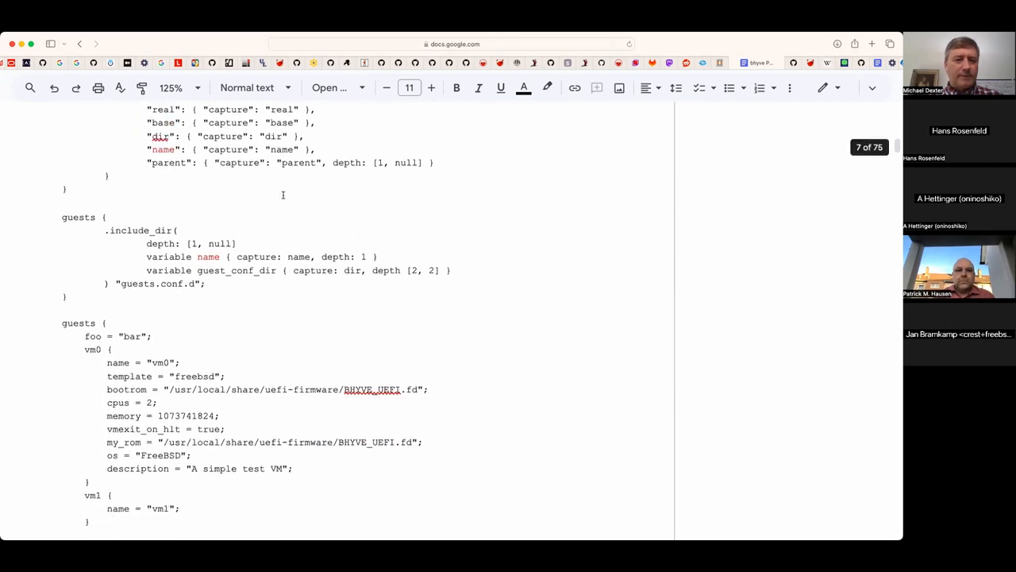
scroll("down", 3)
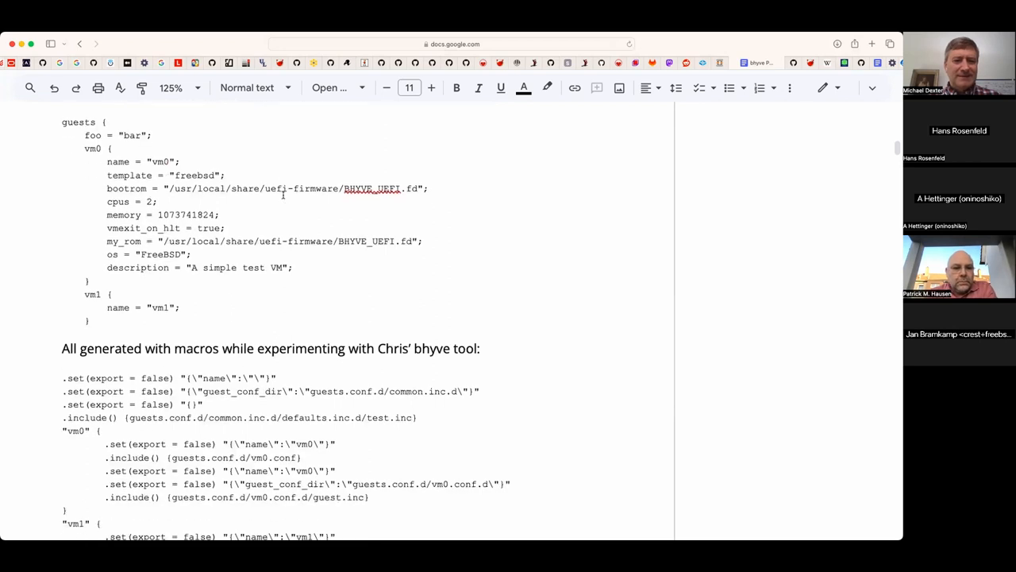
scroll("down", 3)
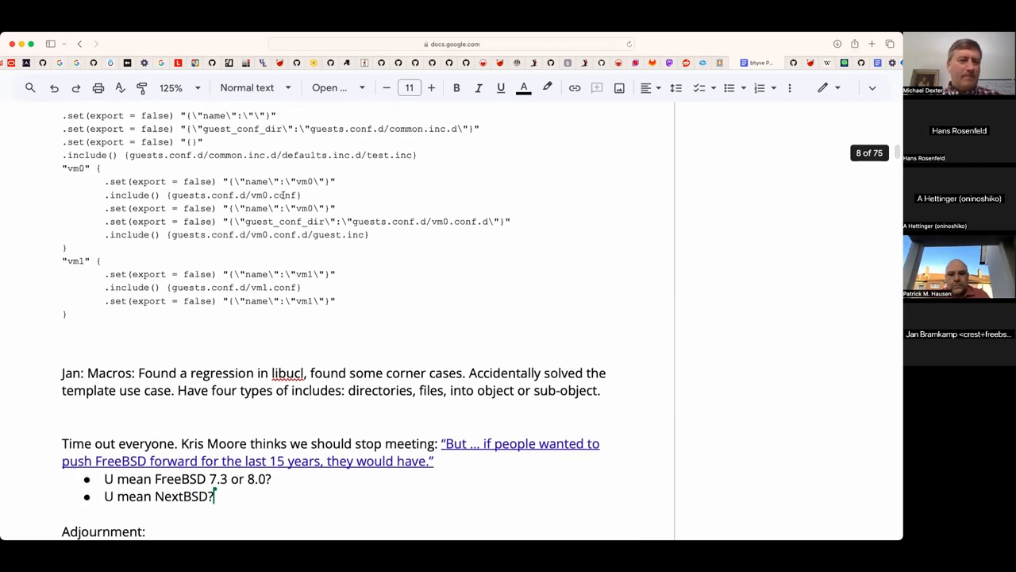
scroll("down", 3)
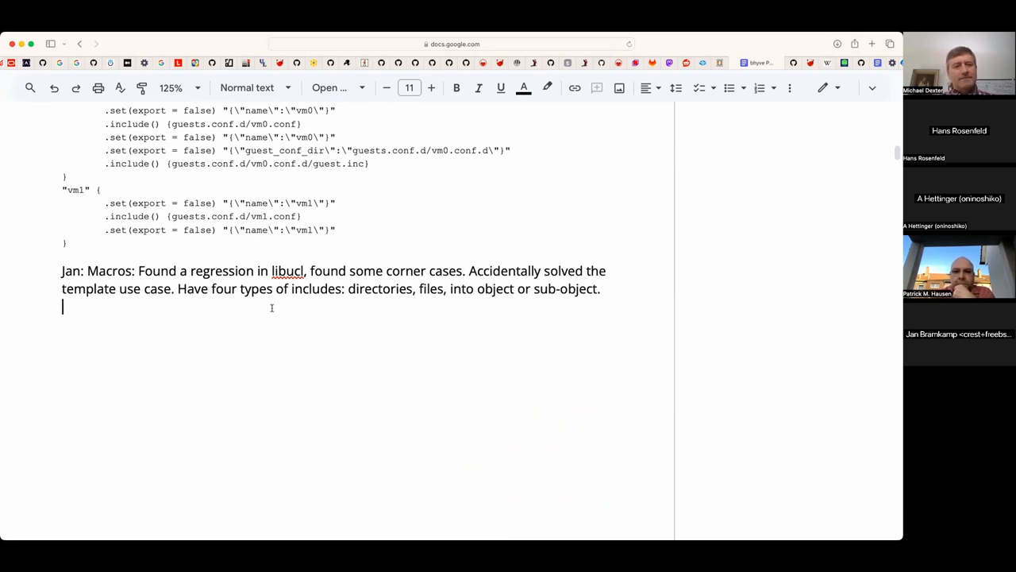
left_click(287, 271)
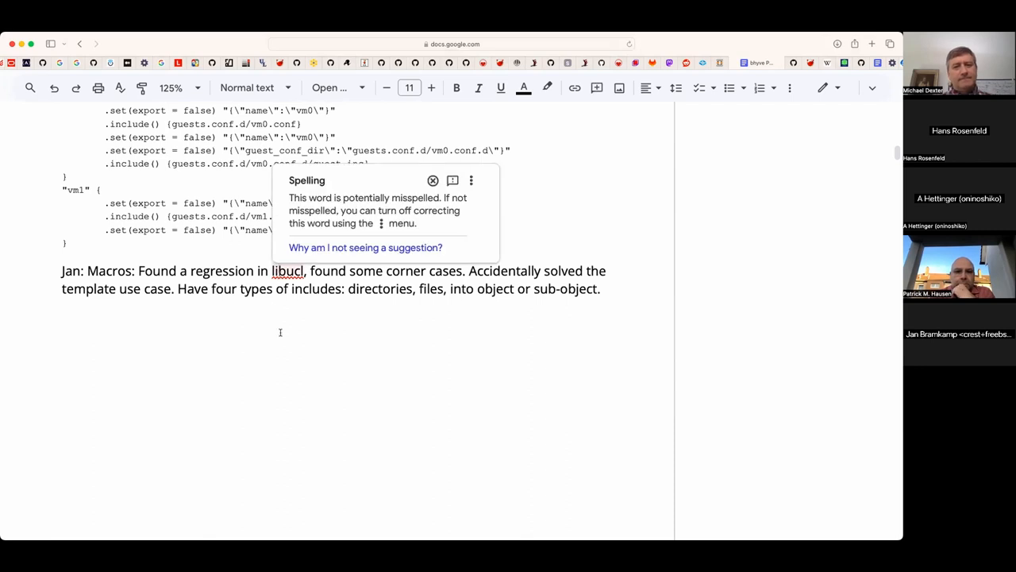
left_click(432, 180)
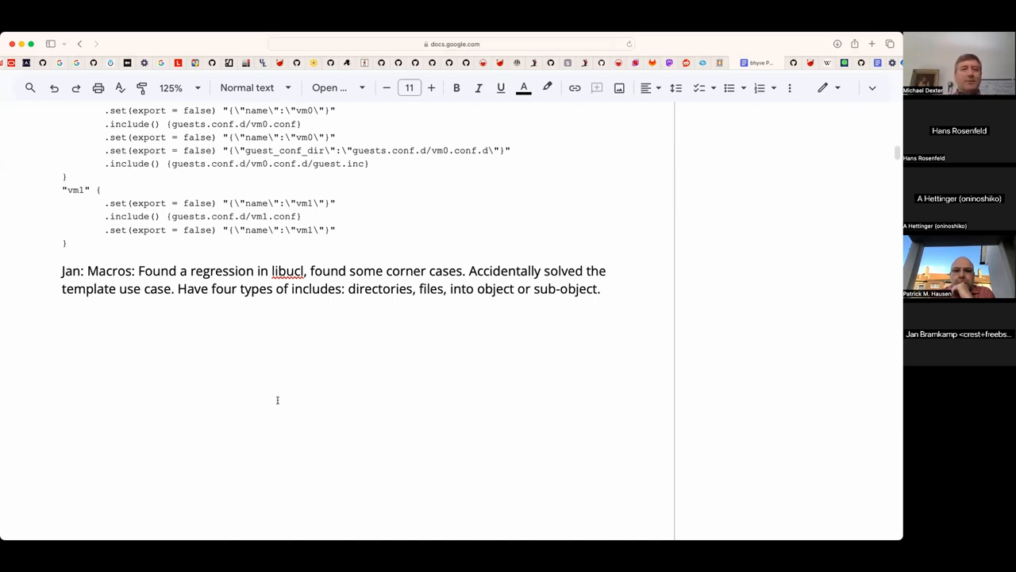
- Make 'regression in libucl' in the Macros note a link
double_click(222, 271)
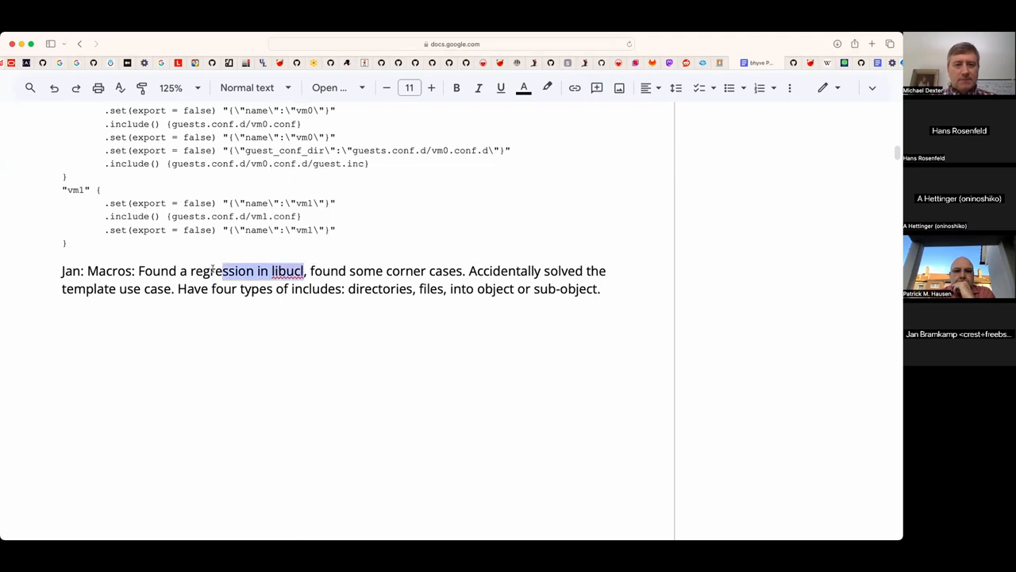
left_click(574, 88)
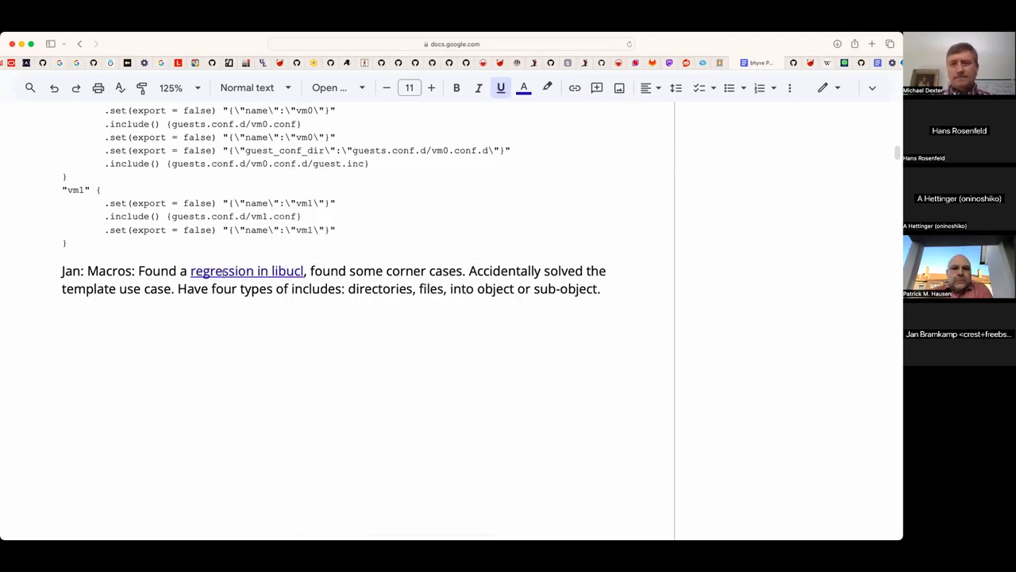
mouse_move(247, 270)
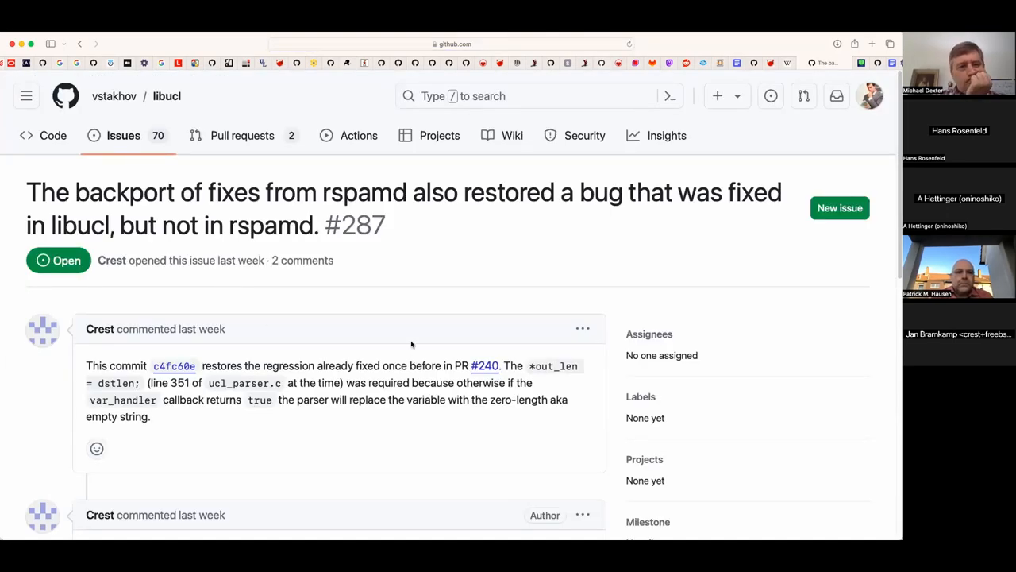
- Scroll through the comments of libucl issue #287 on the rspamd backport regression
scroll("down", 3)
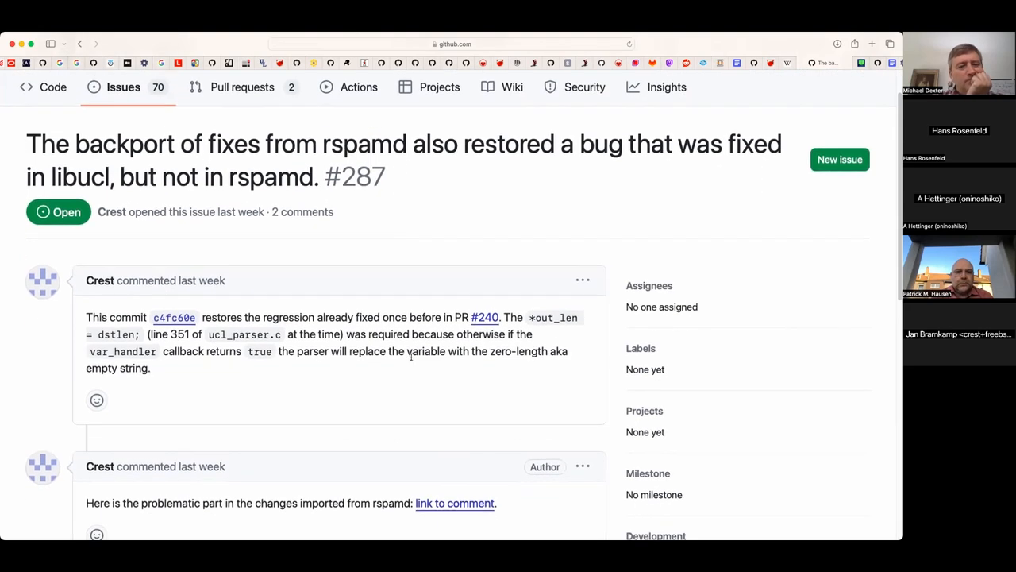
scroll("down", 3)
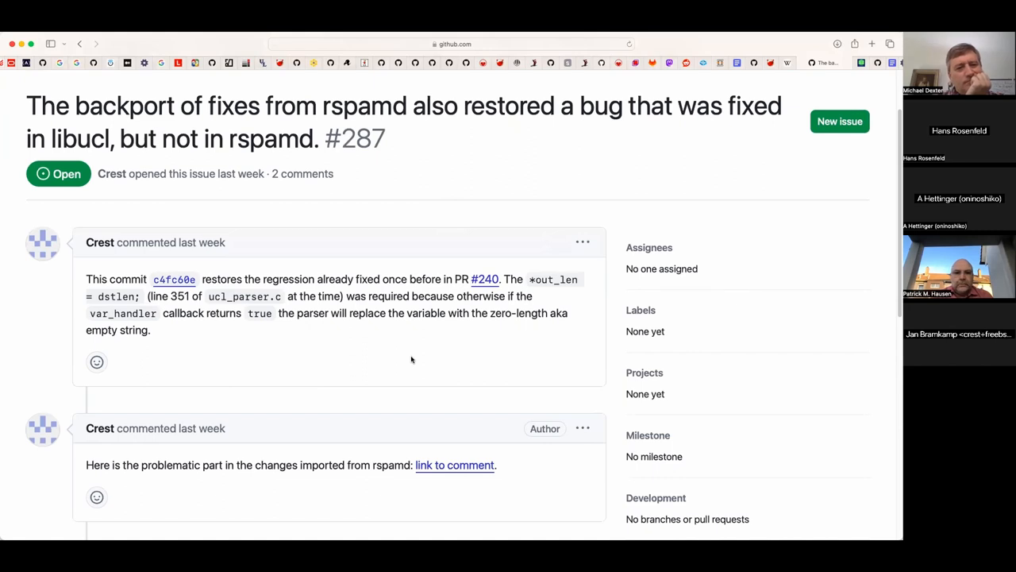
scroll("down", 3)
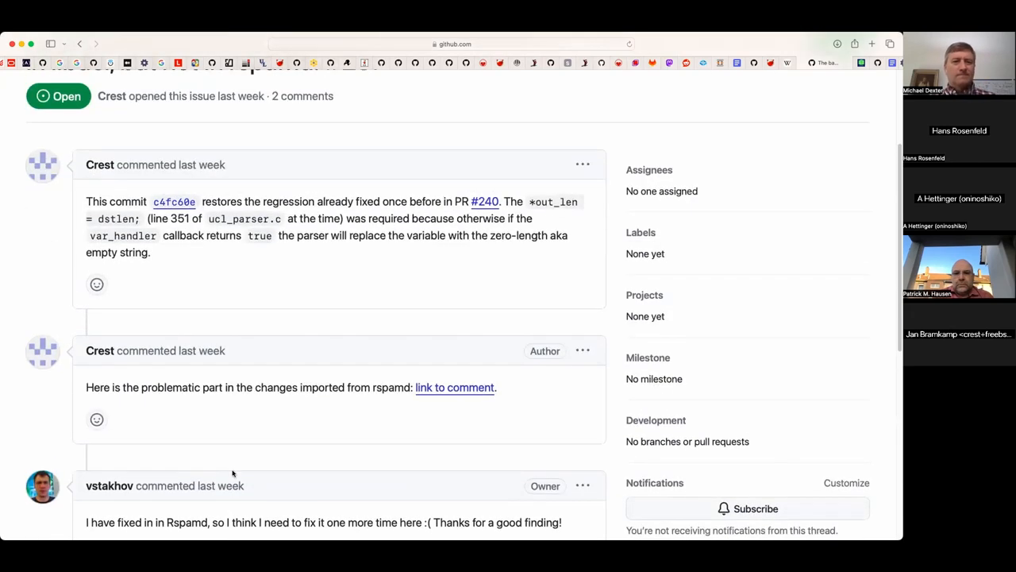
mouse_move(325, 165)
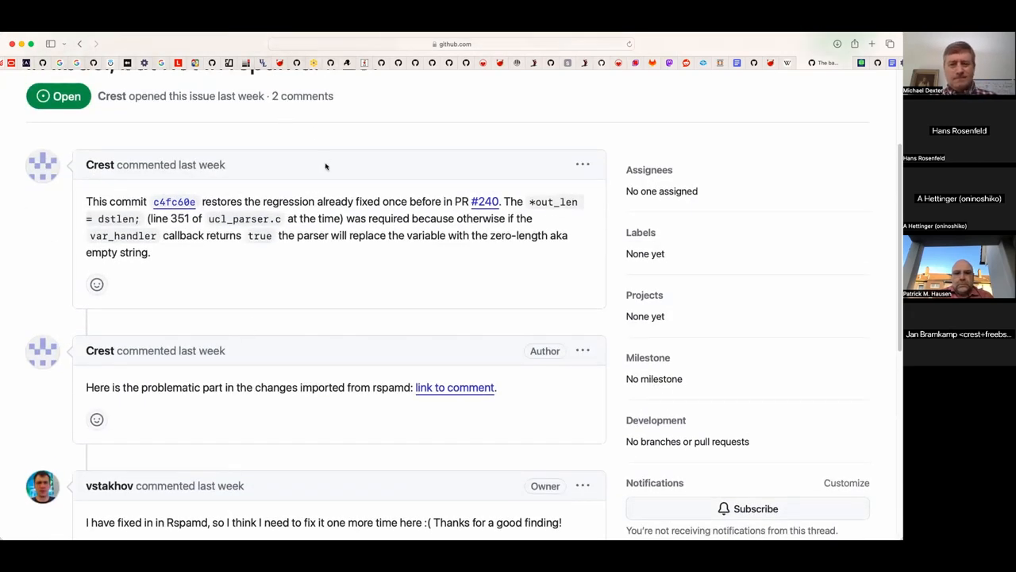
scroll("down", 3)
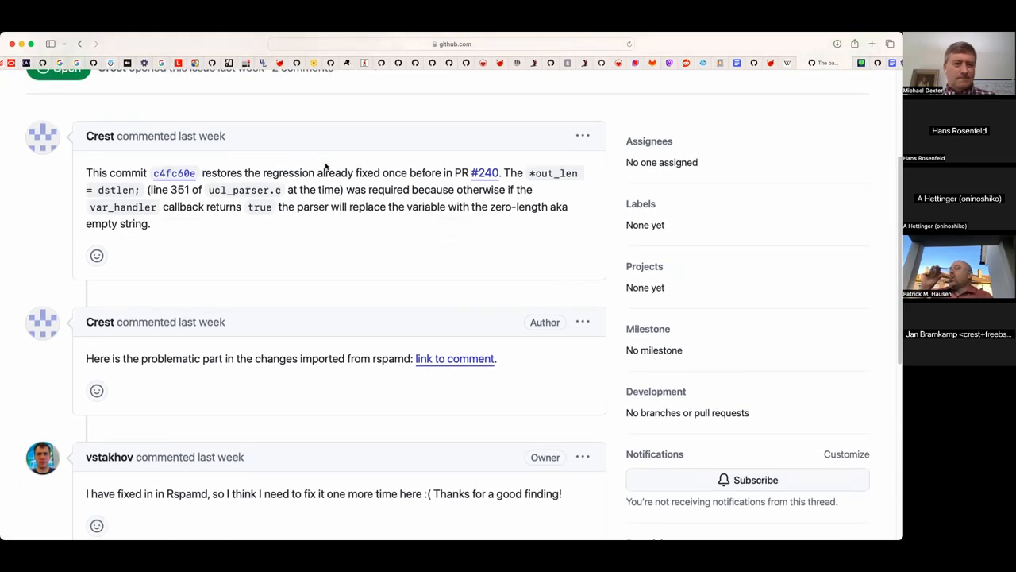
scroll("down", 3)
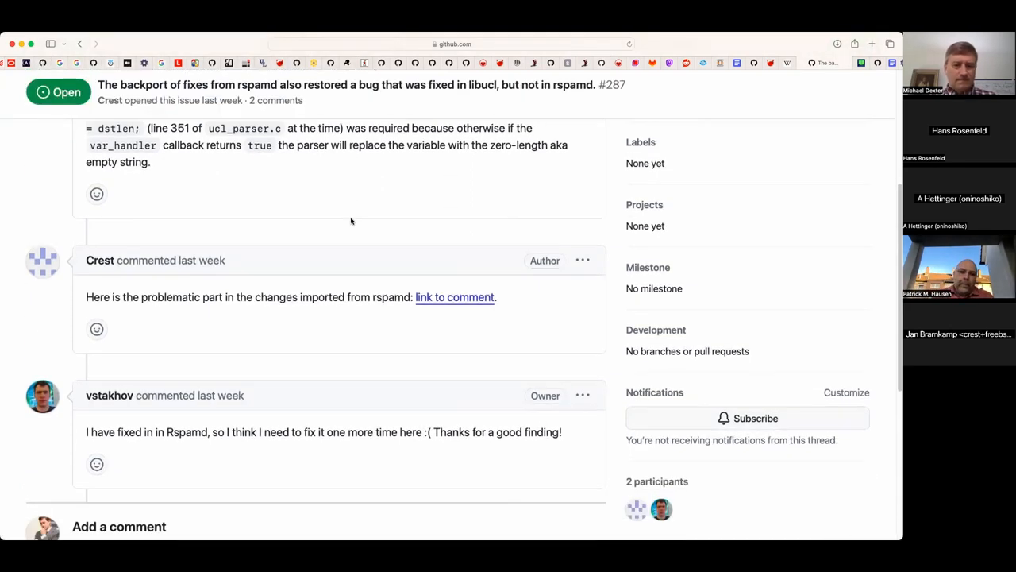
scroll("down", 3)
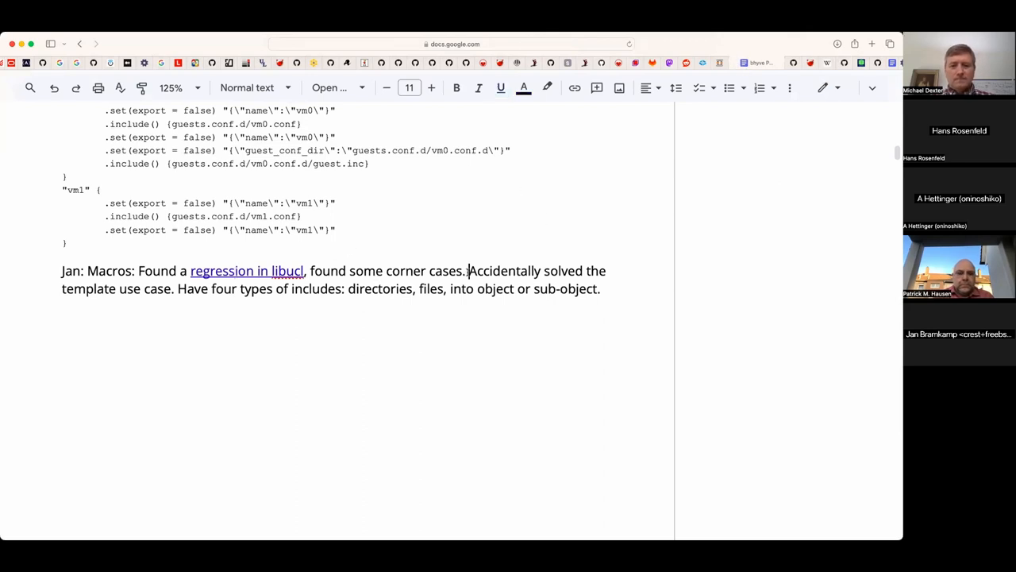
- Add '(Fixed!)' after 'corner cases.' in Jan's Macros note
type("(Fixe")
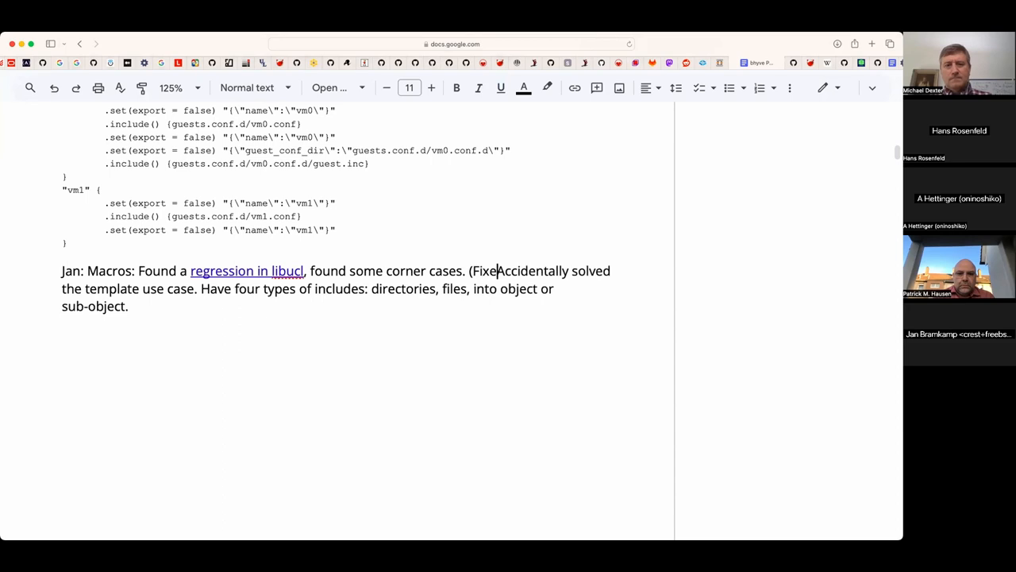
type("!)")
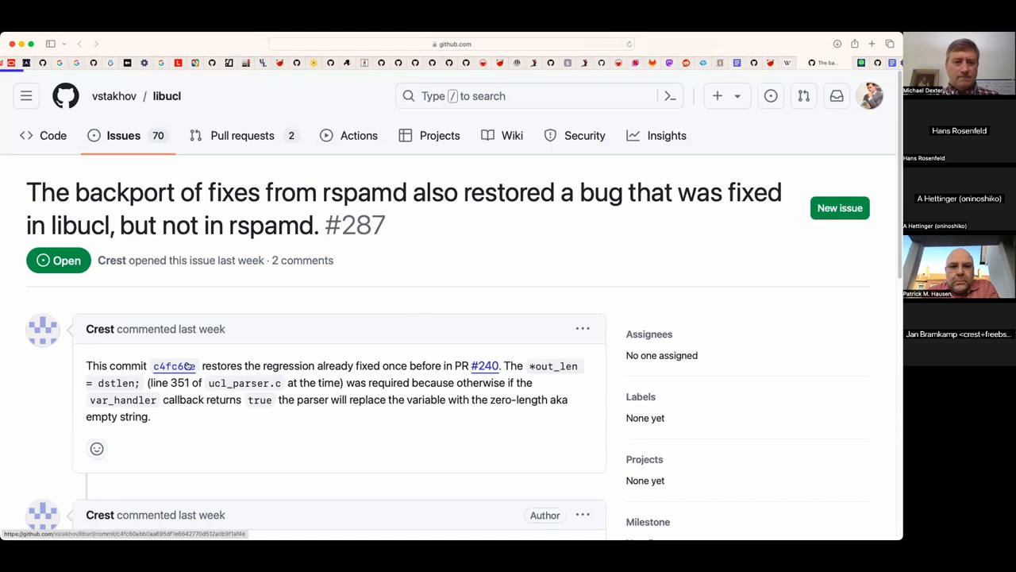
mouse_move(173, 366)
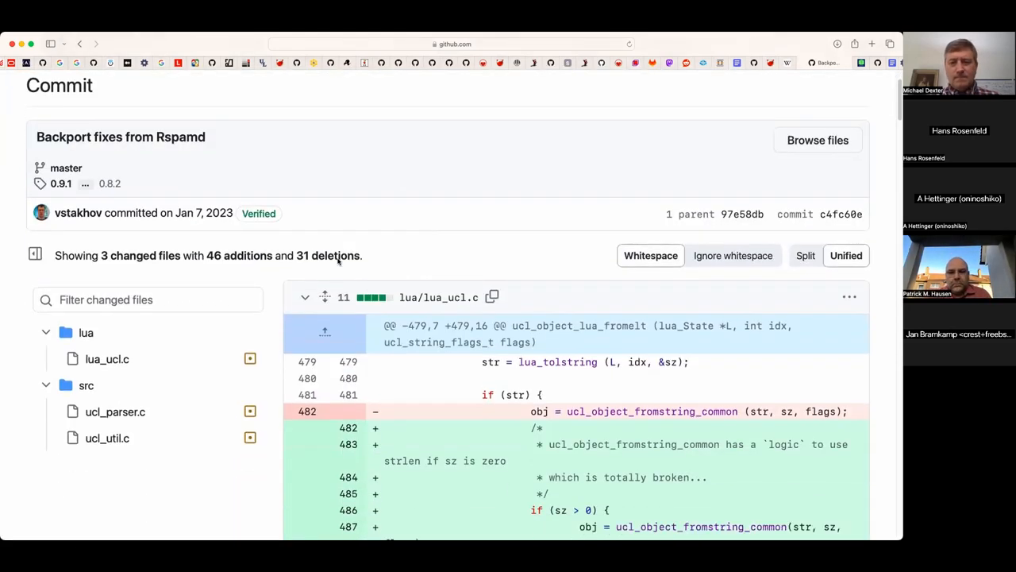
- Scroll through the diff of the Backport fixes from Rspamd commit c4fc60e
scroll("down", 3)
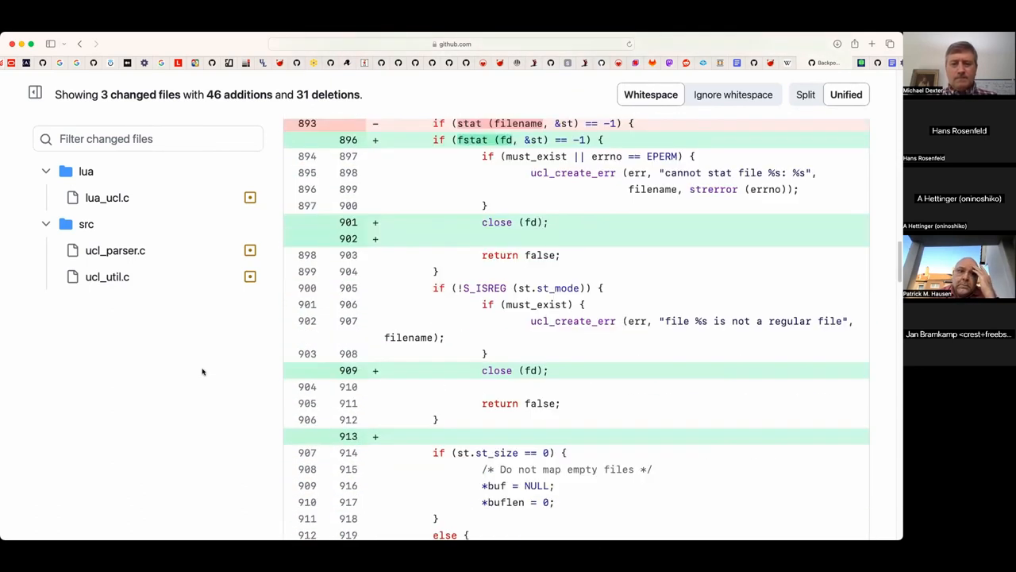
scroll("down", 3)
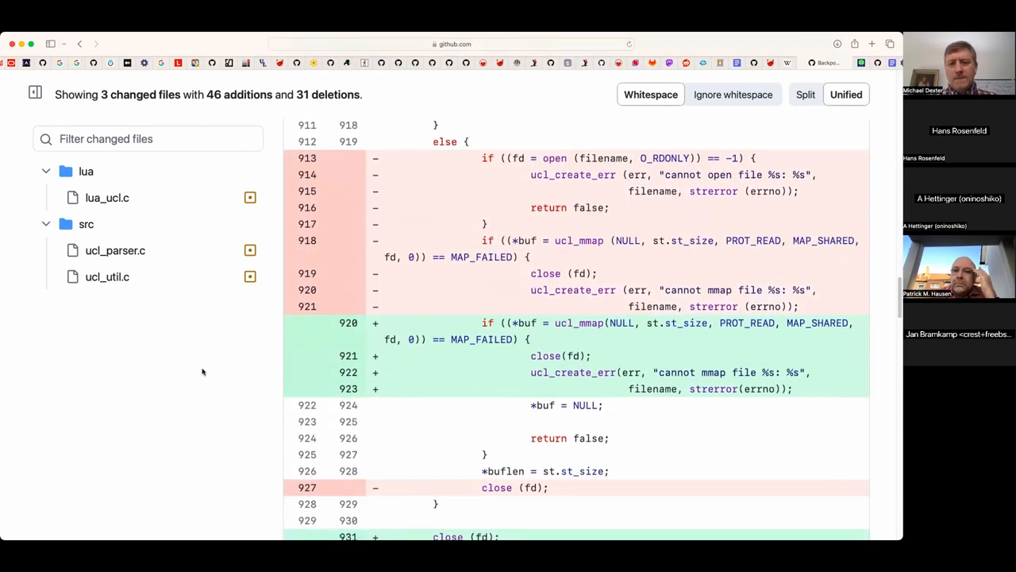
scroll("down", 3)
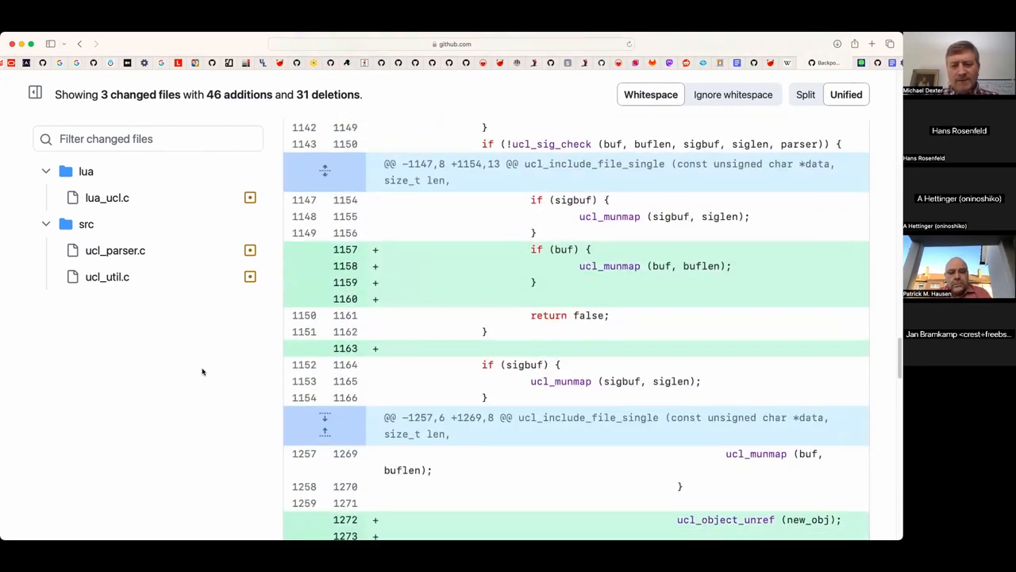
scroll("down", 3)
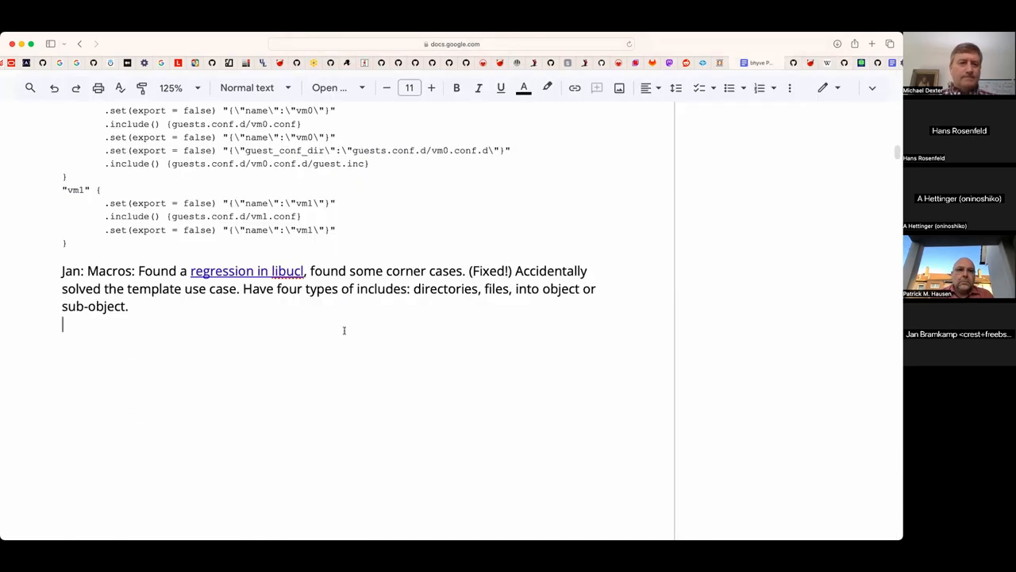
- Write 'Q: Timecounters update? Please reach out to VG.' as a new note line
type("Q: Timecoun")
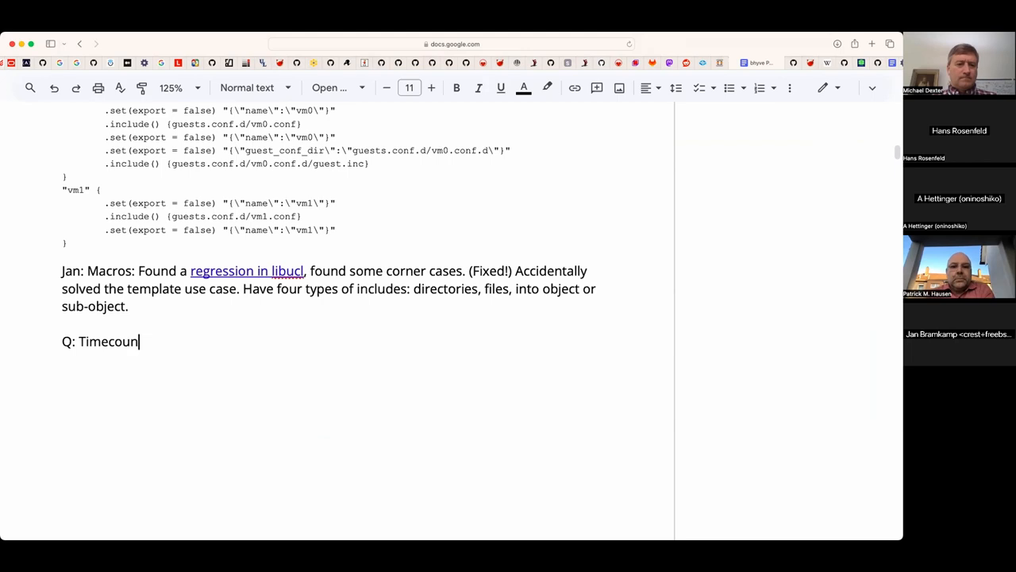
type("ters update?")
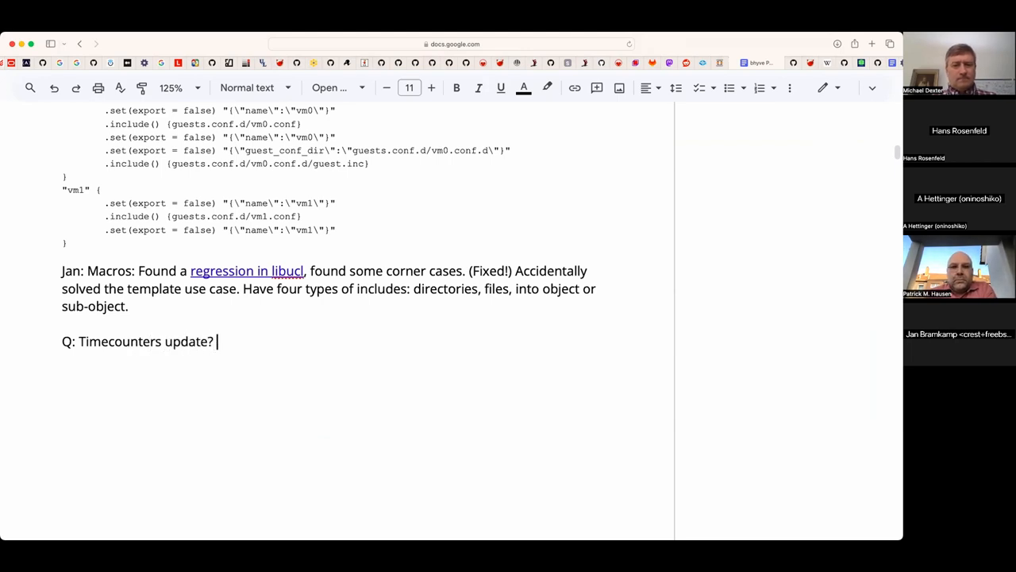
type("Please reach")
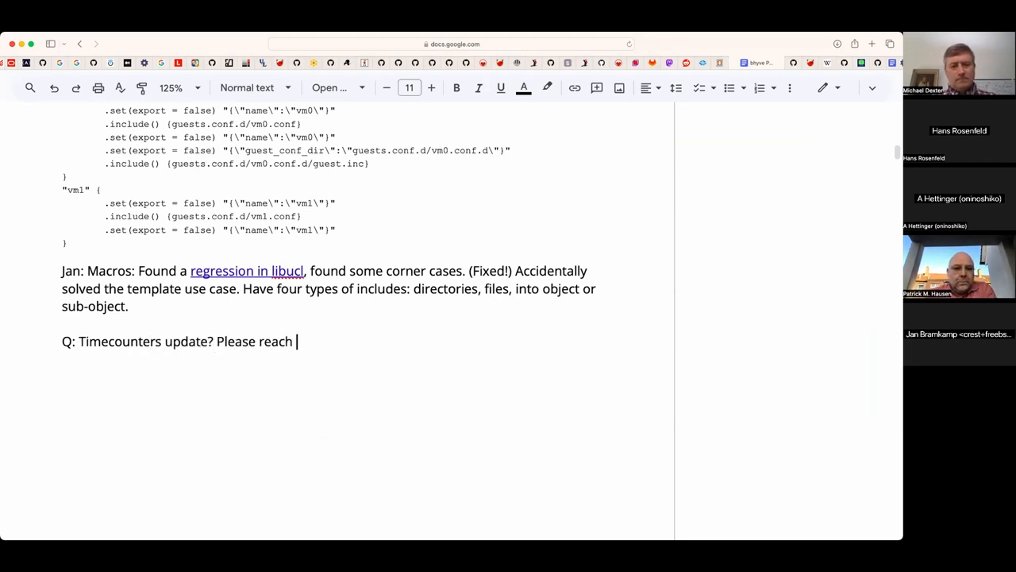
type("out to")
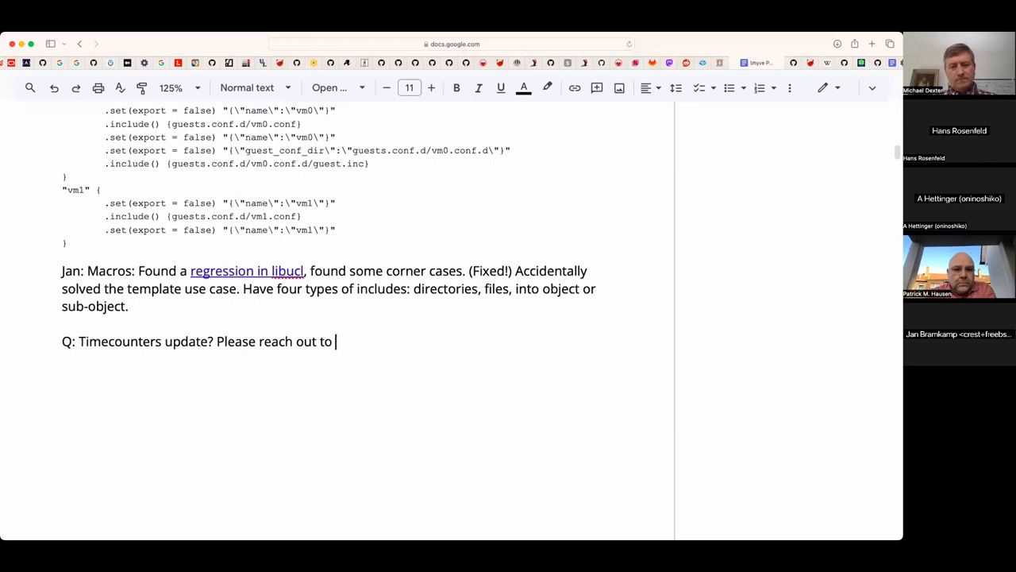
type("VG.")
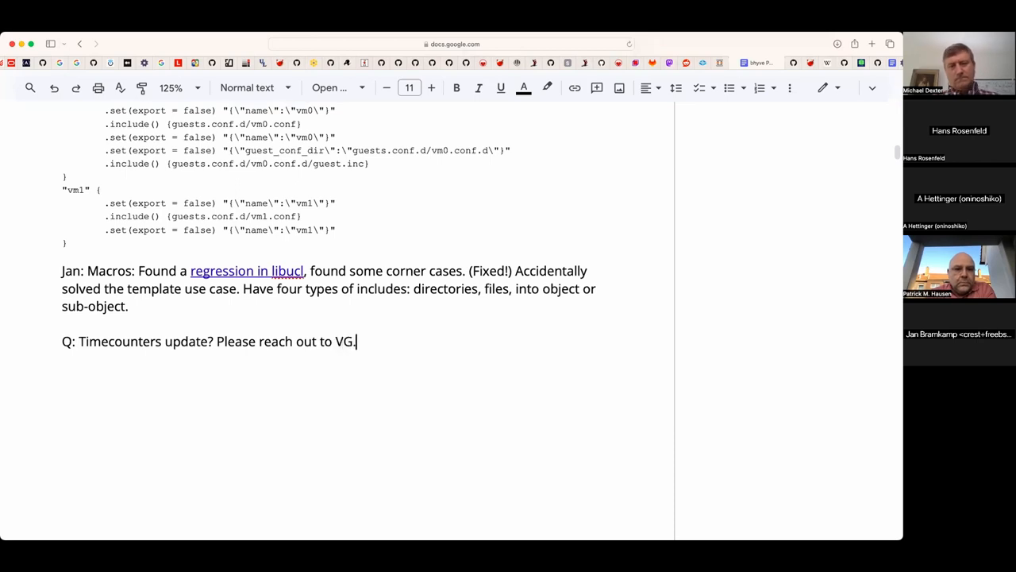
key("enter")
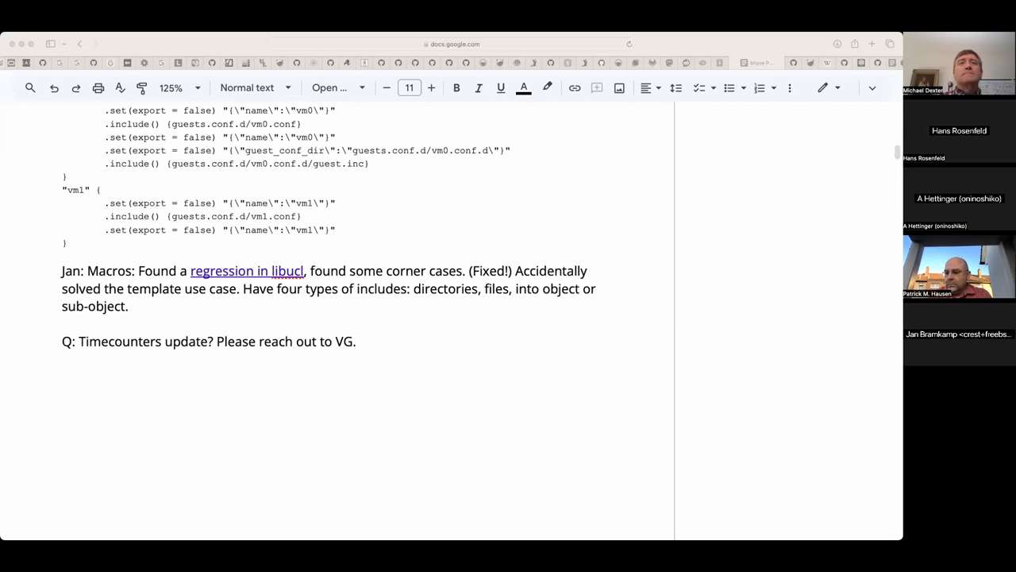
mouse_move(387, 377)
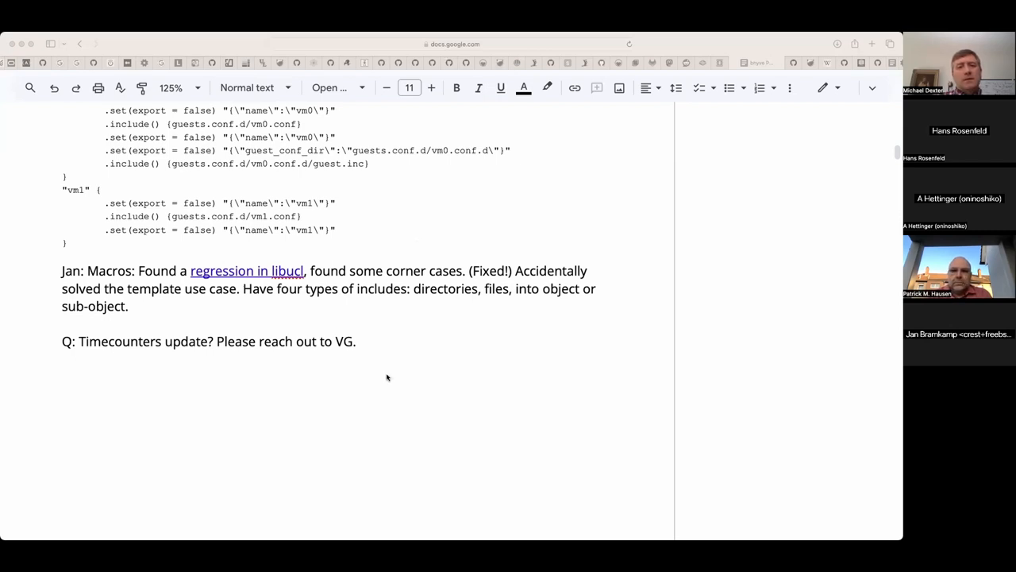
- Switch to the NonSense FreeBSD router/gateway Google Doc
left_click(62, 377)
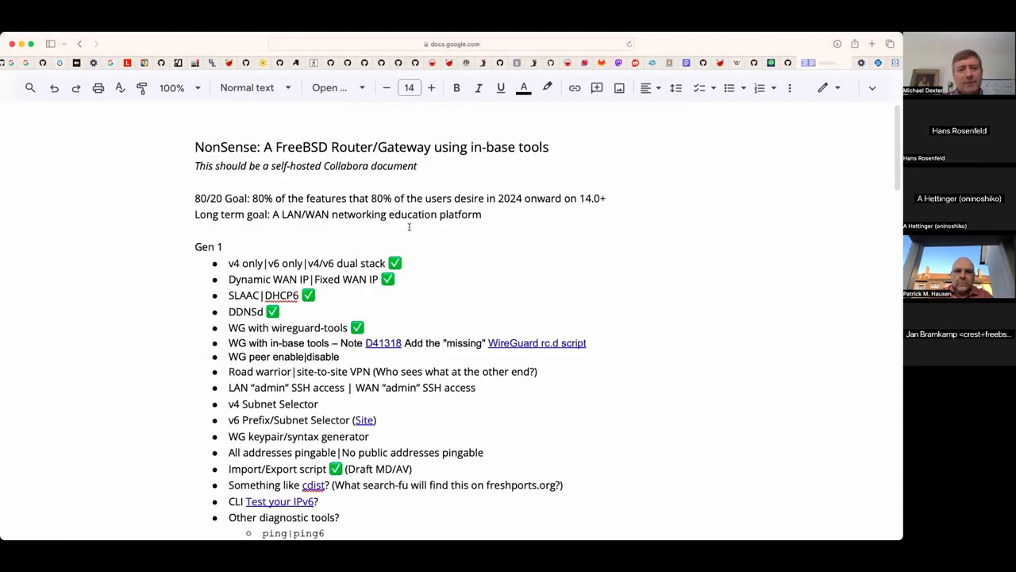
- Scroll to the dhcpcd/NAT64 section and select the remark calling VPP and PF NAT64 complementary
scroll("down", 3)
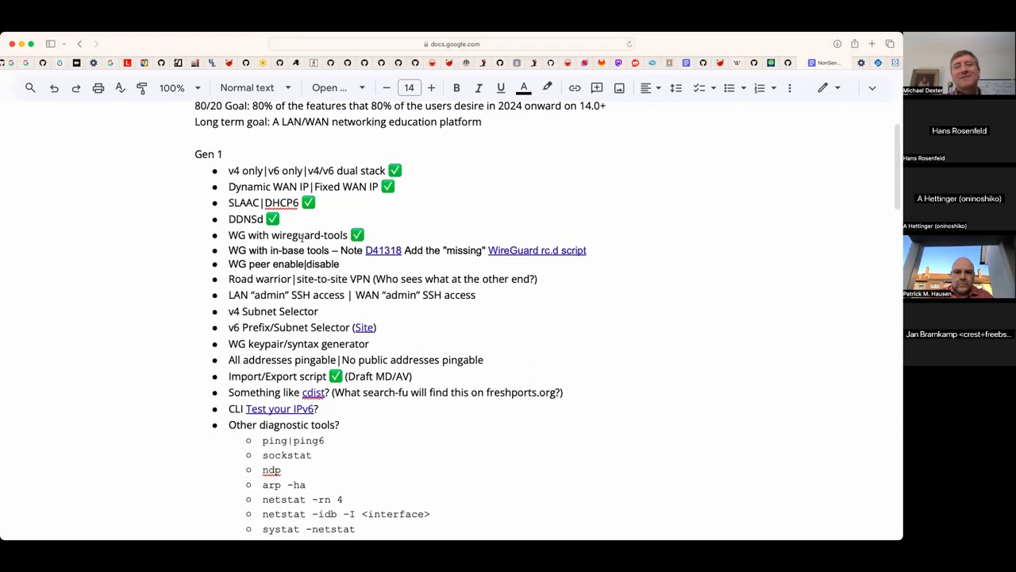
scroll("down", 3)
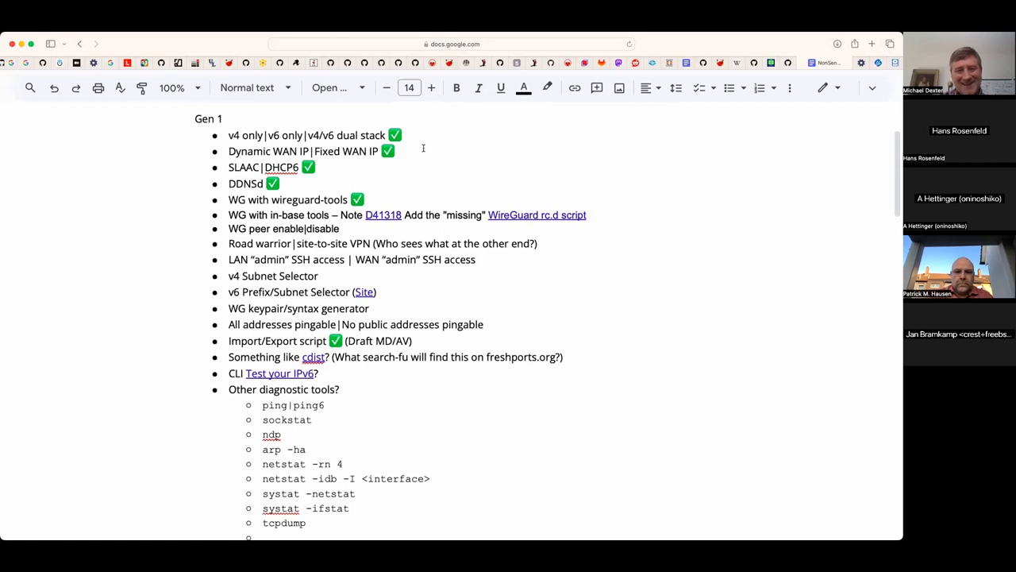
mouse_move(553, 140)
type("VPP")
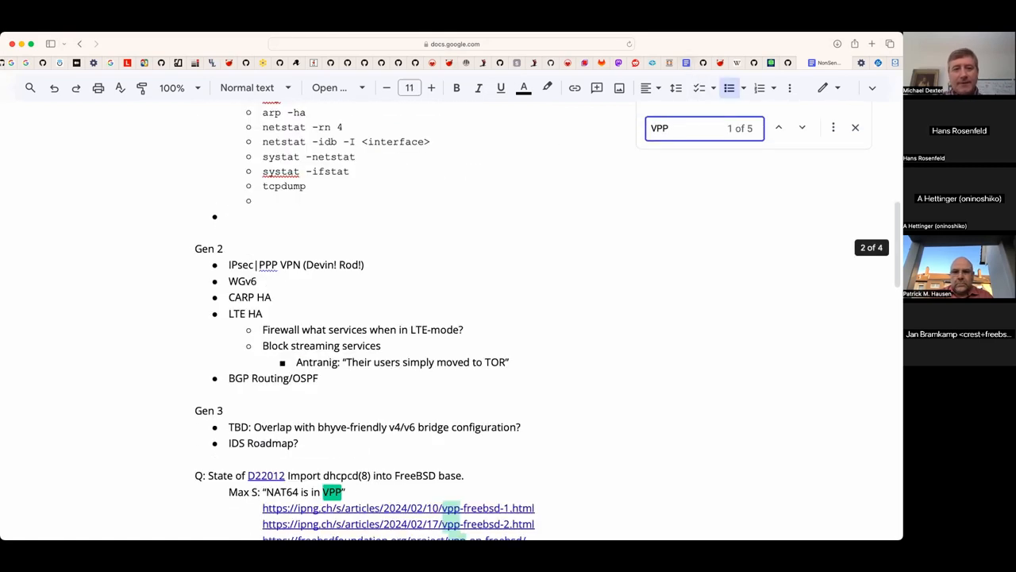
scroll("down", 3)
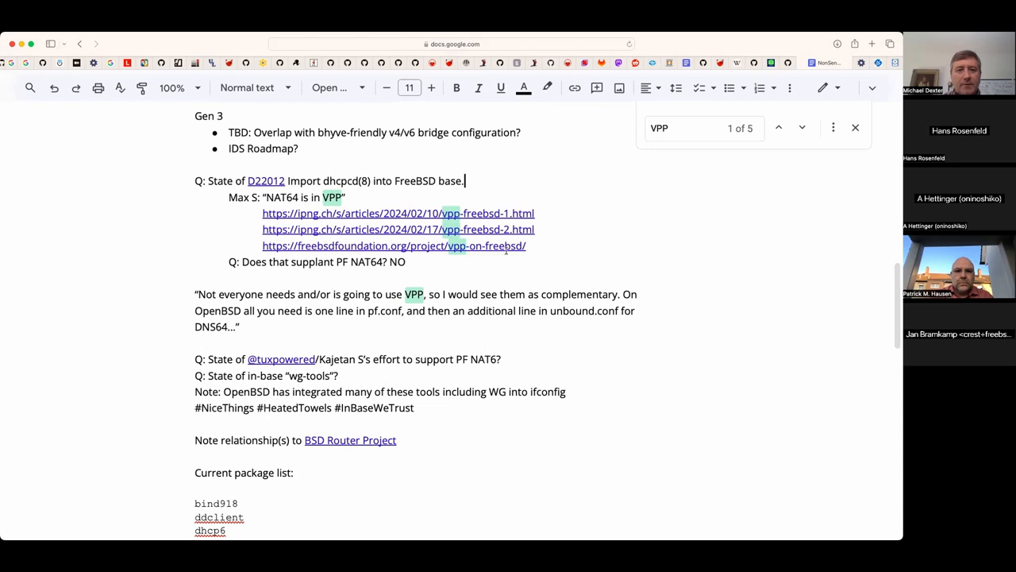
left_click_drag(228, 197, 525, 245)
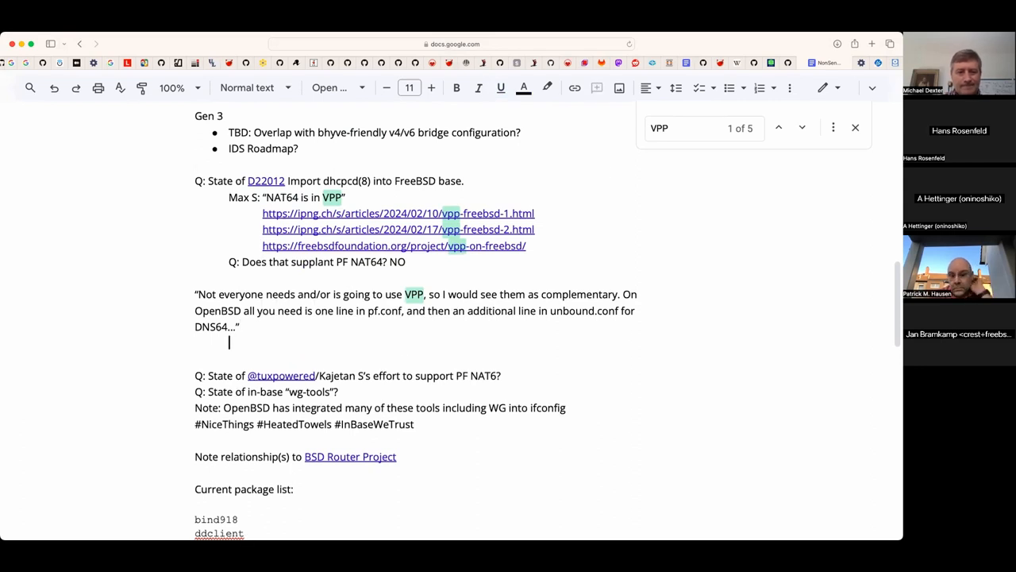
- Note Jan's reply that VPP does its own mapping for performance
type("Jan: They do")
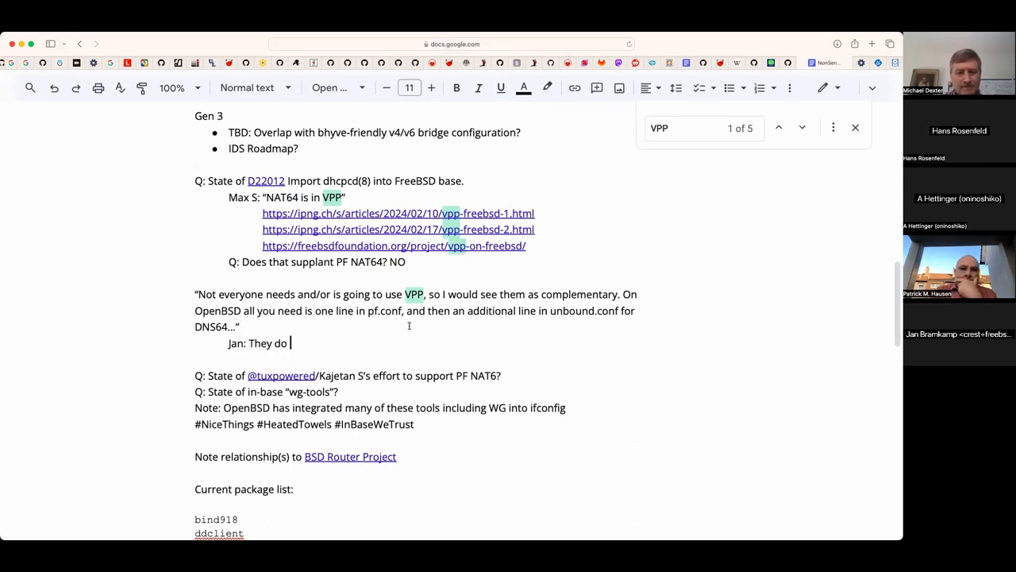
type("their own")
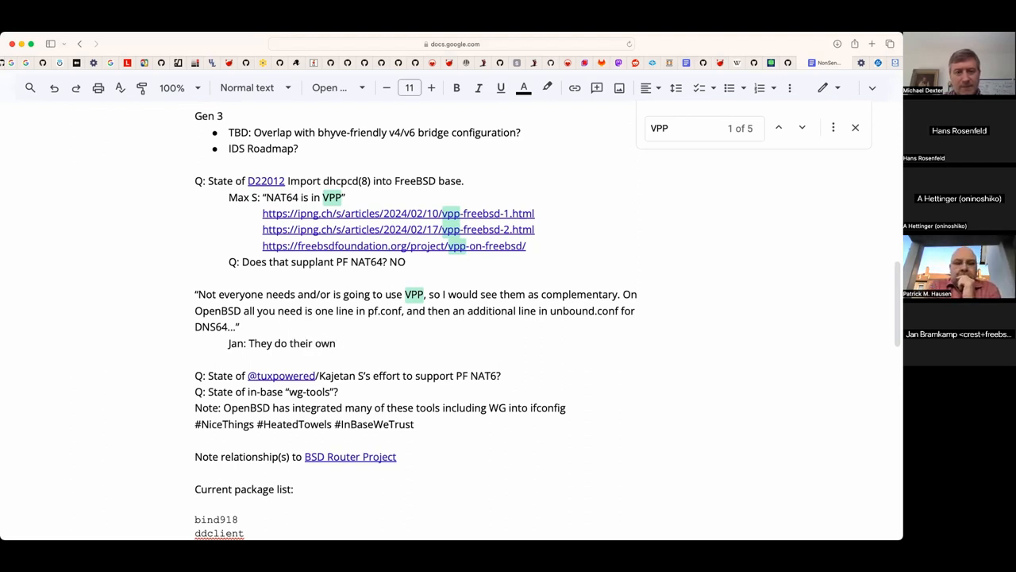
type("mapping s")
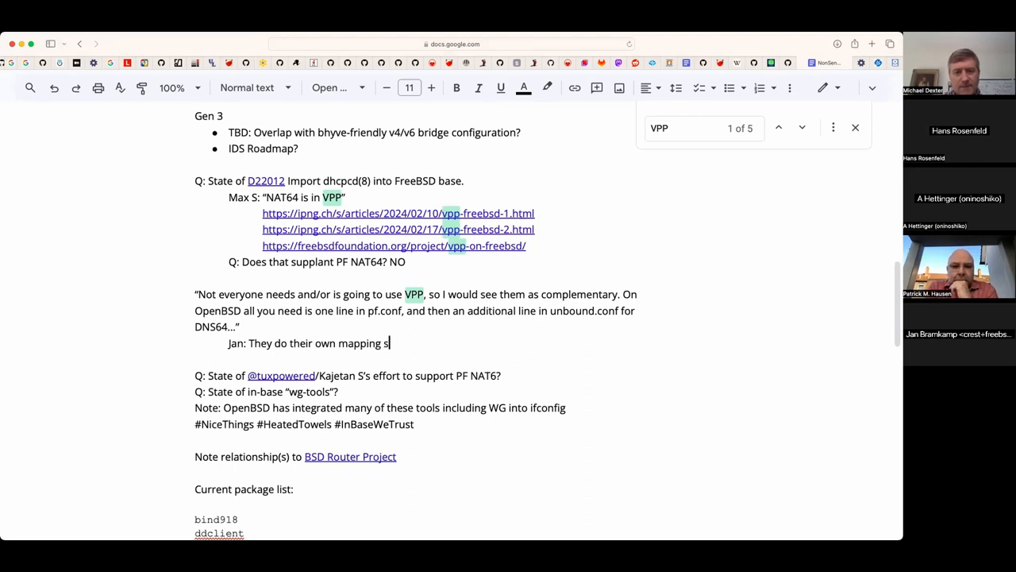
type("for performance.")
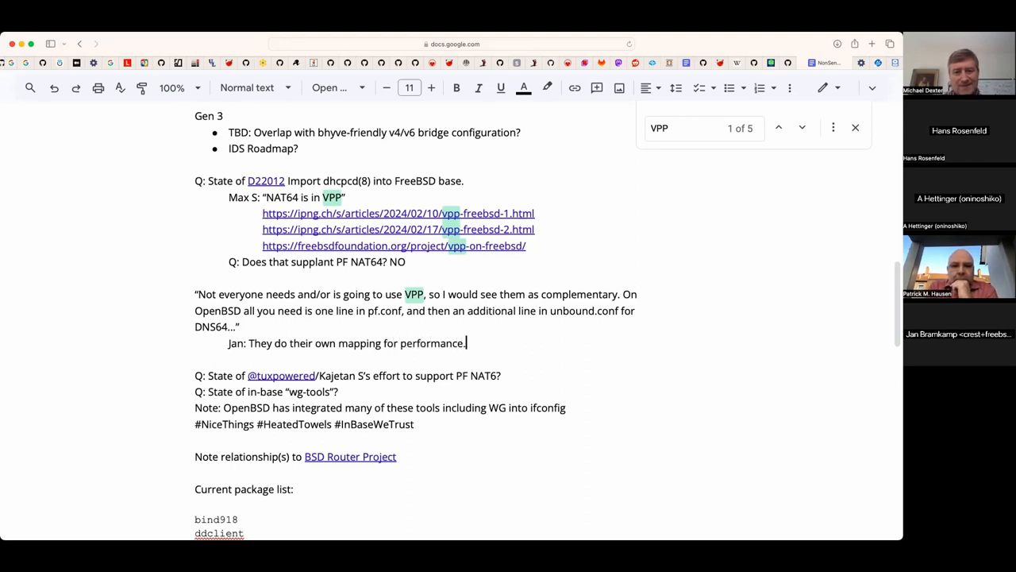
- Add the comment about kernel natting and using DHCP relay with VPP
type("Going through the kernel for")
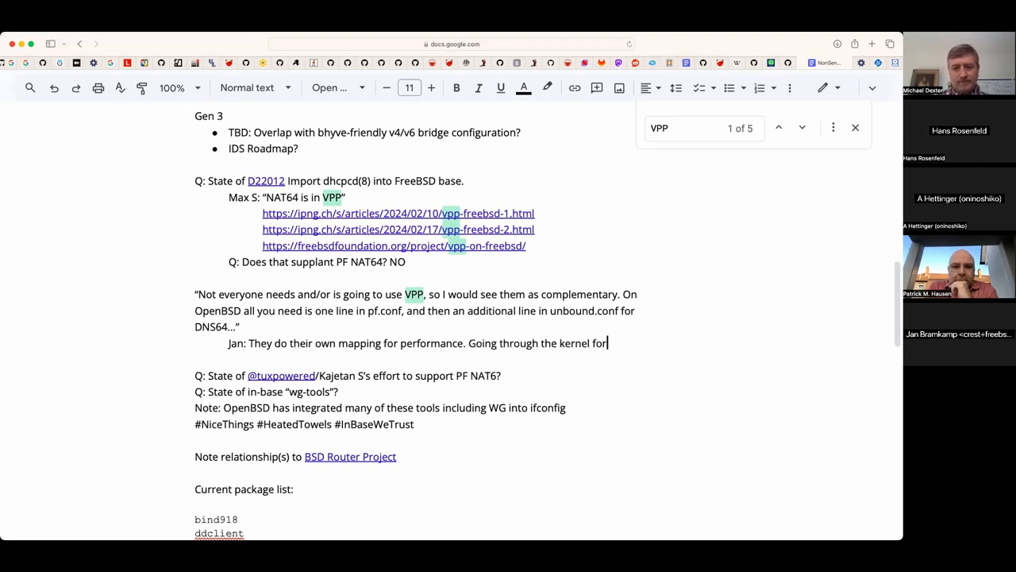
type("natting would be a problem. Only implementing DHCP relay")
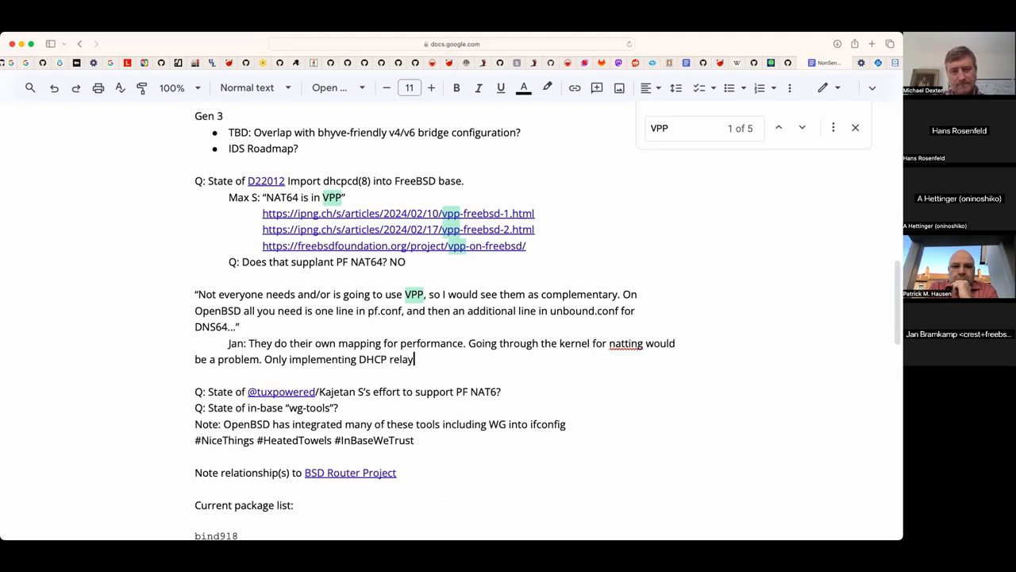
type("ai")
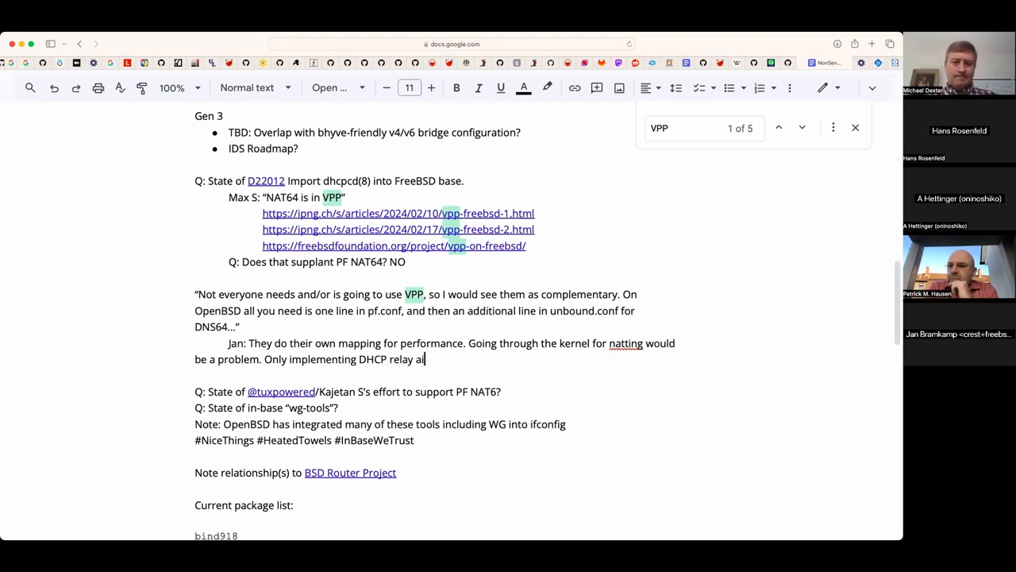
type("with VPP as the relay?")
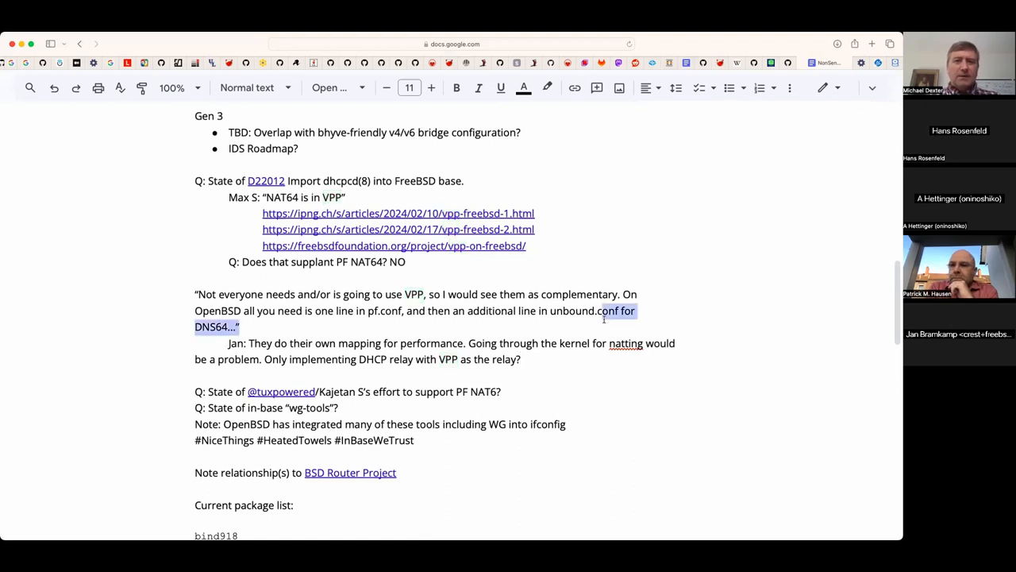
left_click(455, 44)
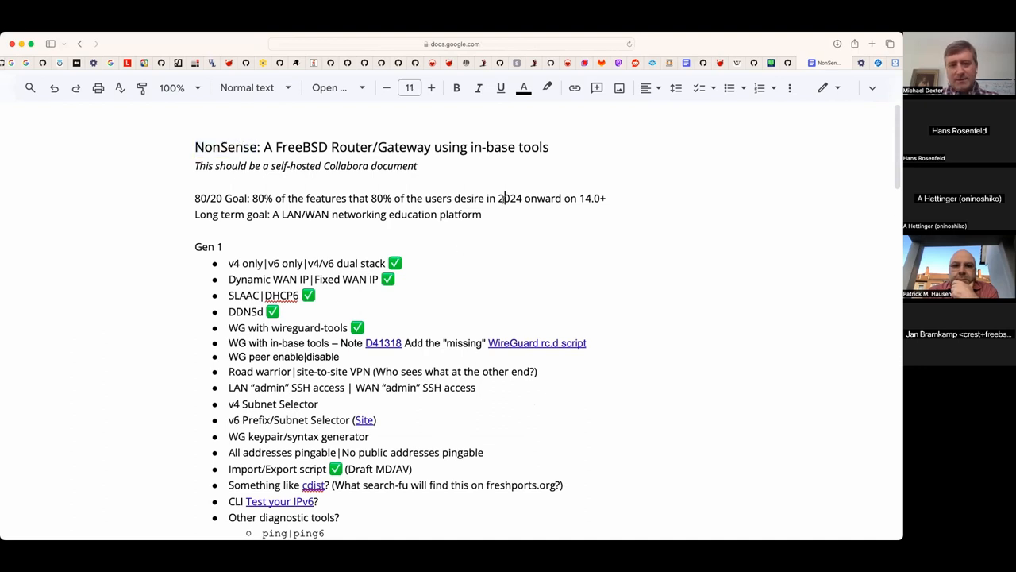
- Scroll the bhyve call notes down to the Timecounters question
scroll("down", 3)
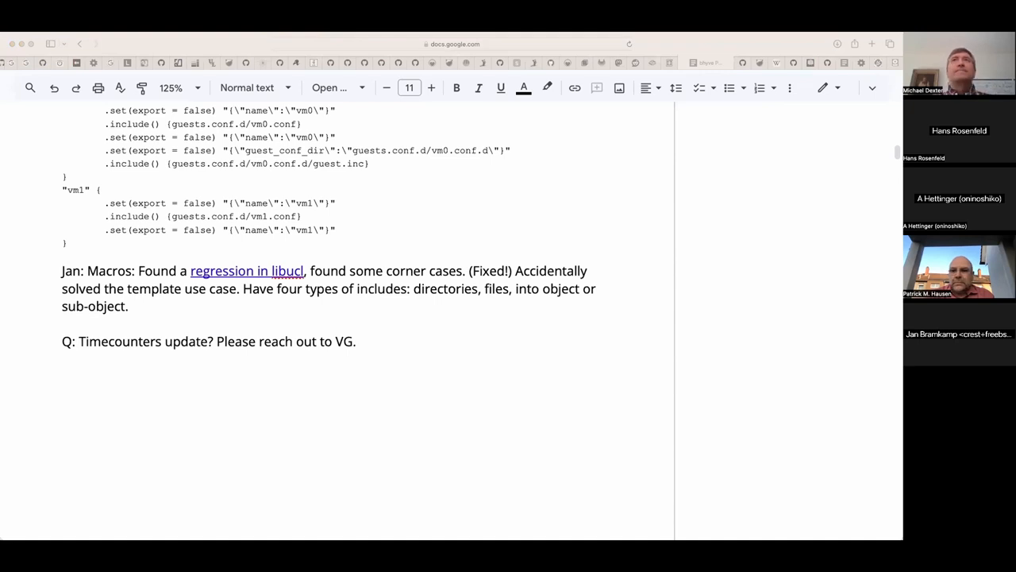
mouse_move(272, 386)
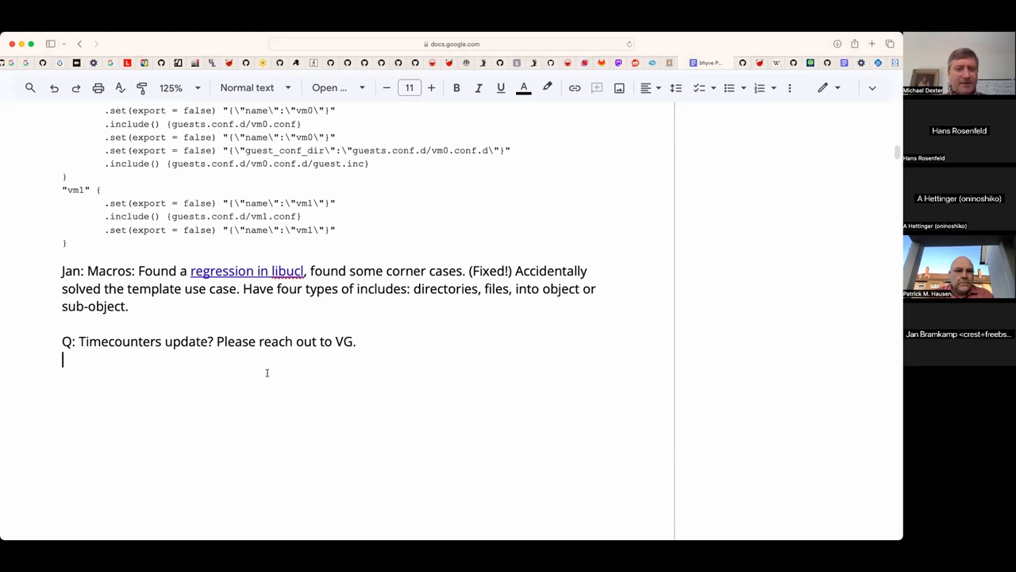
- Add an 'ARM64 movement?' item with the cgit usr.sbin/bhyve log link
type("https://cgit.freebsd.org/src/log/usr.sbin/bhyve")
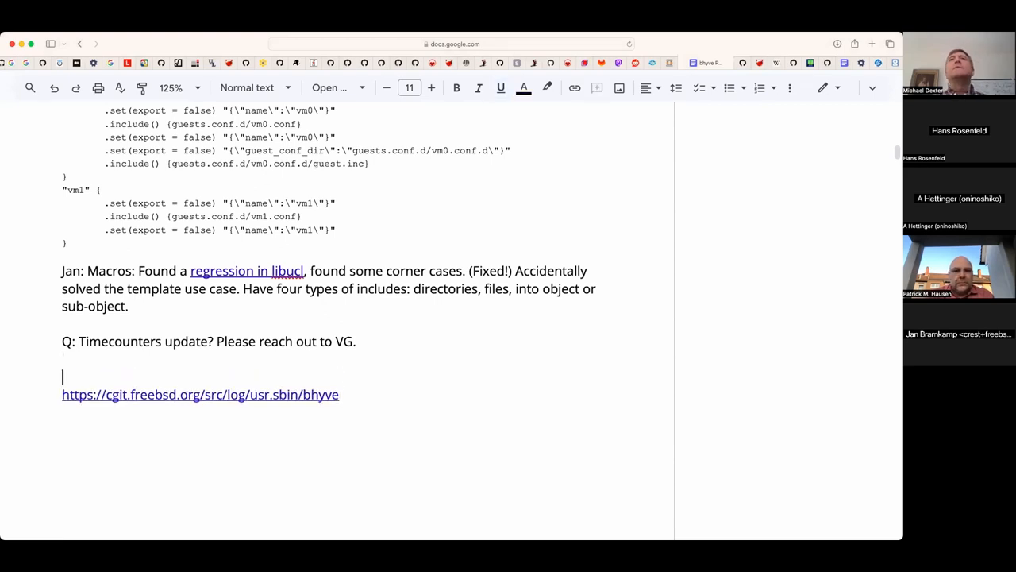
type("ARM64")
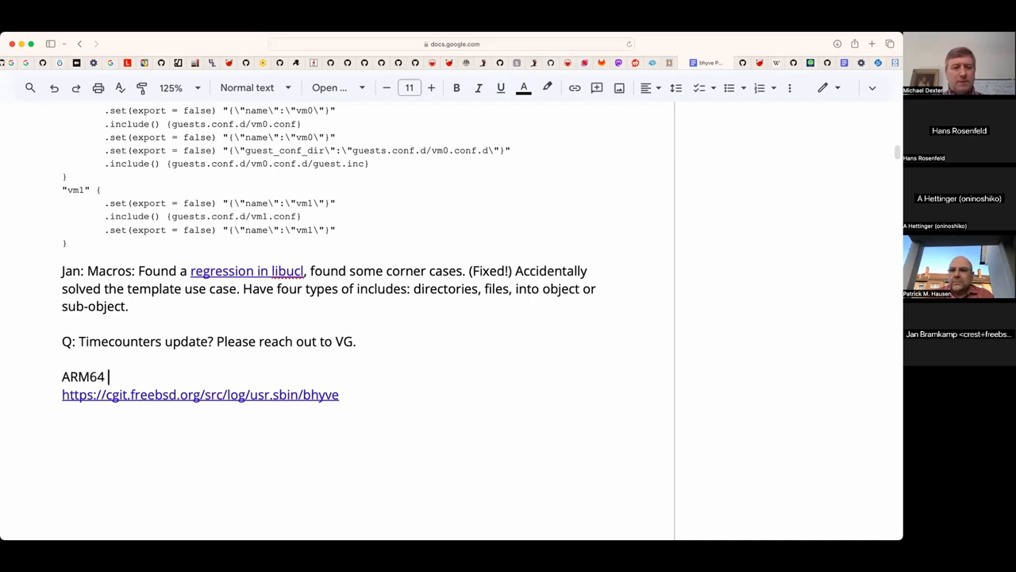
type("movement?")
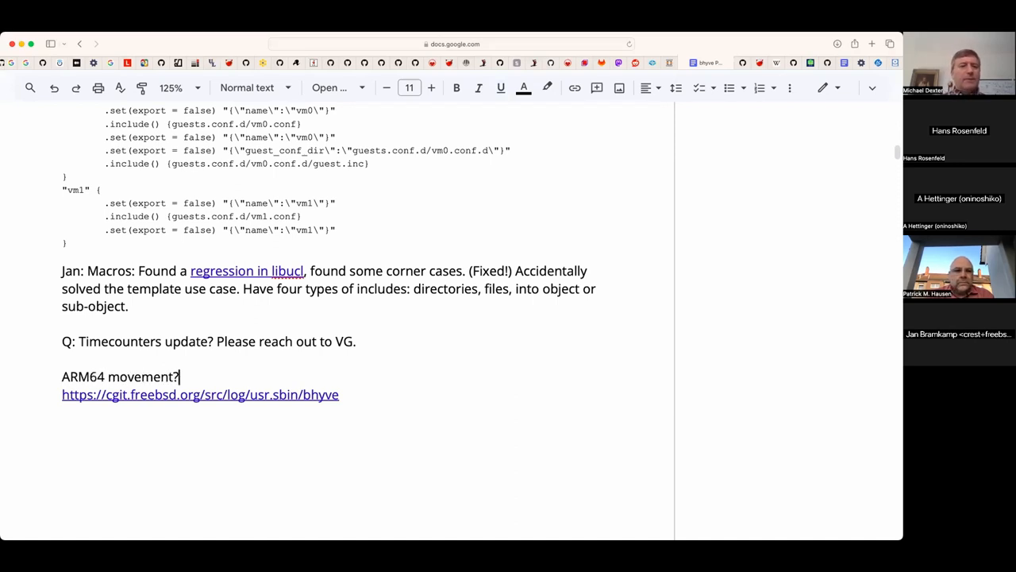
scroll("down", 3)
type("Q:")
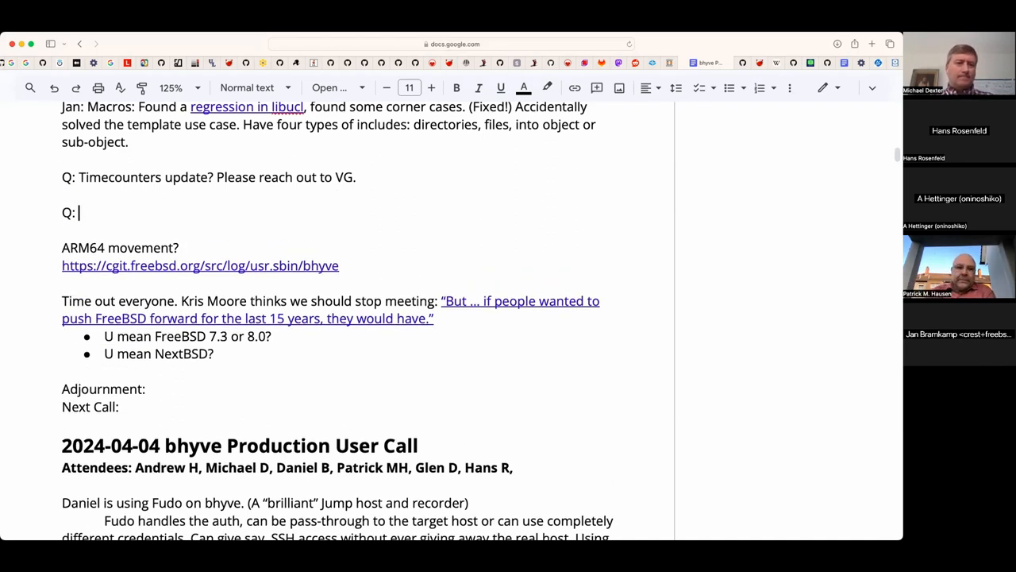
- Write the question whether anyone is stabilizing the IPC interface blocked by save/restore
type("is anyone looking for")
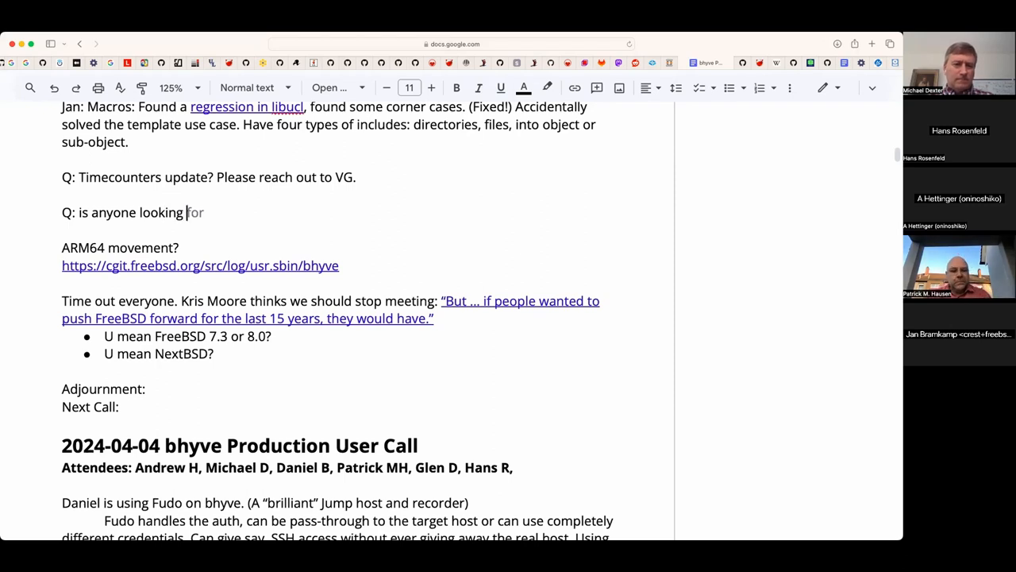
type("into spa")
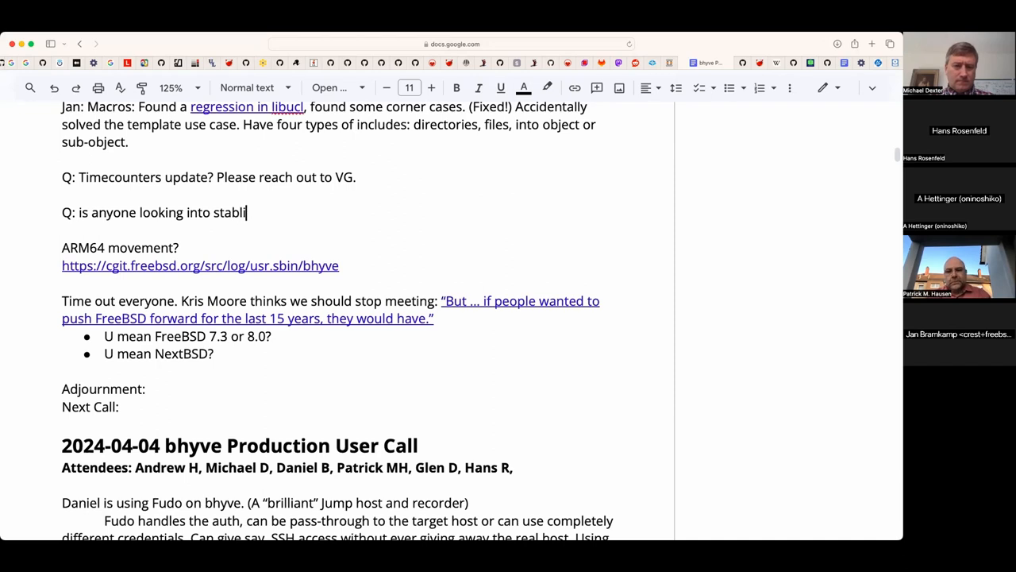
type("zing ht")
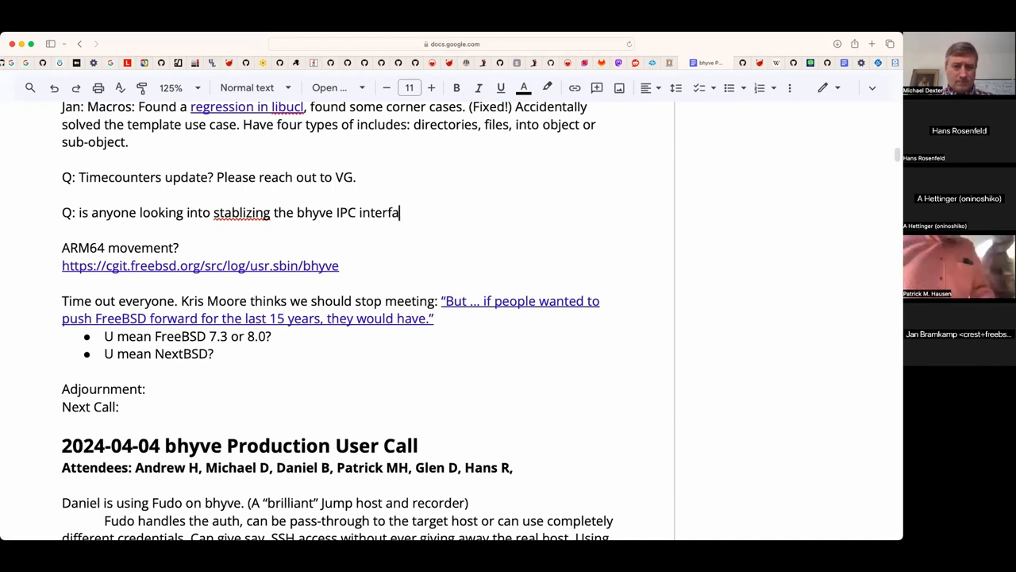
type("ce that is blocked by")
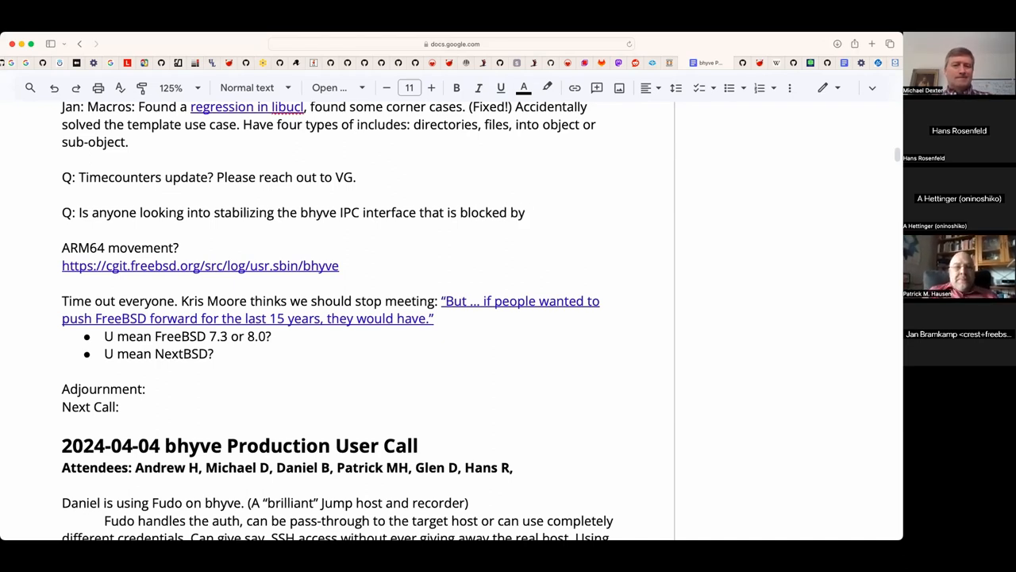
type("save res")
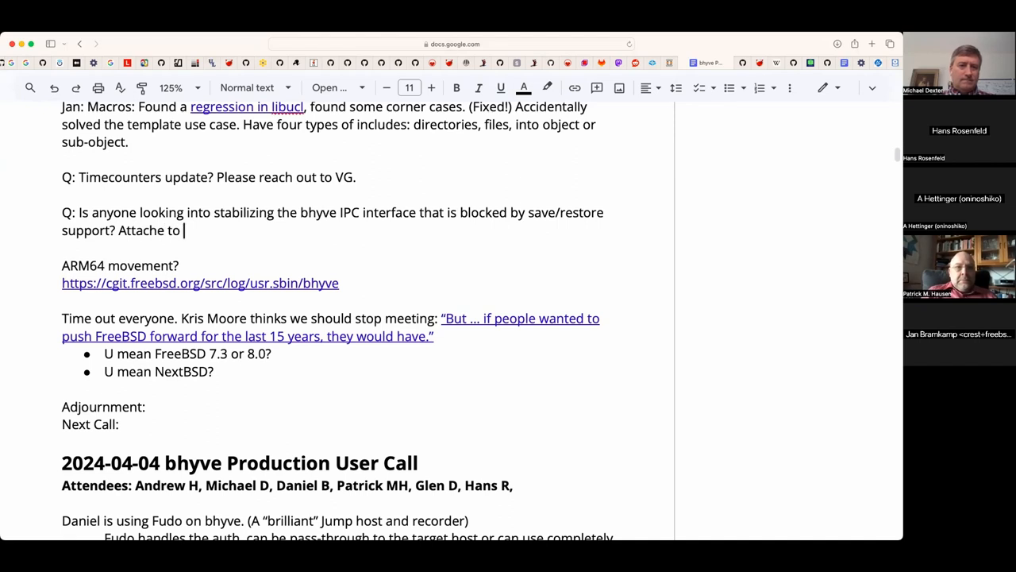
- Fix the typo and finish with 'Attach to a system console'
key("Backspace")
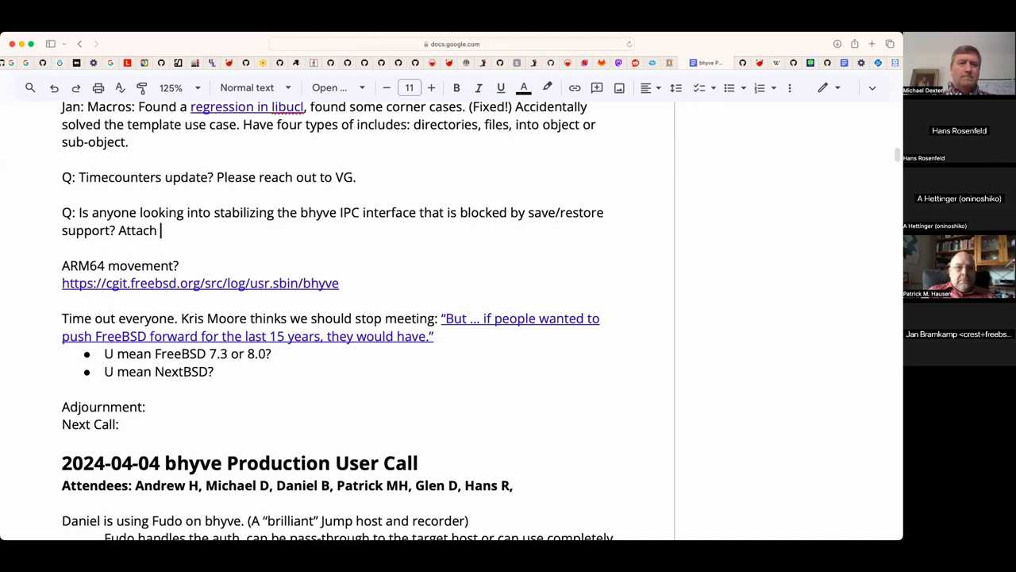
type("to a system console...")
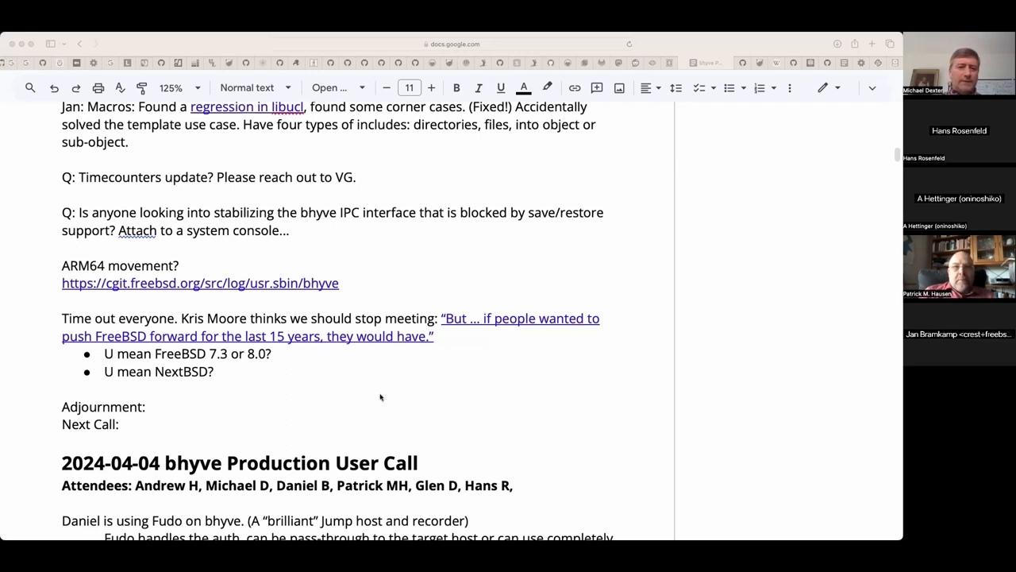
- Add the sys/amd64/vmm log link below the ARM64 item and open it in a new tab
left_click(290, 230)
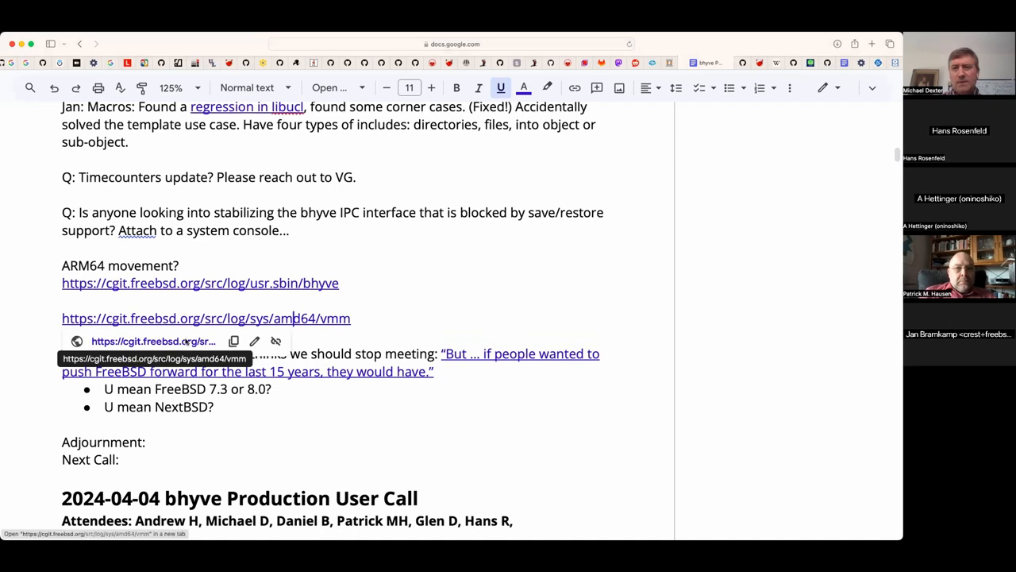
left_click(205, 318)
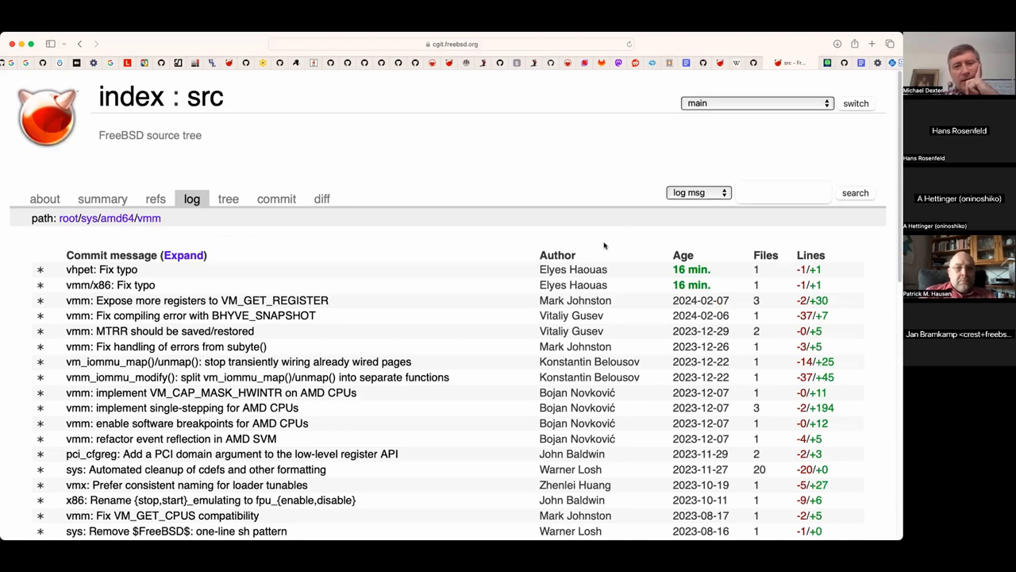
- Review the 'vmm: MTRR should be saved/restored' commit and its diff in cgit
scroll("down", 3)
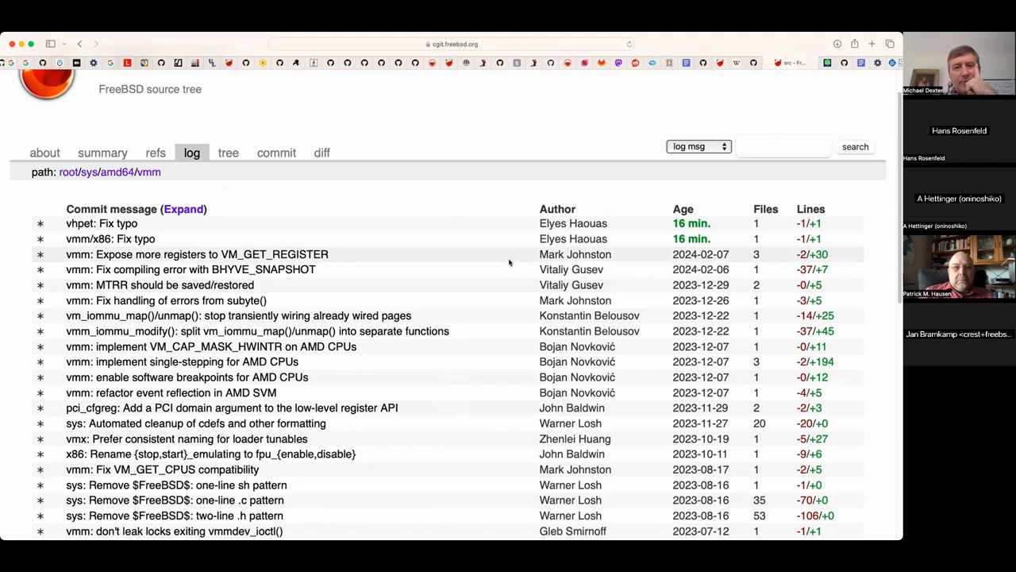
mouse_move(159, 284)
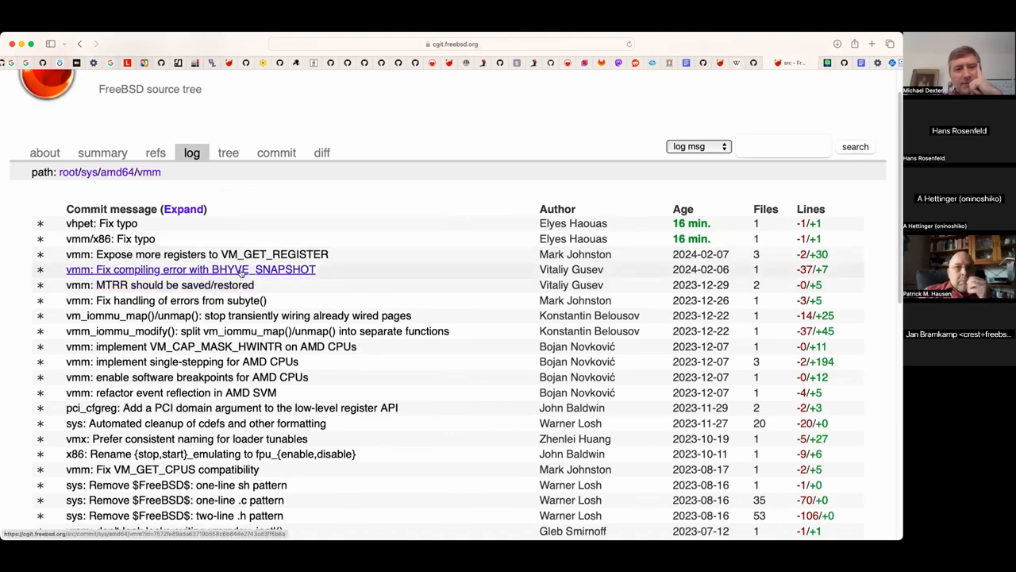
left_click(158, 284)
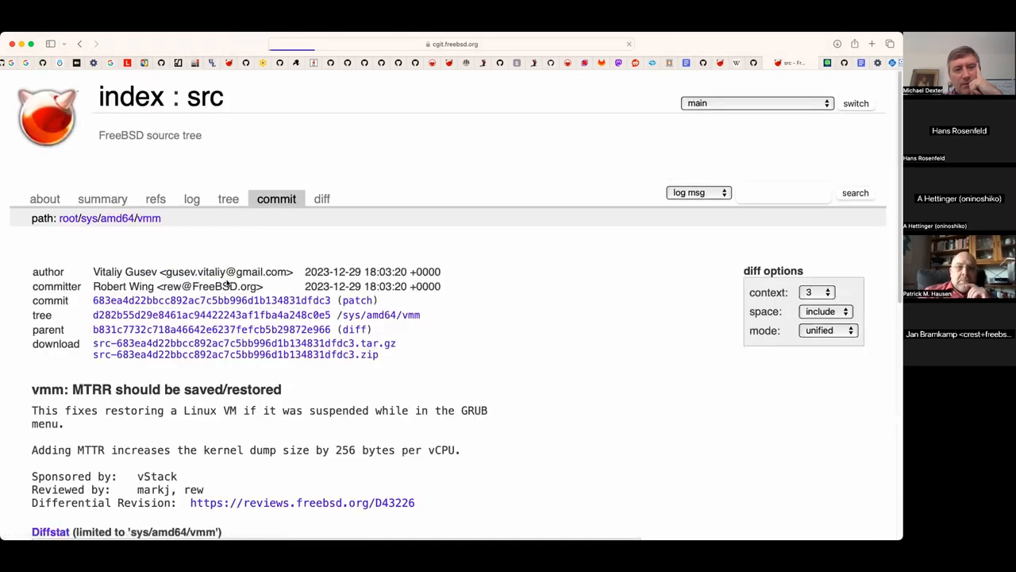
mouse_move(468, 323)
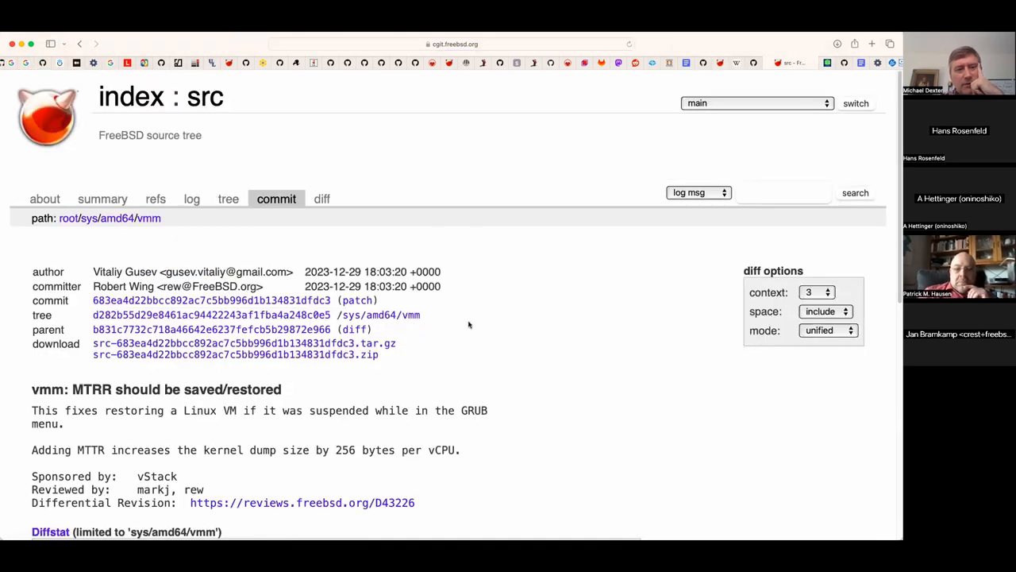
scroll("down", 3)
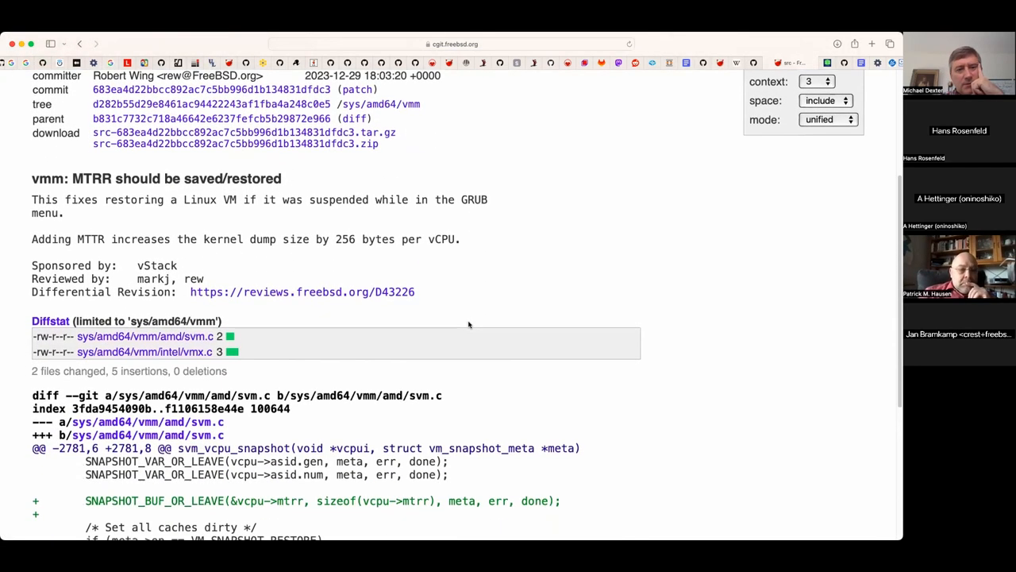
scroll("down", 3)
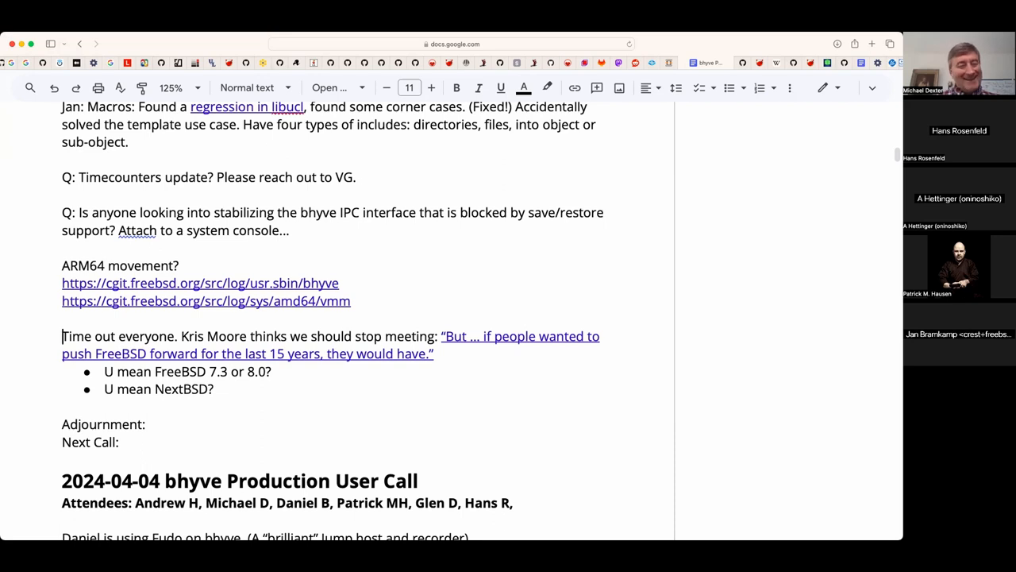
- Add a 'FUD or gasslighting?' line above the Adjournment entry
key("enter")
type("FUD o")
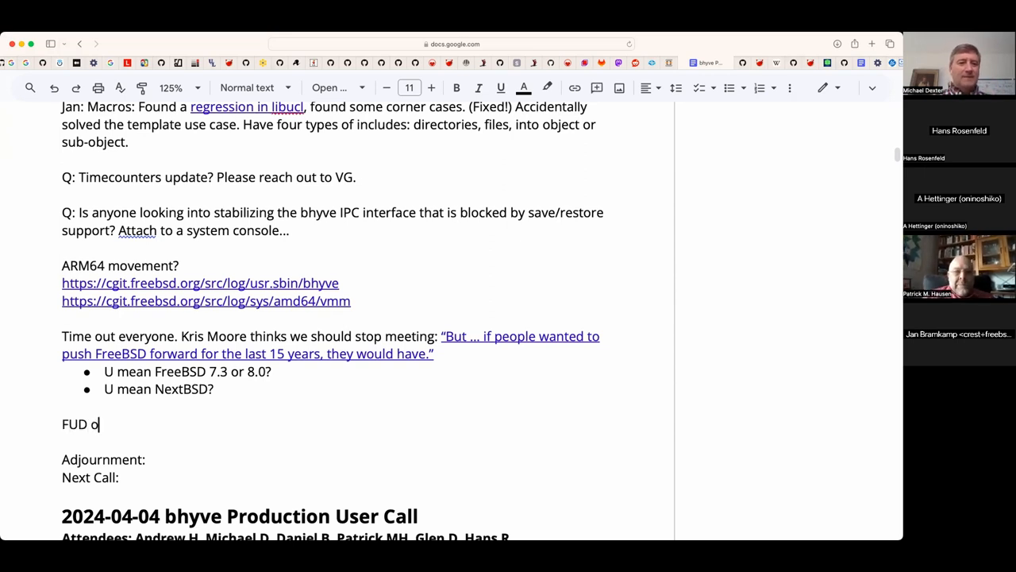
type("r gassli")
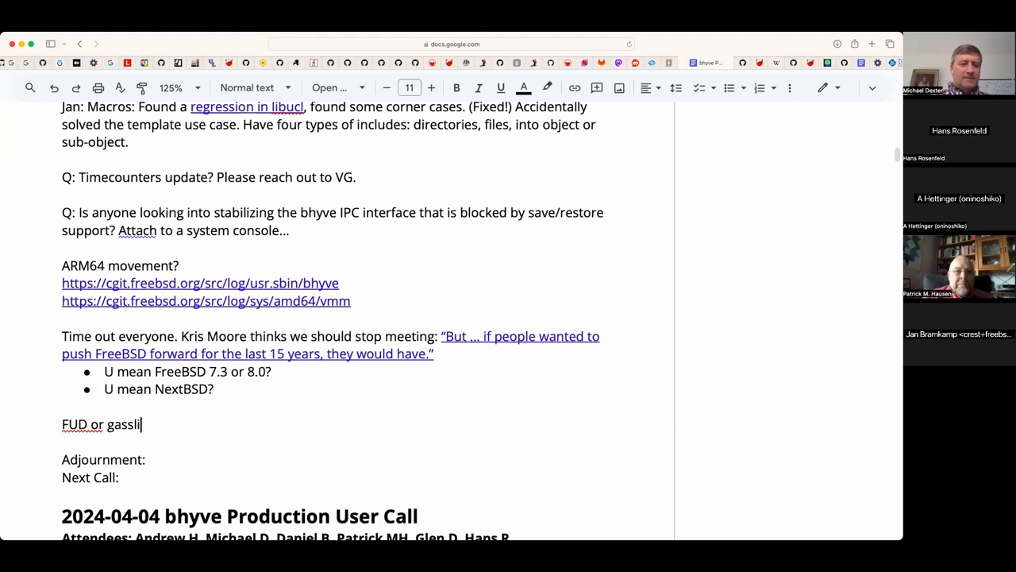
type("ghting?")
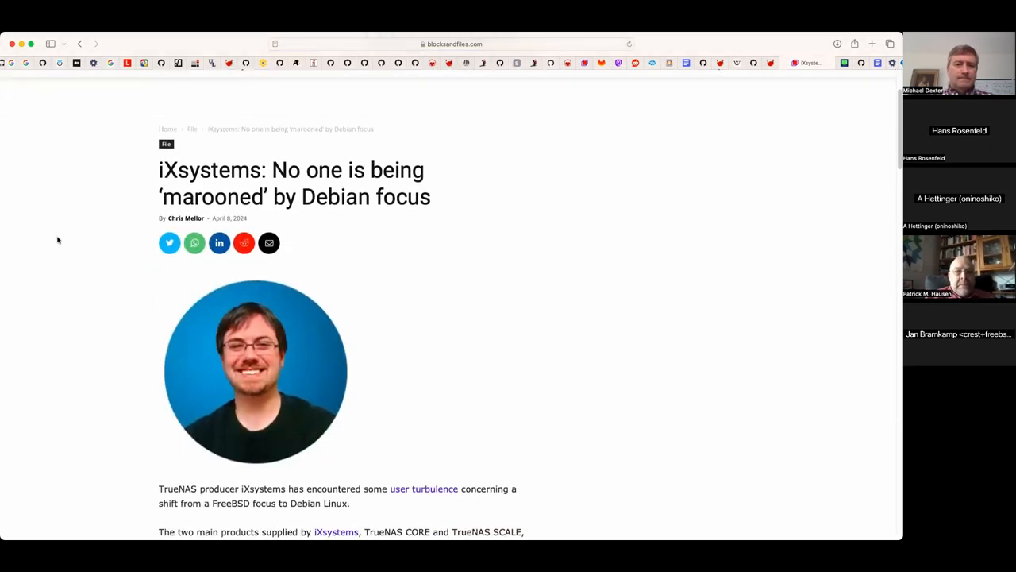
- Read the blocksandfiles article down to Moore's quote about pushing FreeBSD forward for 15 years
scroll("down", 3)
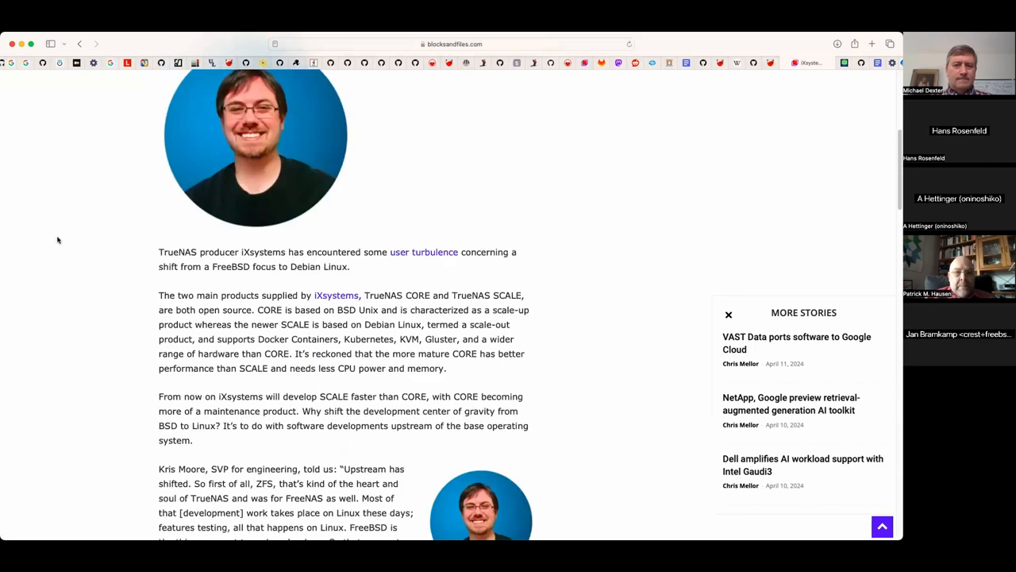
scroll("down", 3)
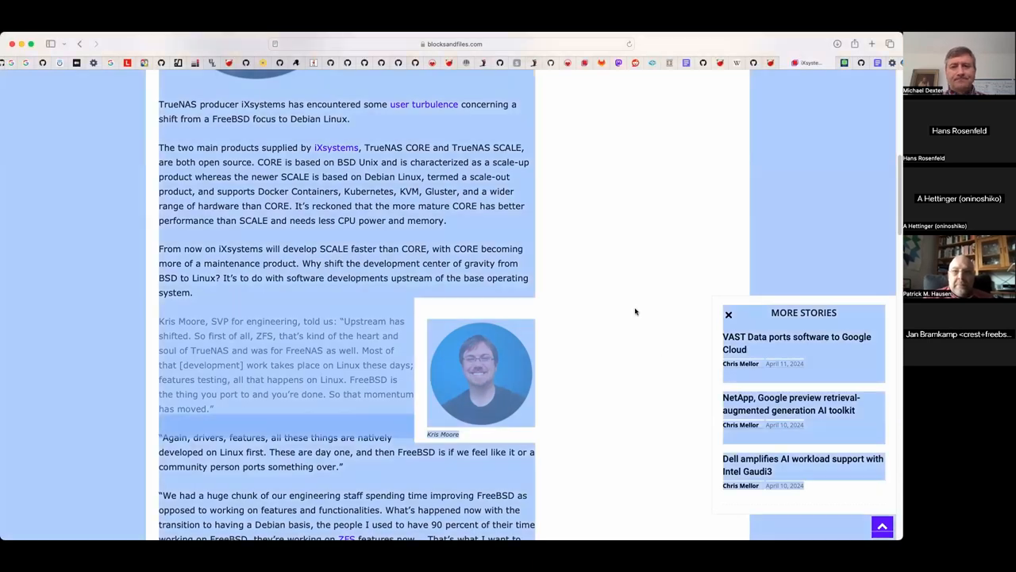
scroll("down", 3)
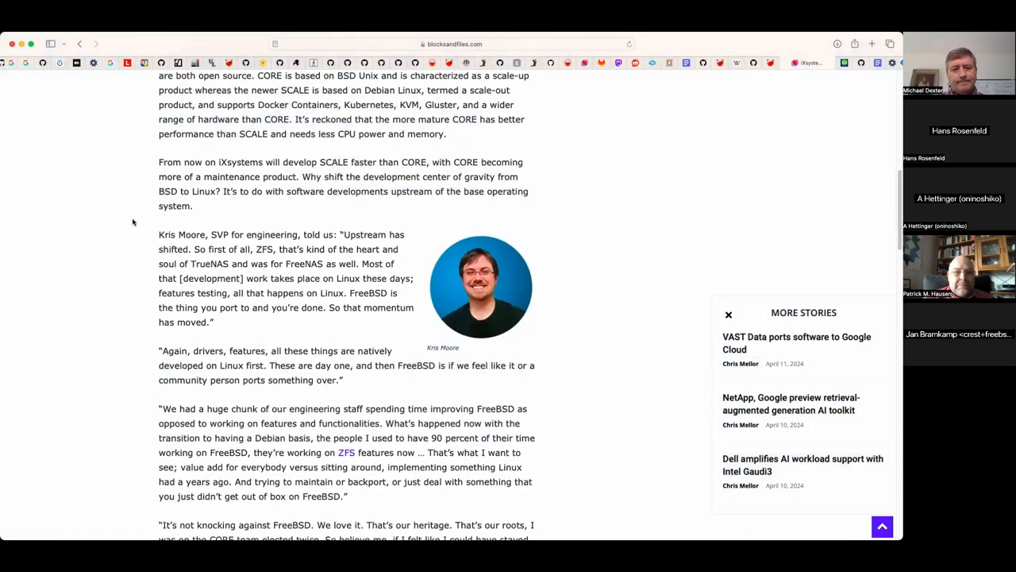
scroll("down", 3)
type("15 years")
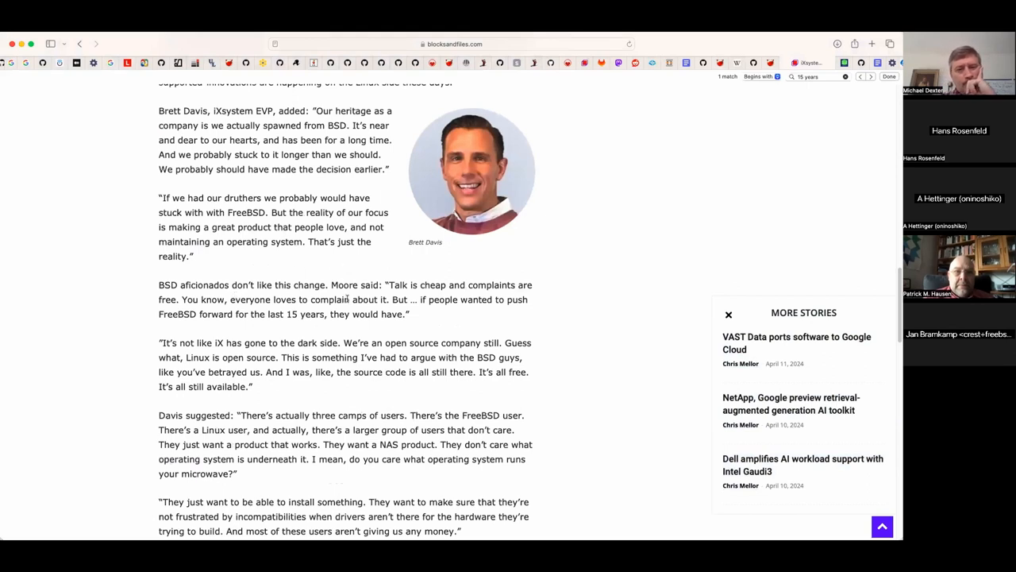
mouse_move(429, 317)
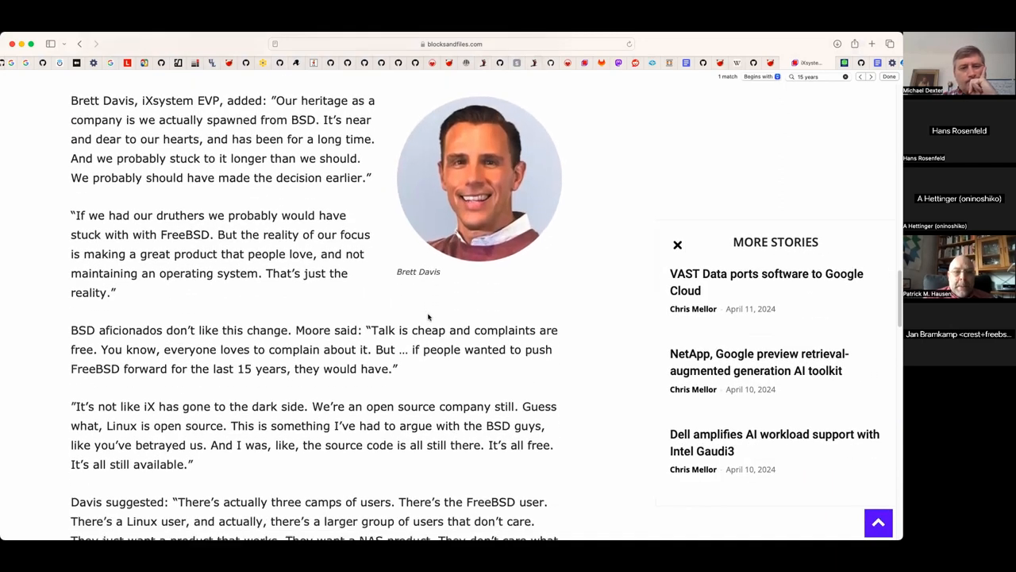
scroll("down", 3)
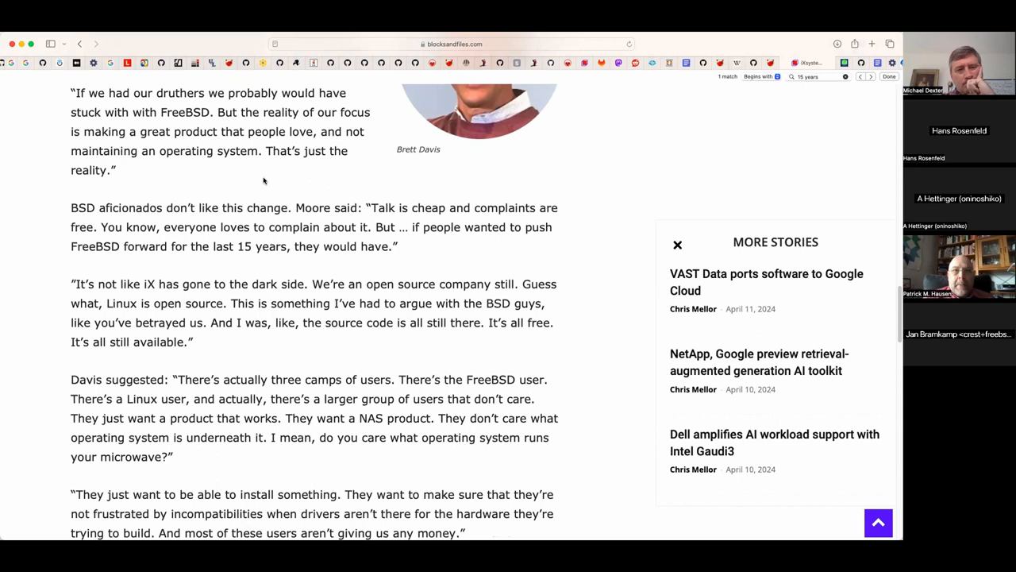
scroll("down", 3)
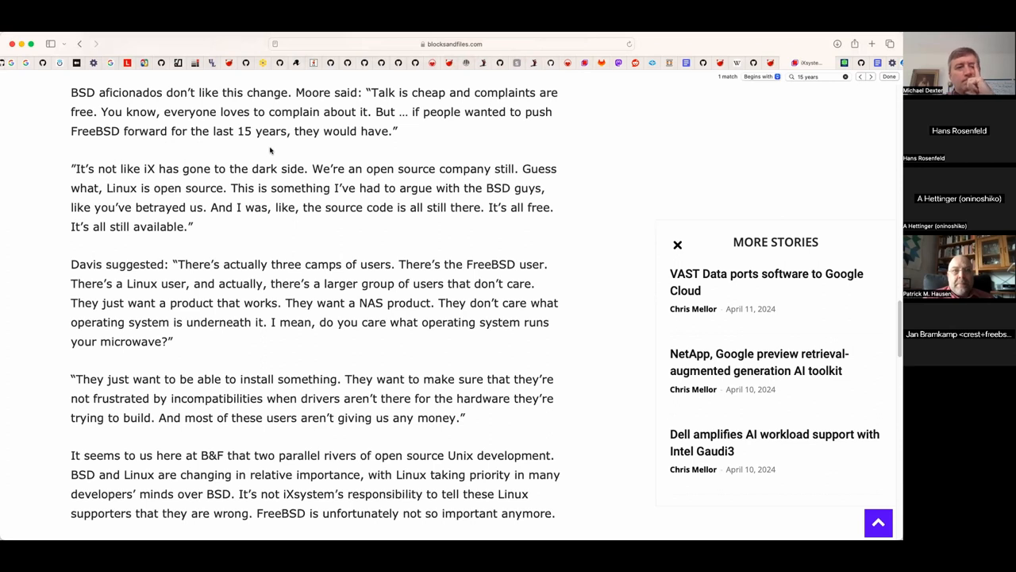
mouse_move(264, 154)
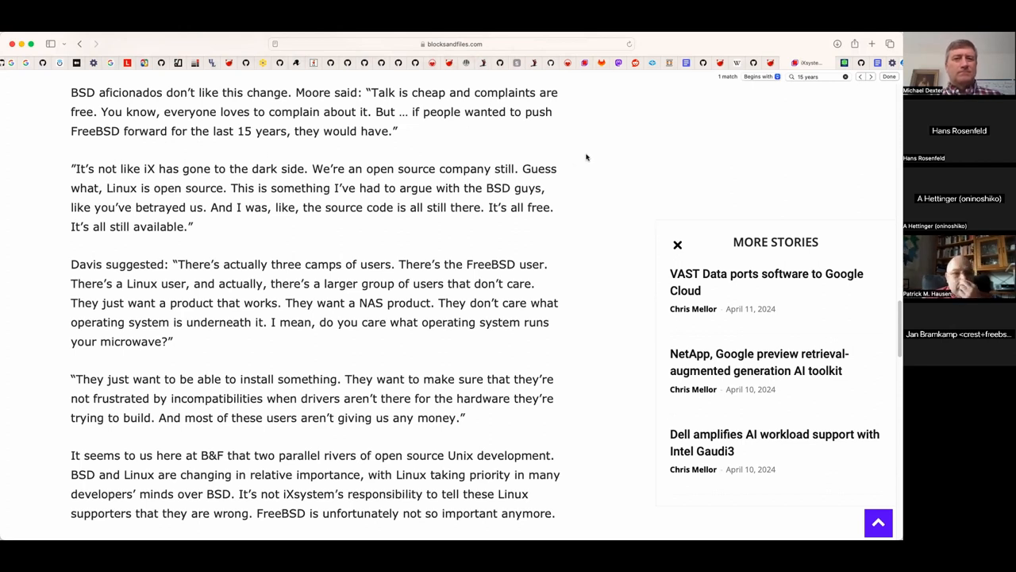
mouse_move(587, 162)
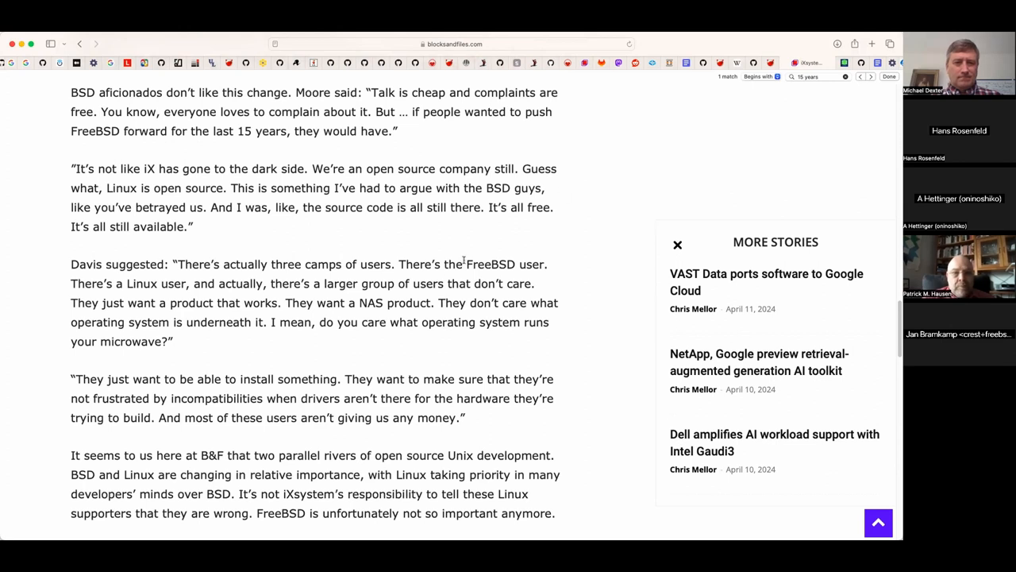
mouse_move(434, 346)
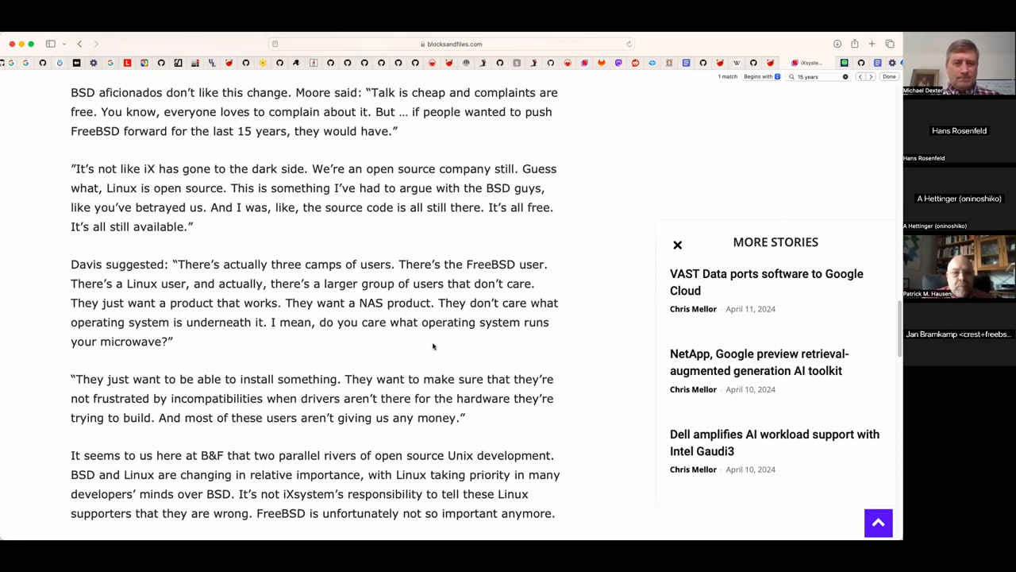
mouse_move(543, 256)
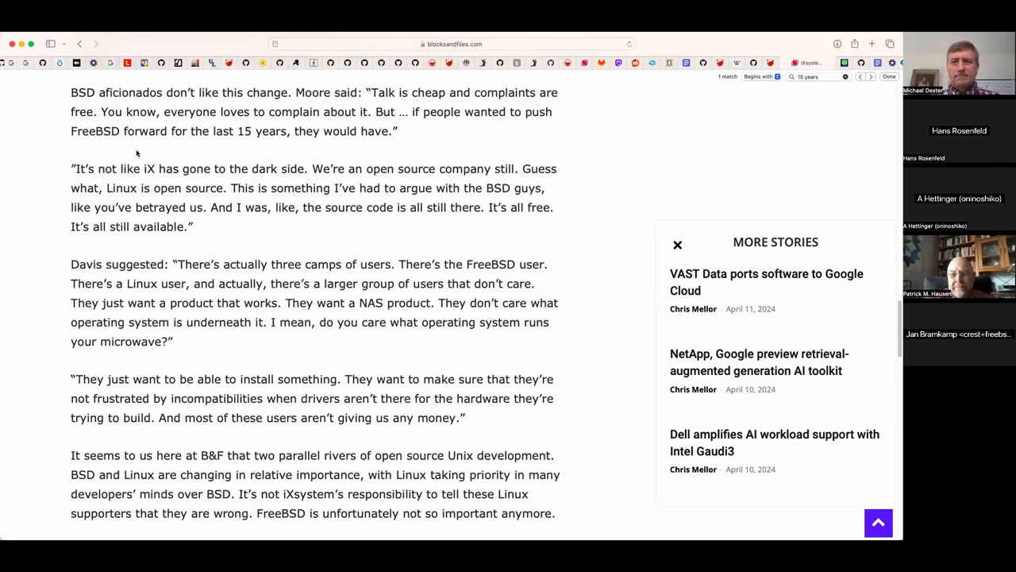
- Scroll to the article's closing remark that no one is marooned on CORE and its tags
scroll("down", 3)
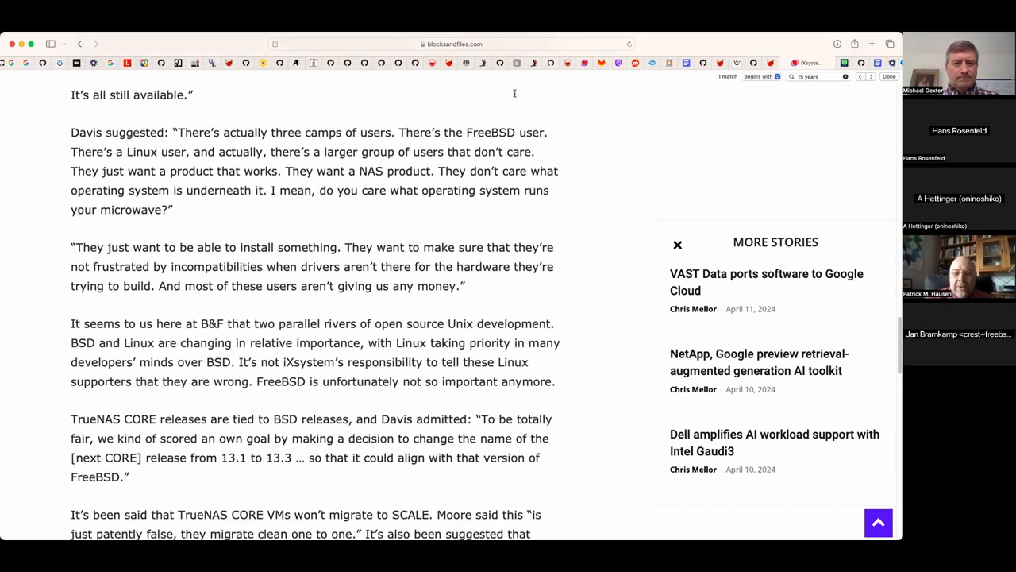
scroll("down", 3)
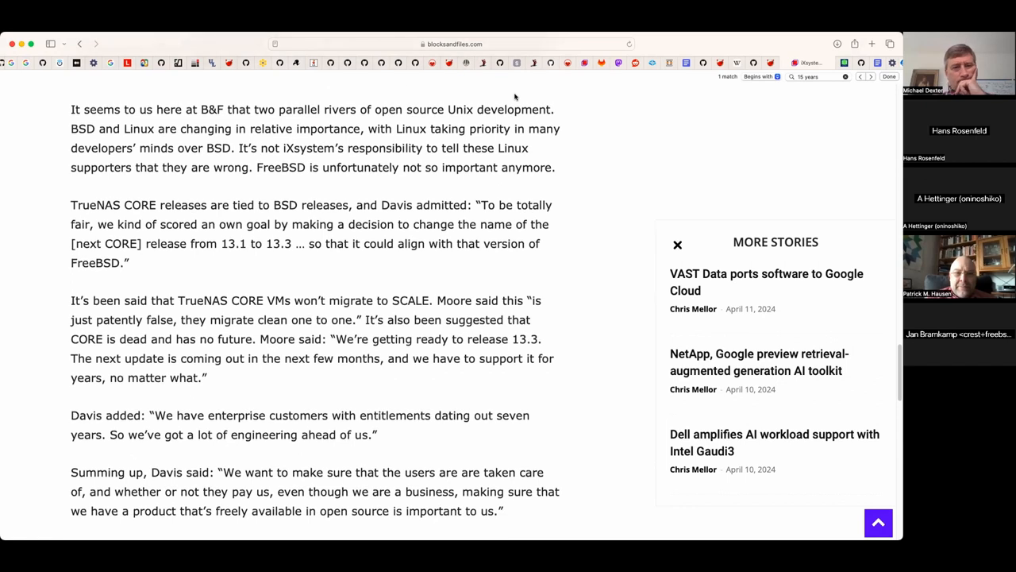
scroll("down", 3)
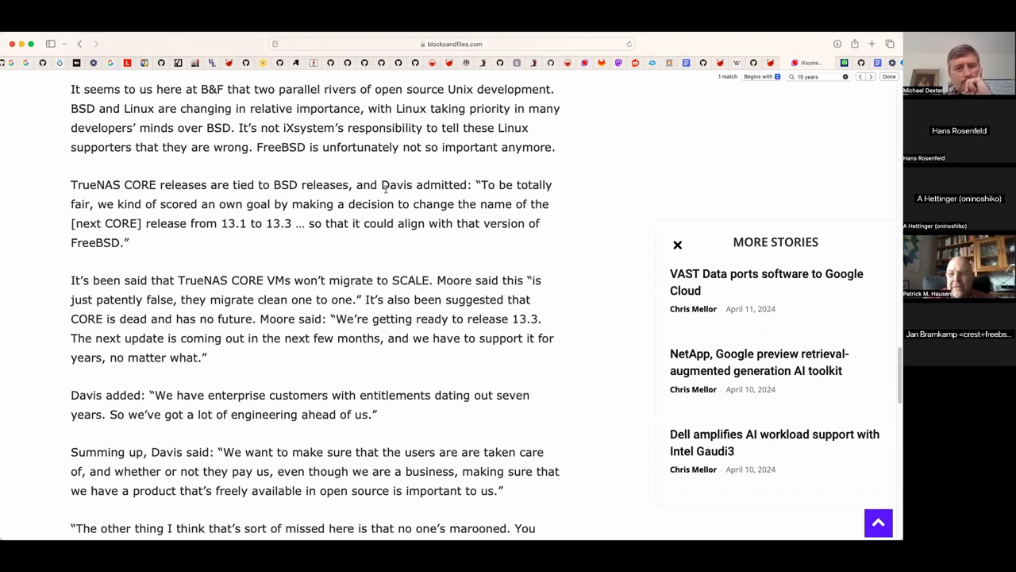
mouse_move(366, 247)
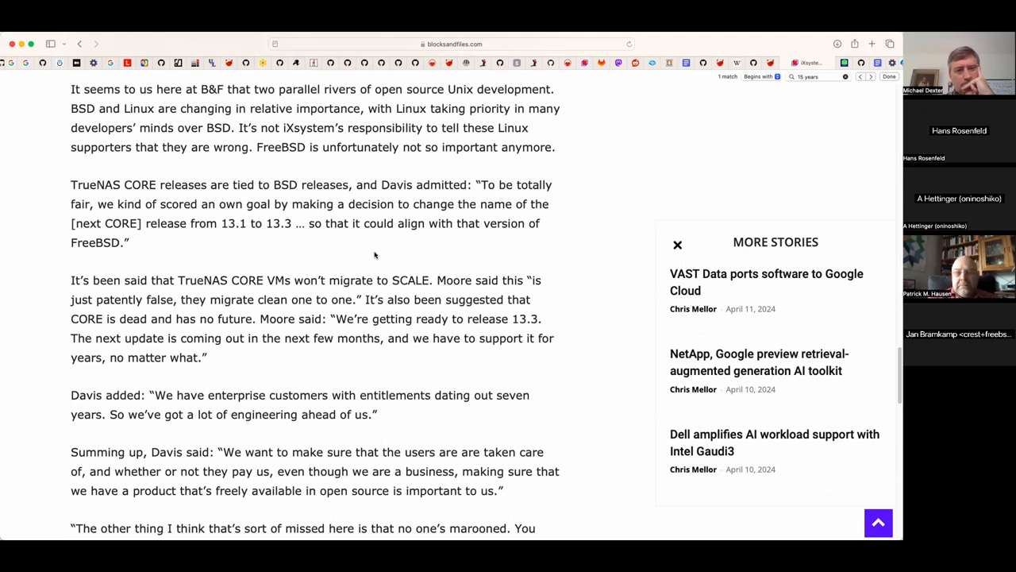
mouse_move(576, 271)
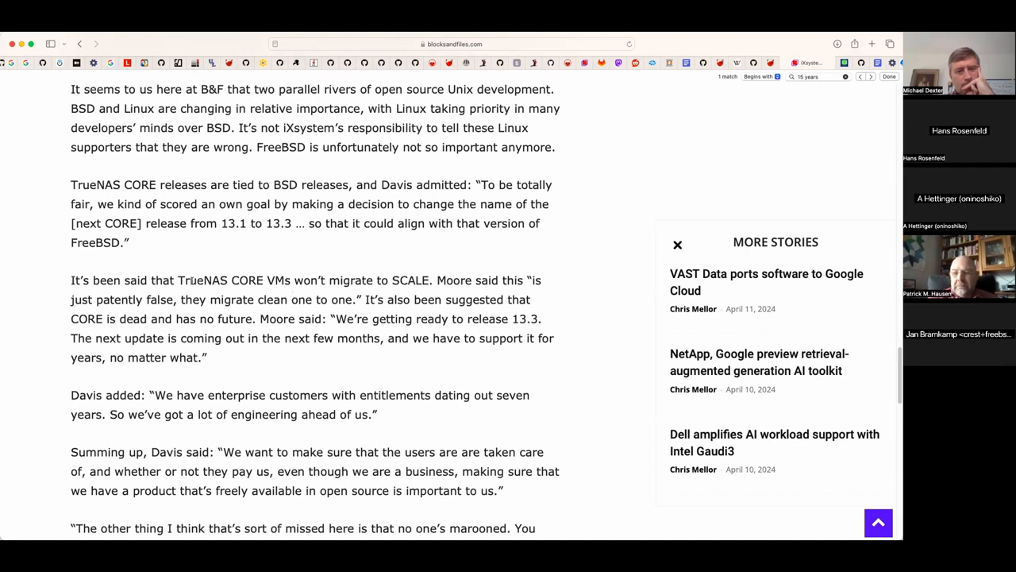
mouse_move(590, 267)
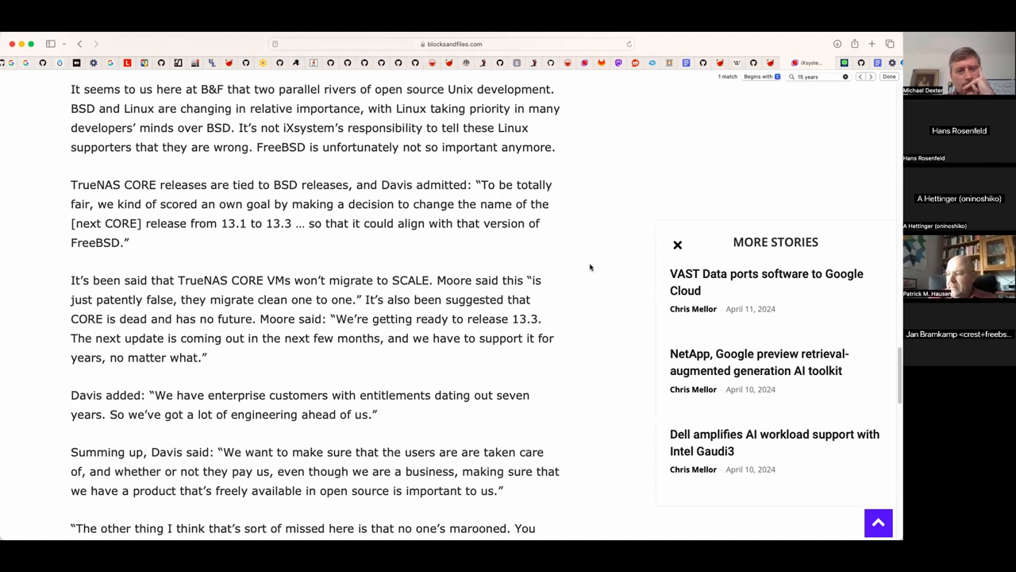
scroll("down", 3)
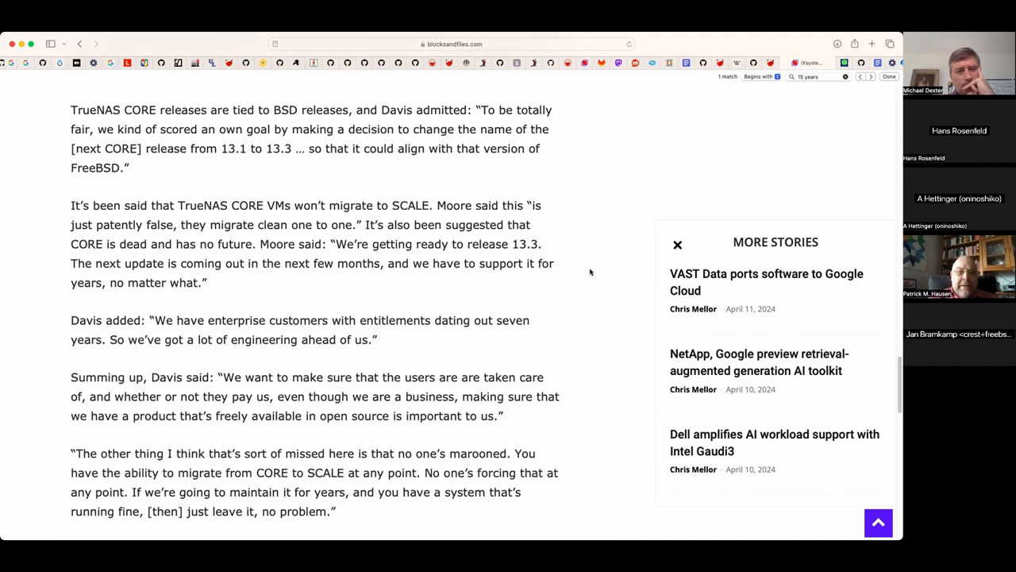
scroll("down", 3)
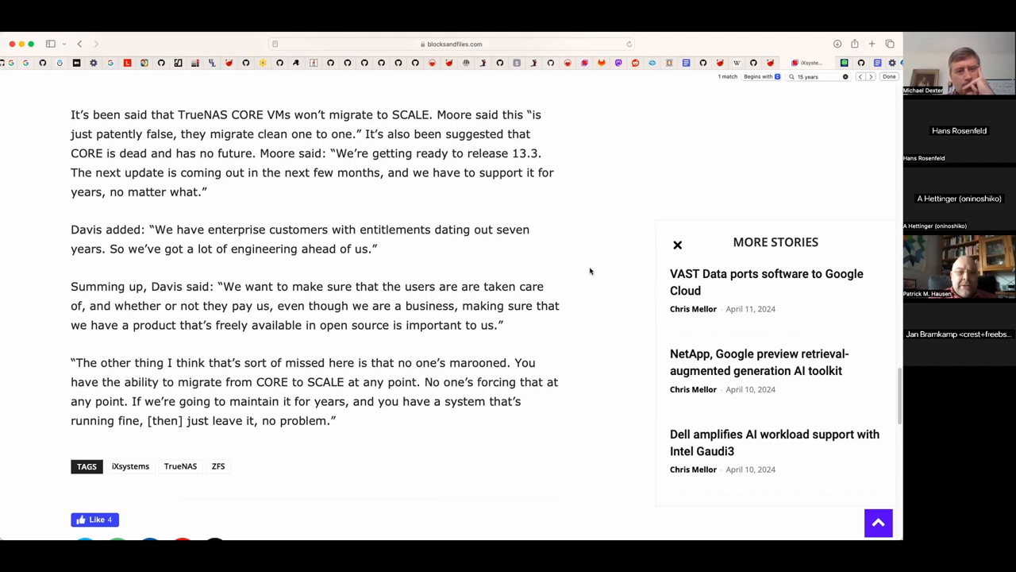
scroll("up", 3)
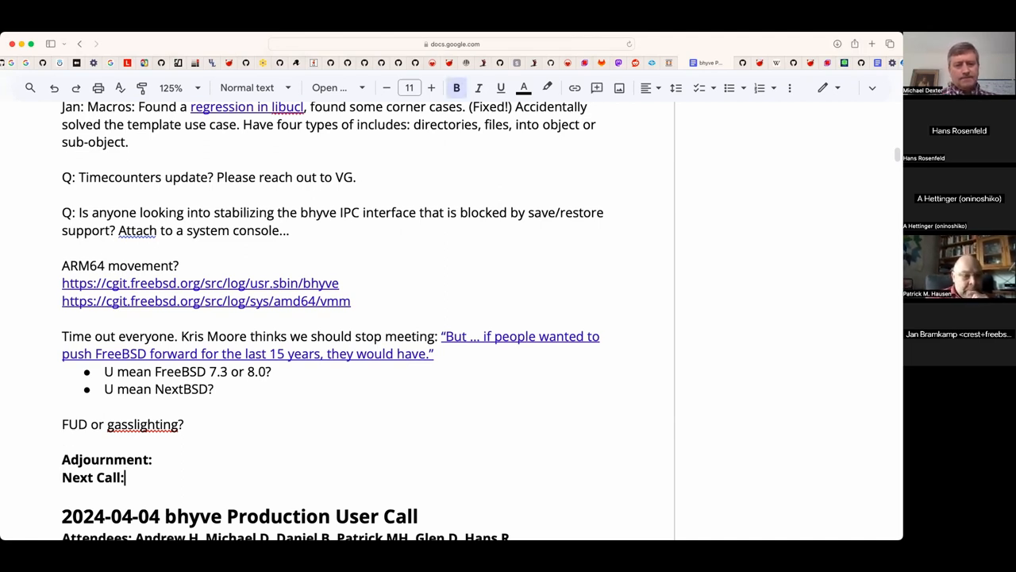
- Enter 2024-04-11 as the Next Call date and move the insertion point below the bullet list
type("2024-04-11")
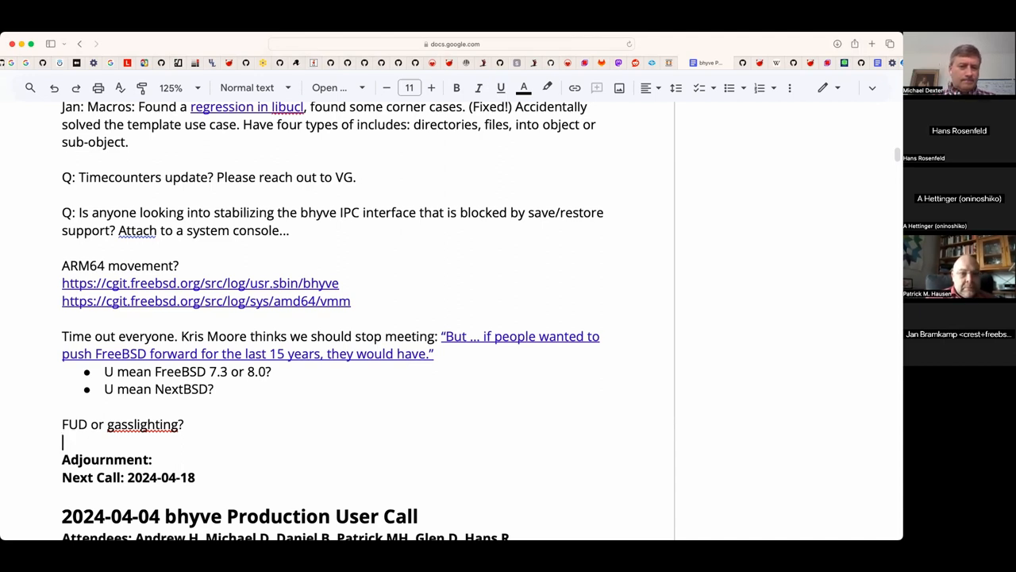
left_click(728, 87)
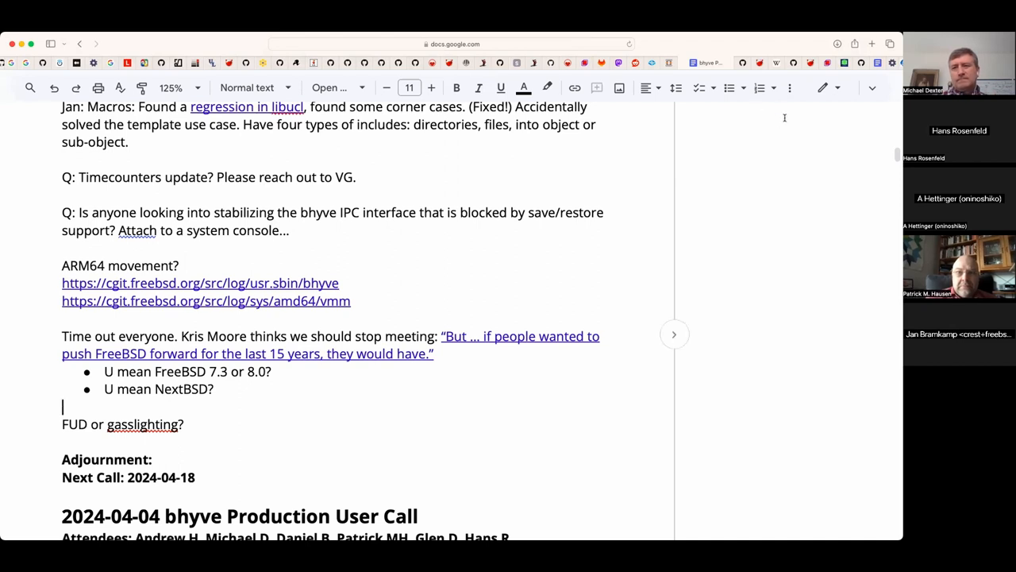
mouse_move(844, 63)
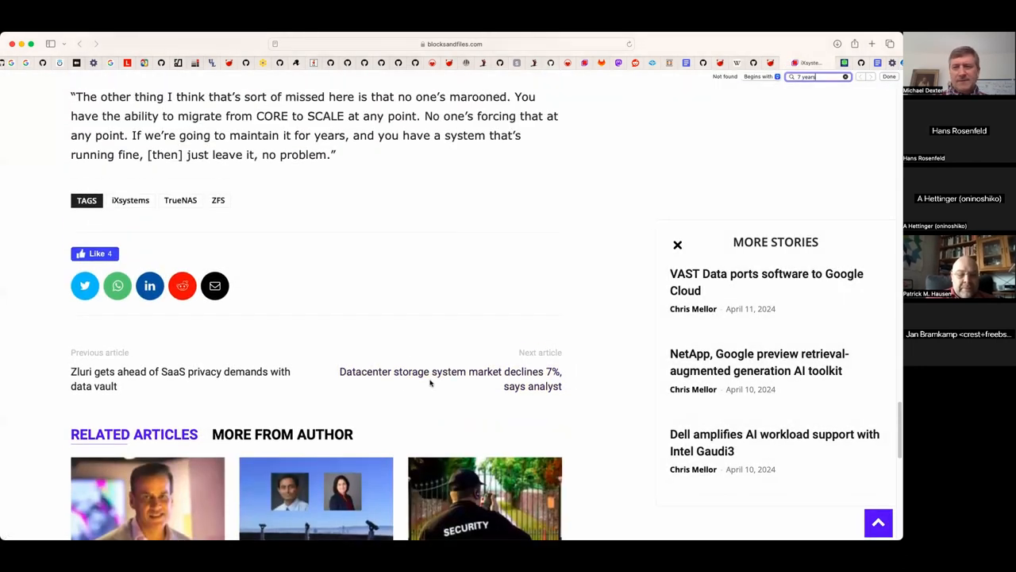
- Find 'seven years' on the Blocks and Files page to locate Davis's enterprise-entitlements quote
scroll("up", 3)
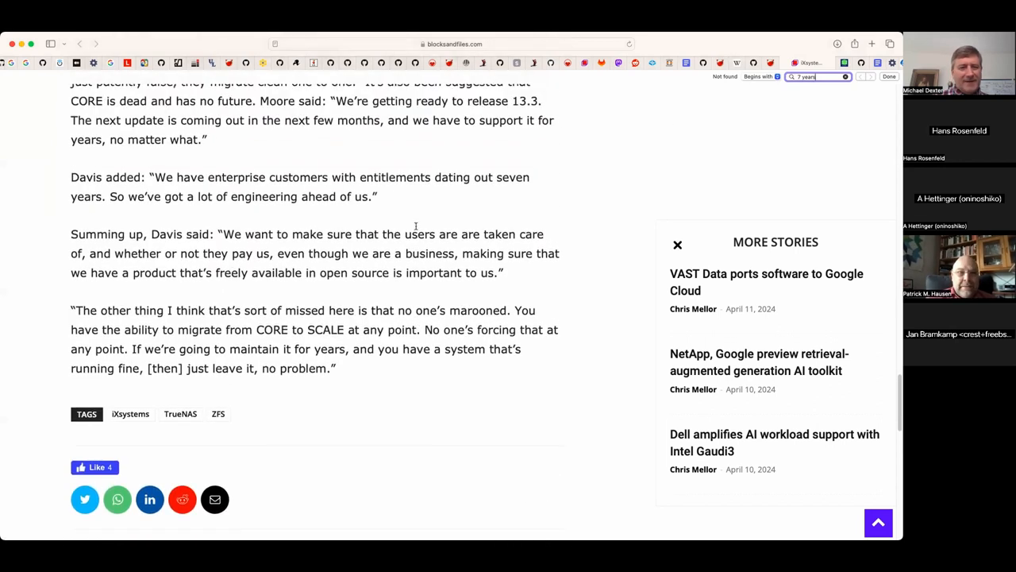
scroll("up", 3)
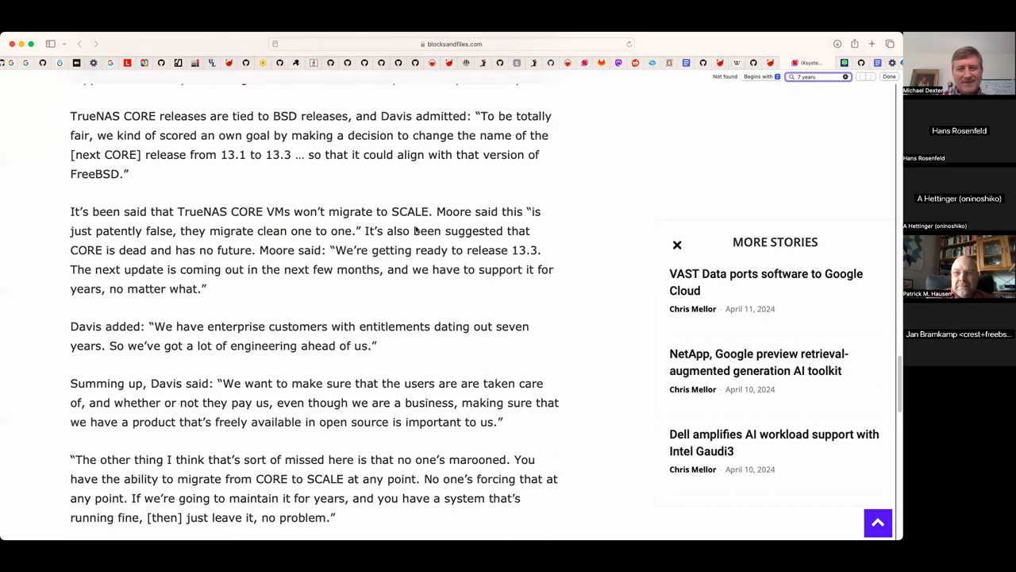
type("seven years")
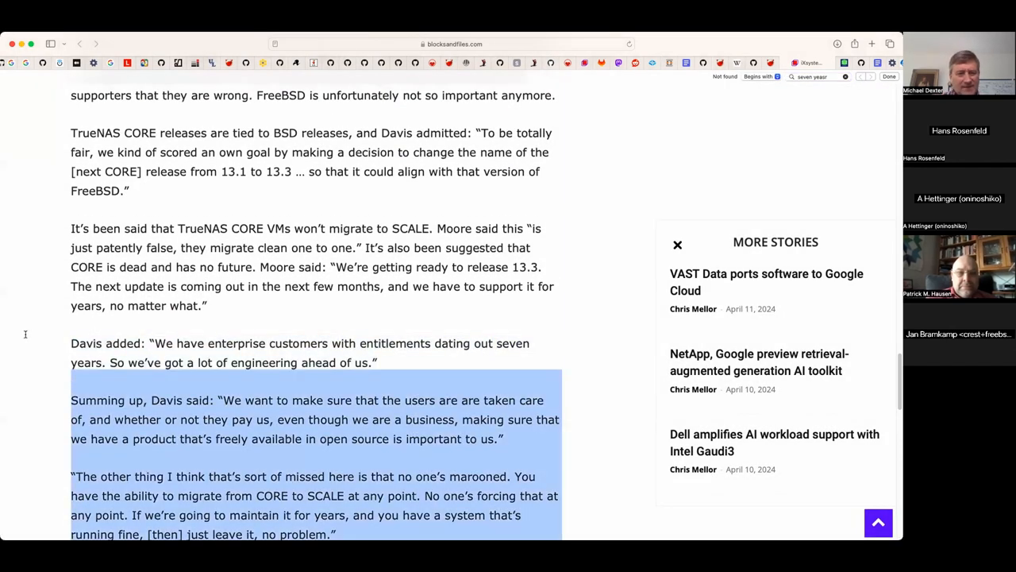
scroll("down", 3)
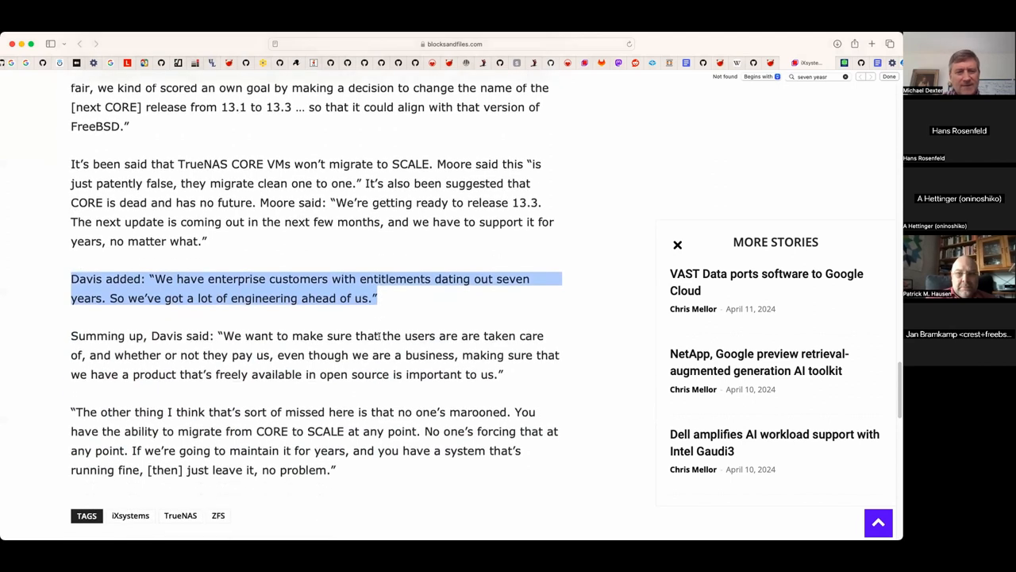
scroll("down", 3)
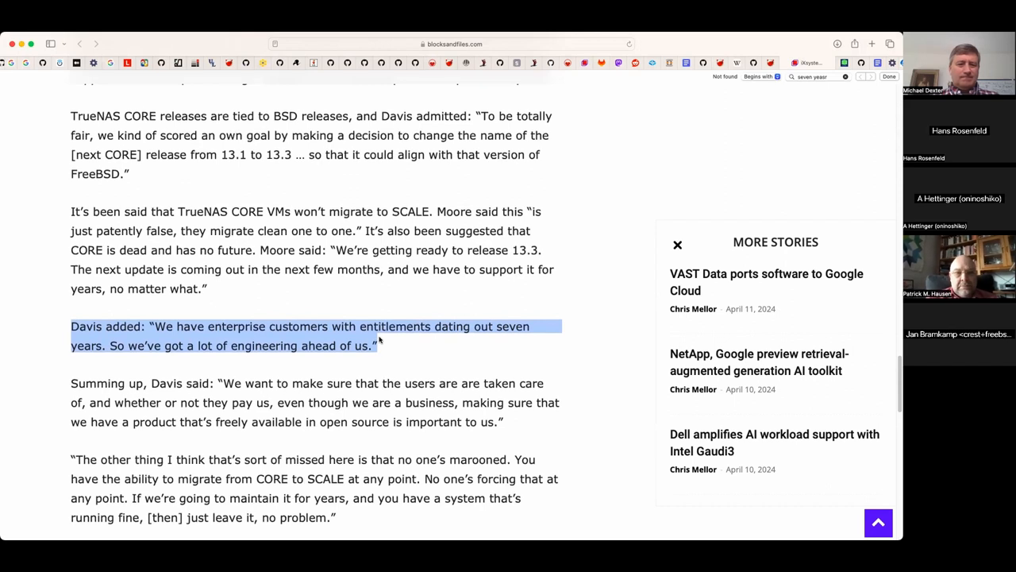
left_click(407, 347)
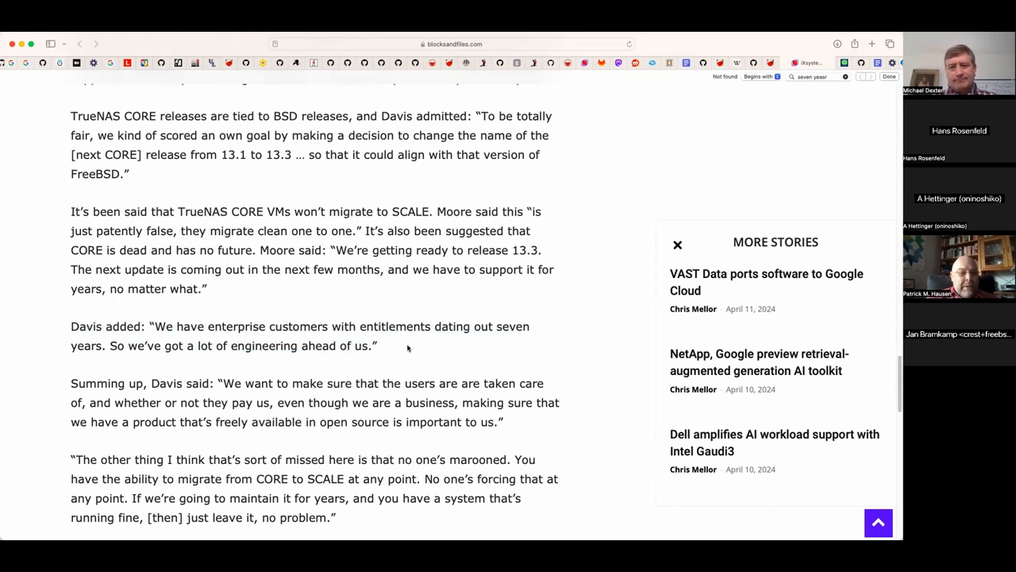
mouse_move(403, 347)
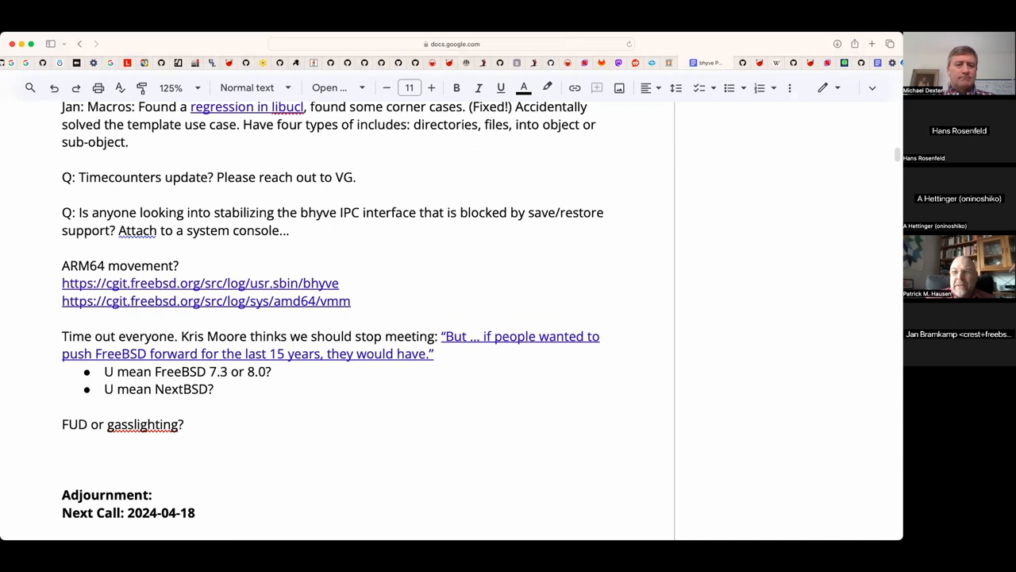
- Add the note 'Patrick: BSDNow! covers this, mentions zvault. Brace for impact.'
type("Patrick:")
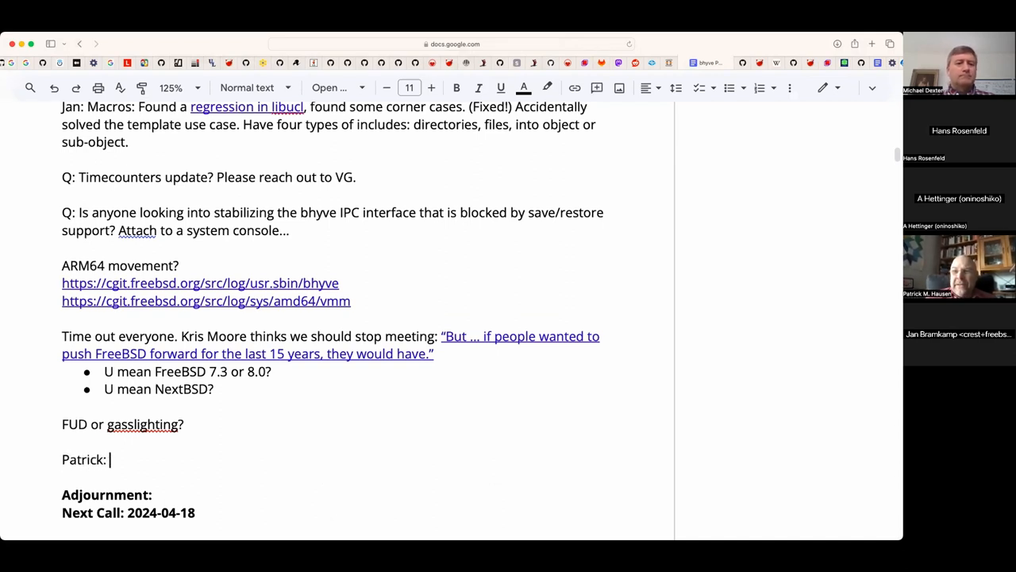
type("BSDCnow")
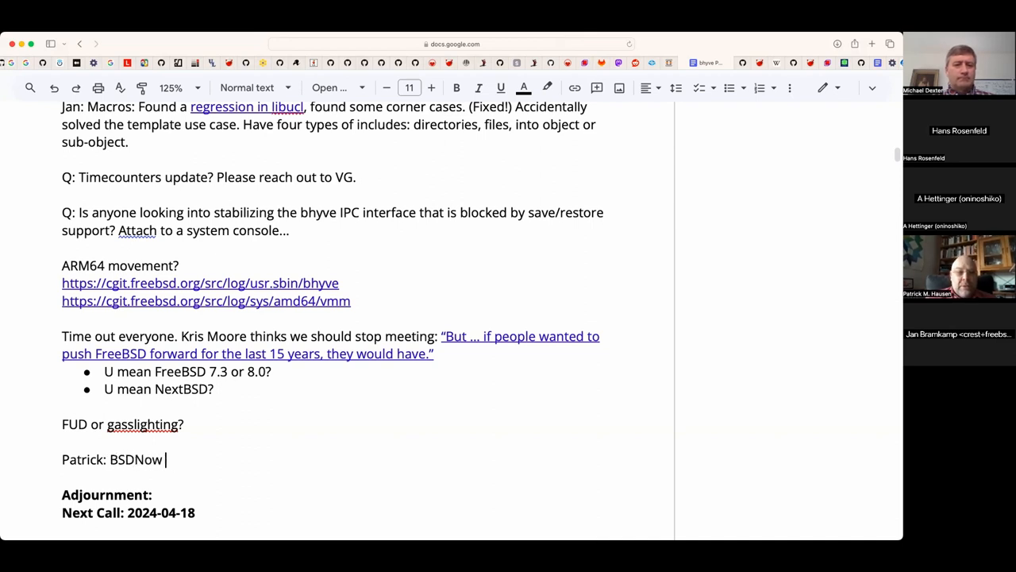
type("! covers")
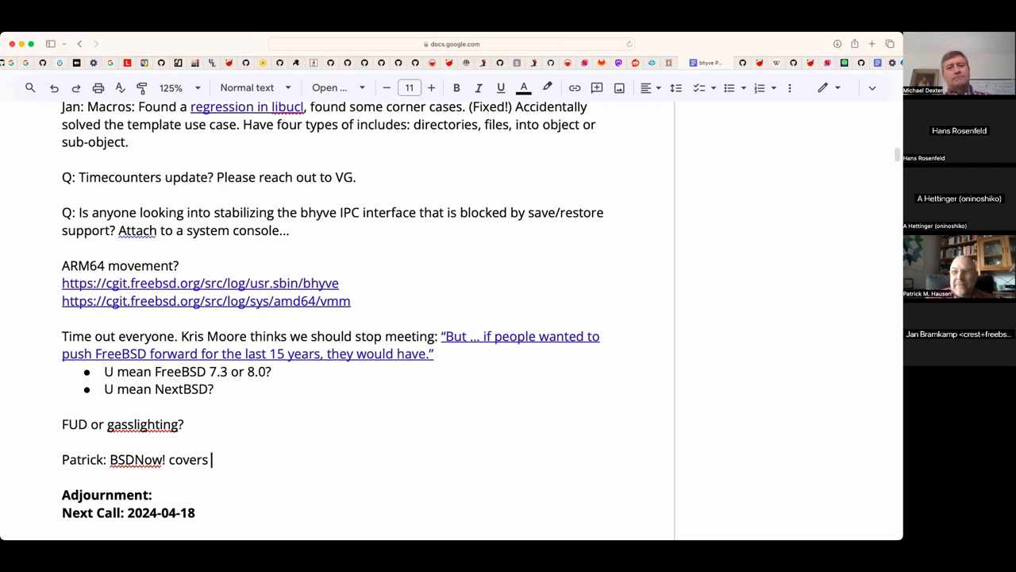
type("ti")
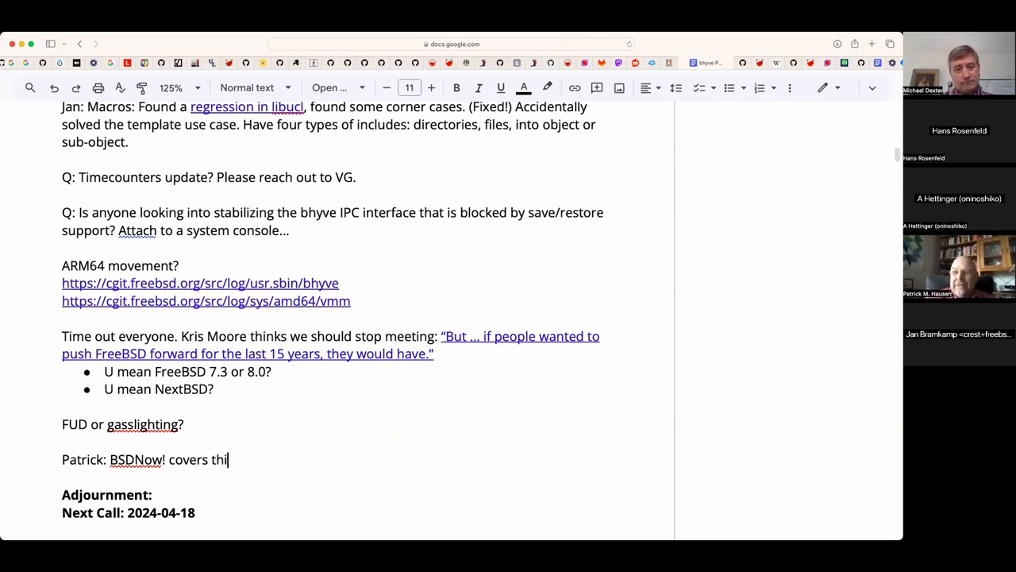
type("s")
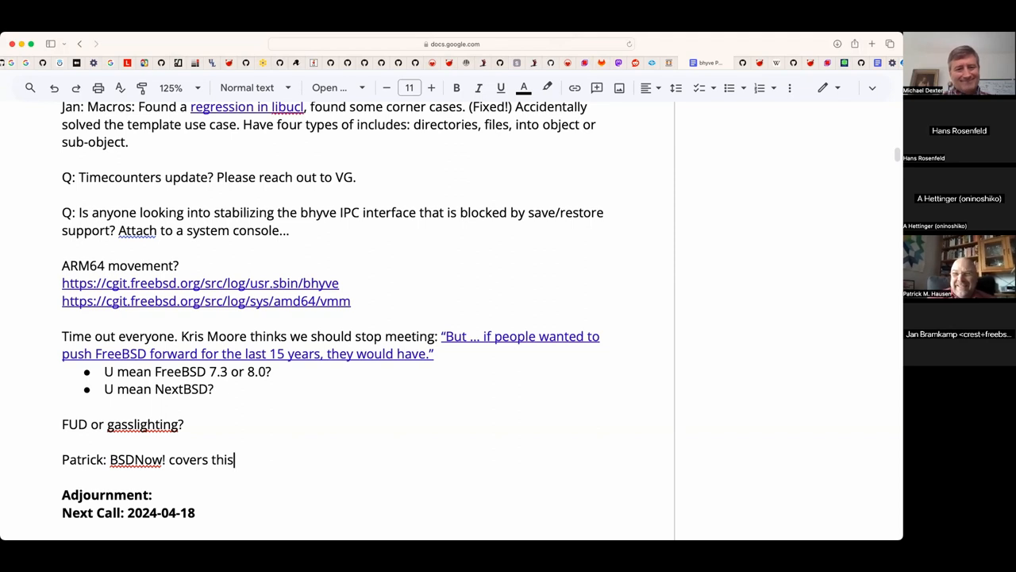
type(".")
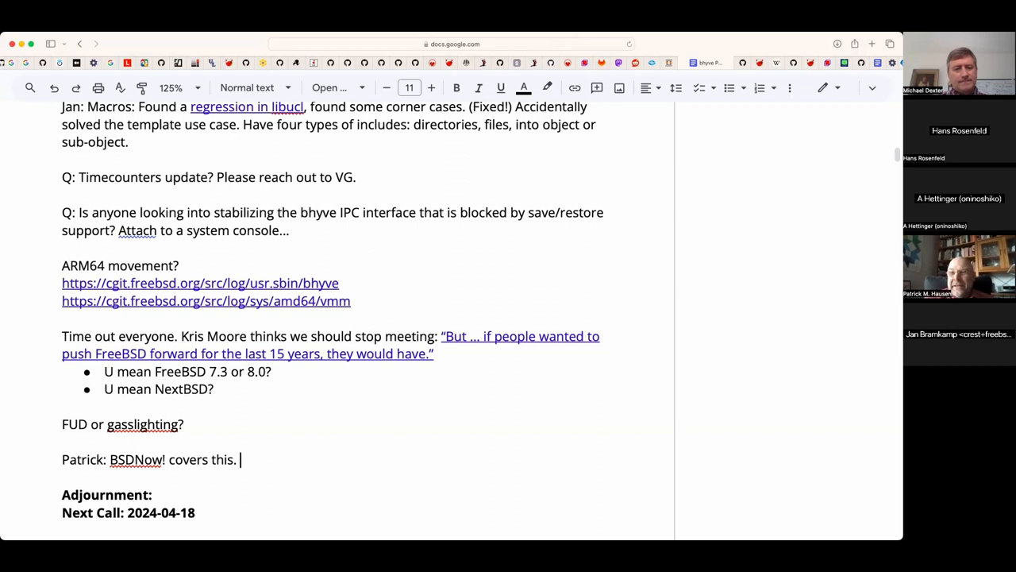
type(", mentione")
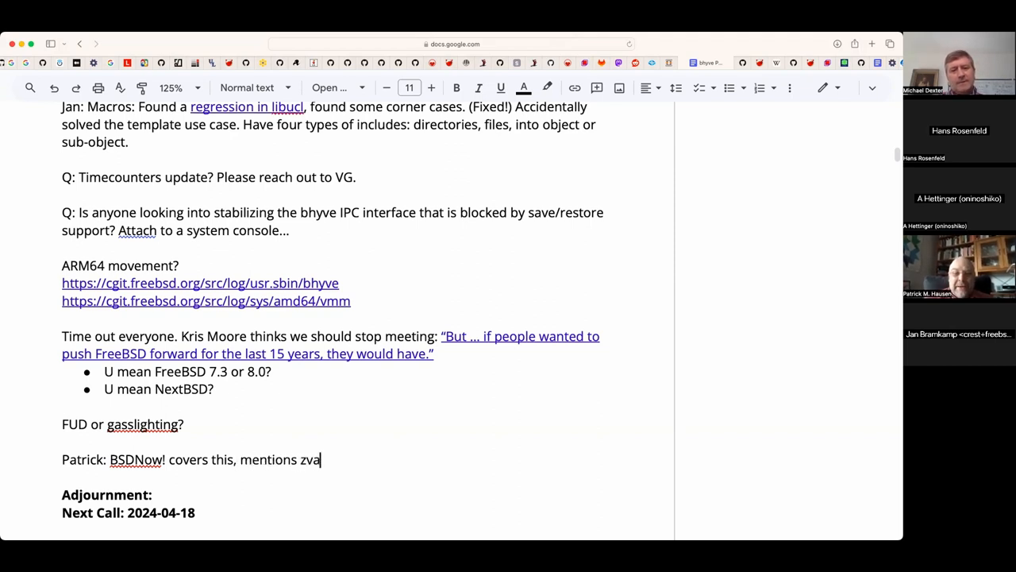
type("ult.")
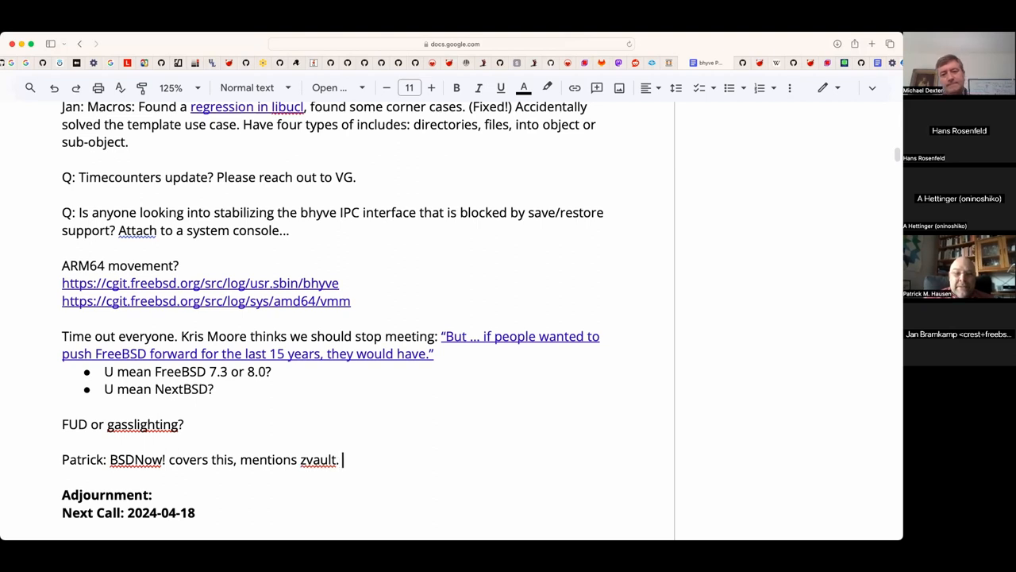
type("Brace for")
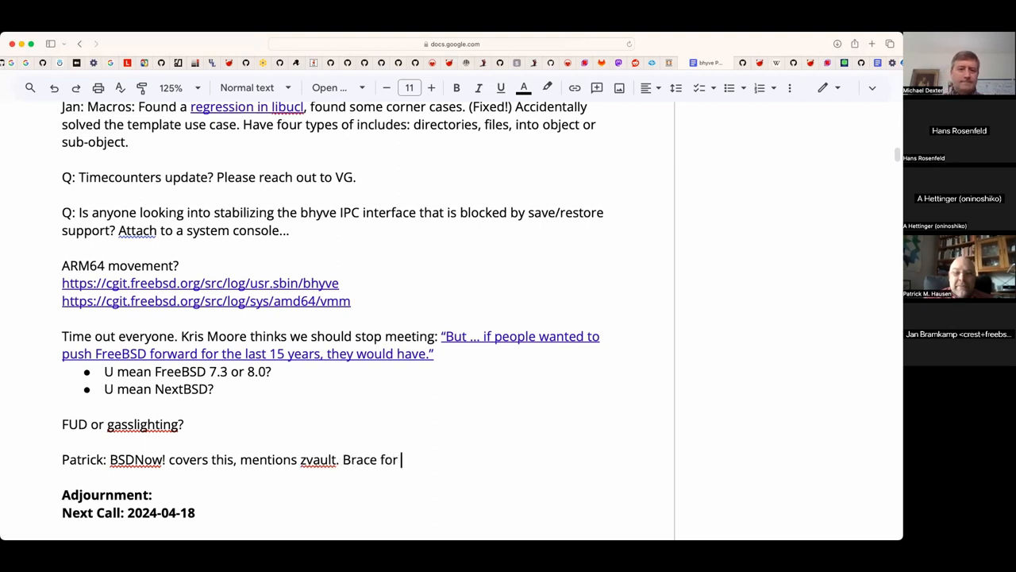
type("impact.")
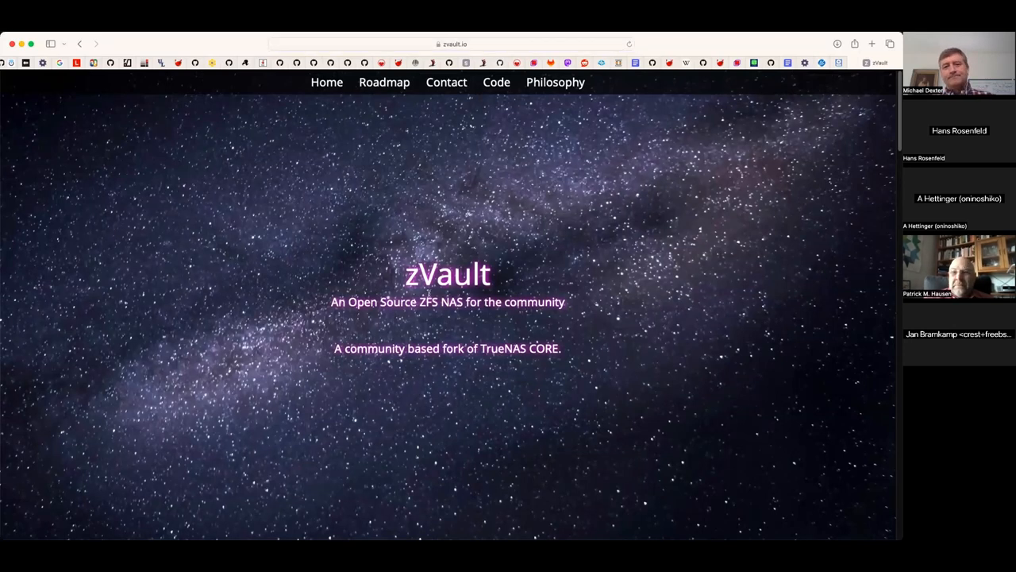
- Return from the zVault page to the meeting notes and correct the mention to zvault.io
left_click(446, 82)
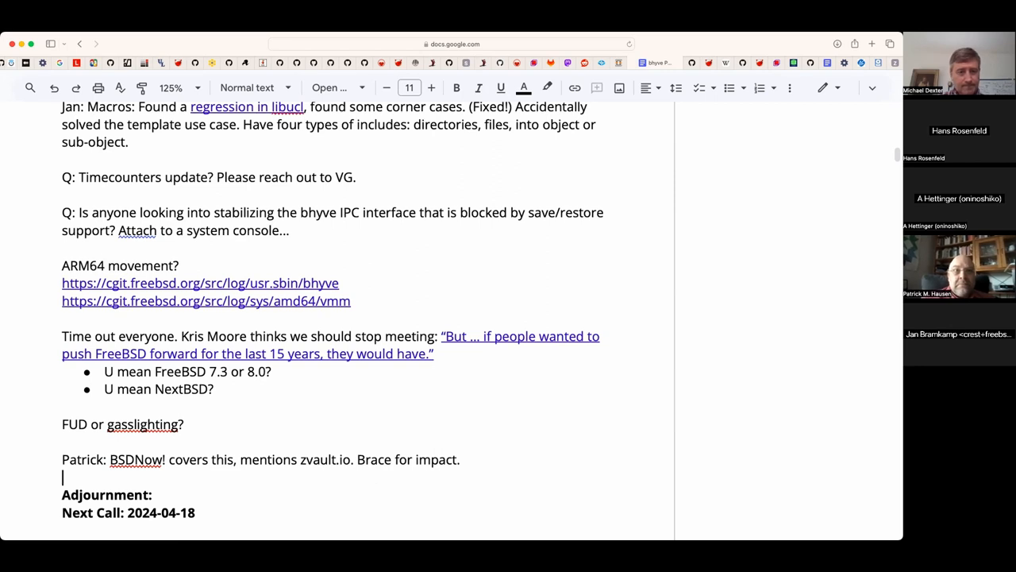
type("Patrick M. Hausen")
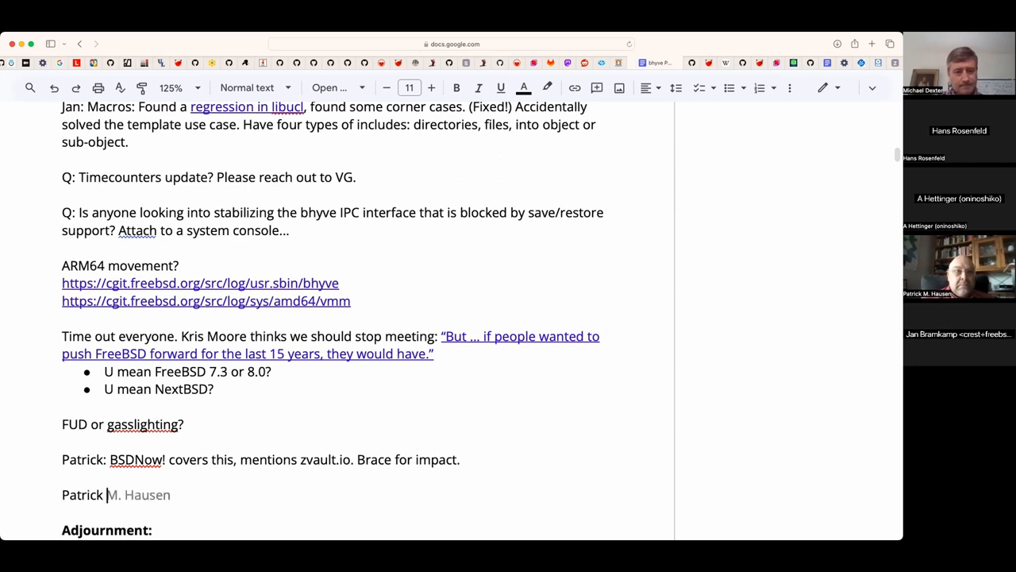
type("has Vagrant workin")
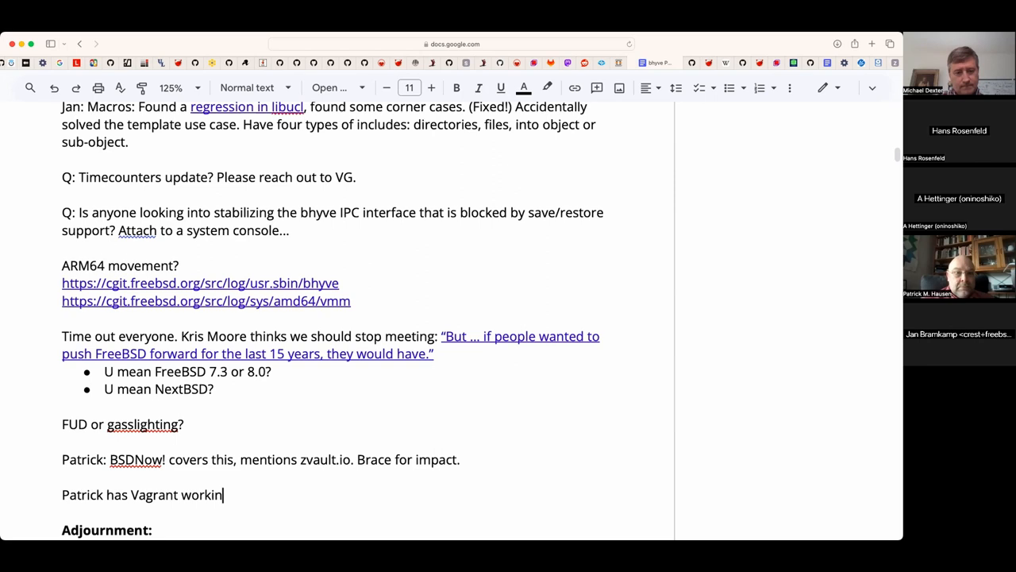
type("g on/with")
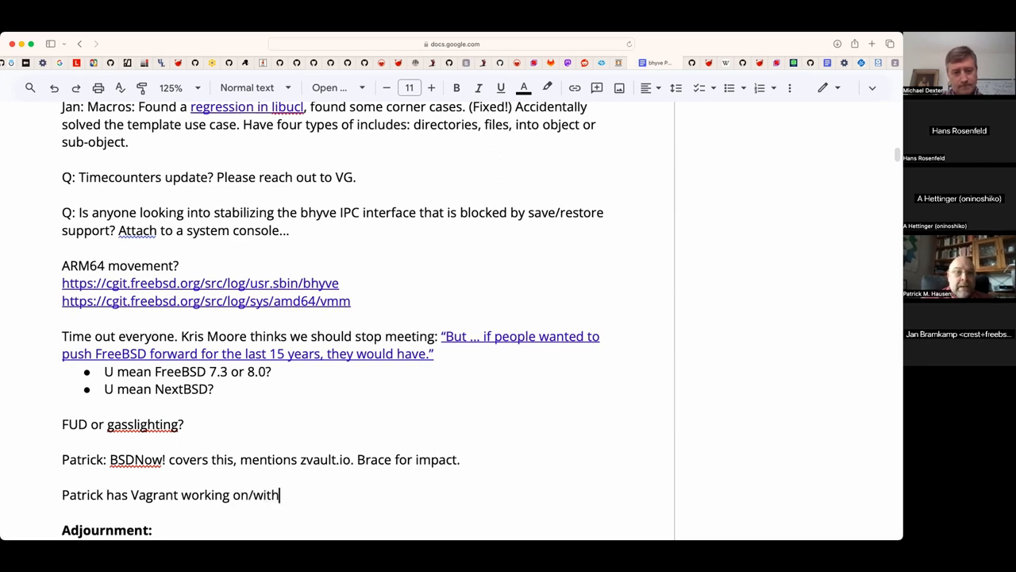
type("OPNsense.")
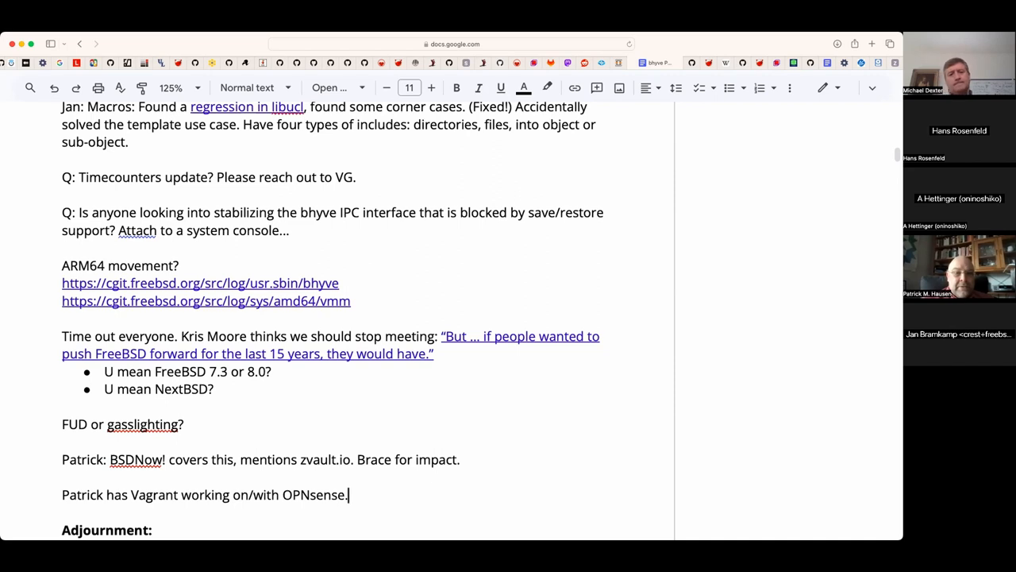
scroll("down", 3)
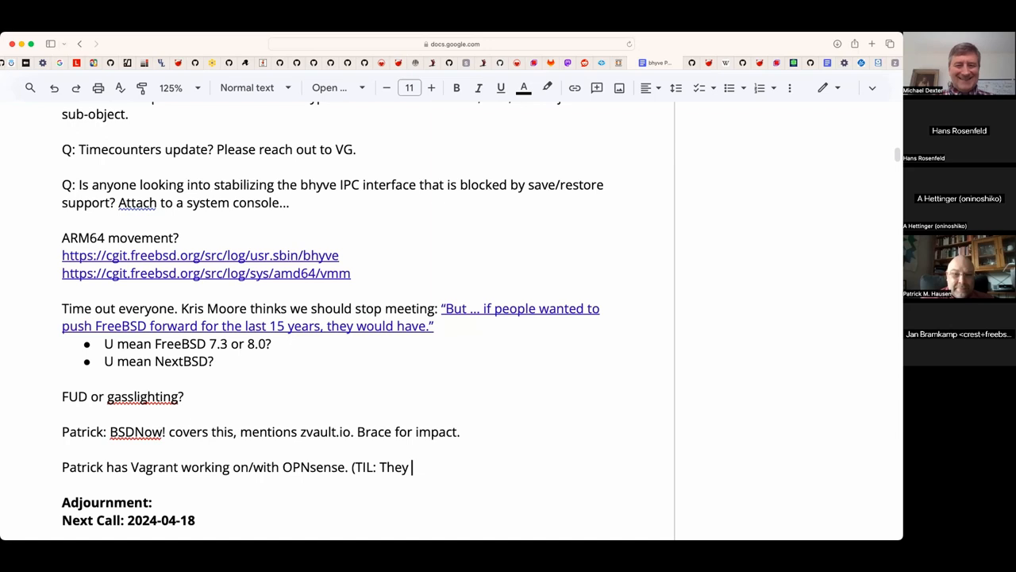
- Add the FreeBSD-hijacking bootstrap script remark and the github.com/punktDe/vagrant-opnsense link
type("have a bootst")
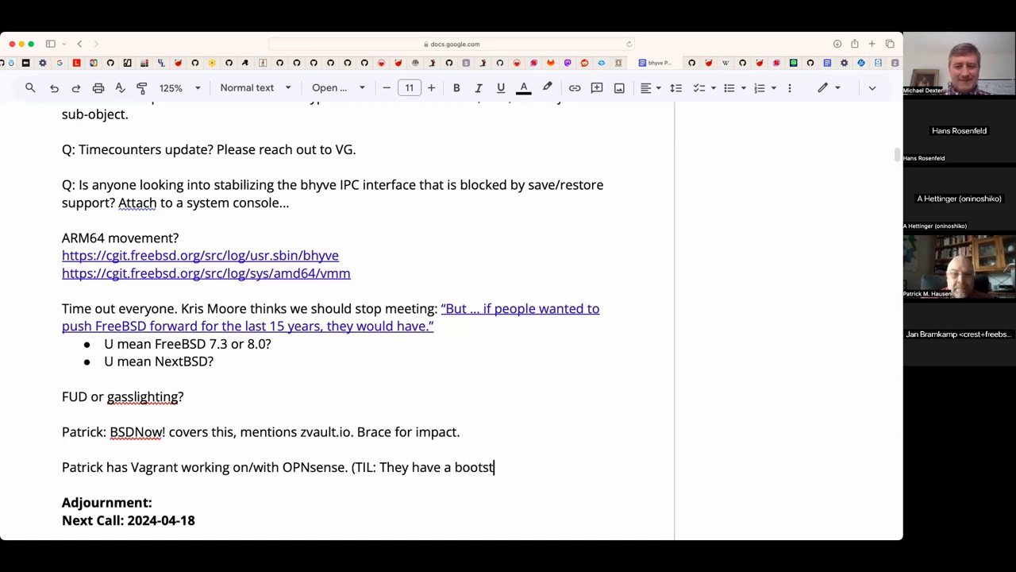
type("rap script that will hija")
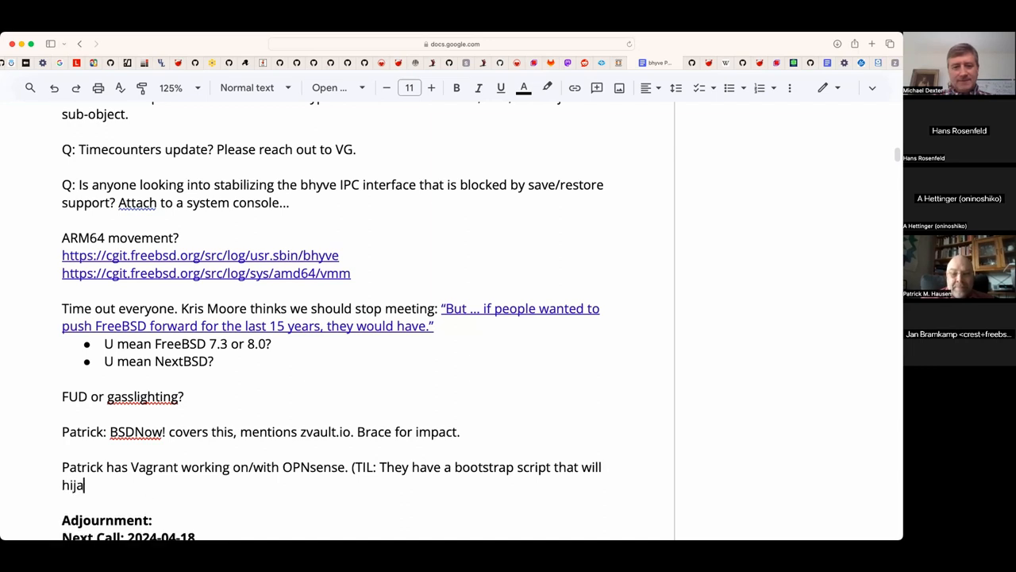
type("ck")
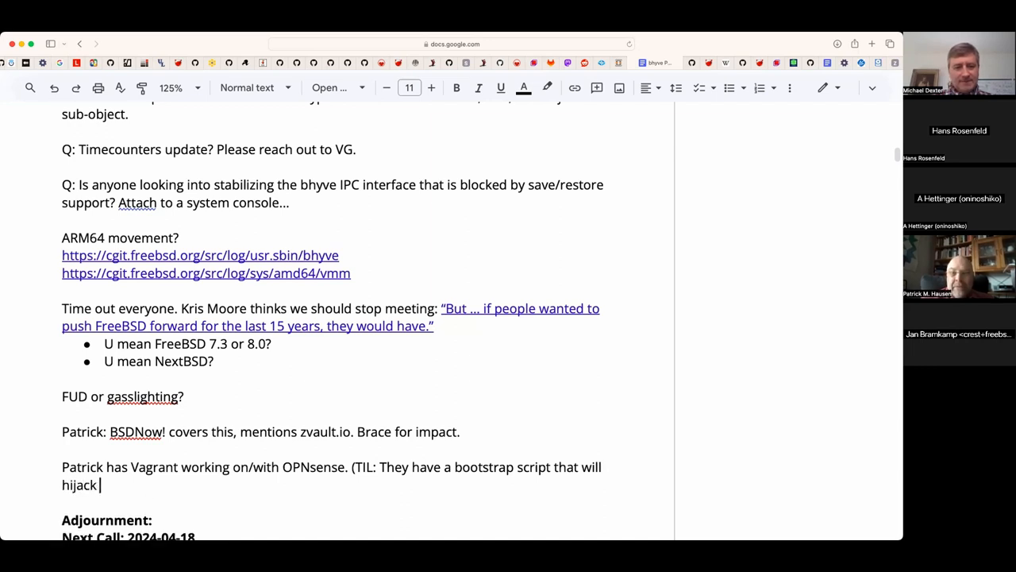
type("a FreeBSD system into an OPN")
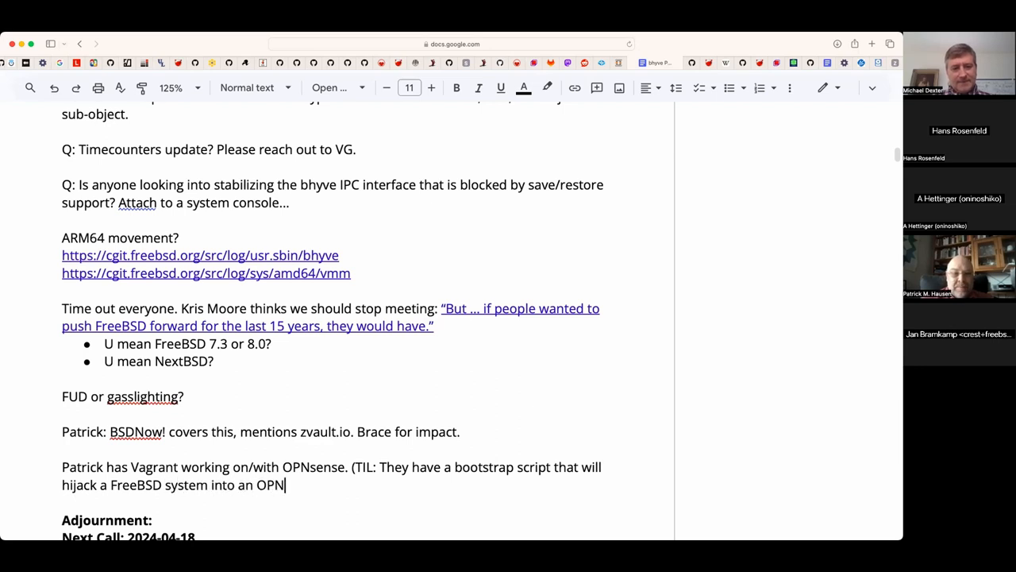
type("s")
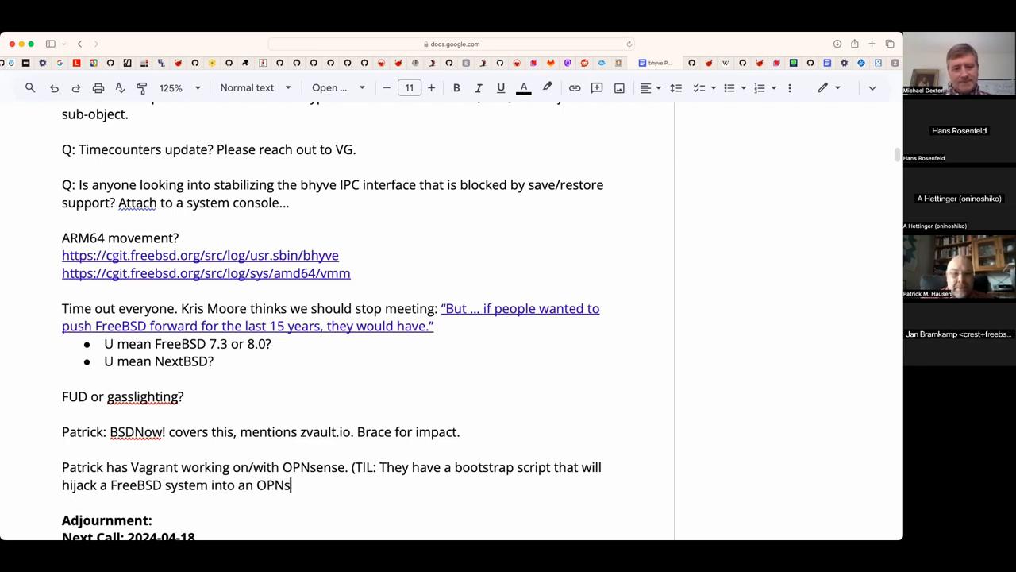
type("ense system)")
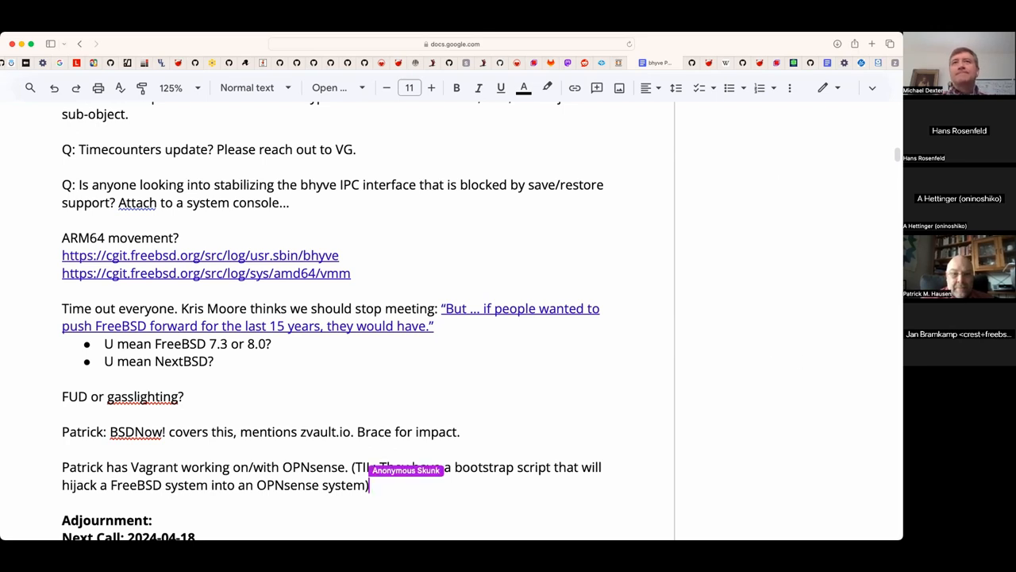
type("https://github.com/punktDe/vagrant-opnsense")
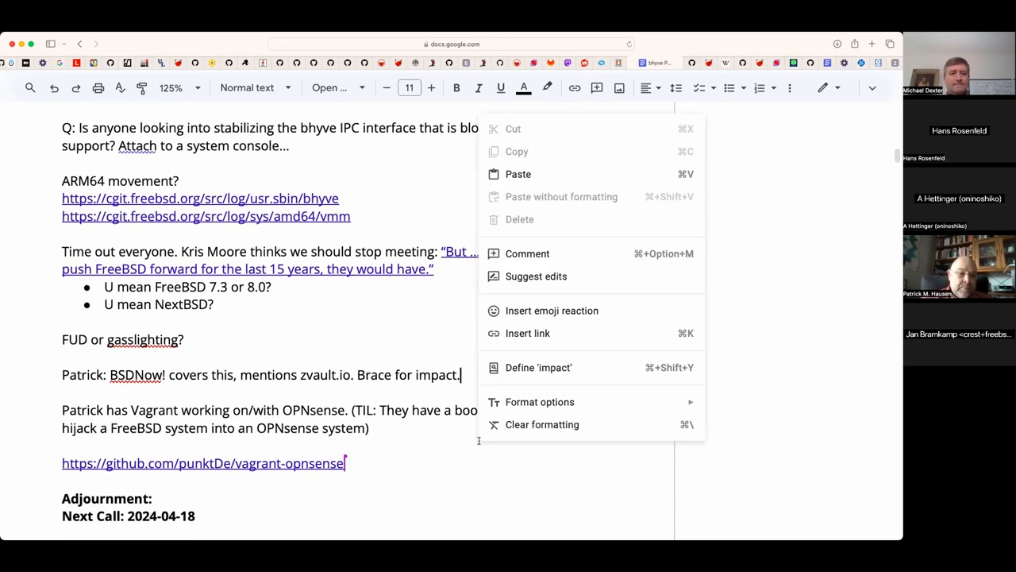
- Add 'Blast from the past: OliveBSD' with the archiveos.org link above Adjournment
left_click(391, 456)
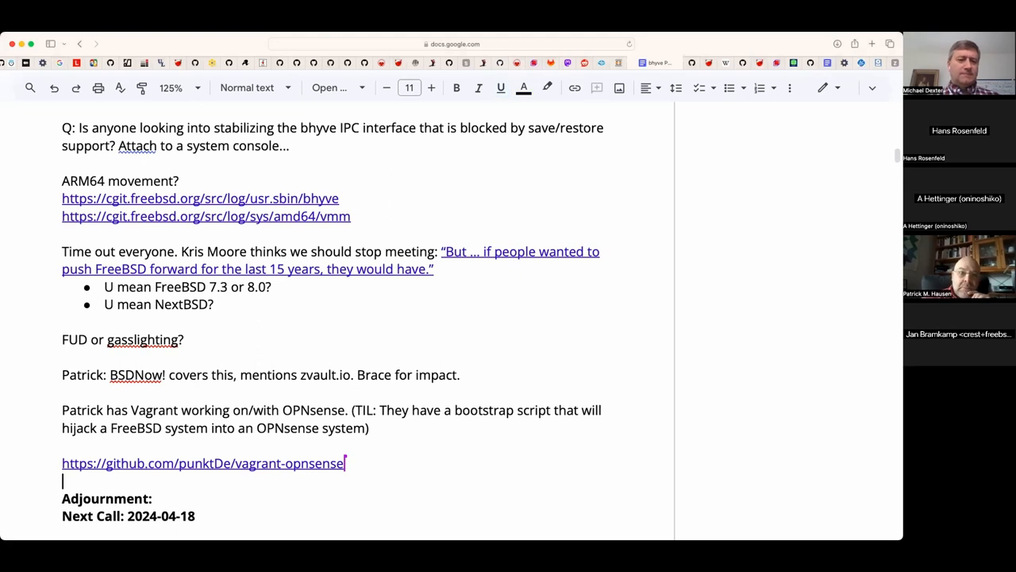
type("Blast from the past: Olive")
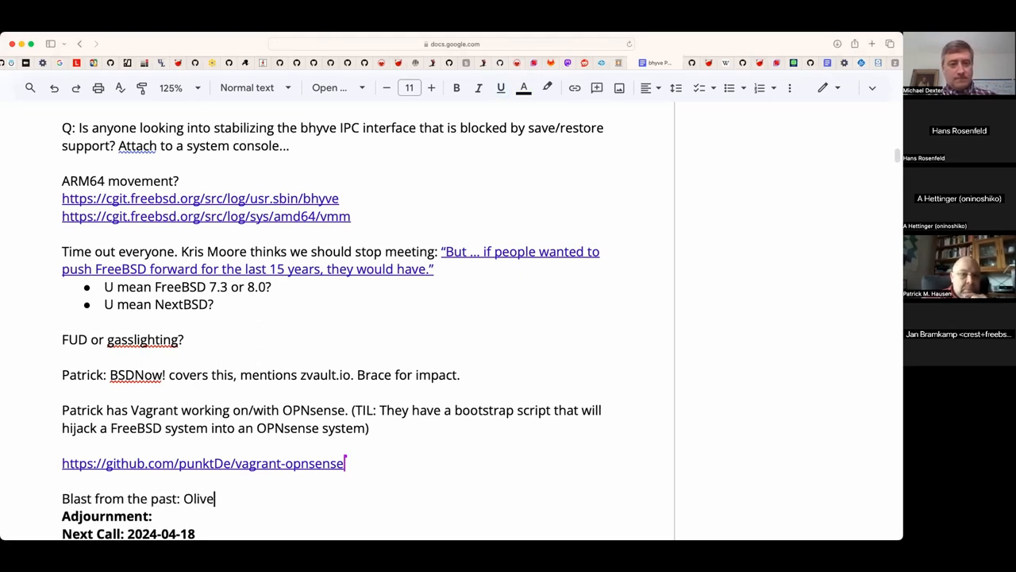
type("BSD")
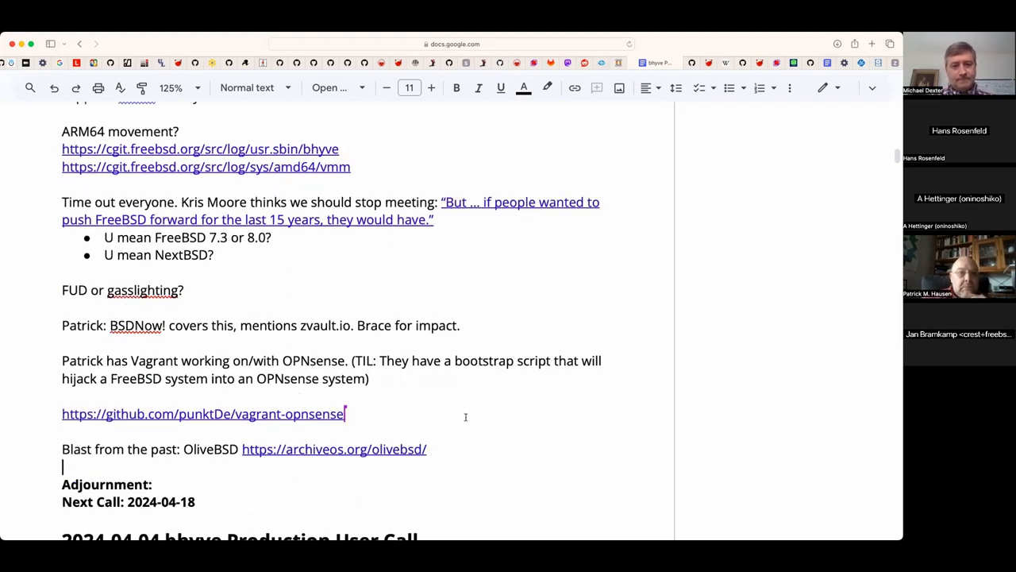
scroll("down", 3)
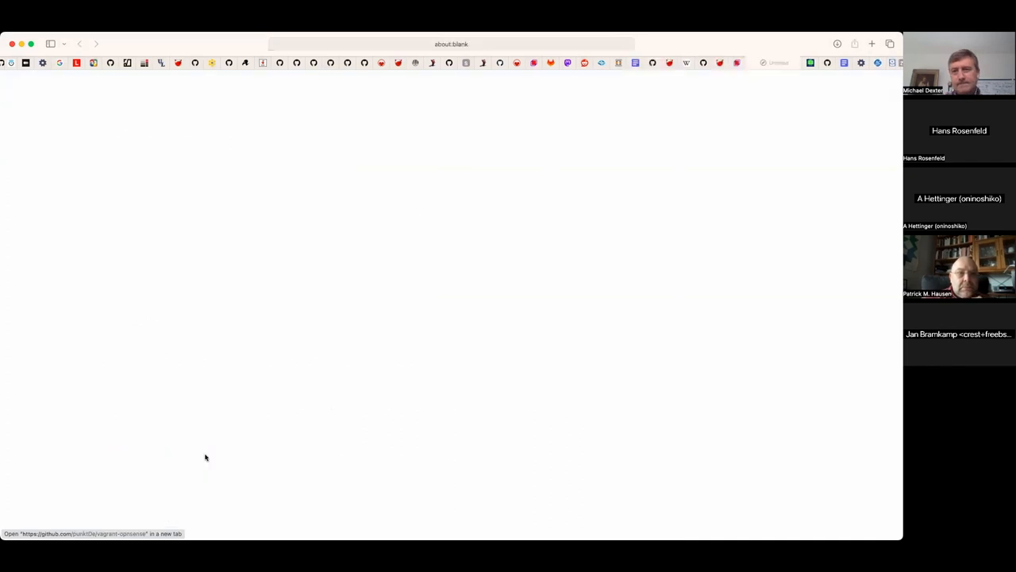
- Open the punktDe/vagrant-opnsense repository and read through its README to the closing 'Enjoy!'
left_click(206, 457)
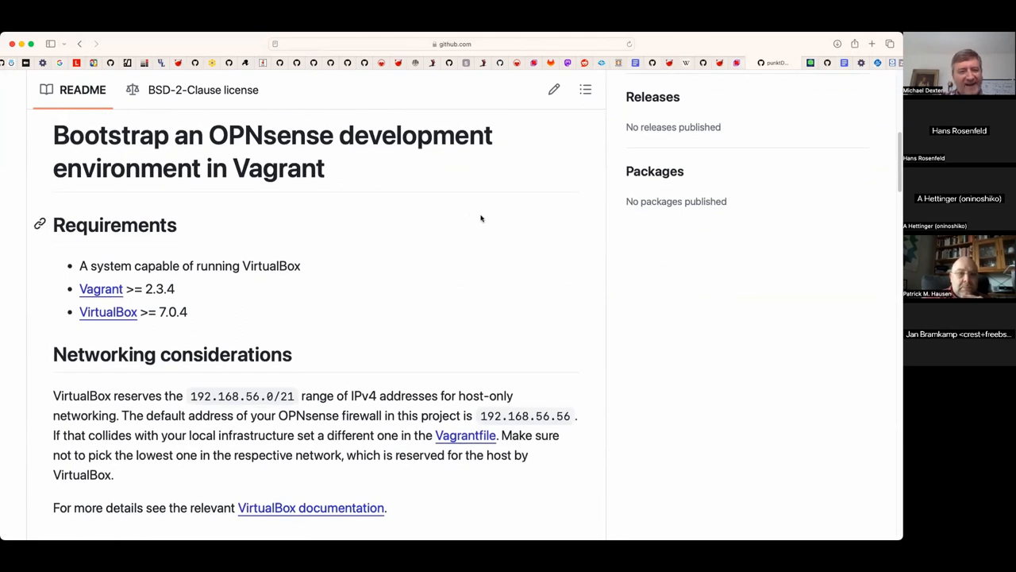
scroll("down", 3)
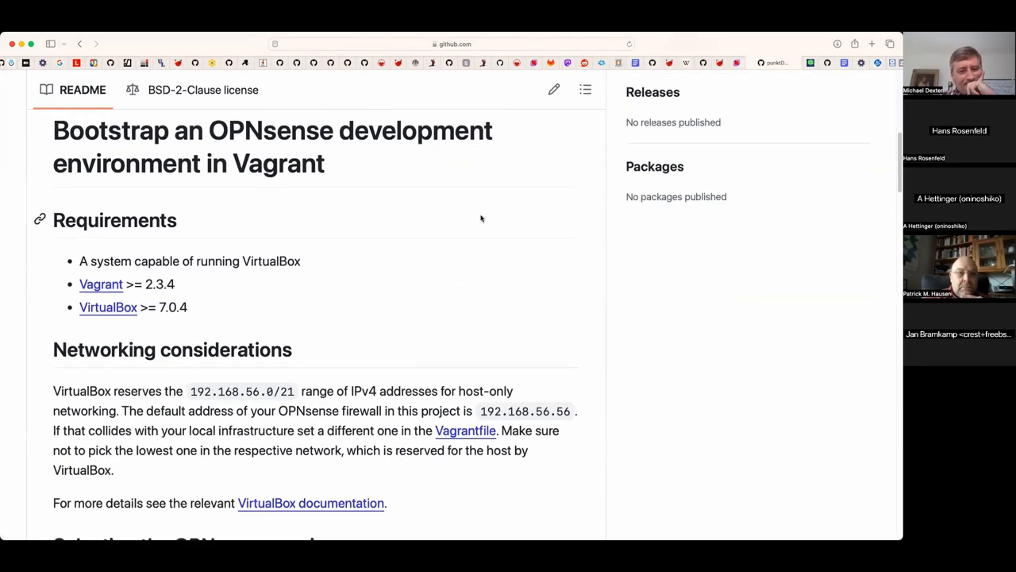
scroll("down", 3)
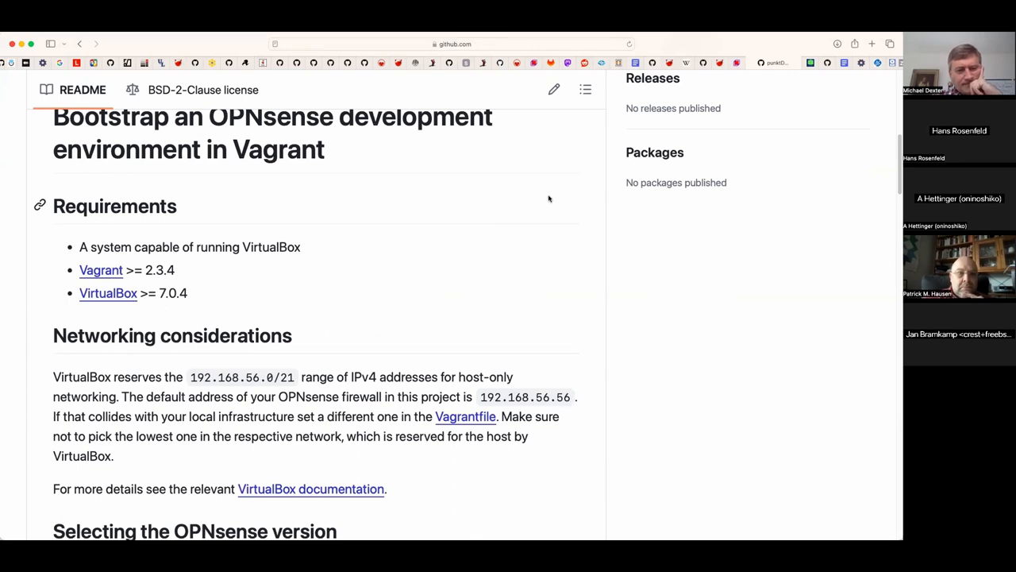
scroll("down", 3)
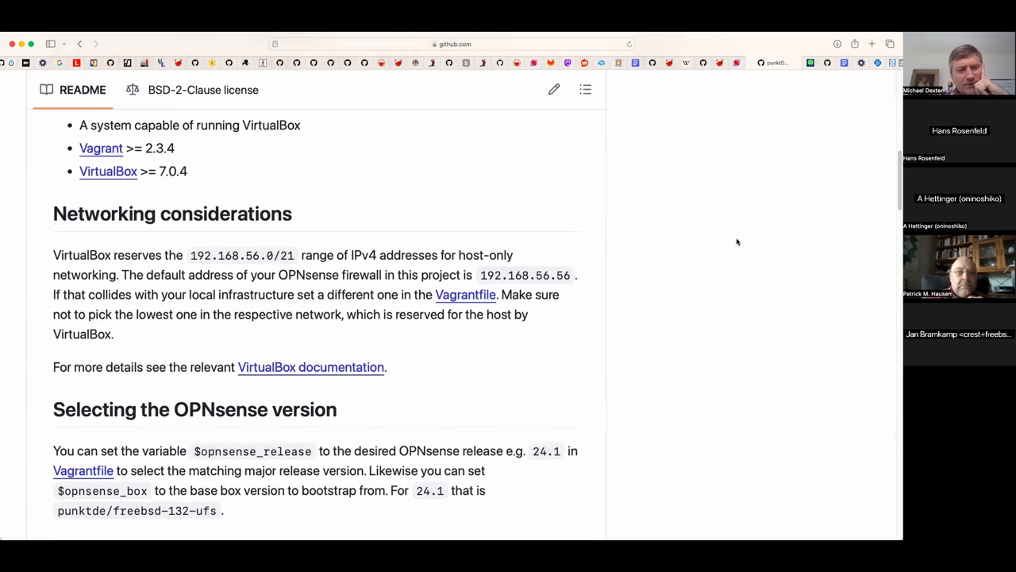
scroll("down", 3)
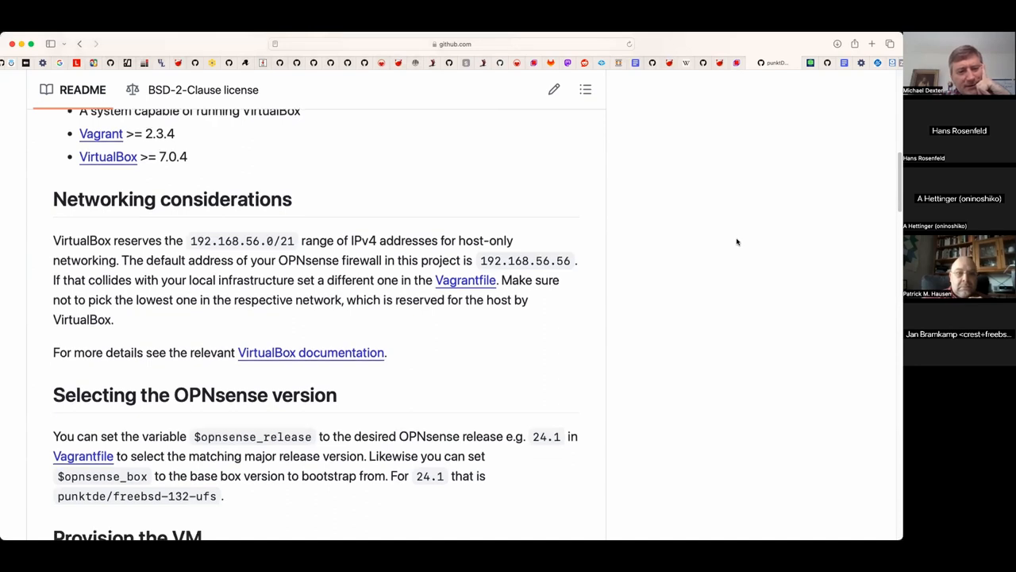
scroll("down", 3)
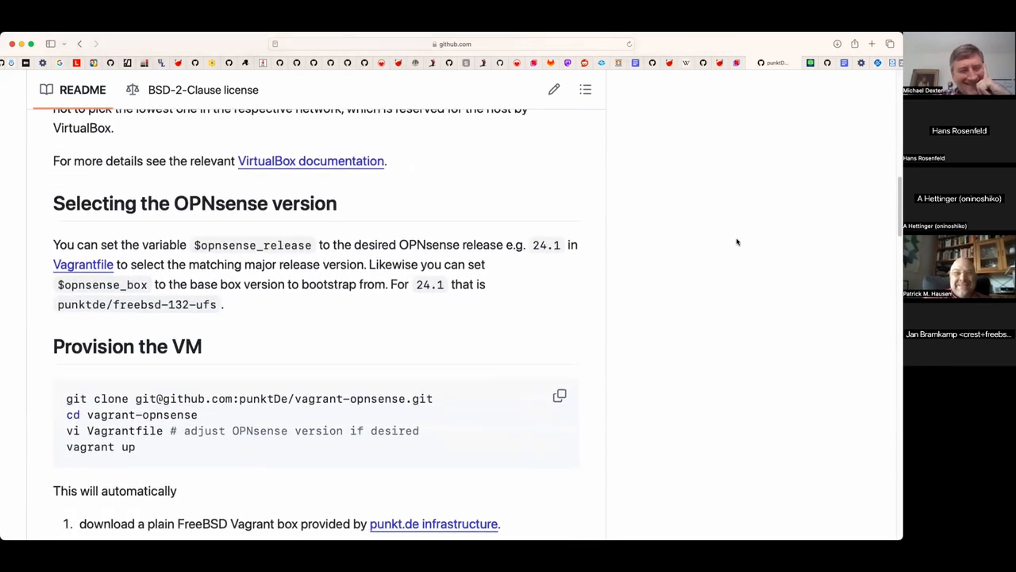
scroll("down", 3)
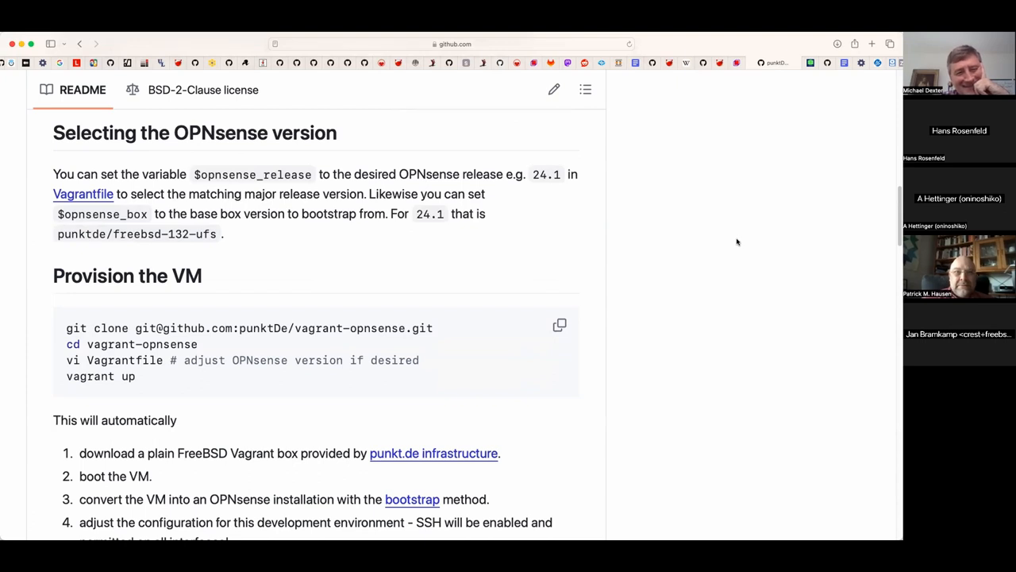
scroll("down", 3)
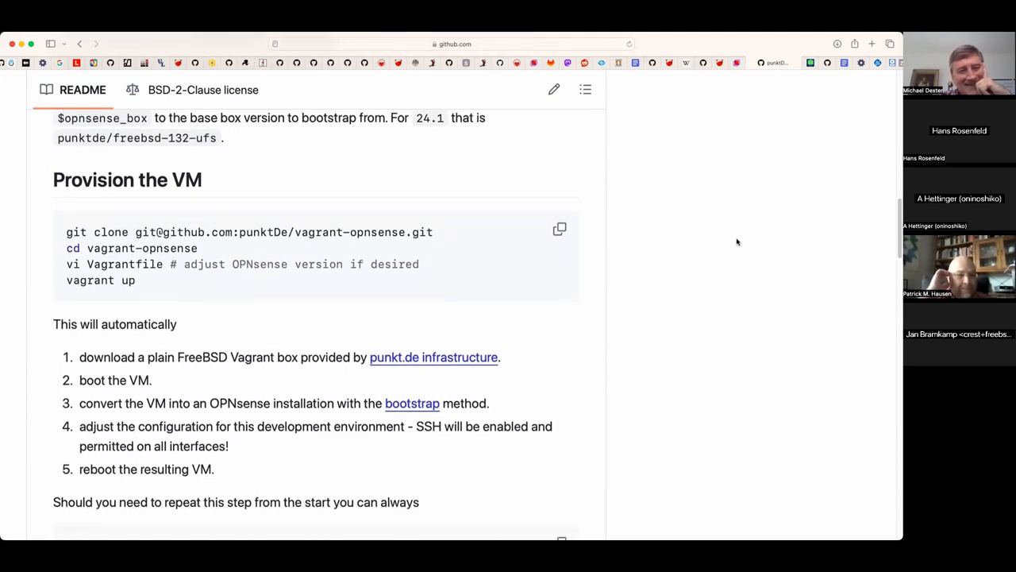
scroll("down", 3)
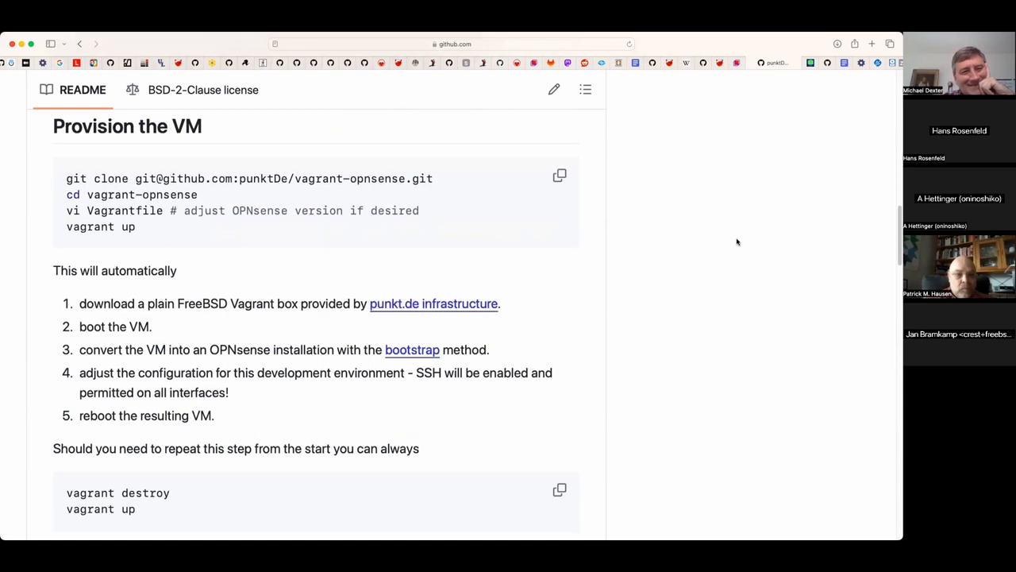
scroll("down", 3)
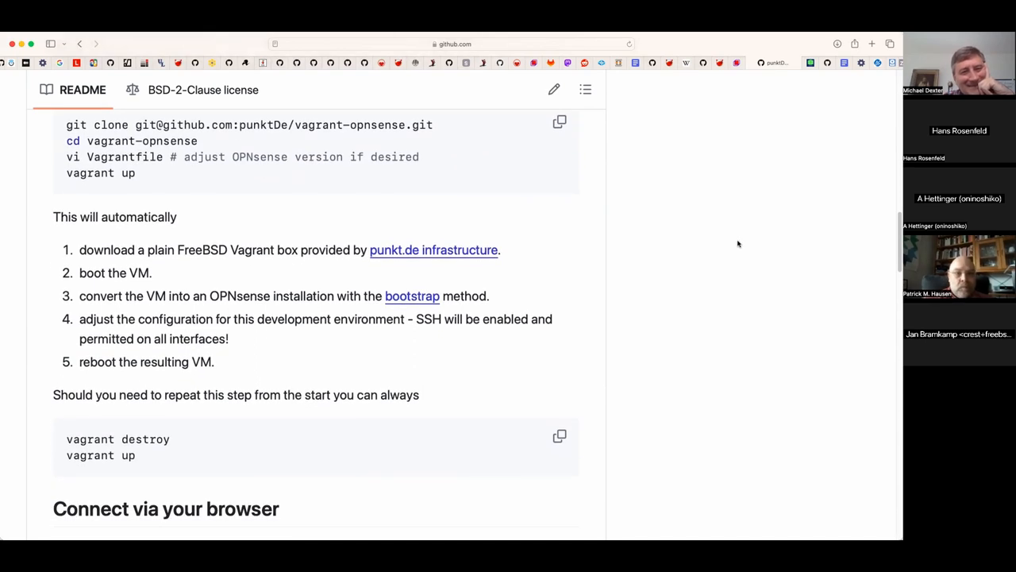
scroll("down", 3)
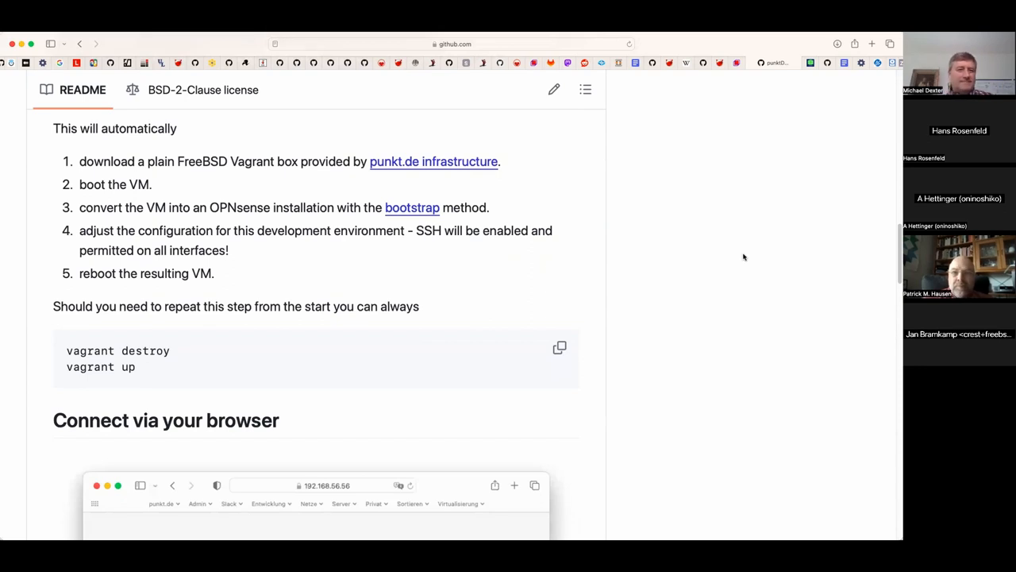
scroll("down", 3)
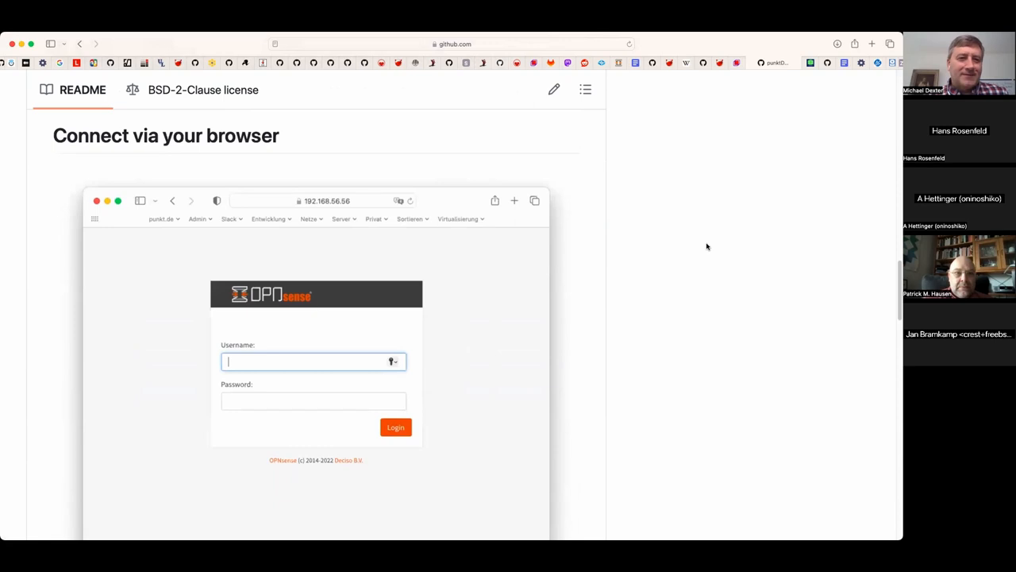
scroll("down", 3)
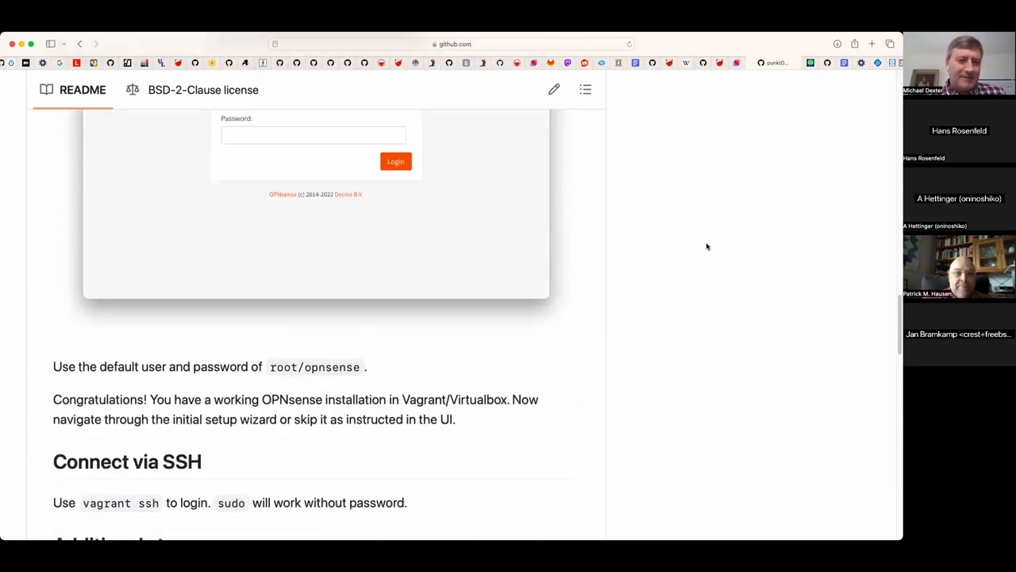
scroll("down", 3)
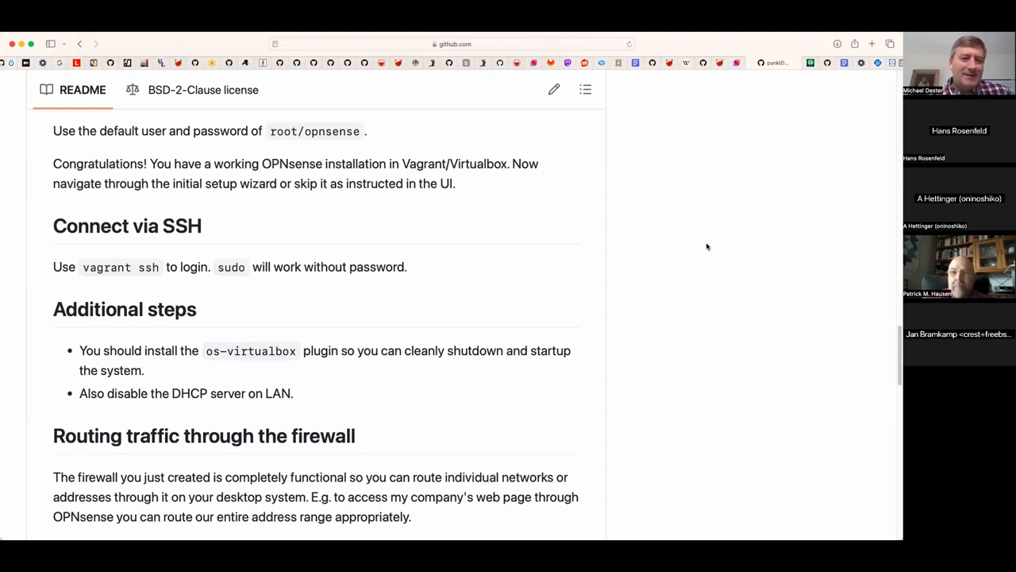
scroll("down", 3)
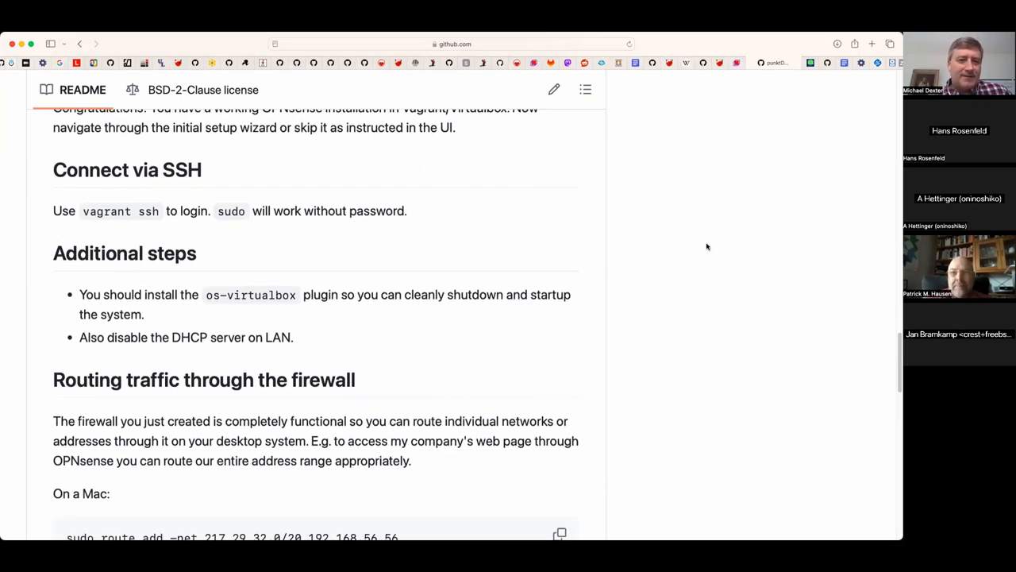
scroll("down", 3)
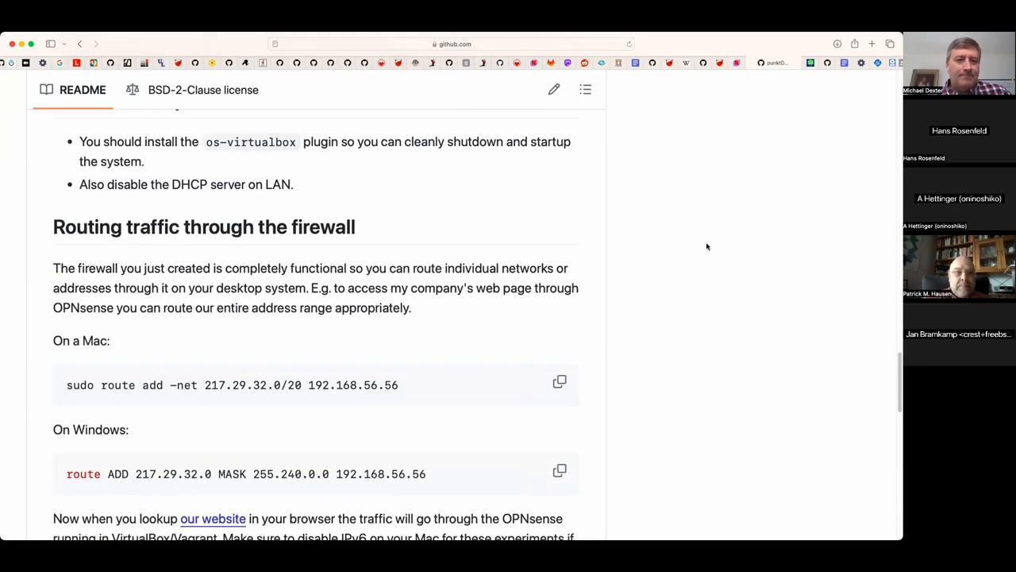
scroll("down", 3)
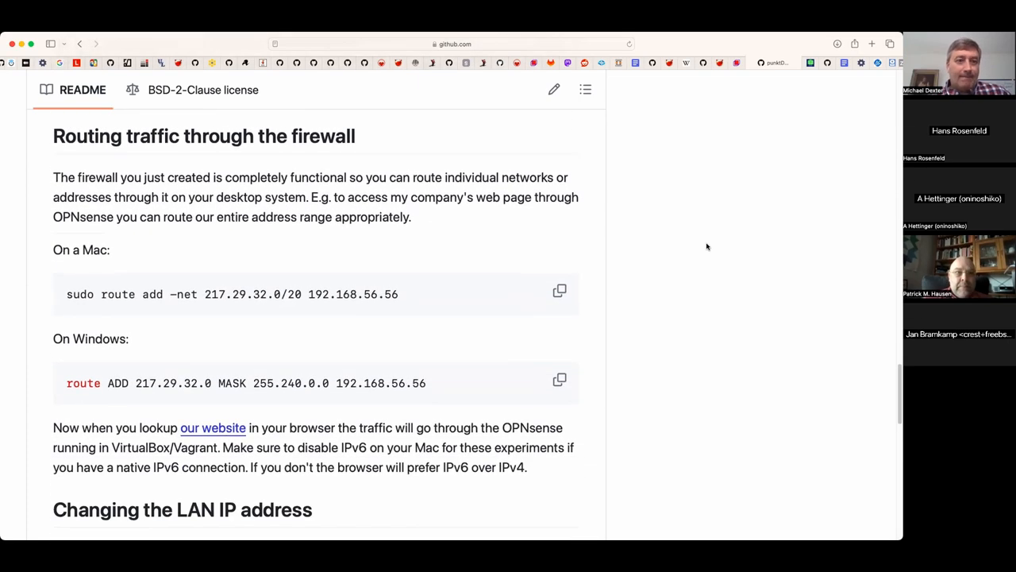
scroll("down", 3)
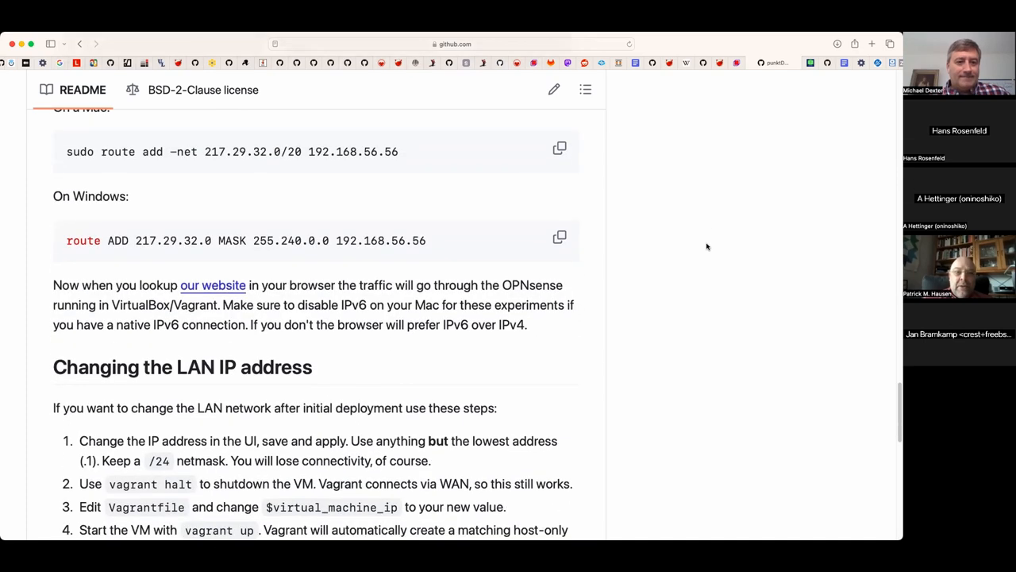
scroll("down", 3)
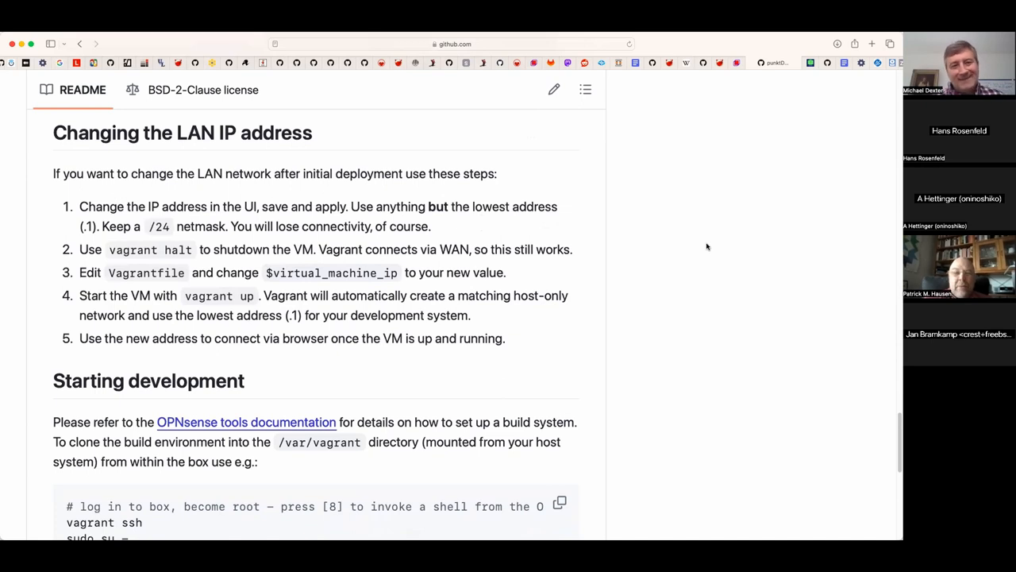
scroll("down", 3)
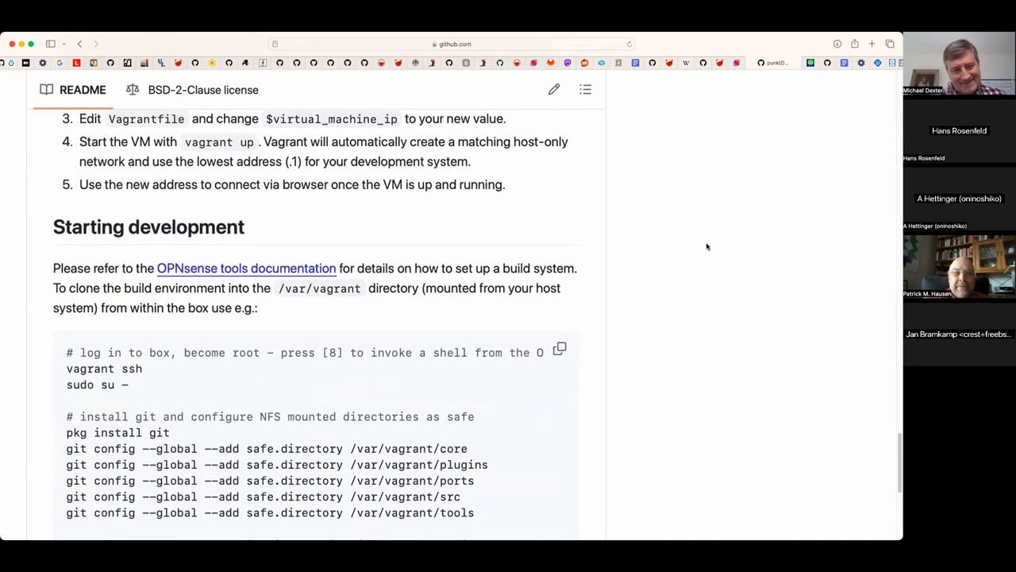
scroll("down", 3)
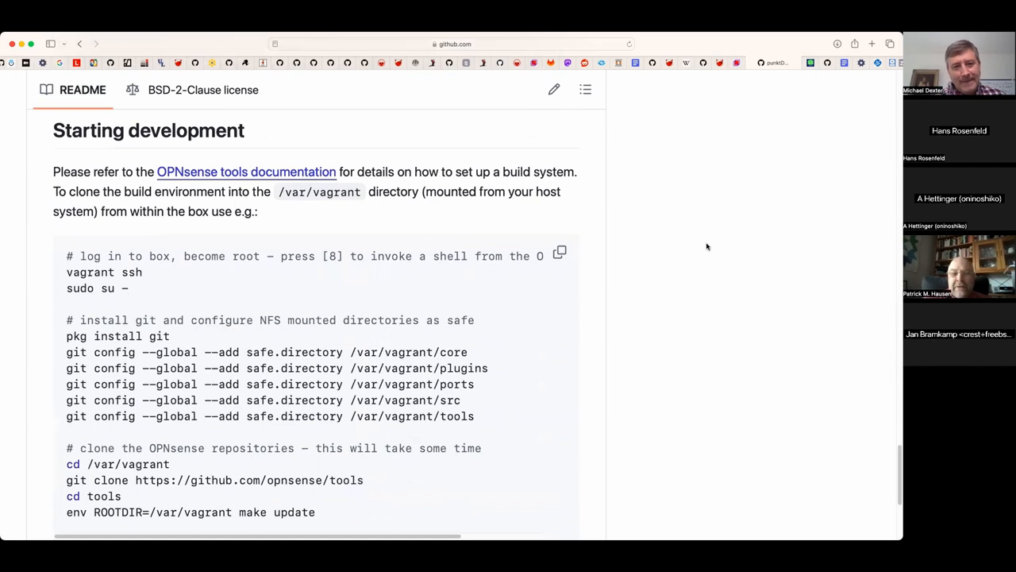
scroll("down", 3)
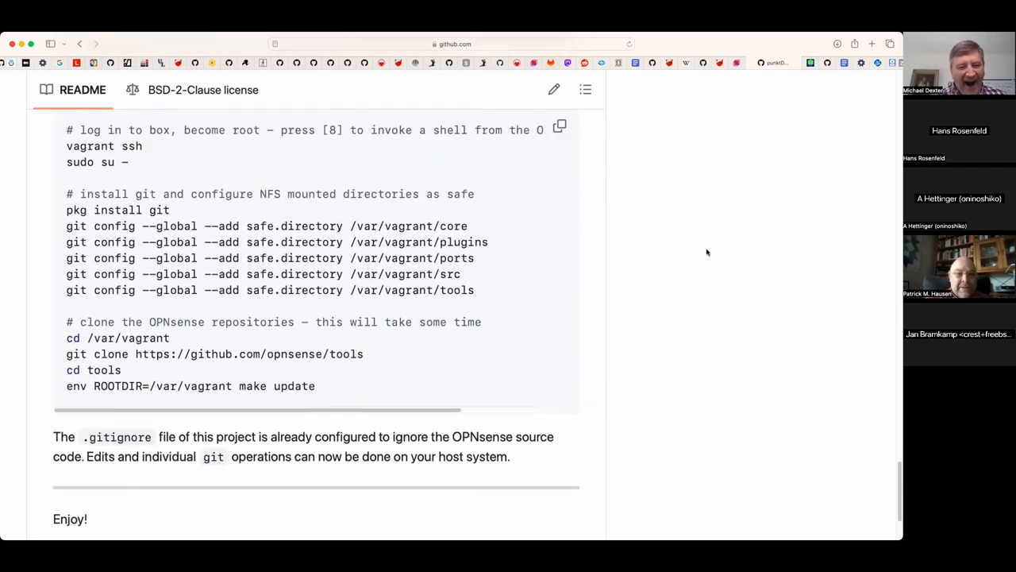
scroll("down", 3)
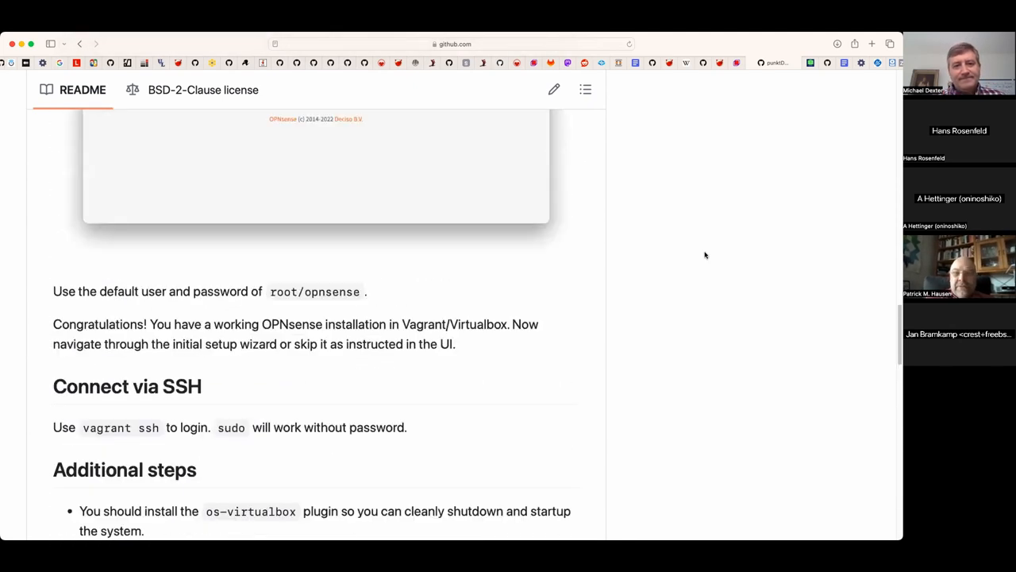
scroll("up", 3)
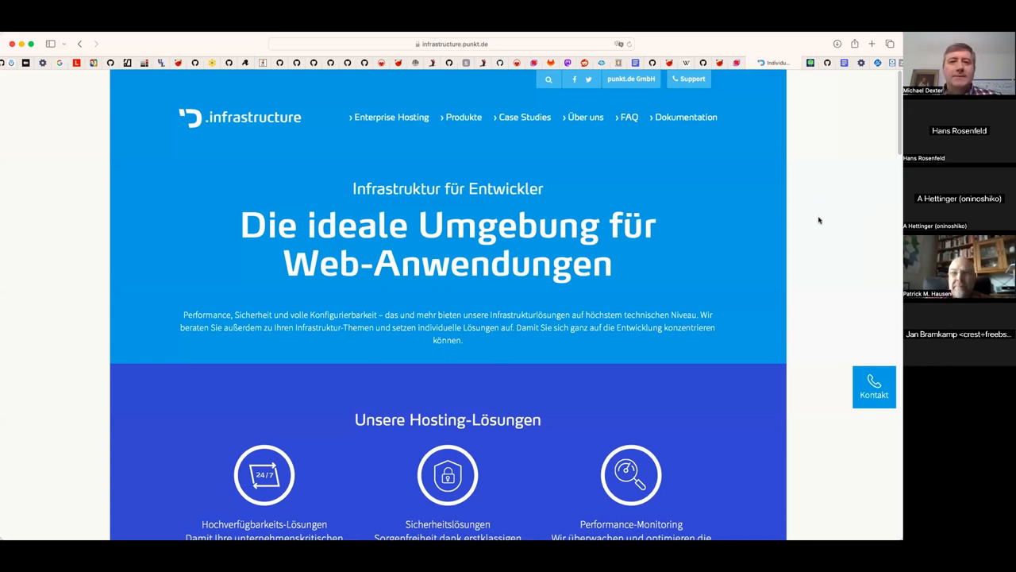
- Scroll through the infrastructure.punkt.de homepage down to its hosting and contact sections
scroll("down", 3)
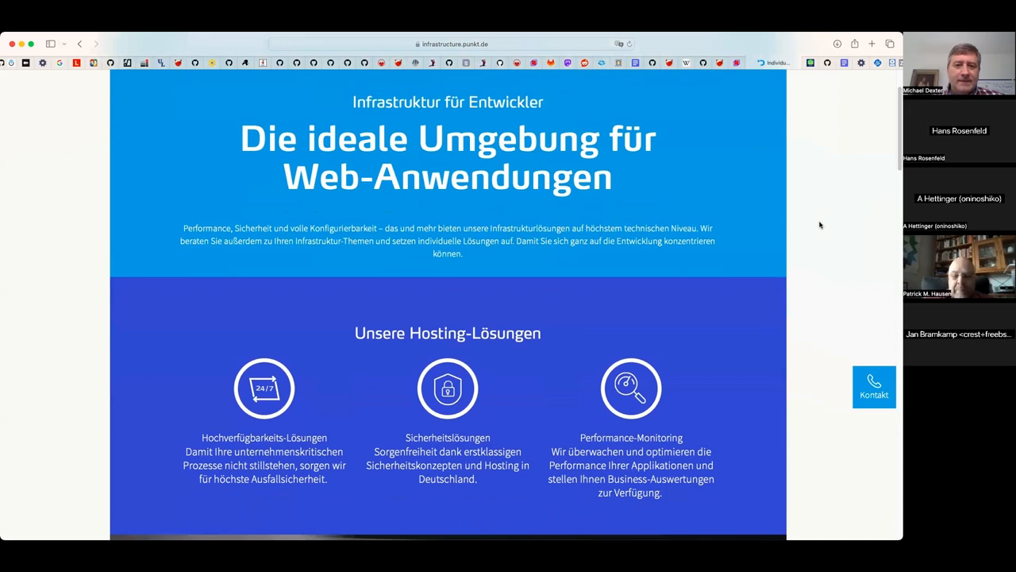
scroll("down", 3)
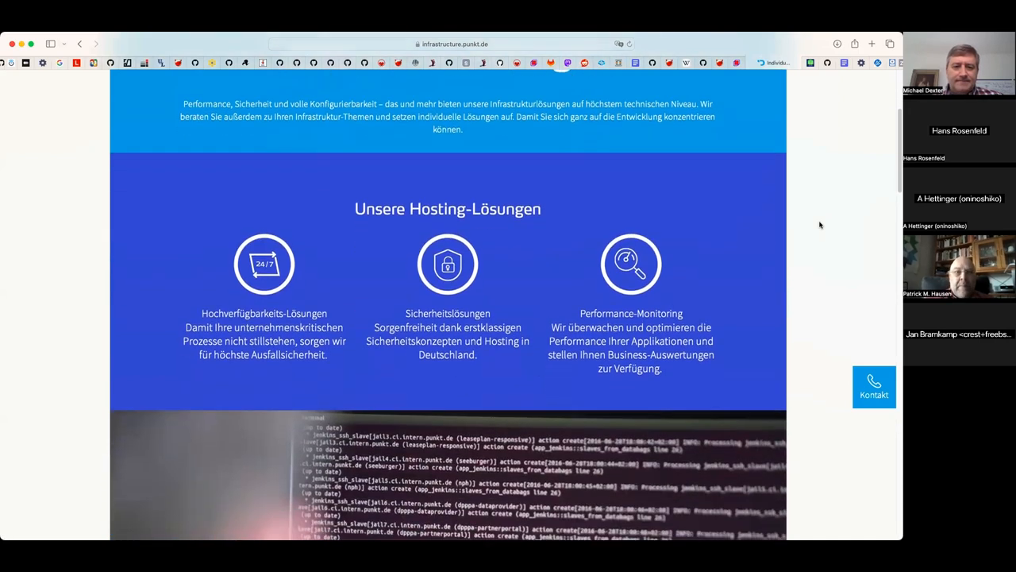
scroll("down", 3)
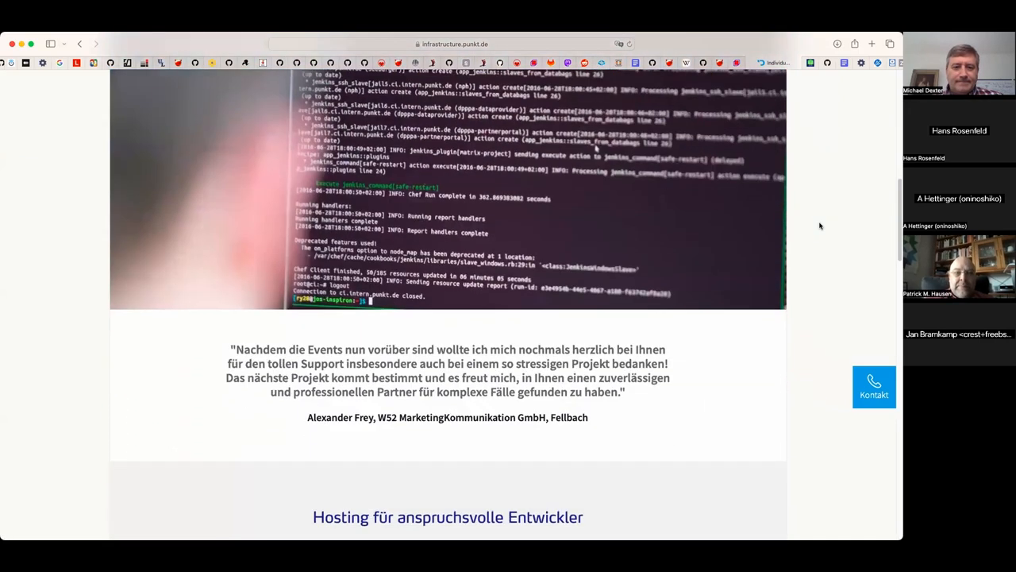
scroll("down", 3)
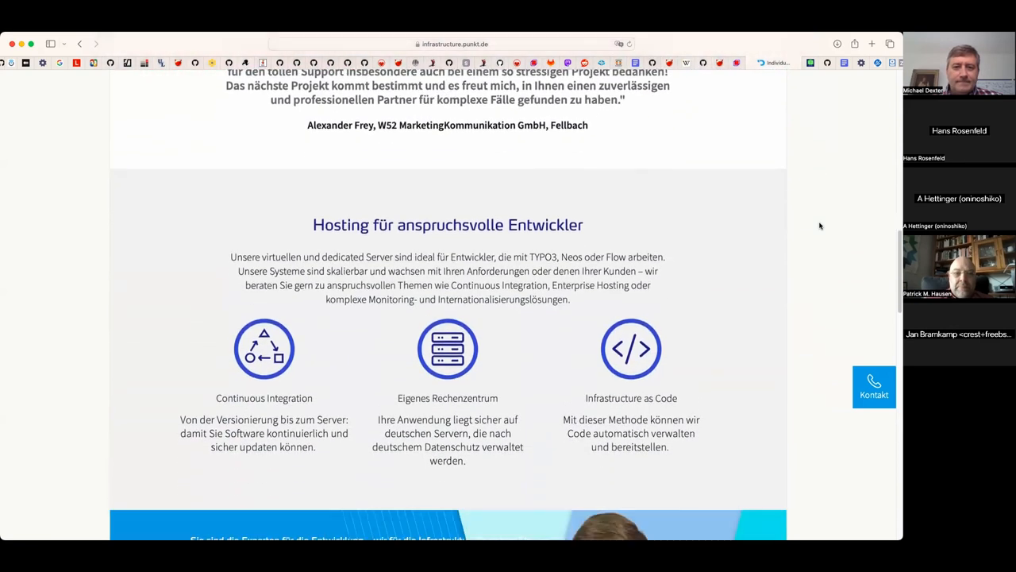
scroll("down", 3)
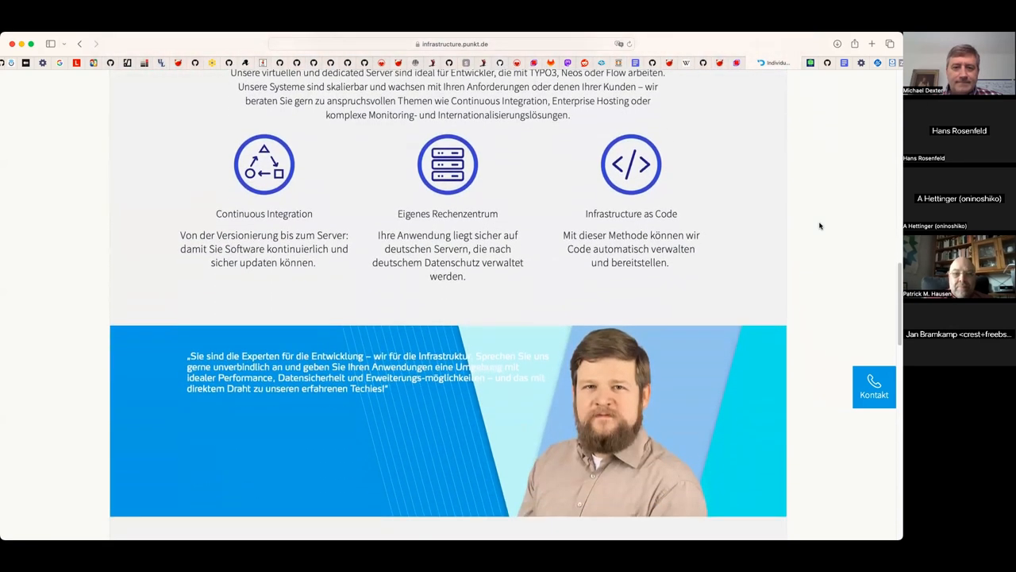
scroll("down", 3)
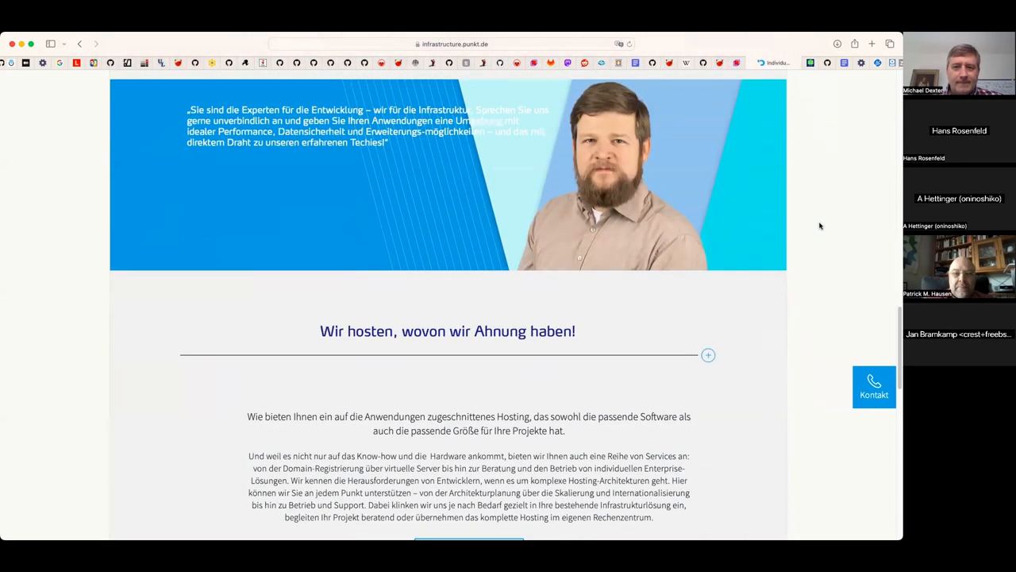
scroll("down", 3)
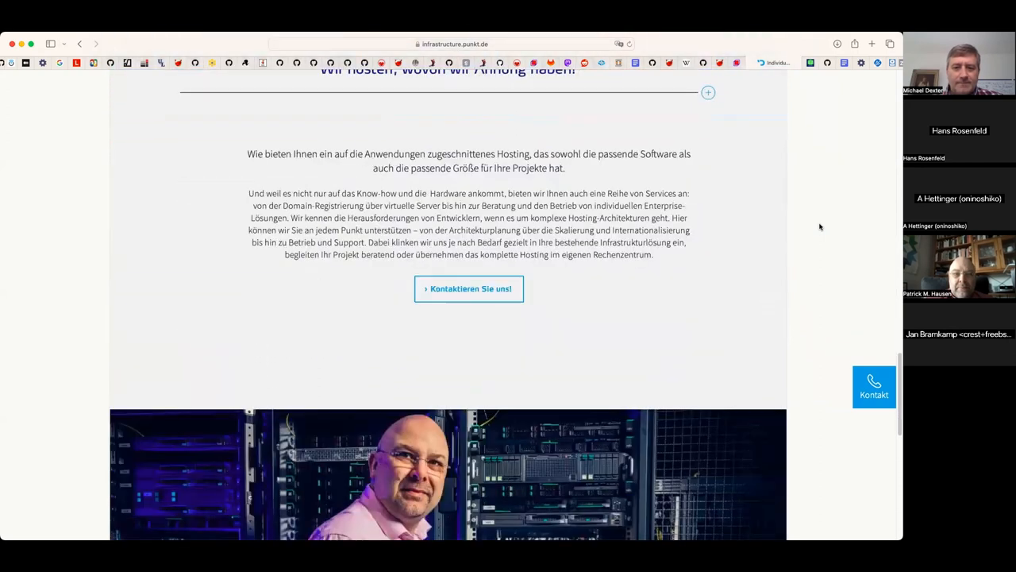
scroll("down", 3)
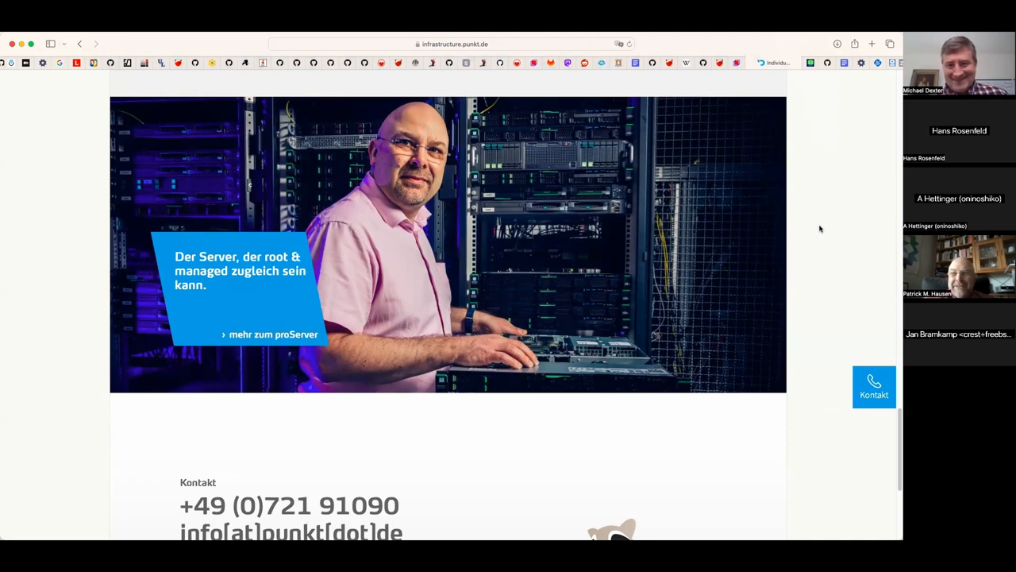
scroll("down", 3)
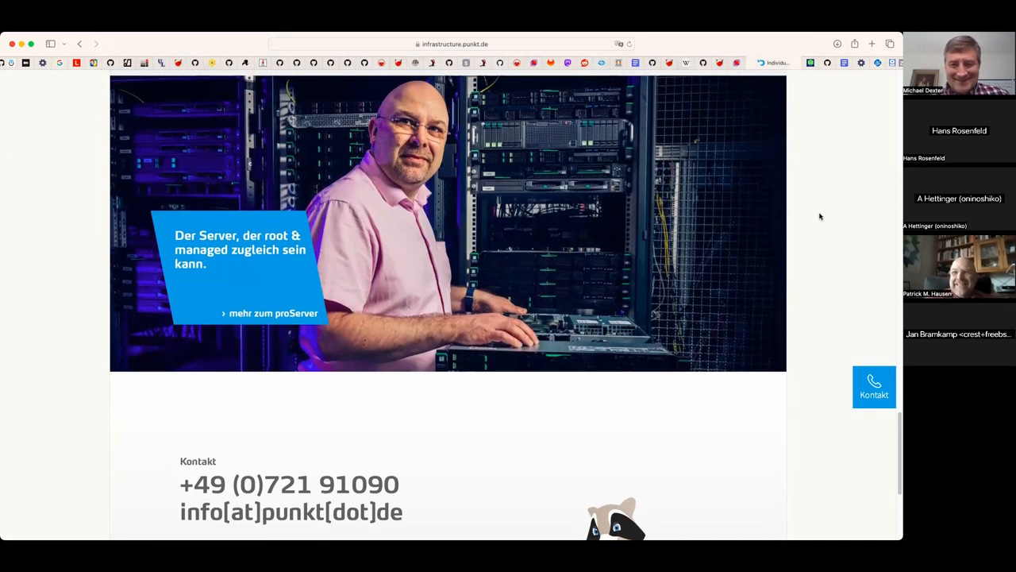
scroll("down", 3)
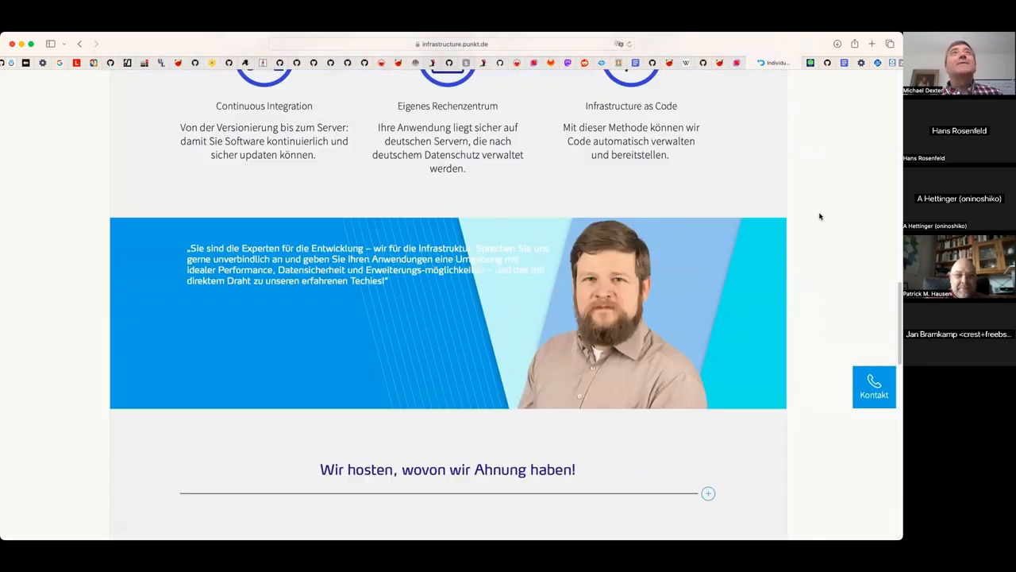
scroll("up", 3)
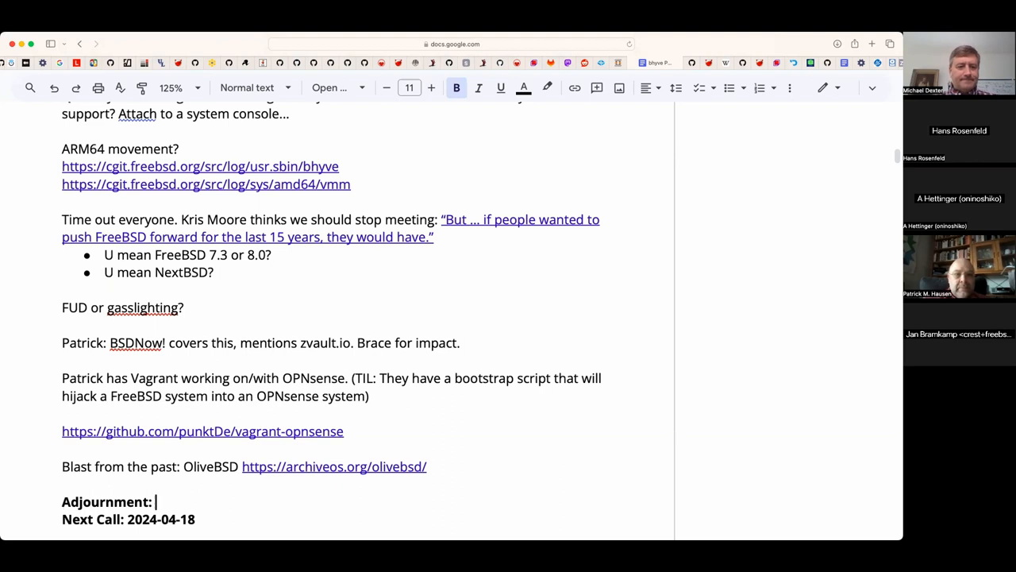
- Fill the Adjournment line with '10:58 AM Pacific / 17:58 UTC'
type("10:58")
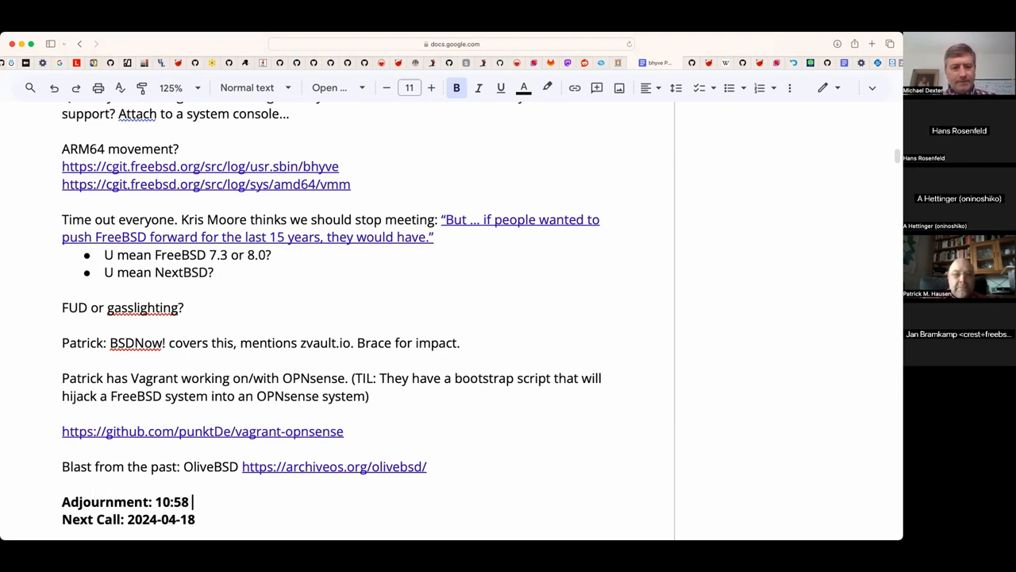
type("AM Pac")
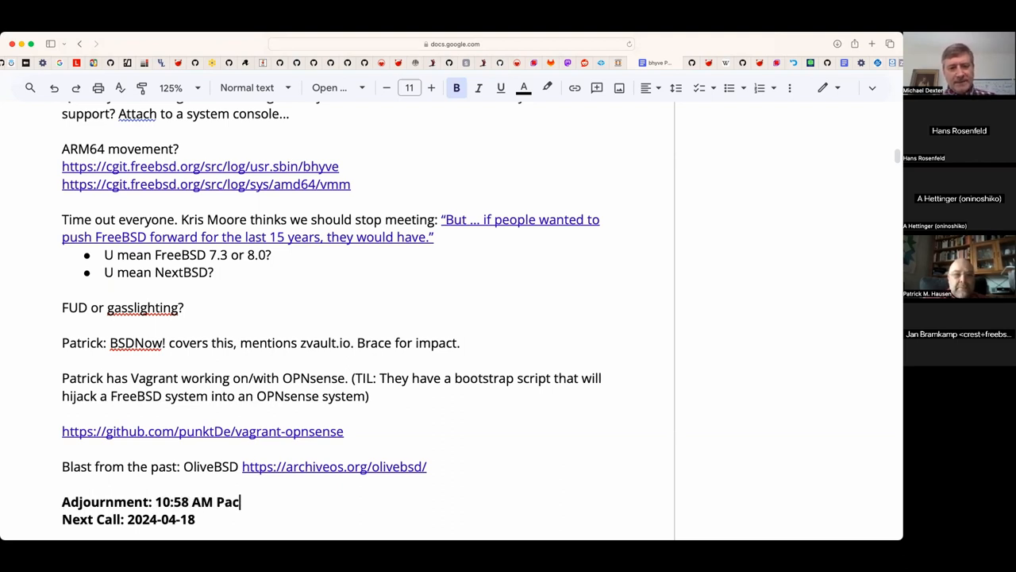
type("ific /")
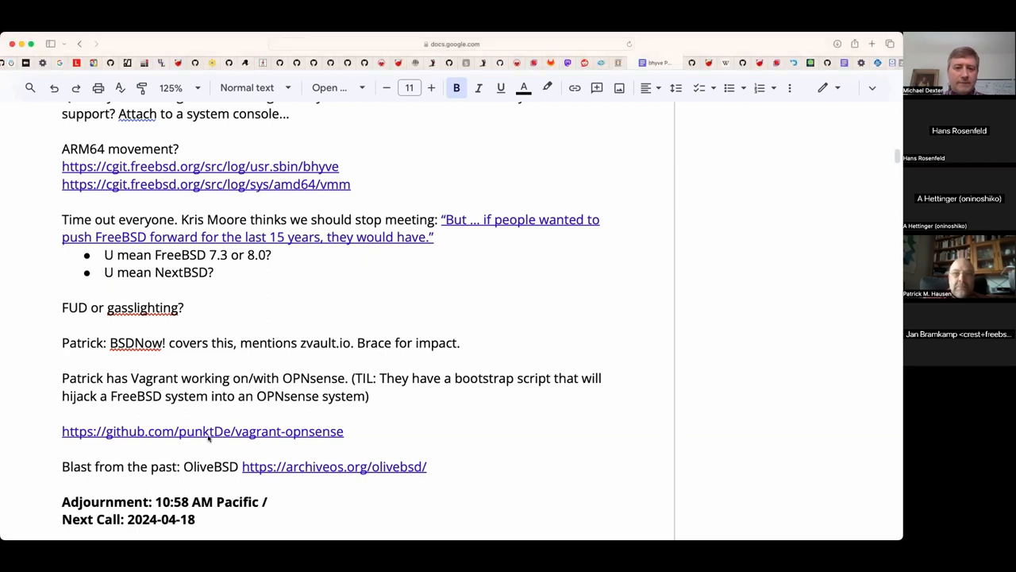
type("17")
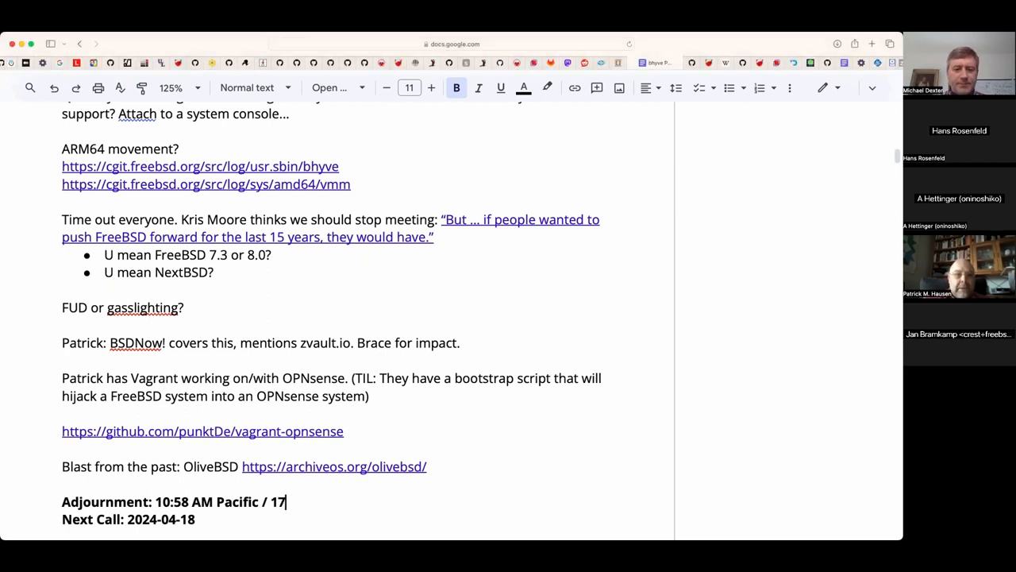
type(":58 UTC")
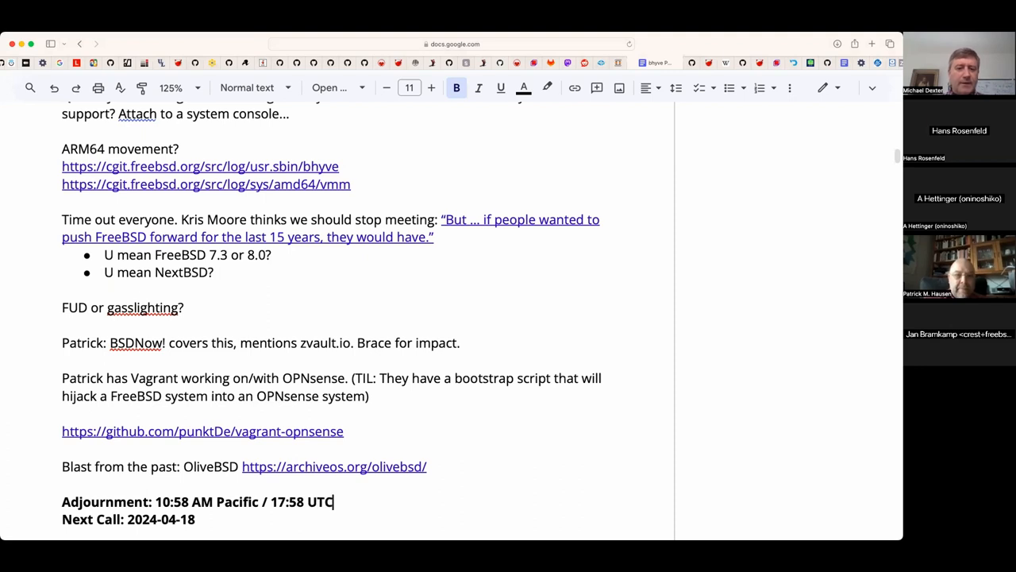